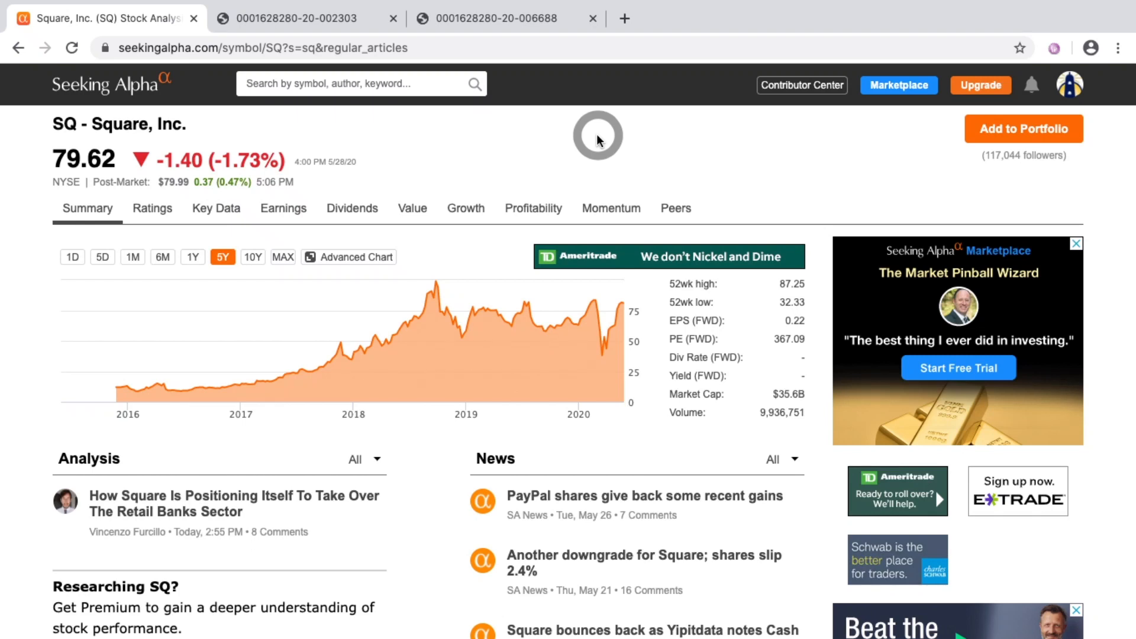
mouse_move(93, 142)
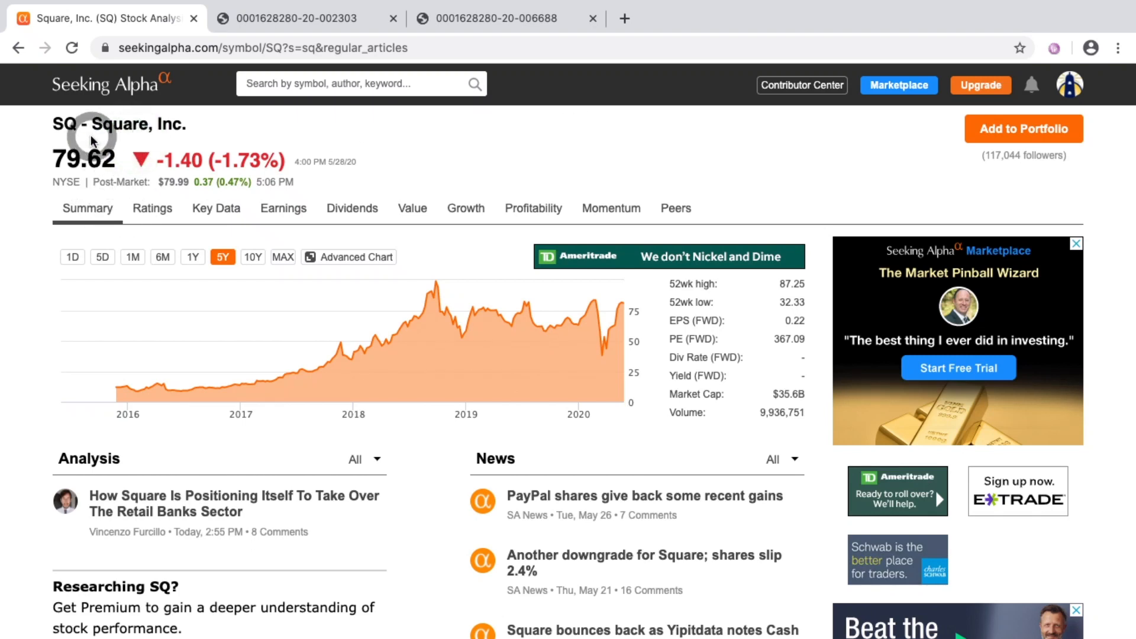
mouse_move(29, 143)
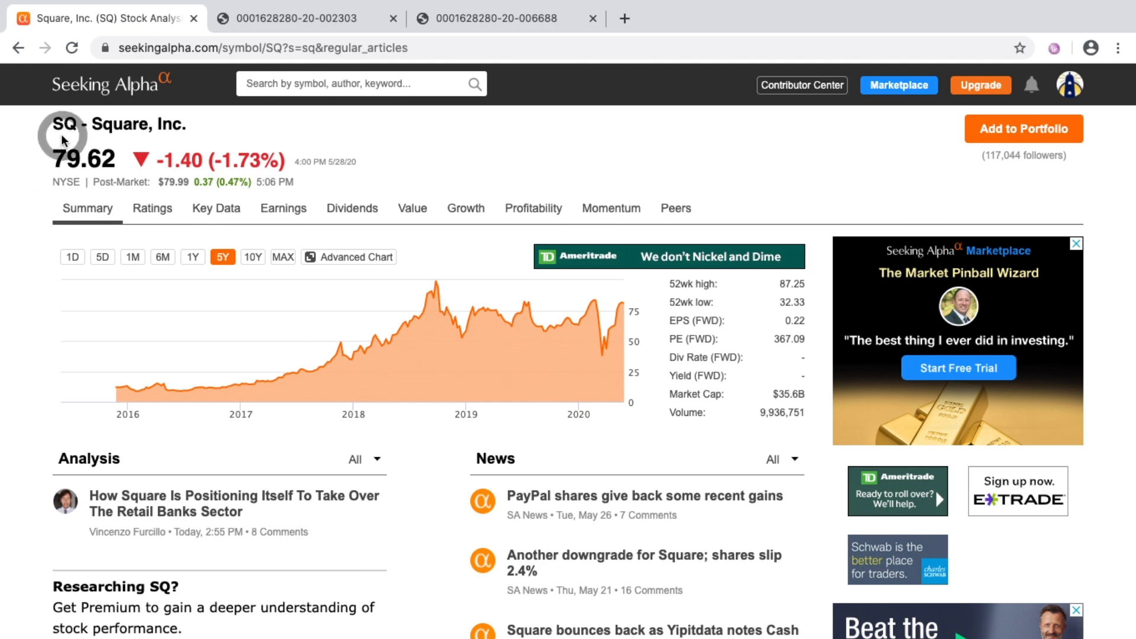
mouse_move(185, 307)
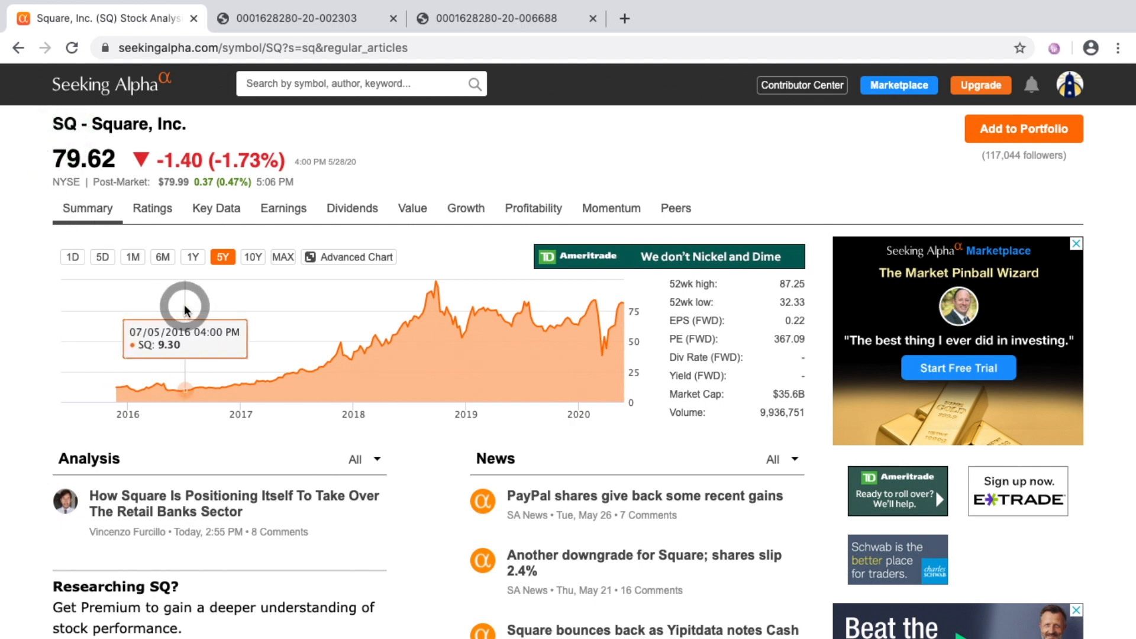
mouse_move(136, 341)
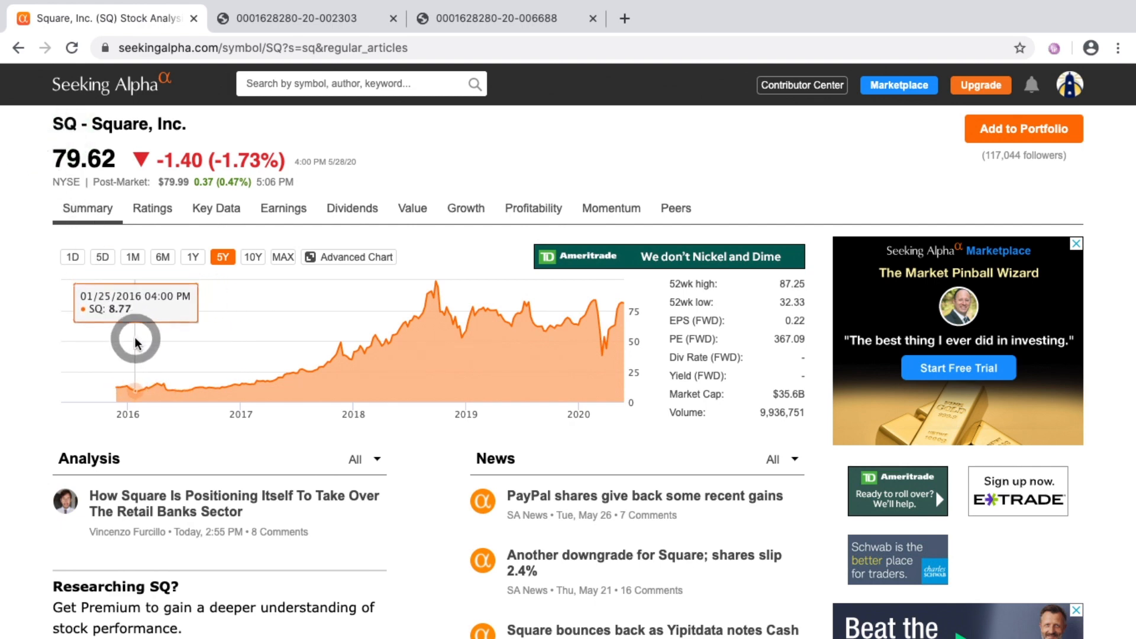
mouse_move(132, 364)
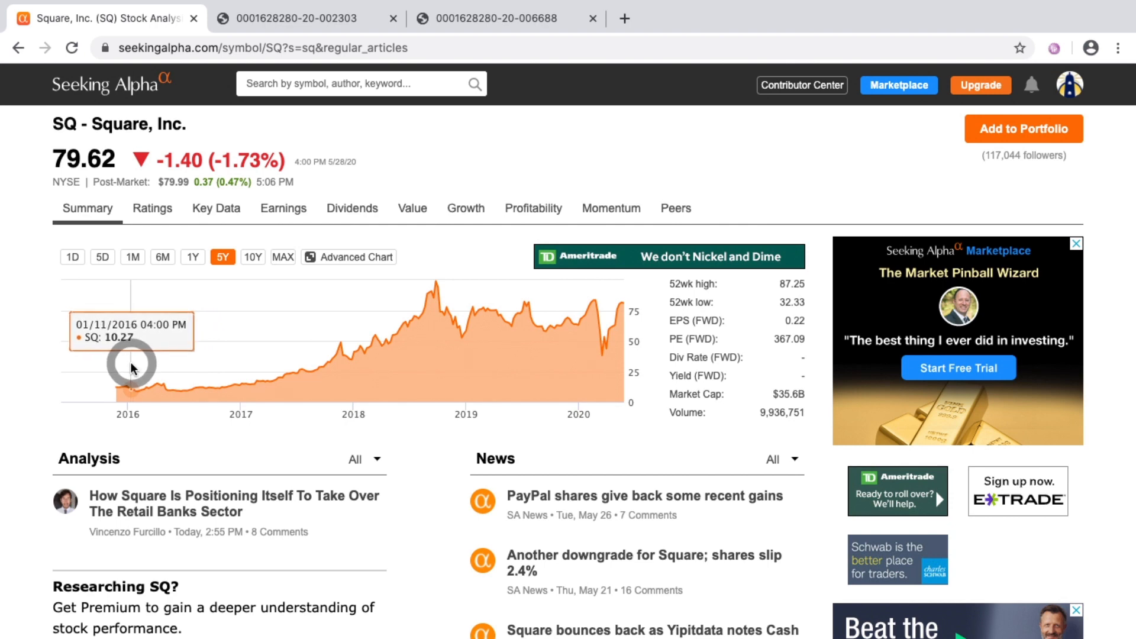
mouse_move(351, 352)
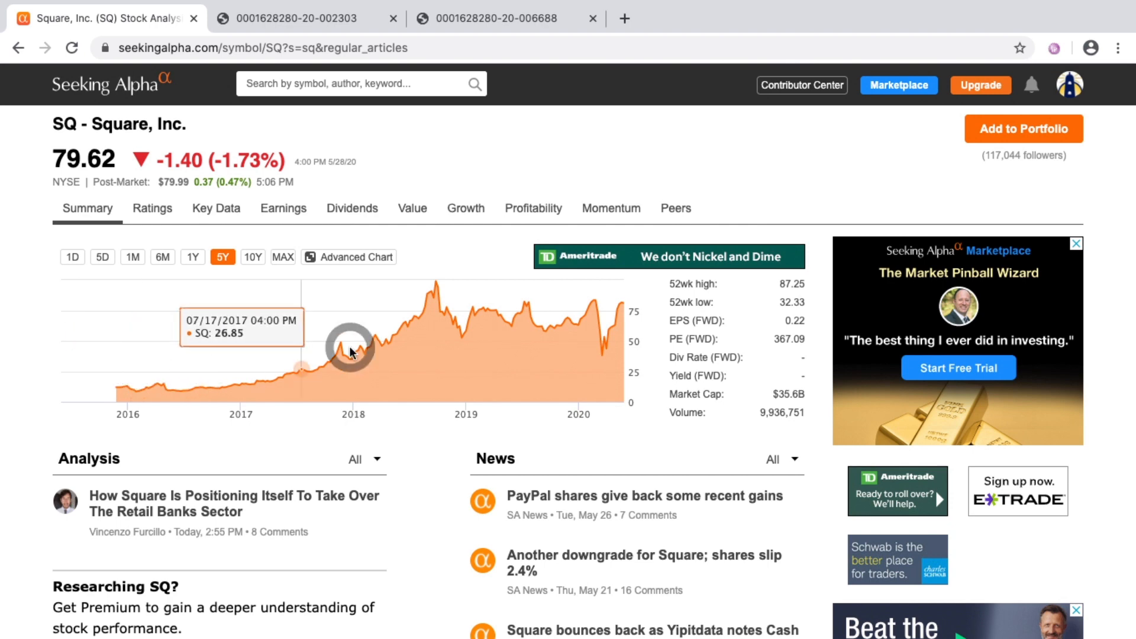
mouse_move(435, 286)
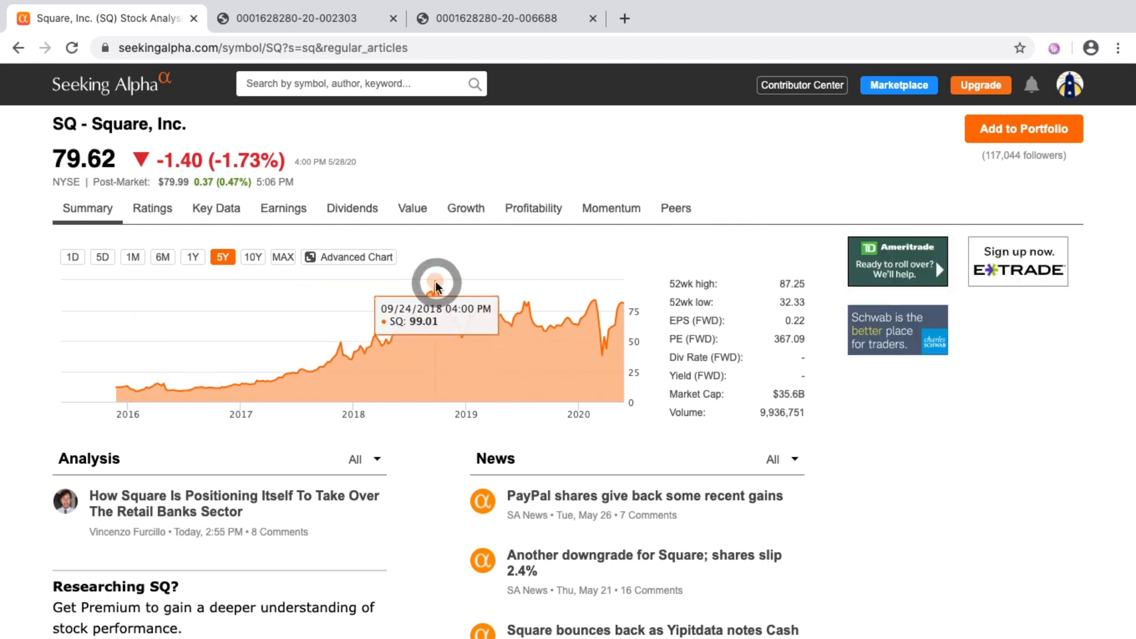
mouse_move(519, 296)
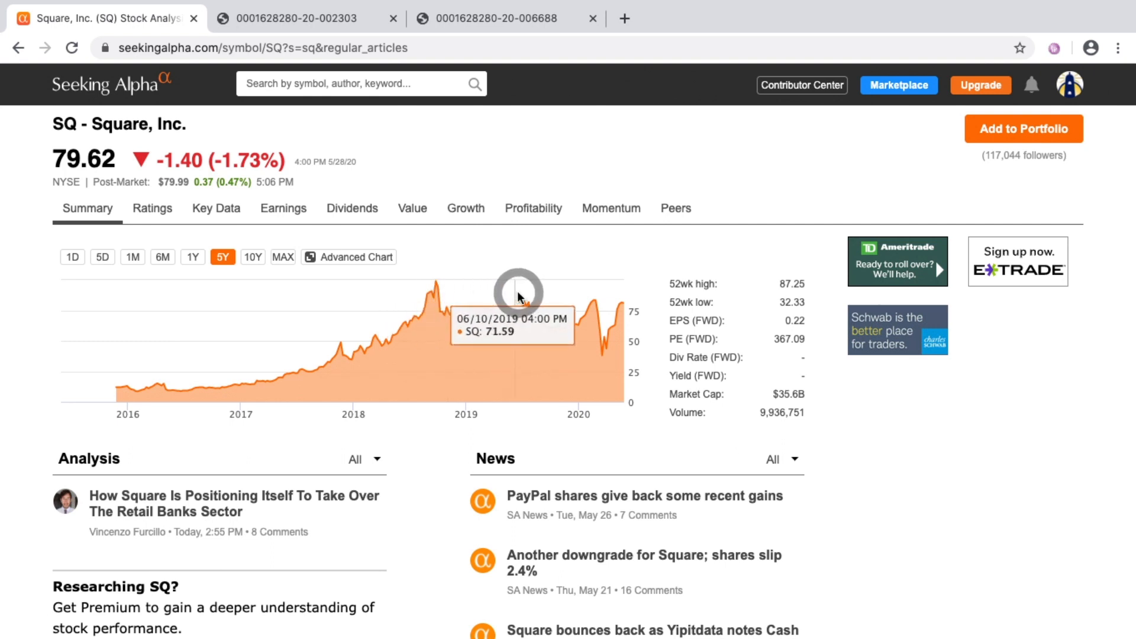
mouse_move(489, 317)
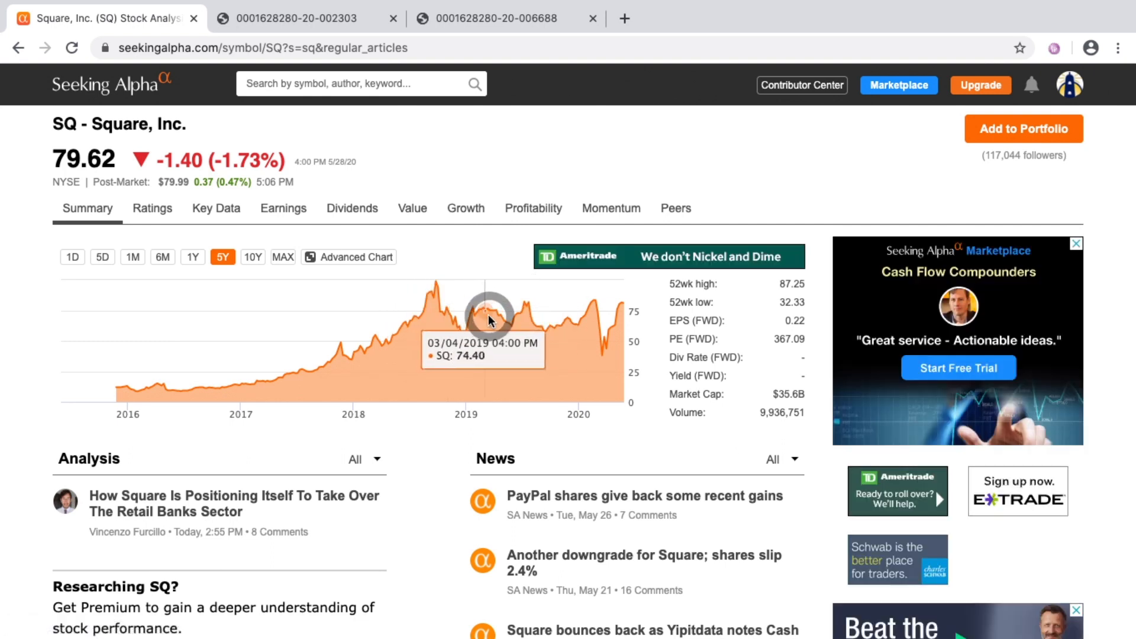
mouse_move(67, 172)
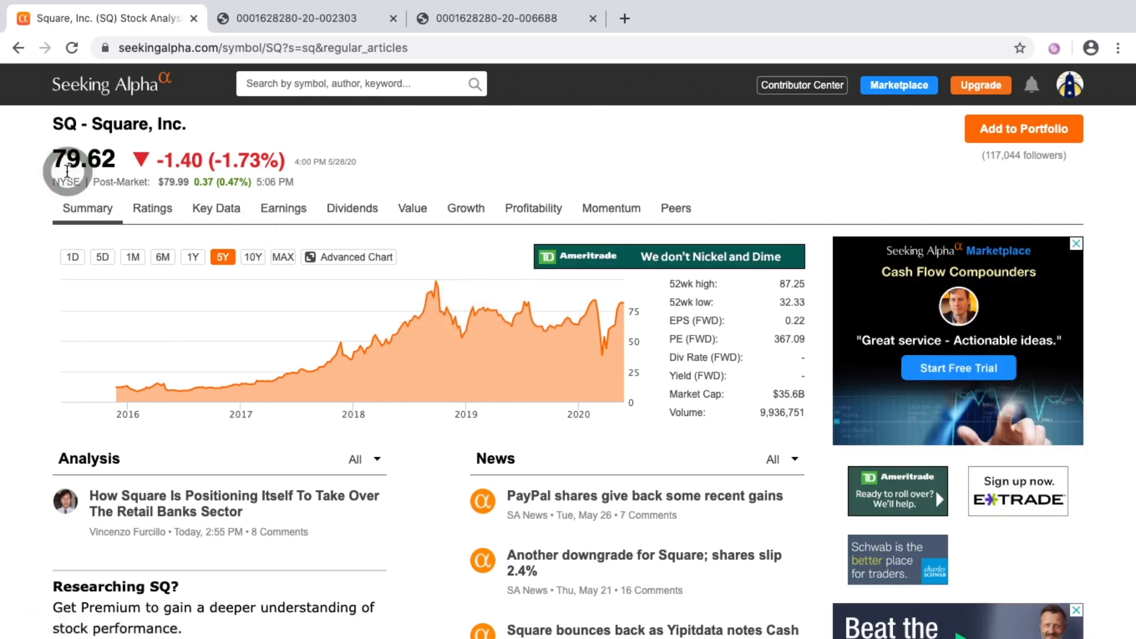
mouse_move(523, 308)
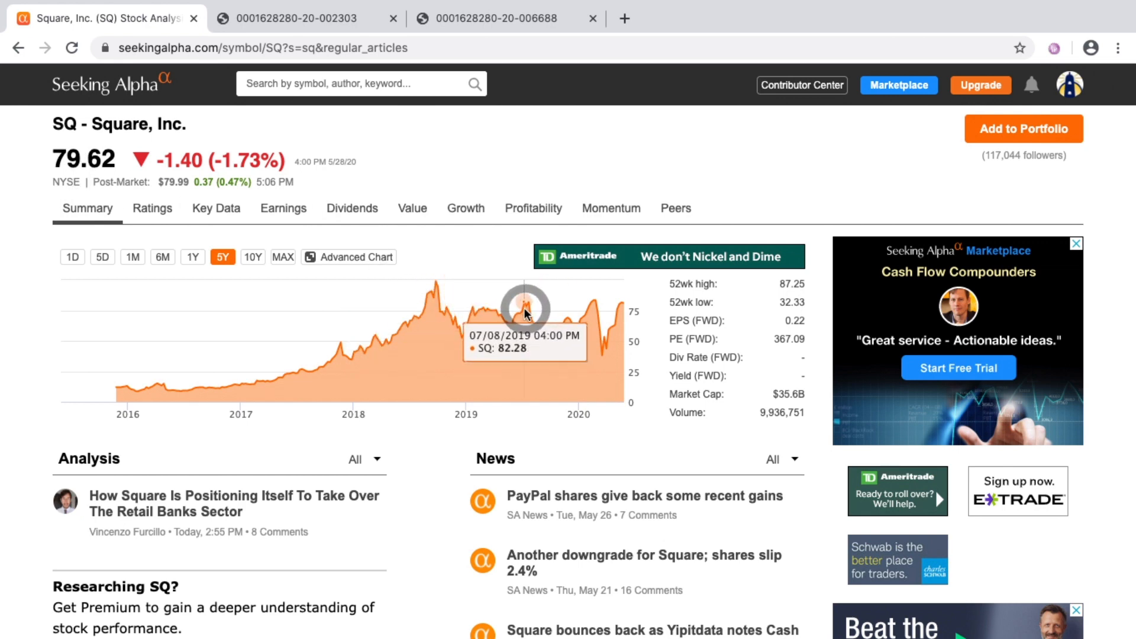
mouse_move(617, 303)
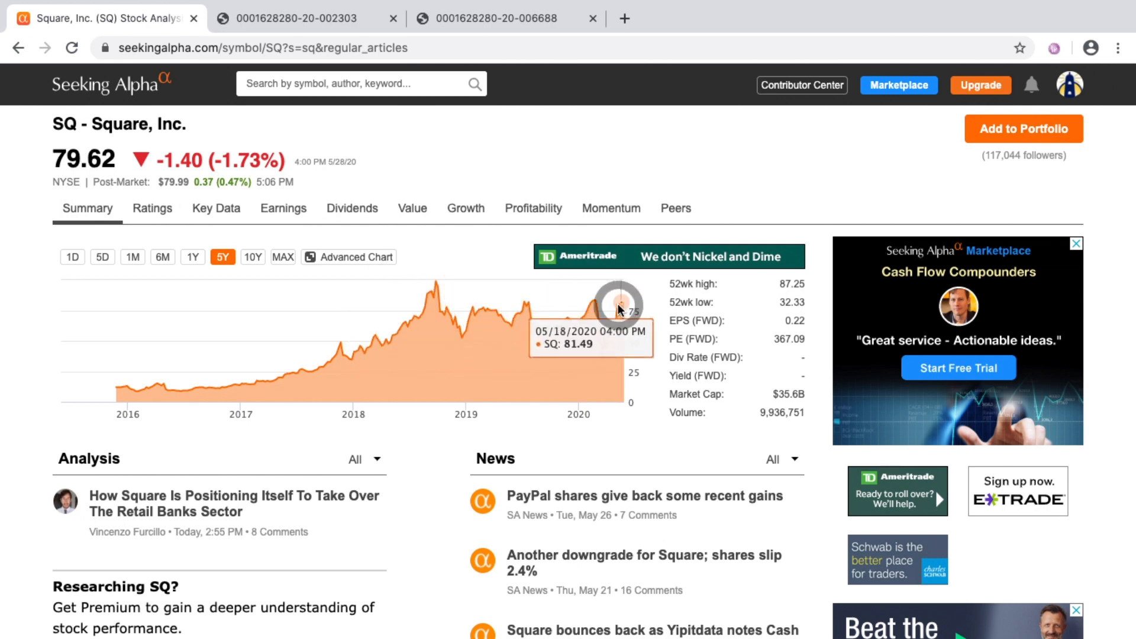
mouse_move(468, 313)
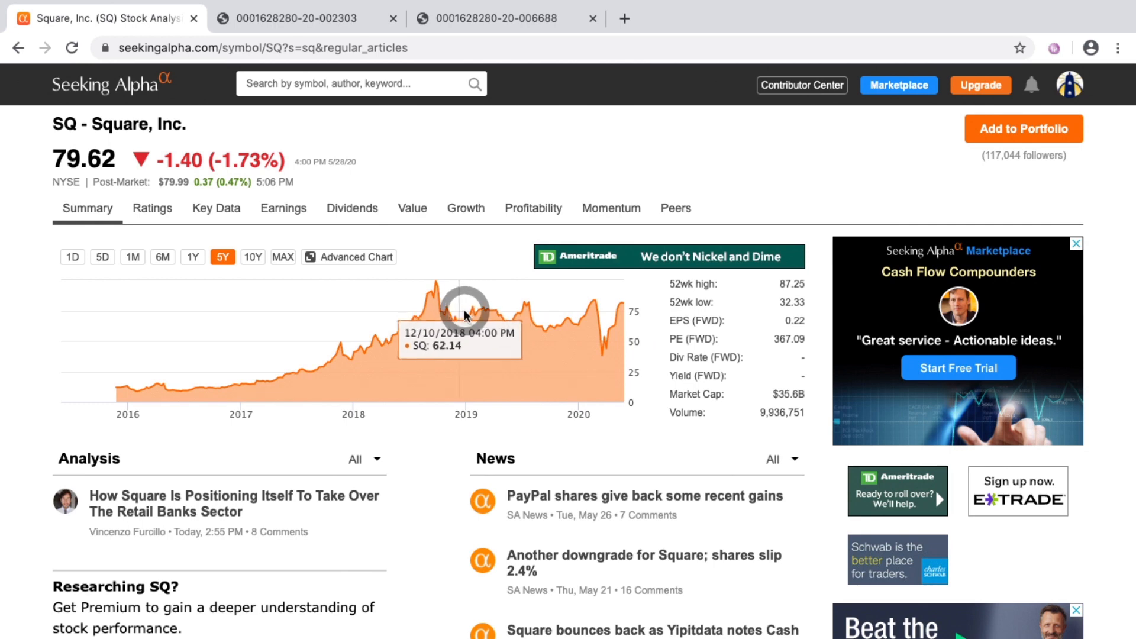
mouse_move(435, 364)
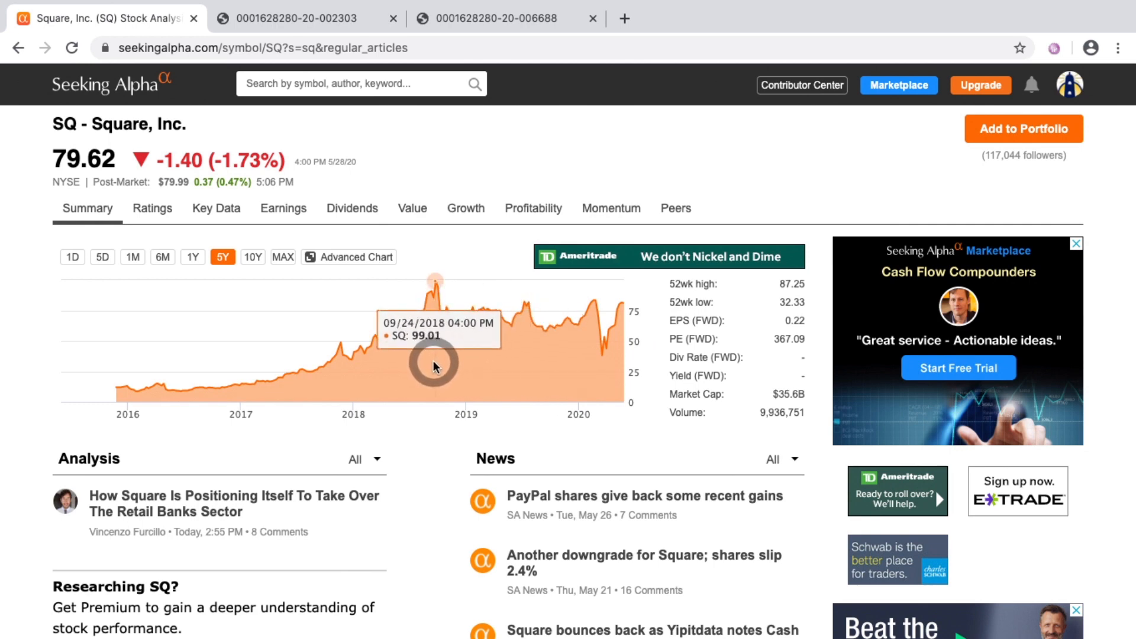
mouse_move(308, 351)
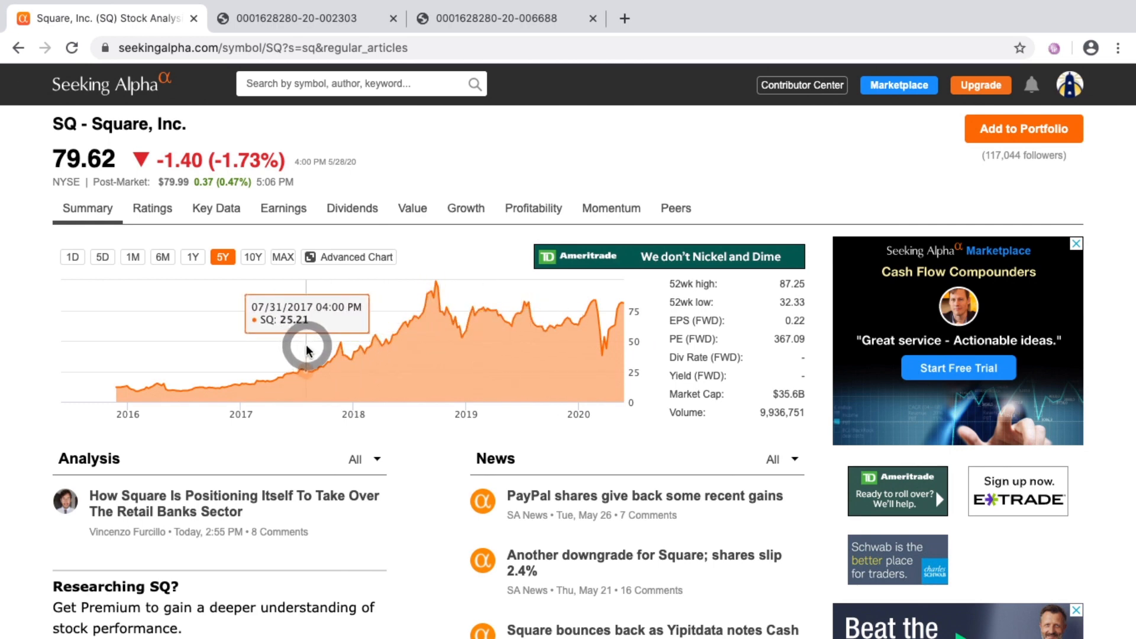
mouse_move(448, 345)
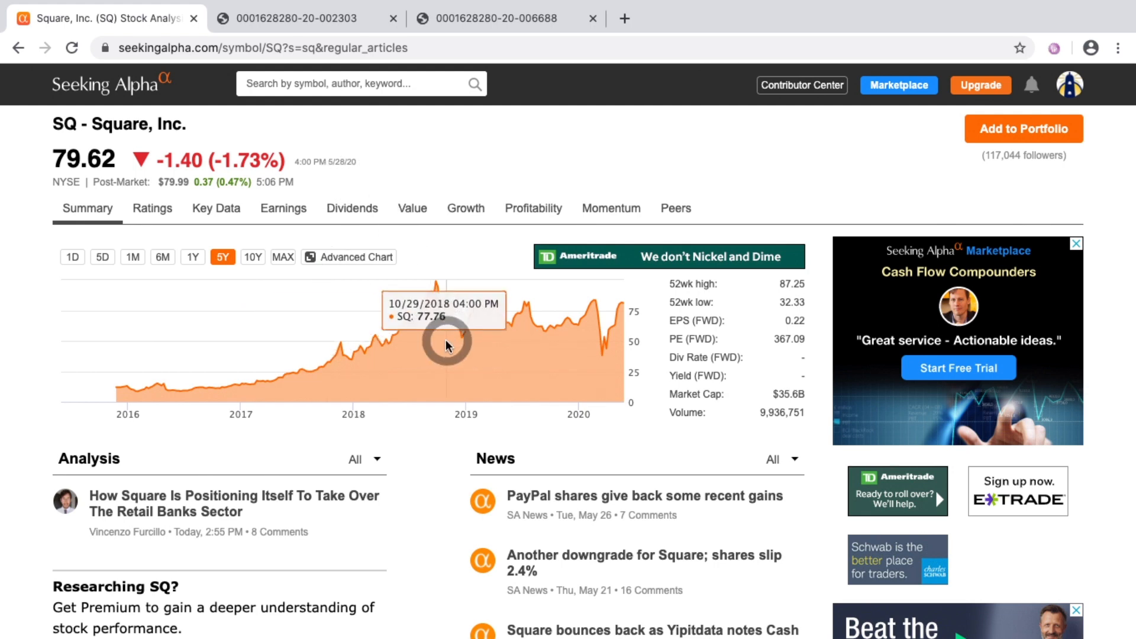
mouse_move(174, 383)
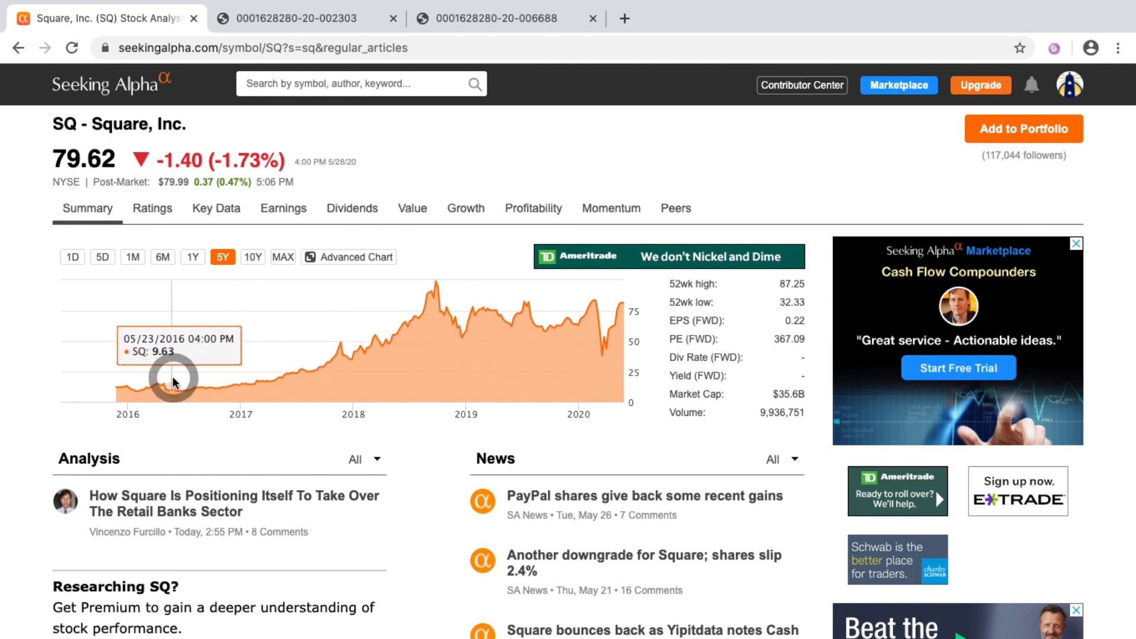
mouse_move(281, 373)
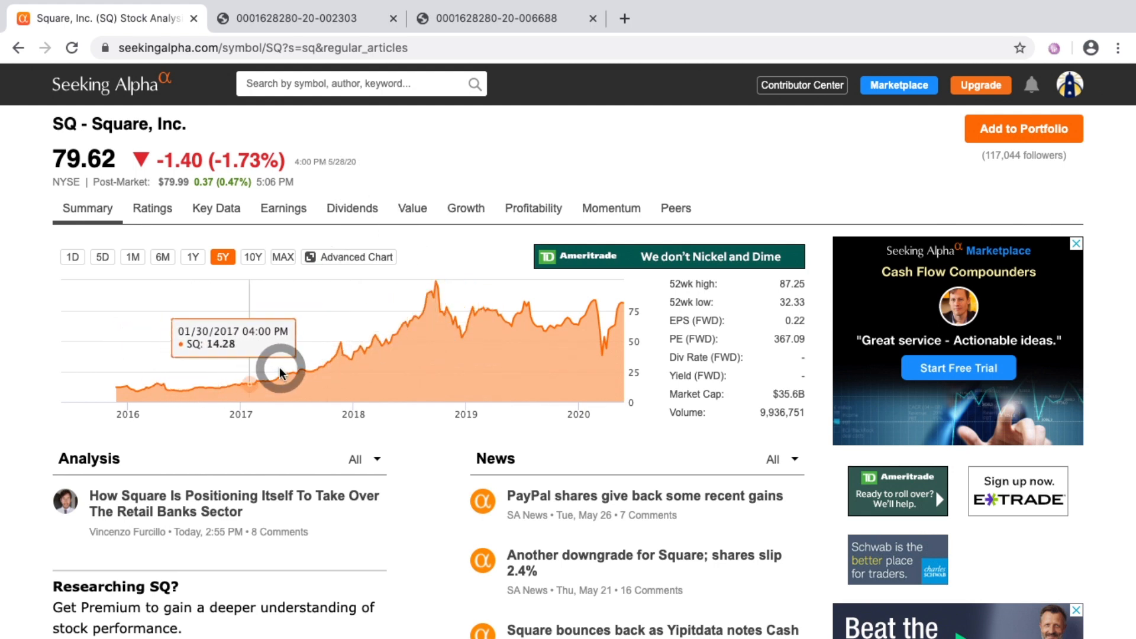
mouse_move(427, 319)
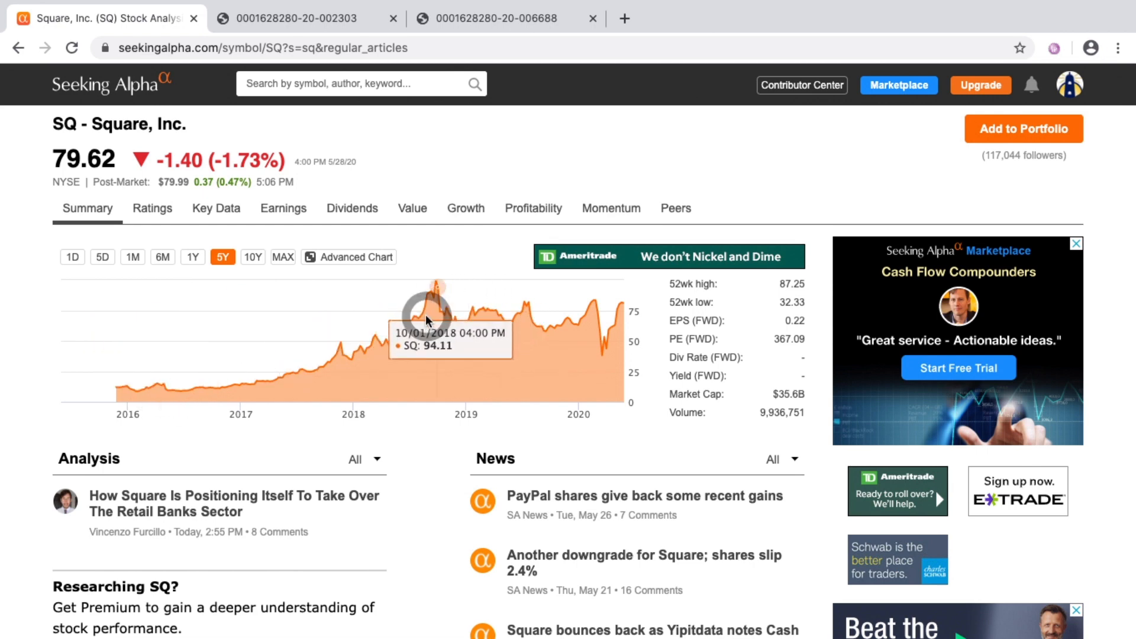
mouse_move(363, 181)
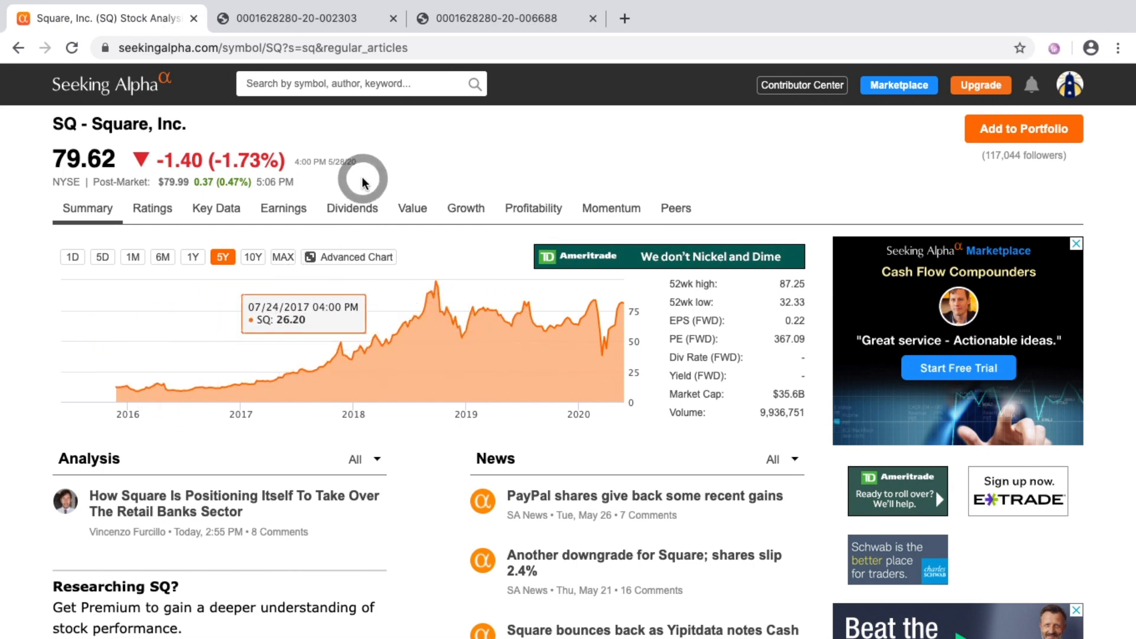
Step: Check the 2019 10-K statements, then show the Q1 2020 10-Q balance sheets on page 5
click(297, 18)
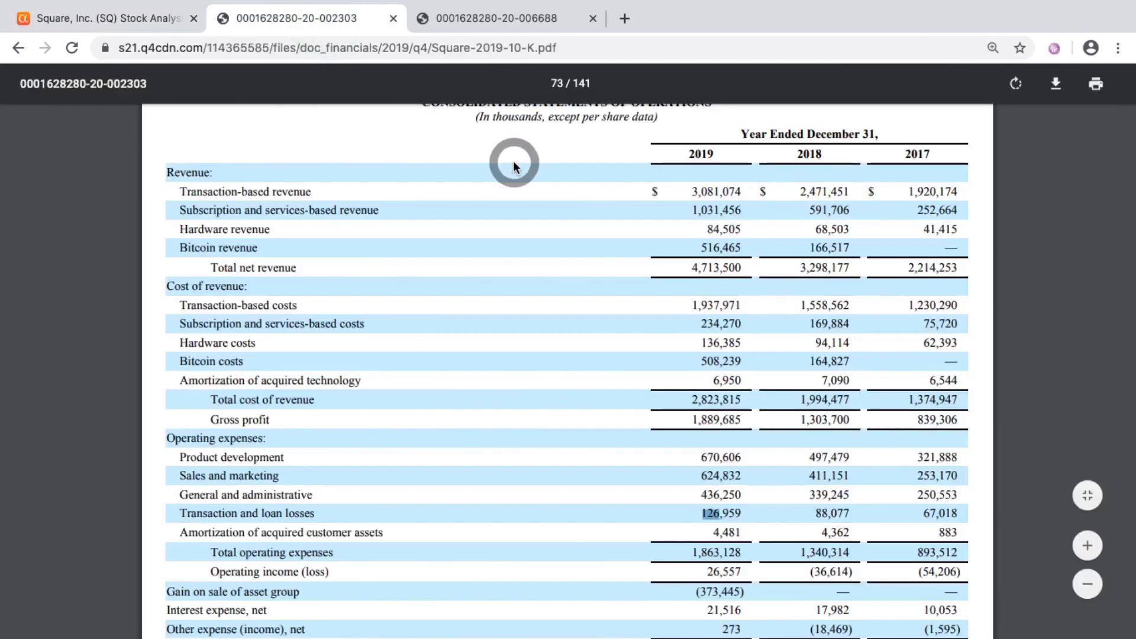
scroll(up, 3)
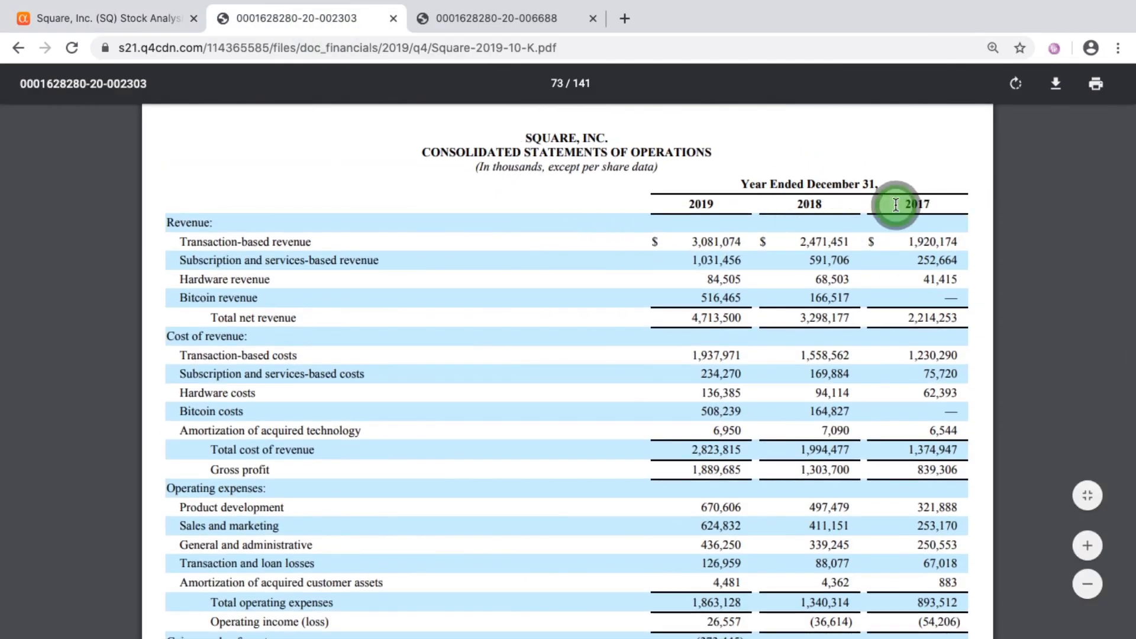
mouse_move(437, 202)
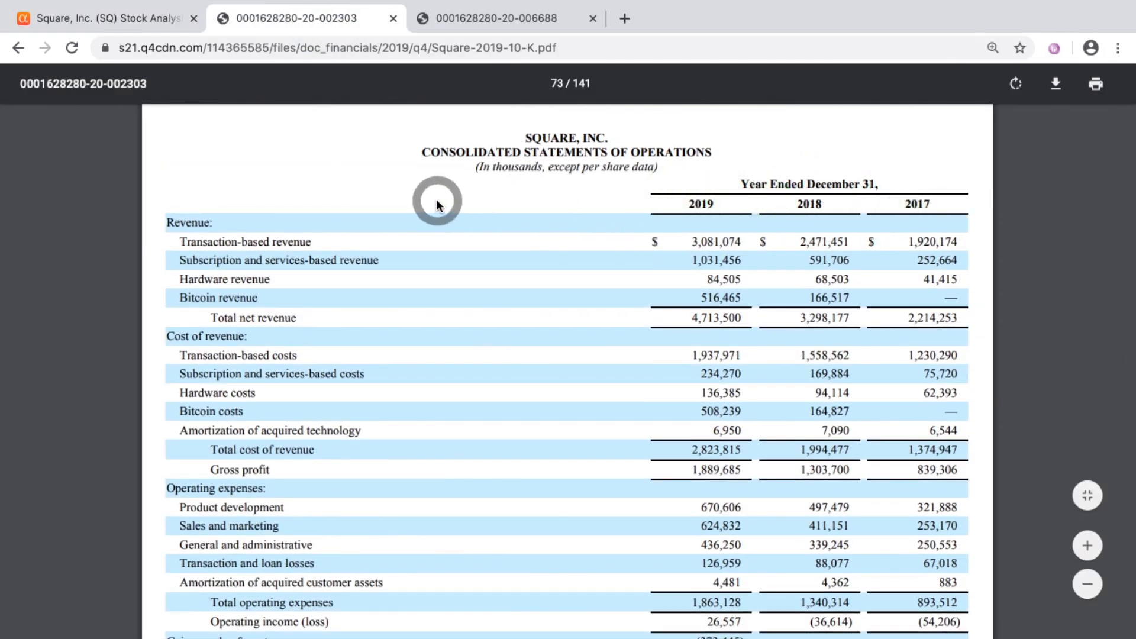
mouse_move(558, 171)
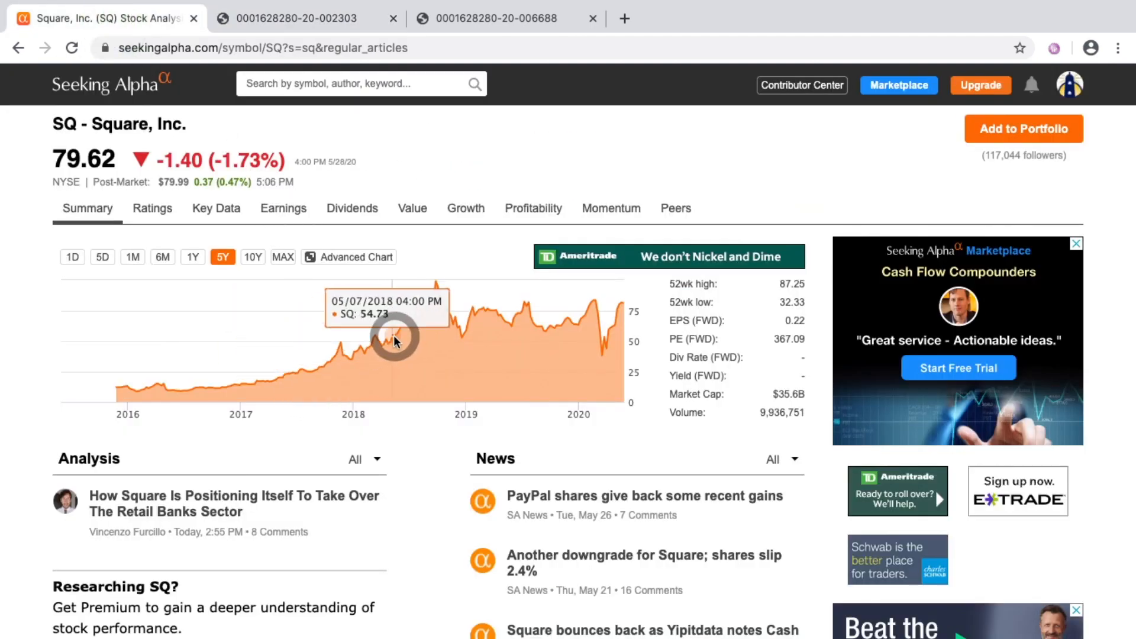
mouse_move(353, 355)
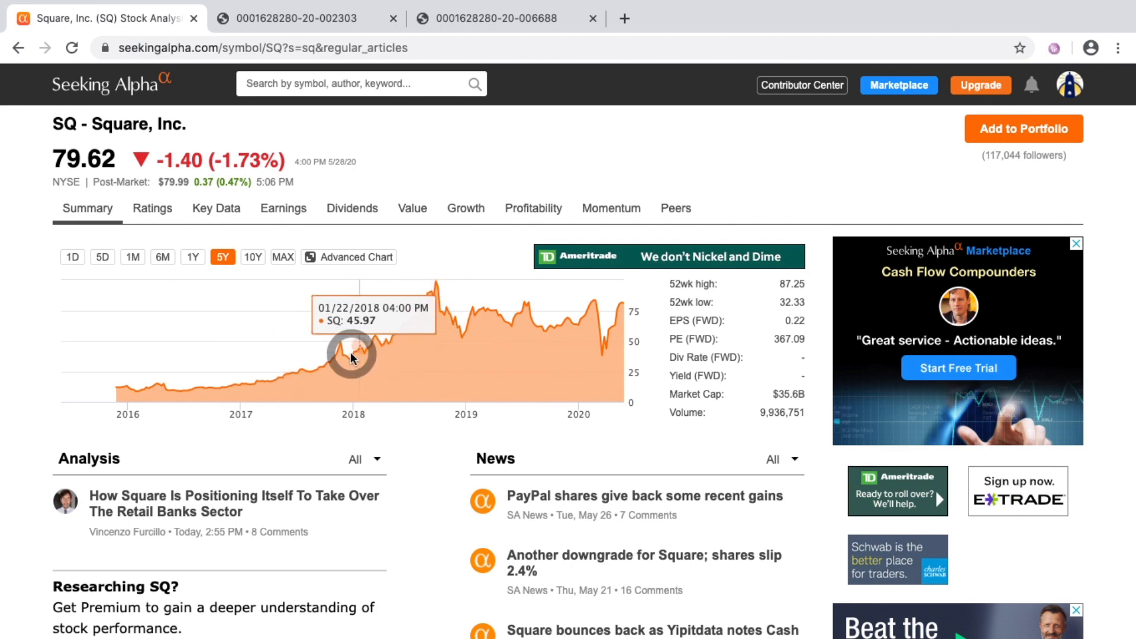
mouse_move(428, 295)
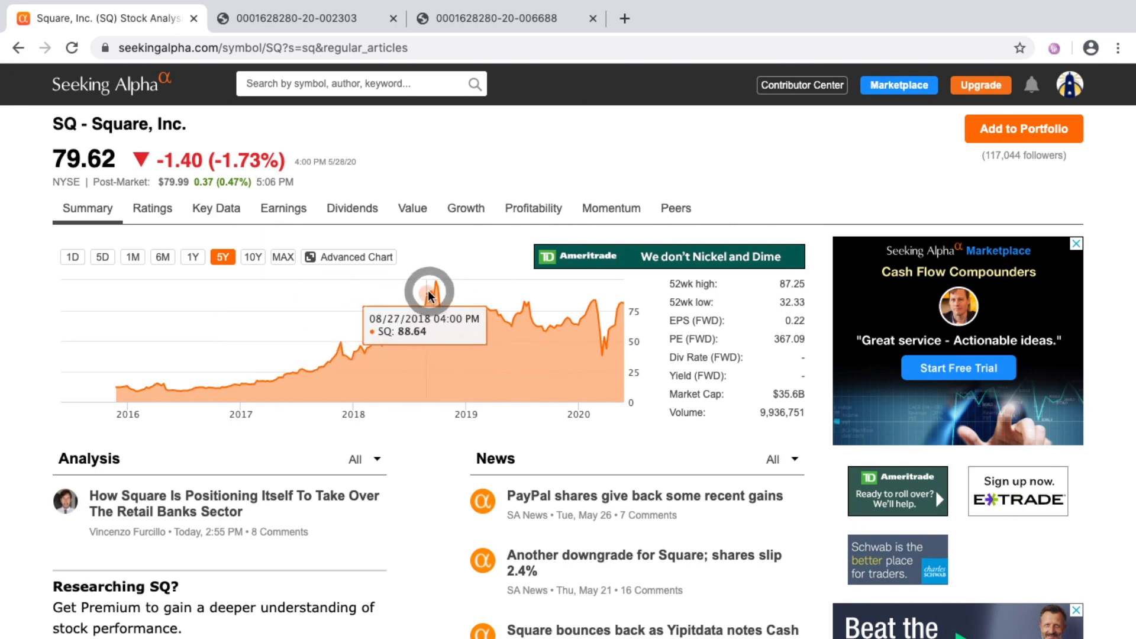
click(298, 18)
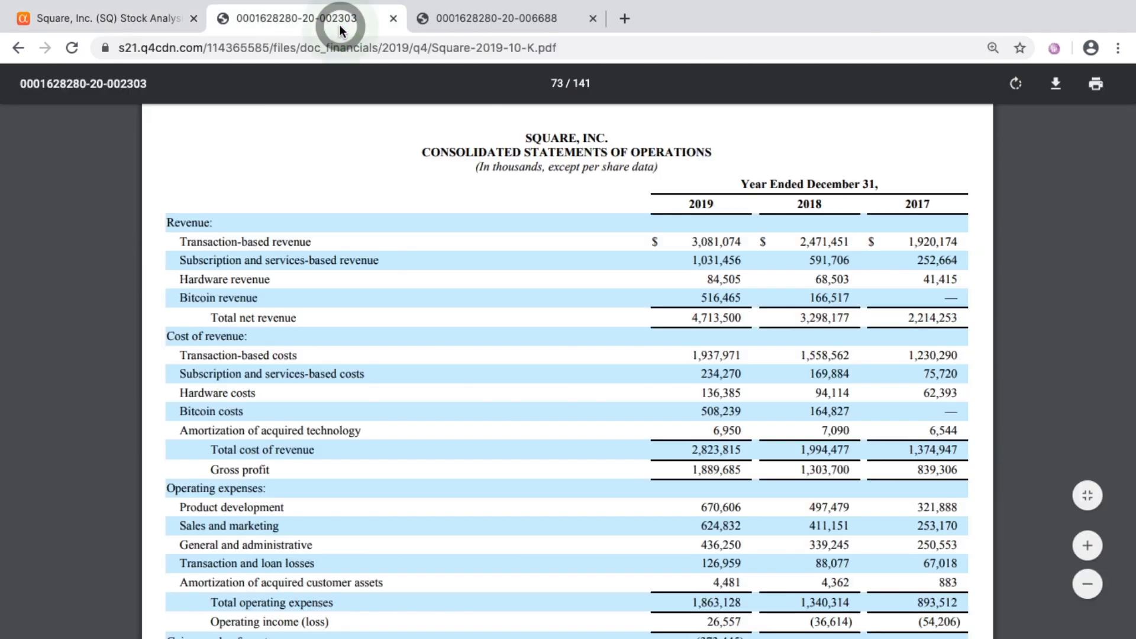
mouse_move(751, 207)
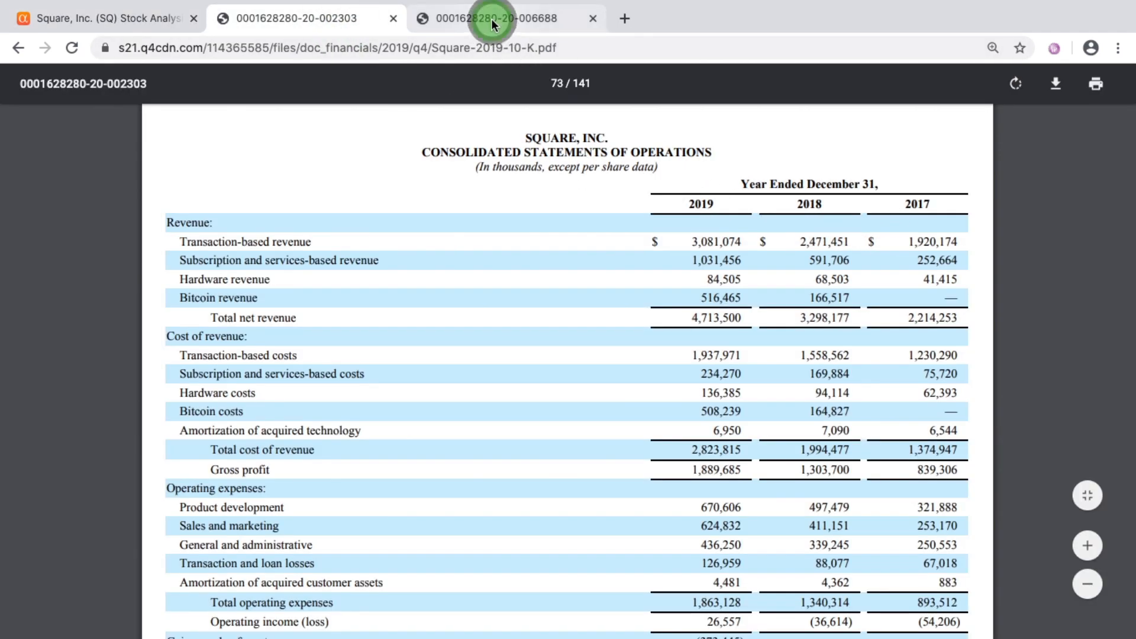
click(496, 19)
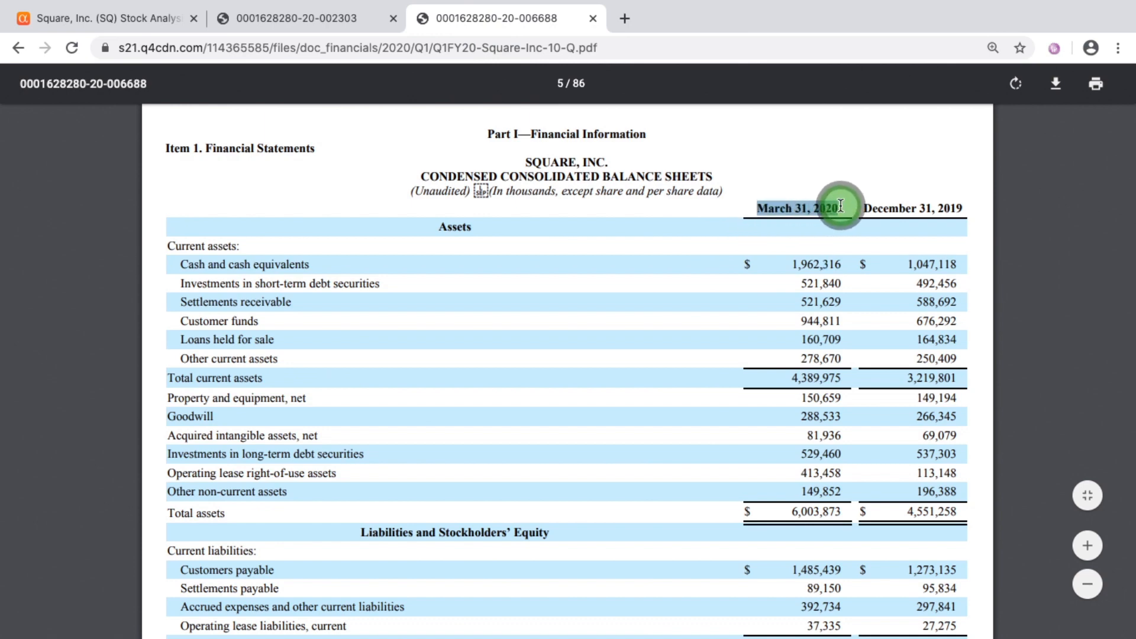
mouse_move(703, 229)
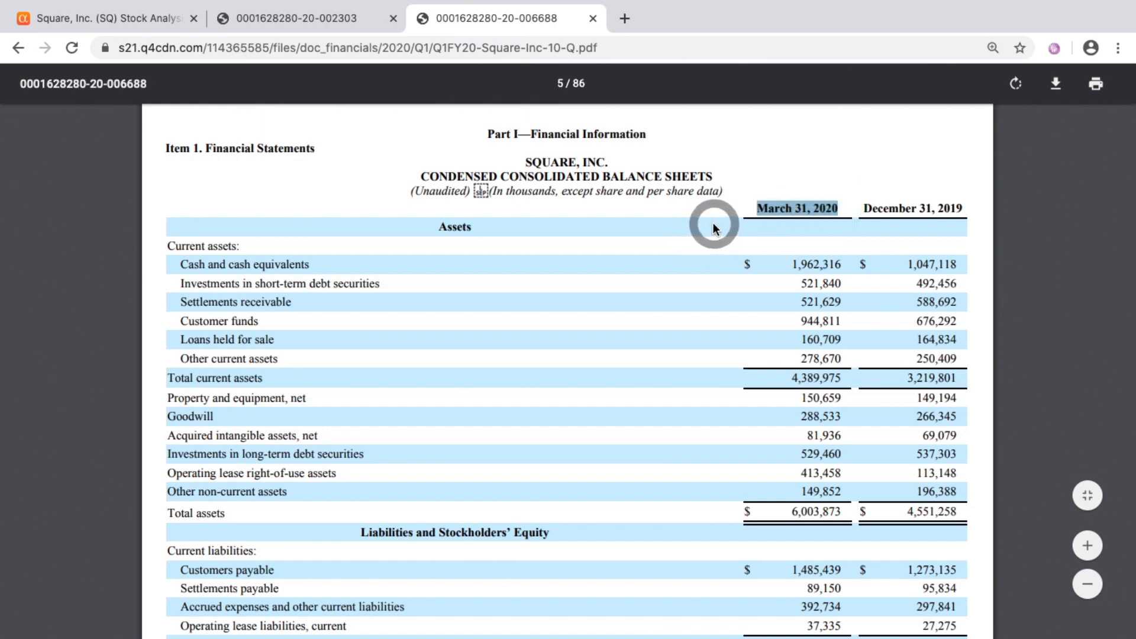
mouse_move(717, 225)
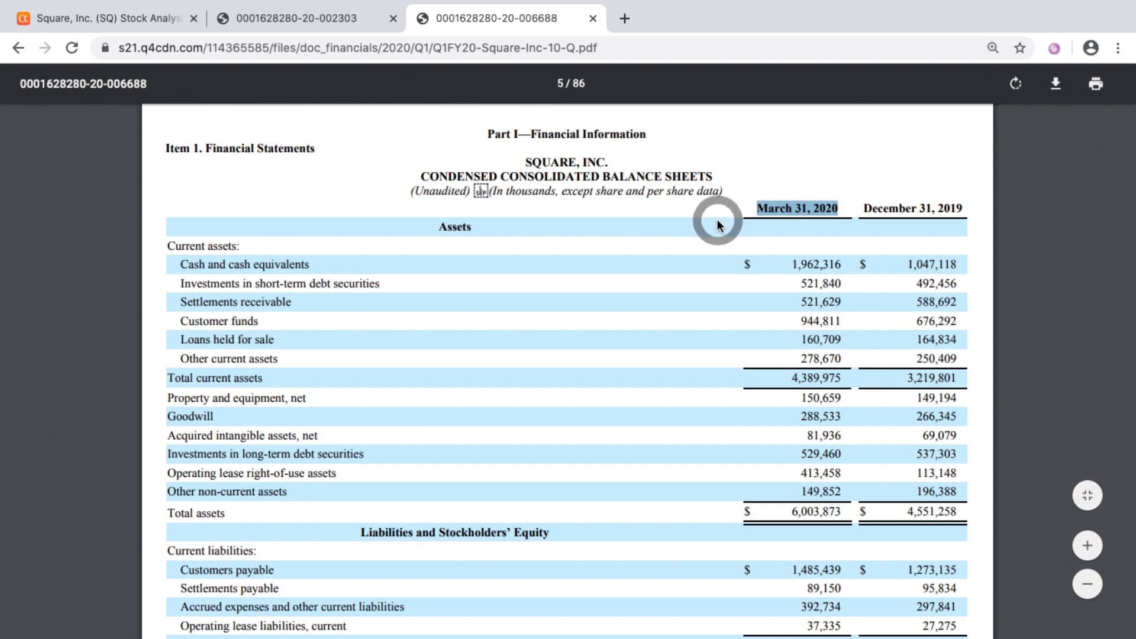
scroll(down, 3)
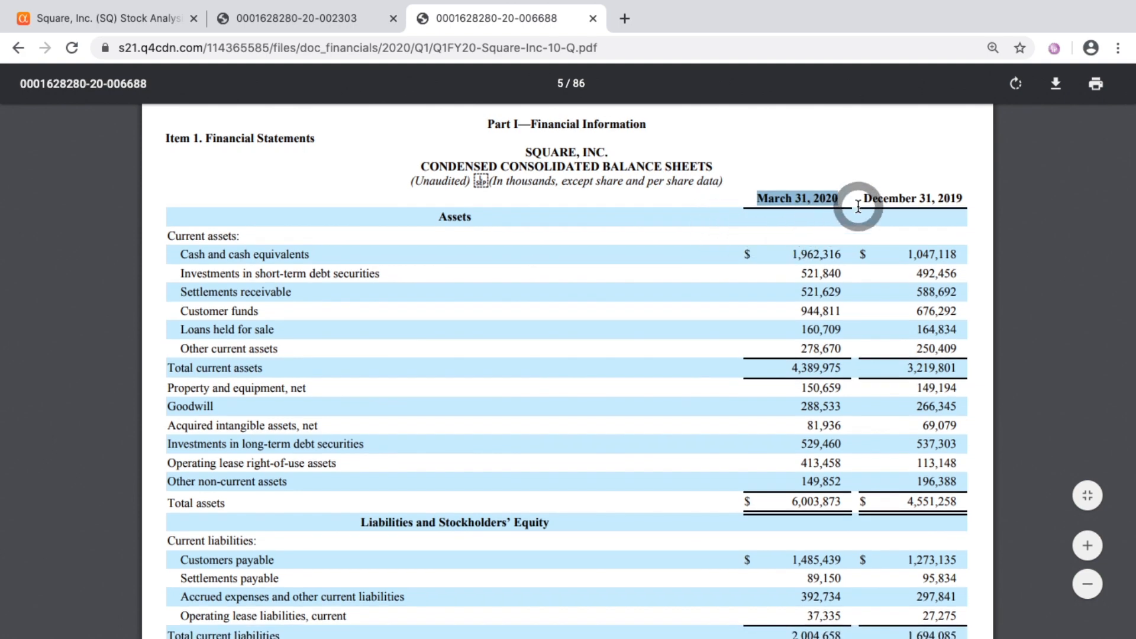
mouse_move(622, 183)
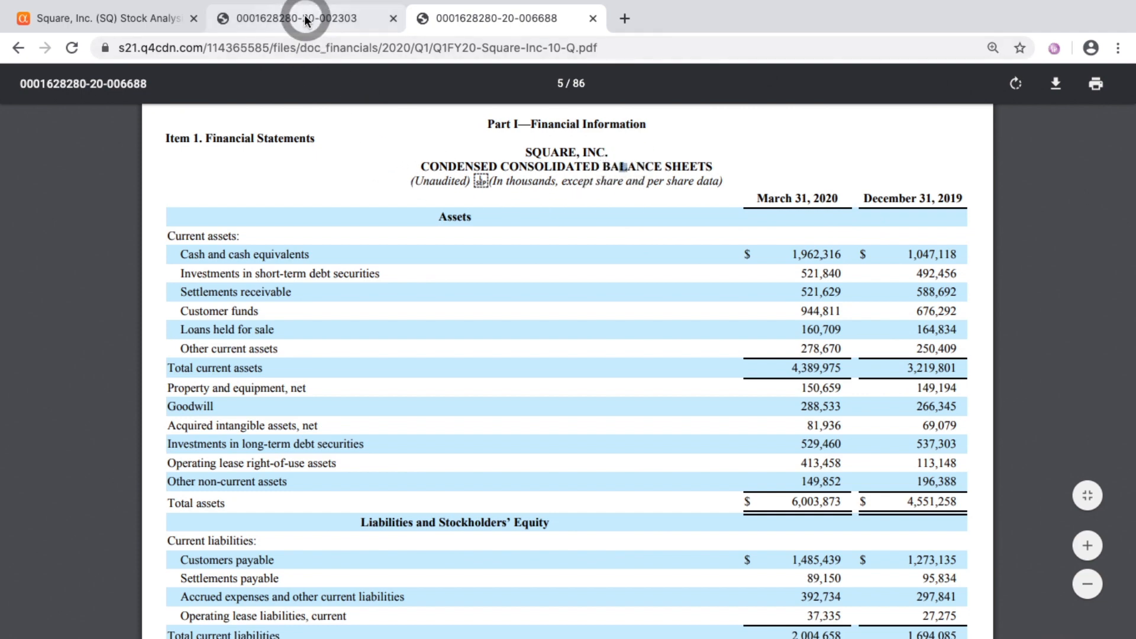
Step: Open the 2019 10-K income statement and highlight the 2019 subscription and services-based costs figure
click(290, 18)
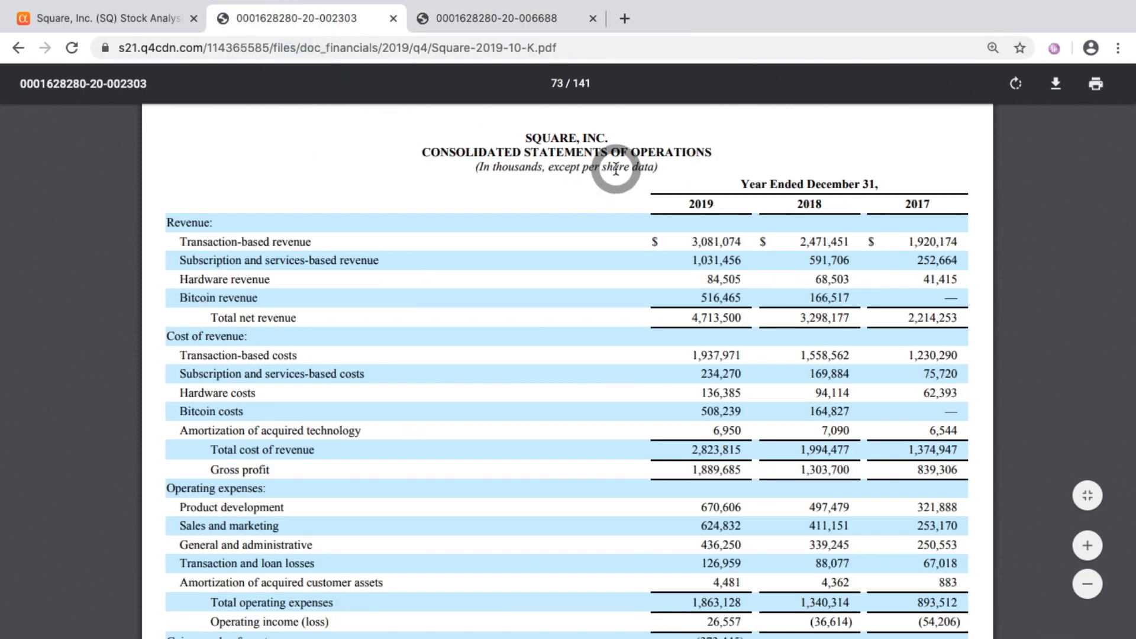
mouse_move(915, 204)
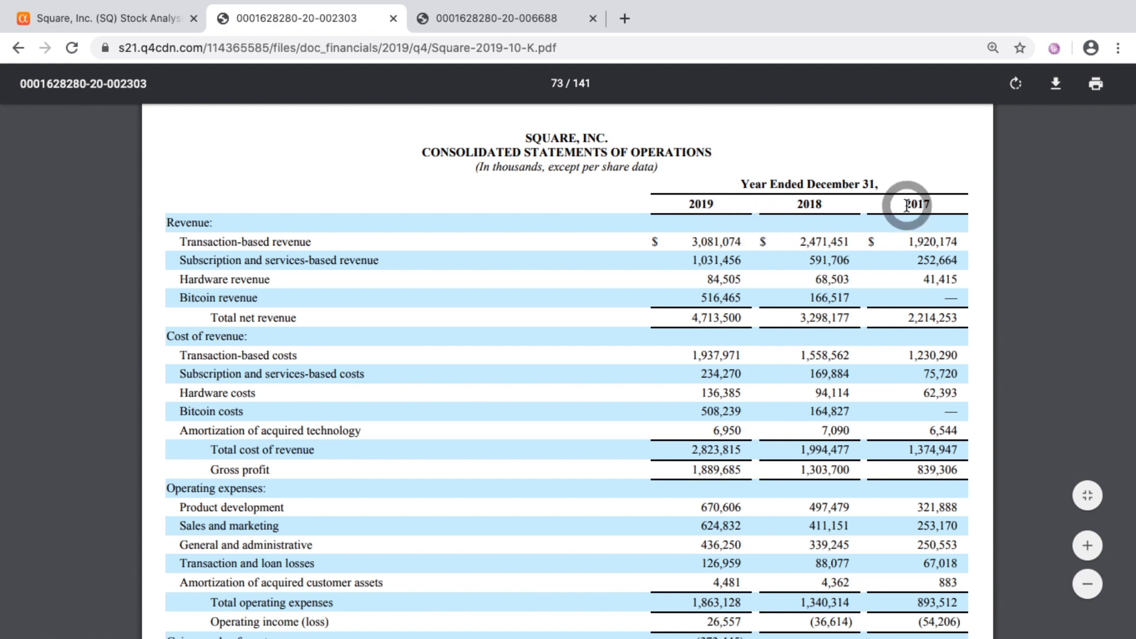
mouse_move(700, 203)
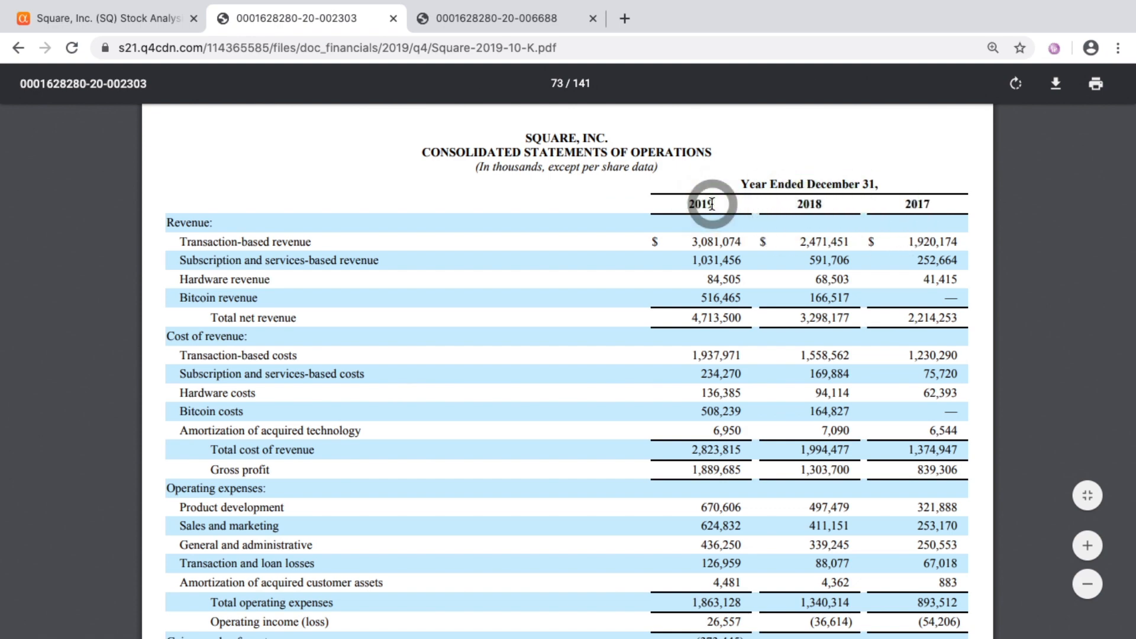
mouse_move(518, 288)
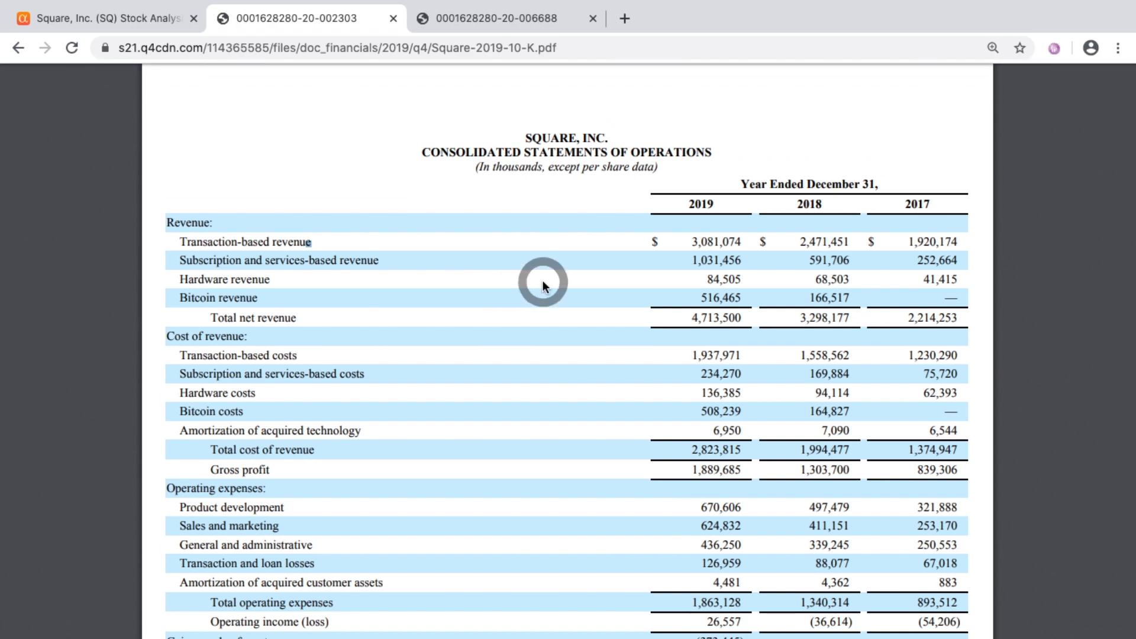
mouse_move(746, 245)
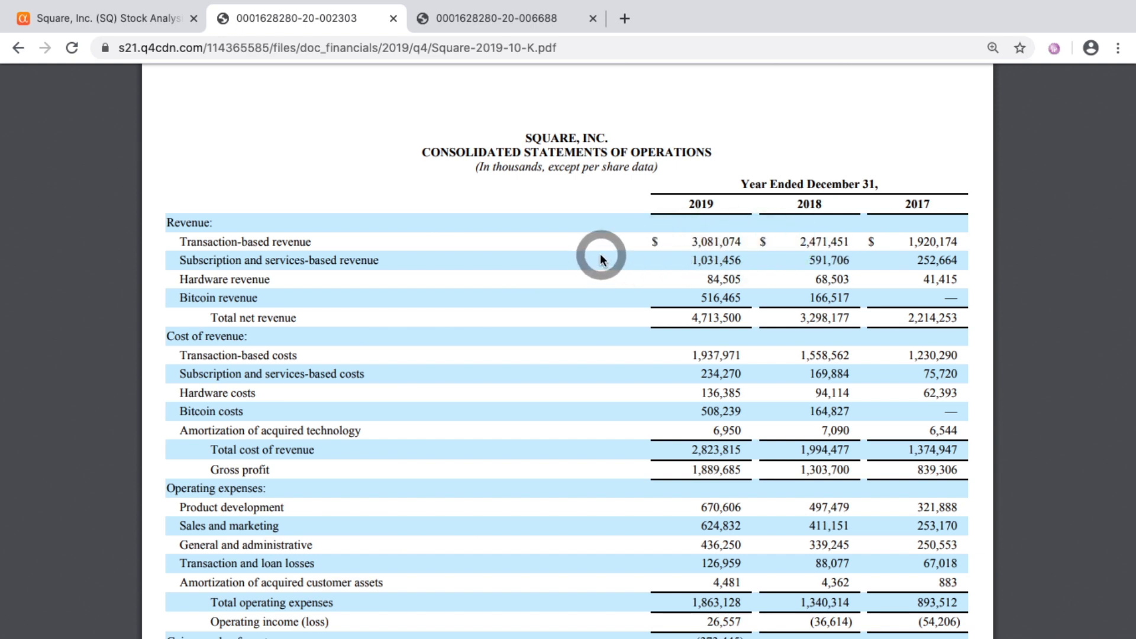
mouse_move(322, 358)
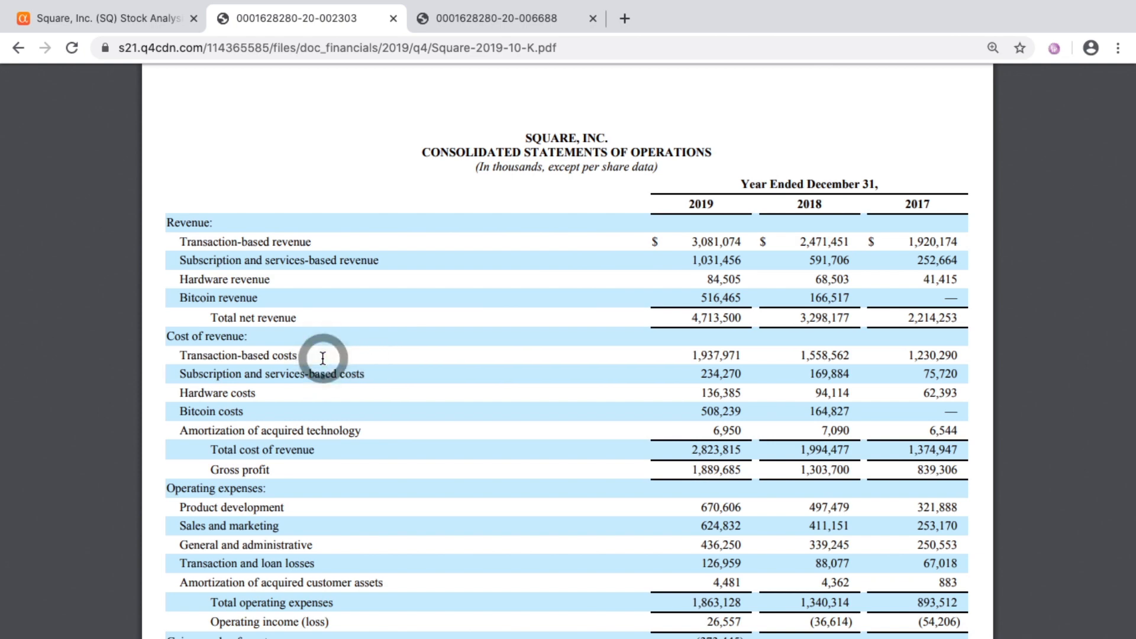
mouse_move(339, 245)
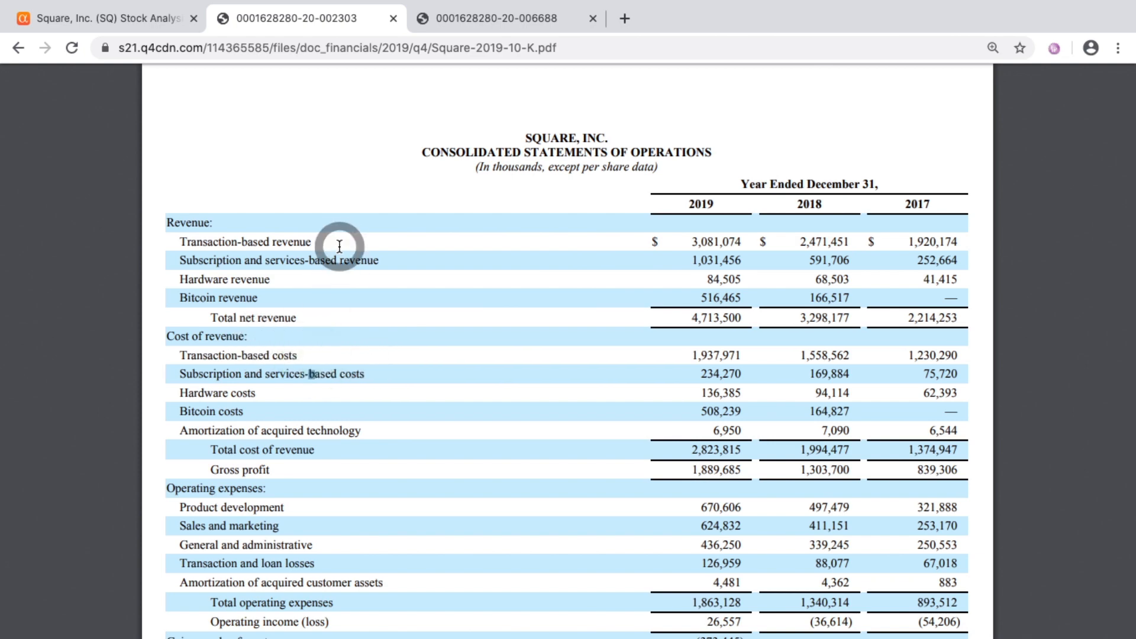
mouse_move(743, 383)
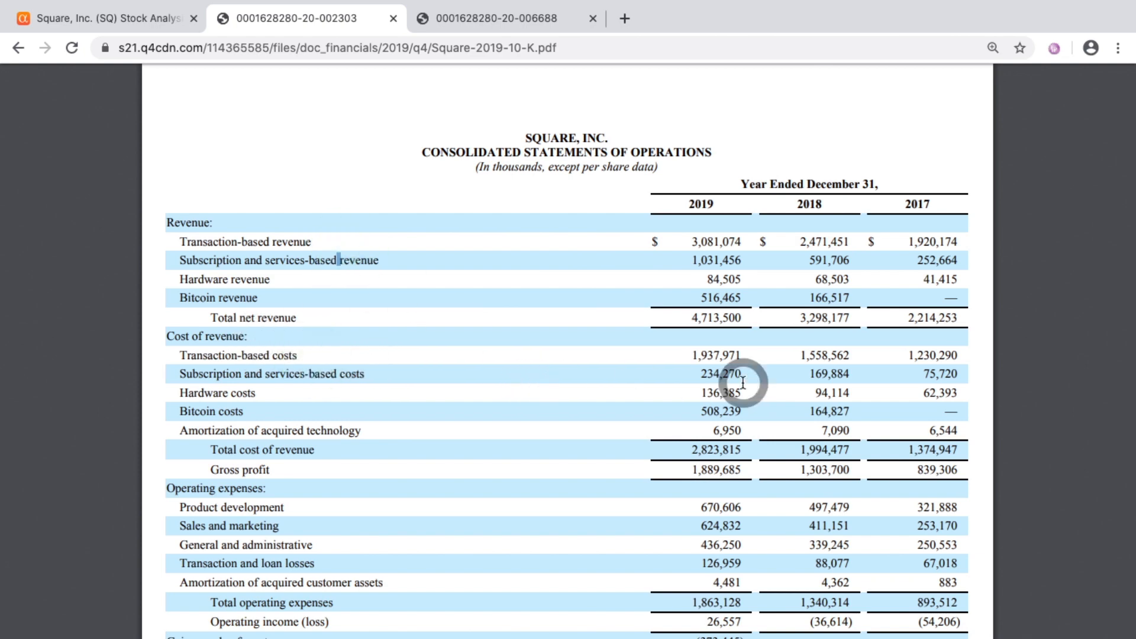
mouse_move(674, 364)
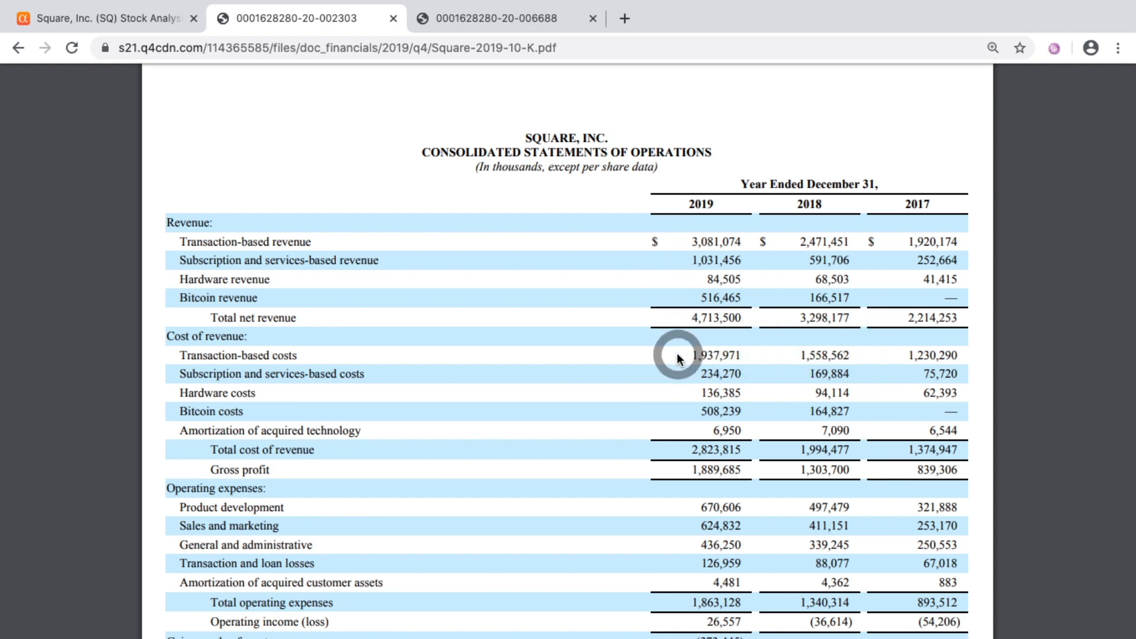
mouse_move(621, 362)
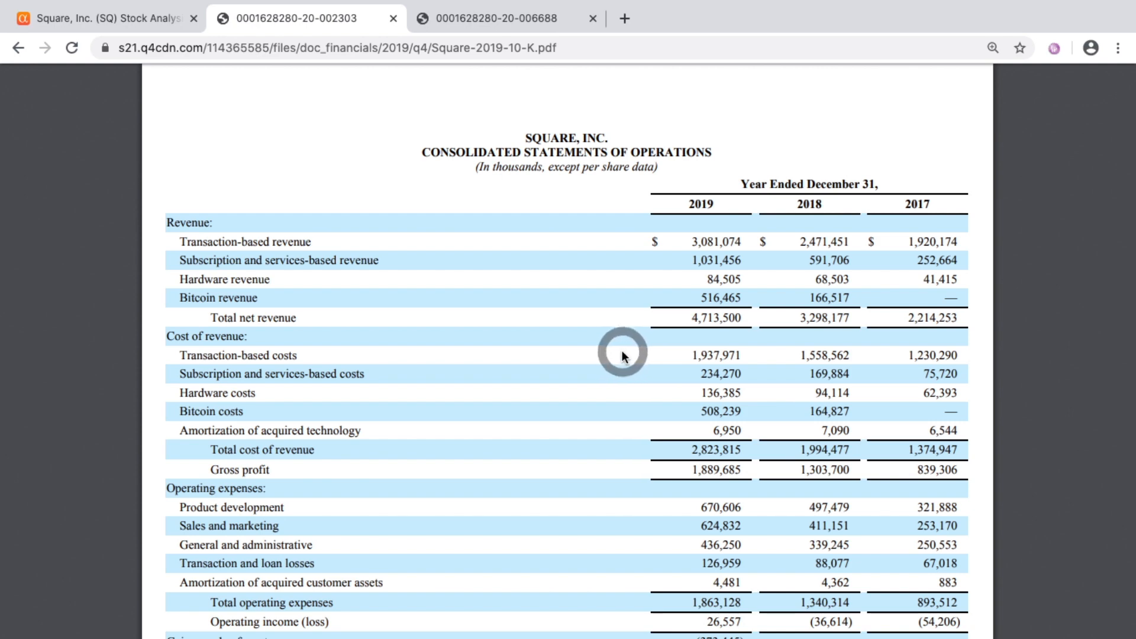
mouse_move(648, 244)
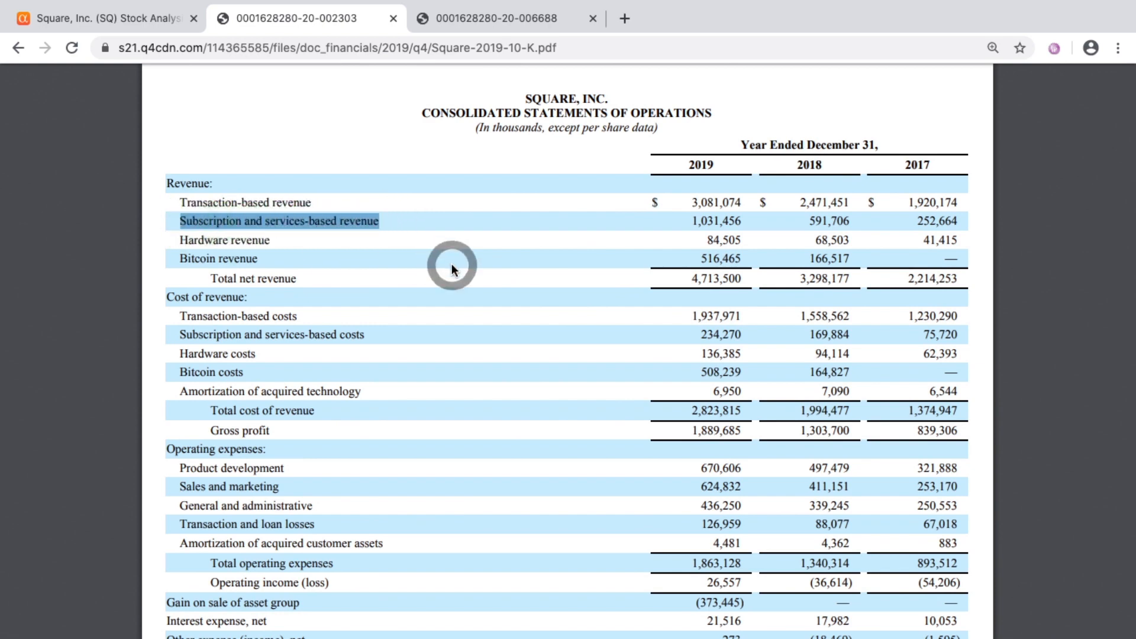
mouse_move(472, 271)
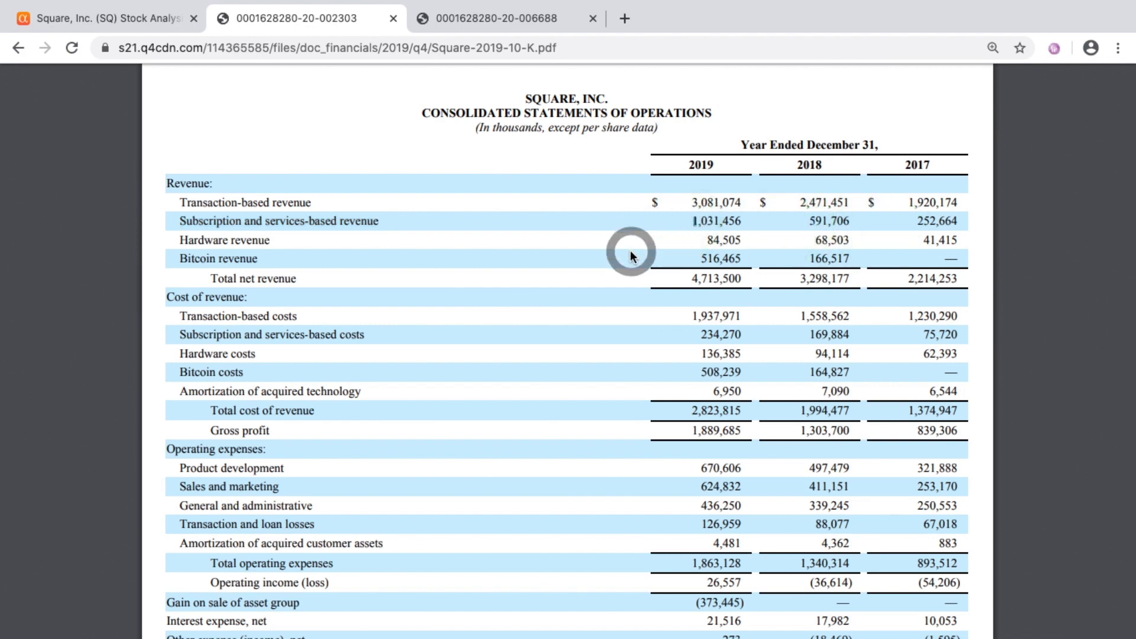
mouse_move(619, 261)
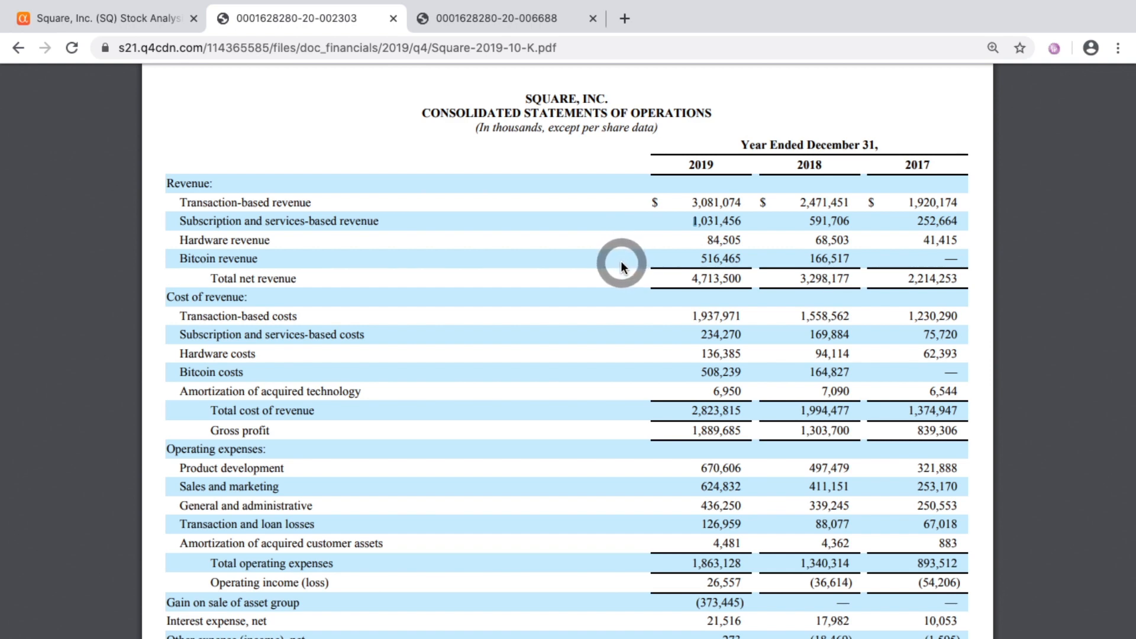
mouse_move(444, 371)
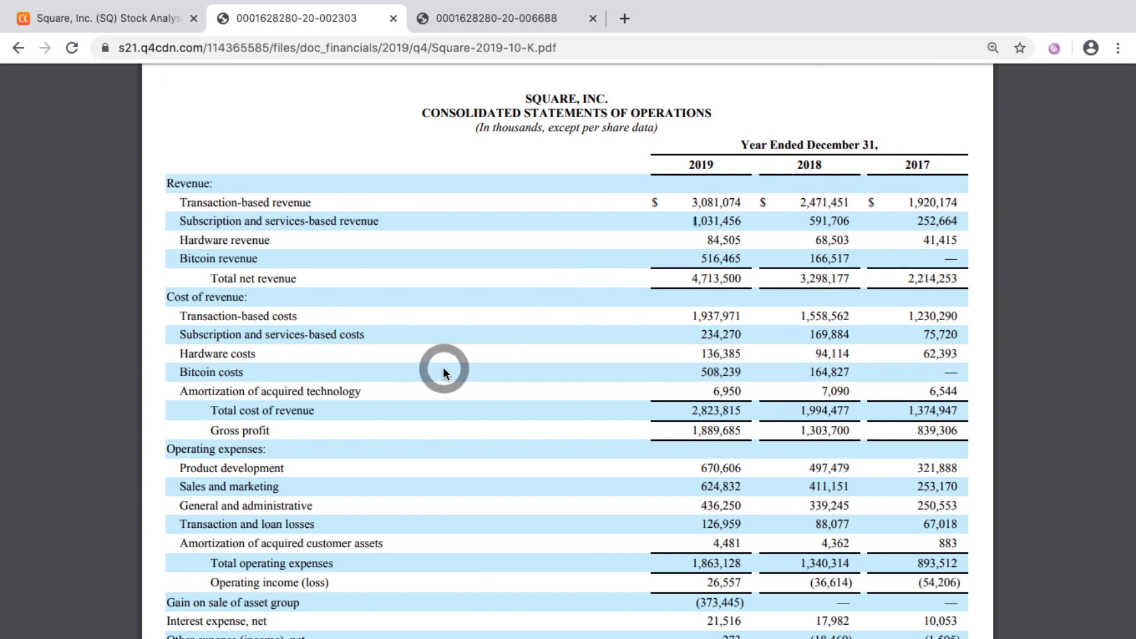
mouse_move(749, 338)
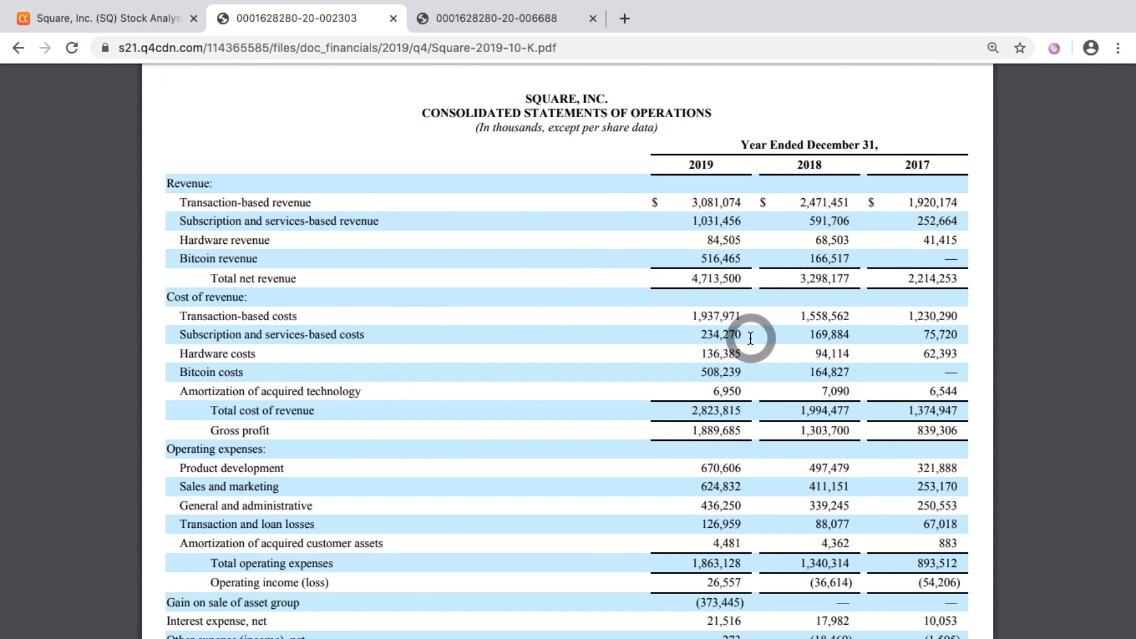
double_click(720, 333)
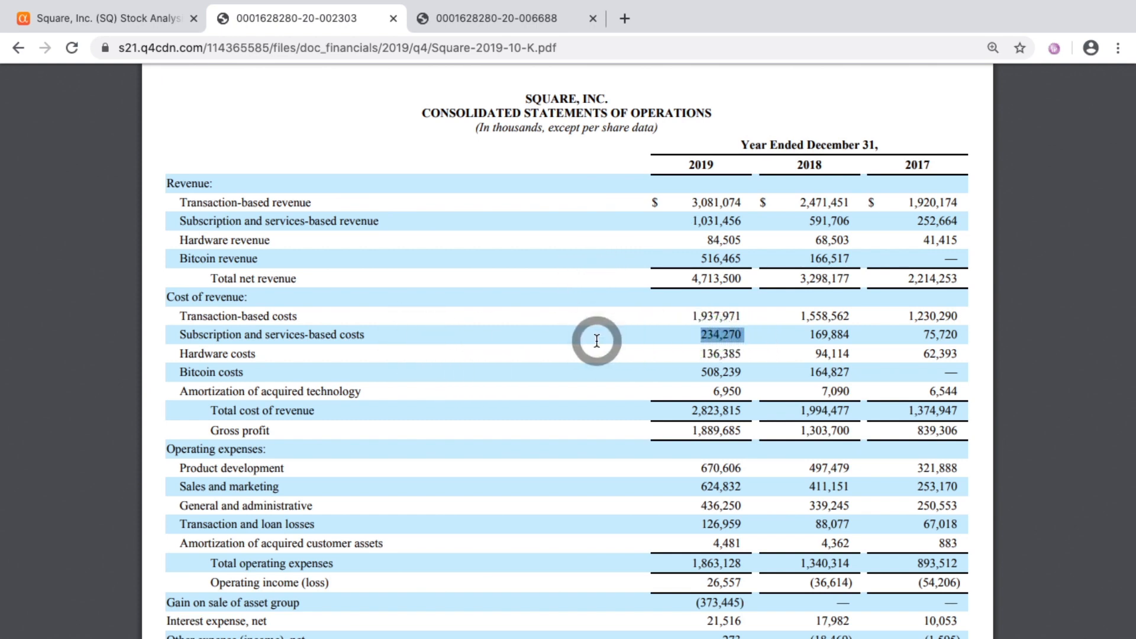
mouse_move(591, 332)
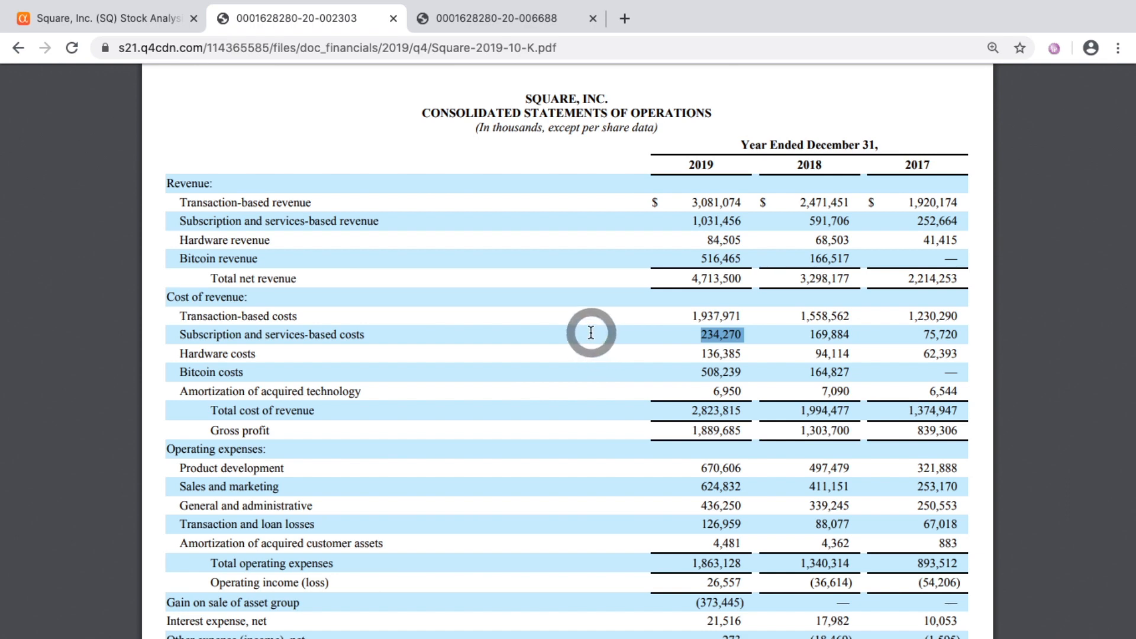
mouse_move(688, 224)
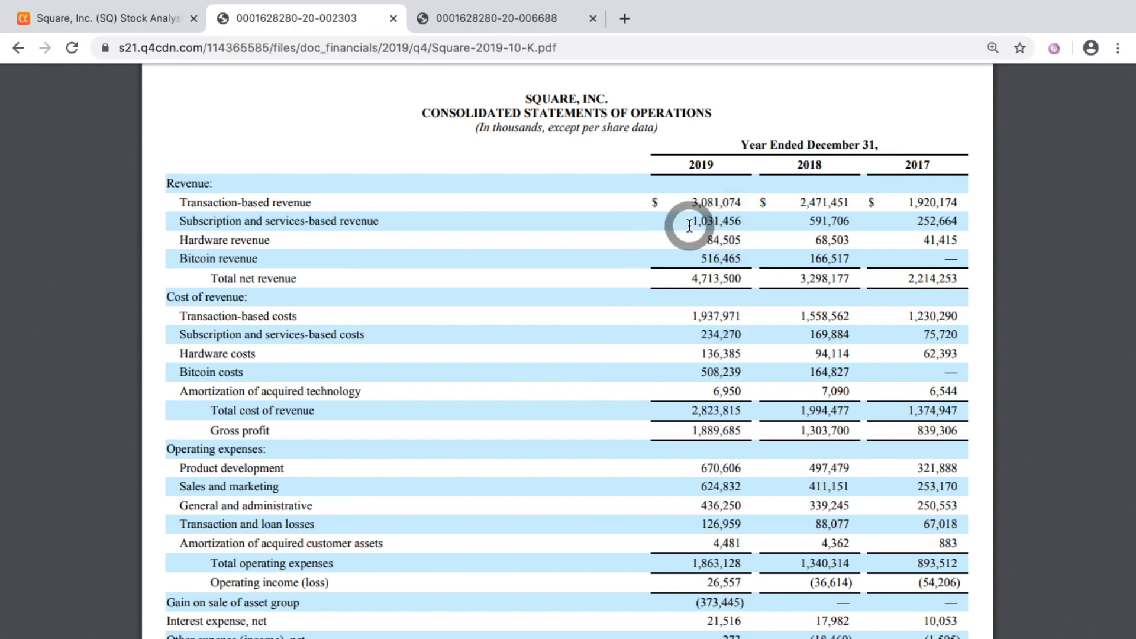
mouse_move(585, 238)
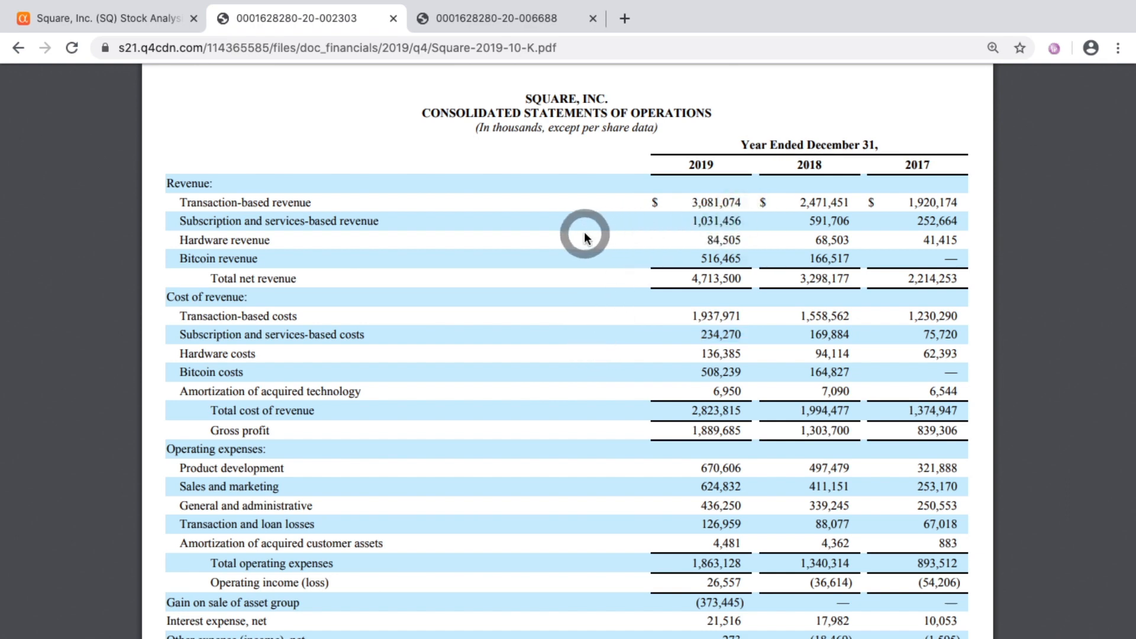
mouse_move(622, 224)
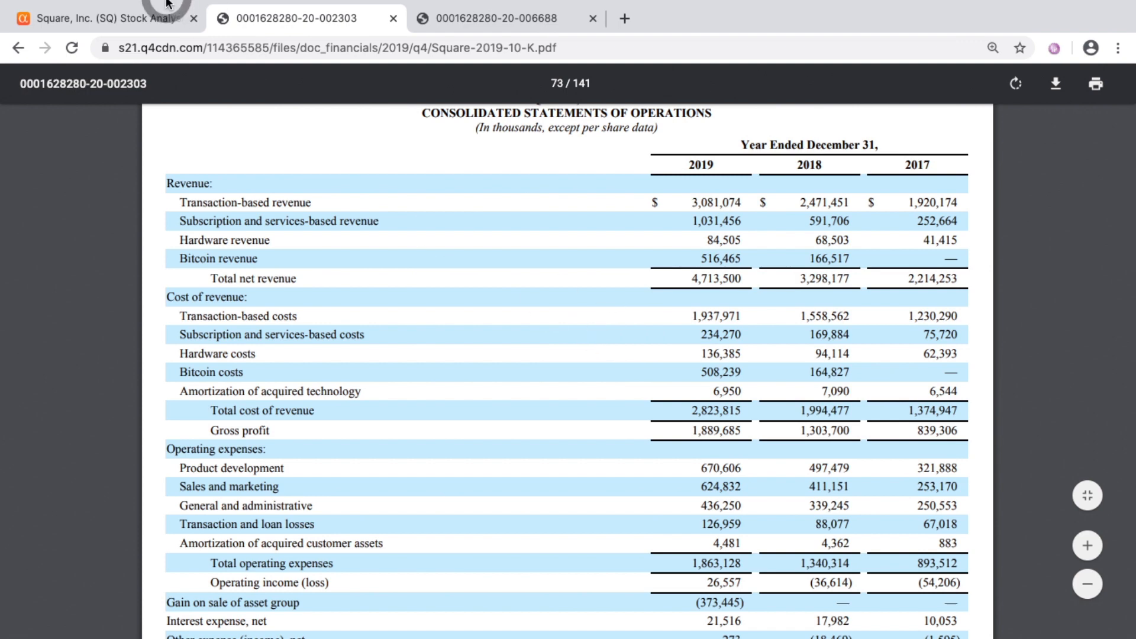
Step: Glance at Square's Seeking Alpha summary page, then return to the 10-K statement of operations
click(101, 18)
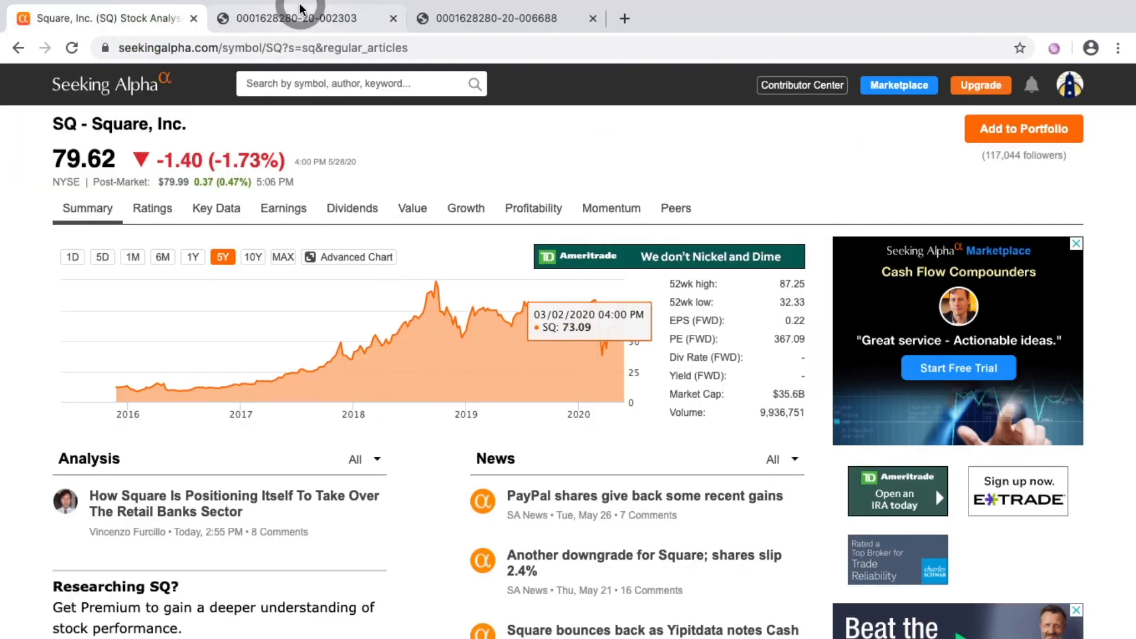
click(293, 18)
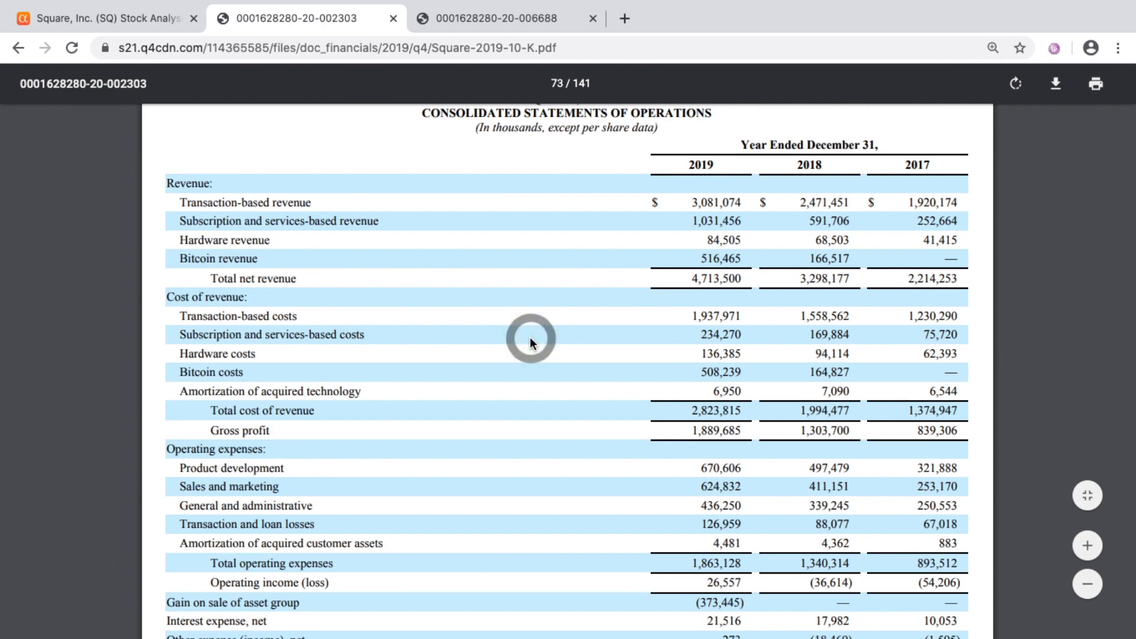
mouse_move(640, 382)
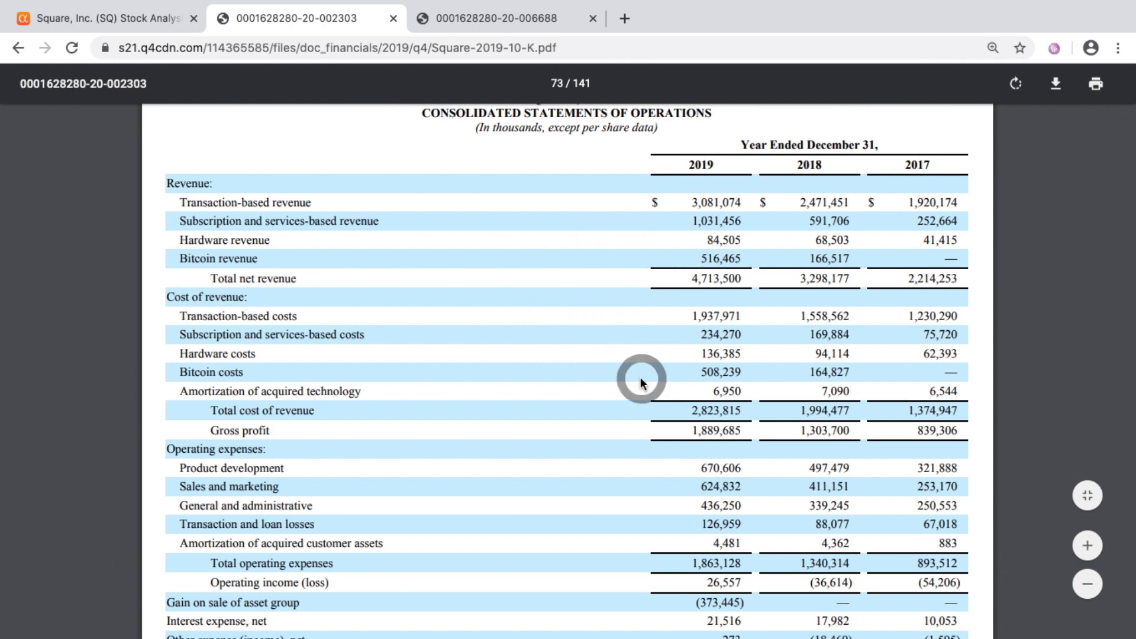
mouse_move(661, 243)
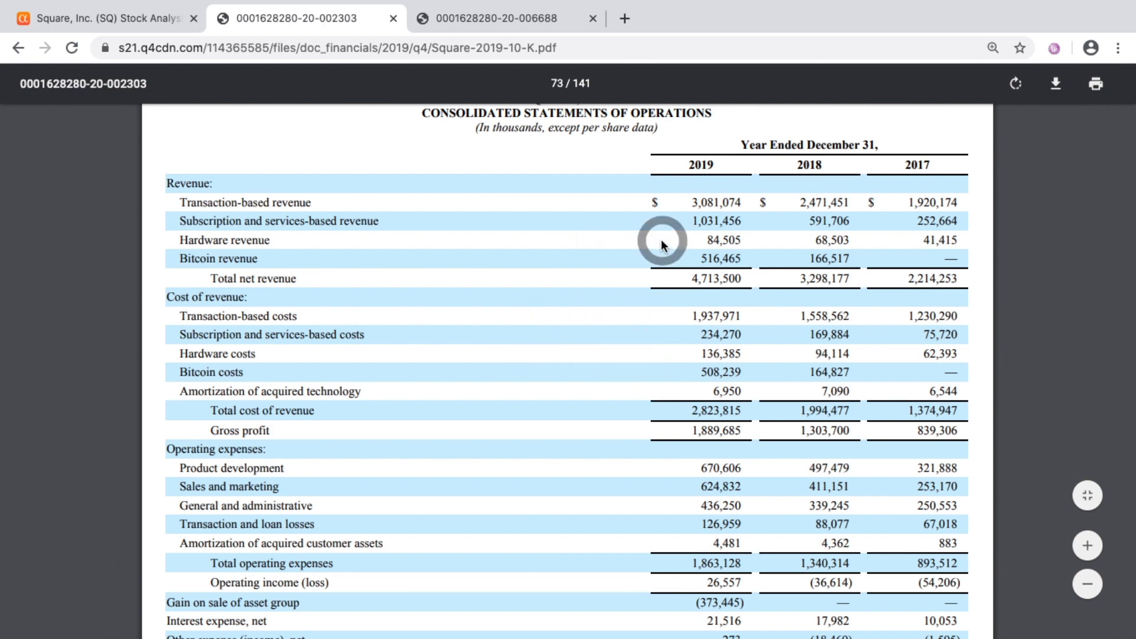
mouse_move(659, 361)
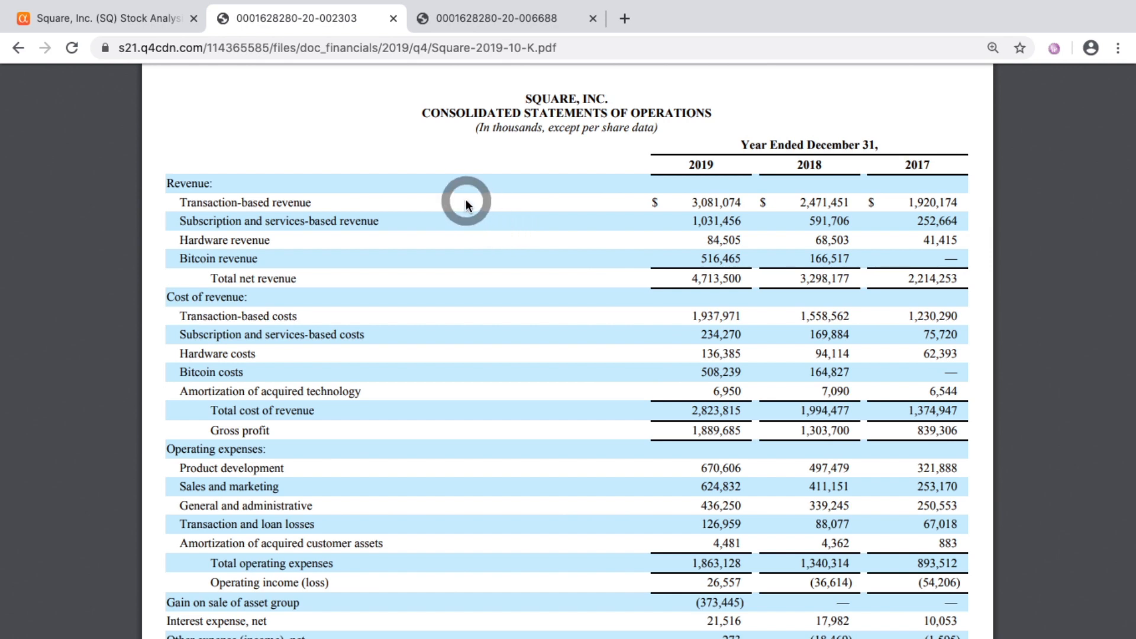
mouse_move(466, 220)
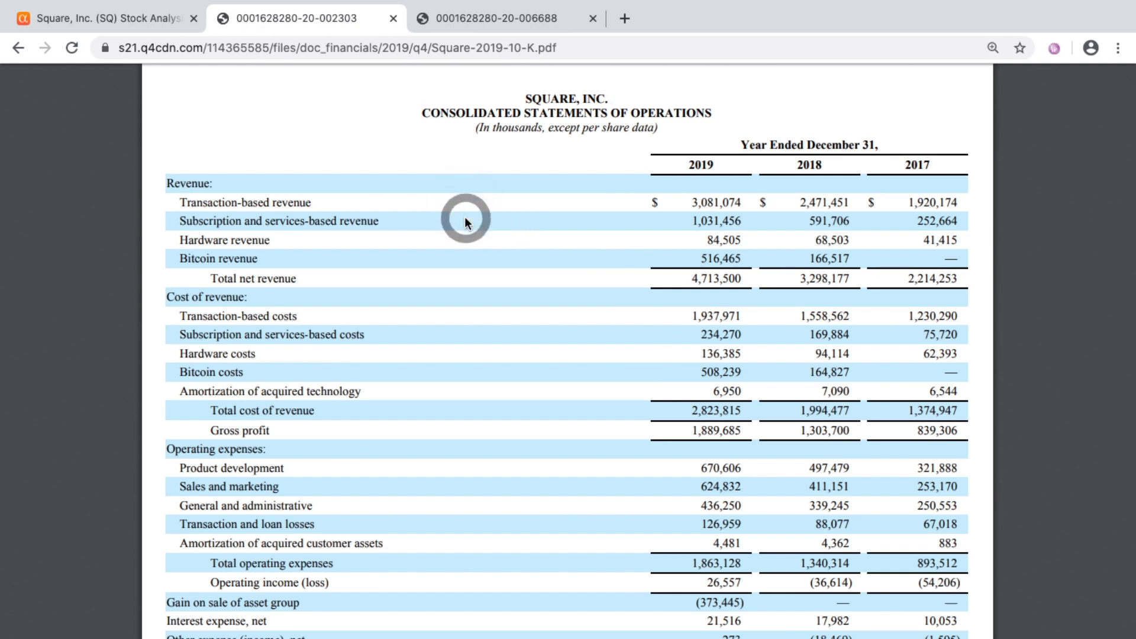
mouse_move(469, 226)
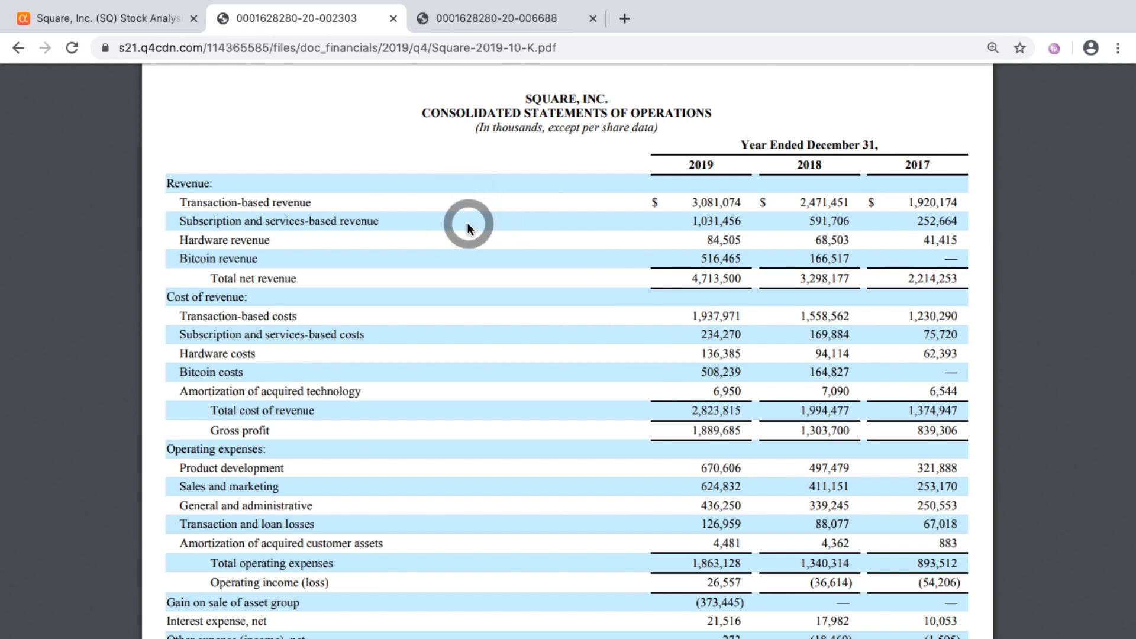
mouse_move(670, 262)
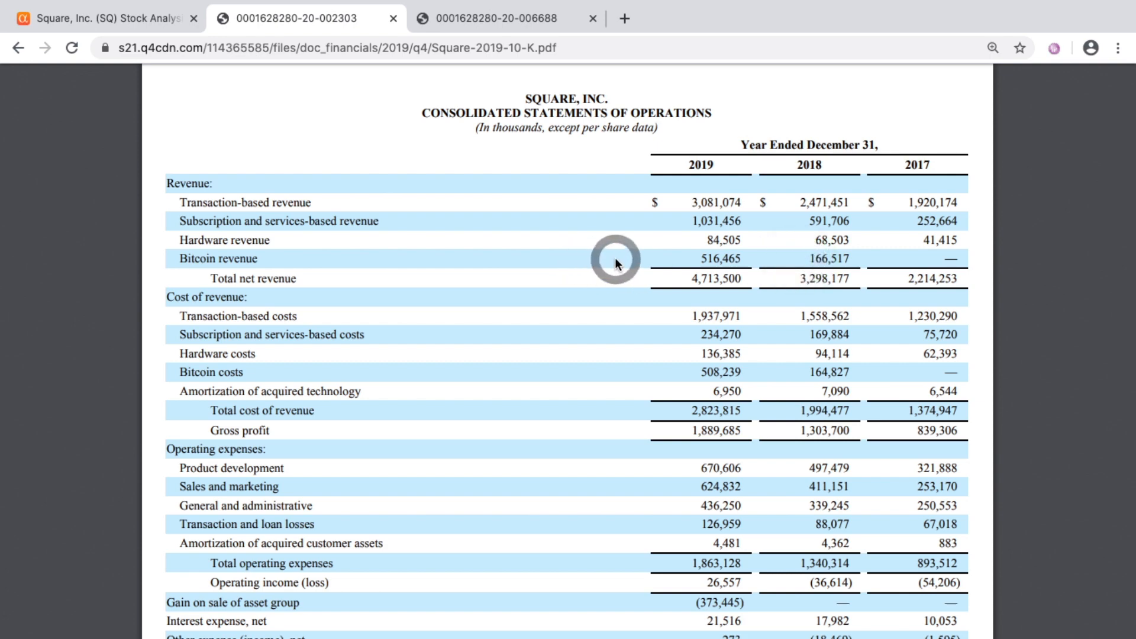
mouse_move(633, 264)
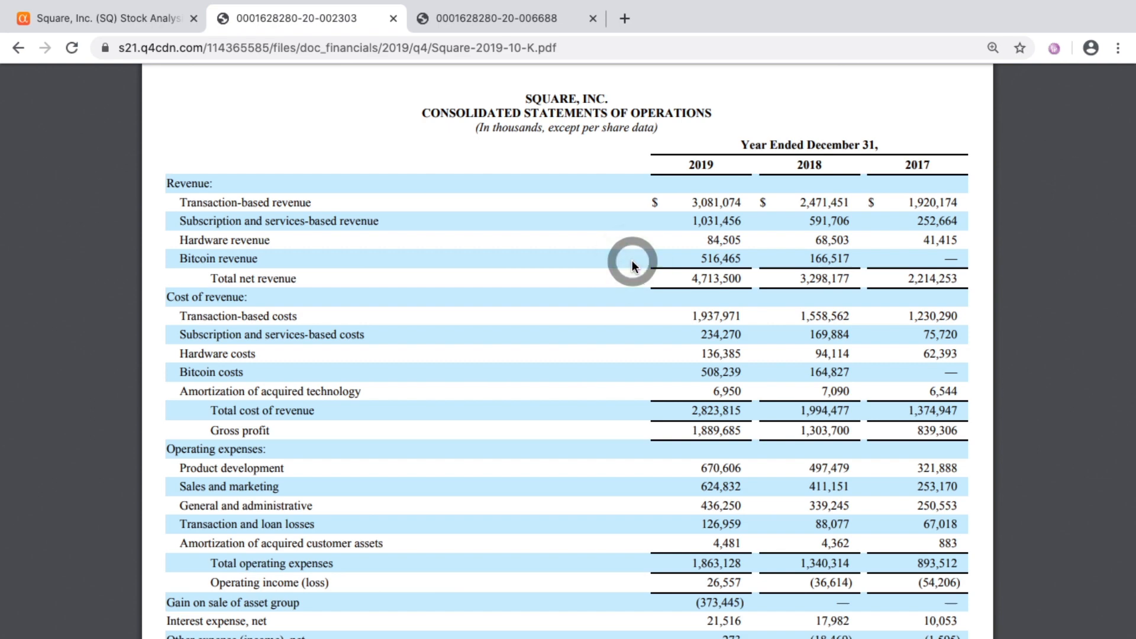
mouse_move(675, 379)
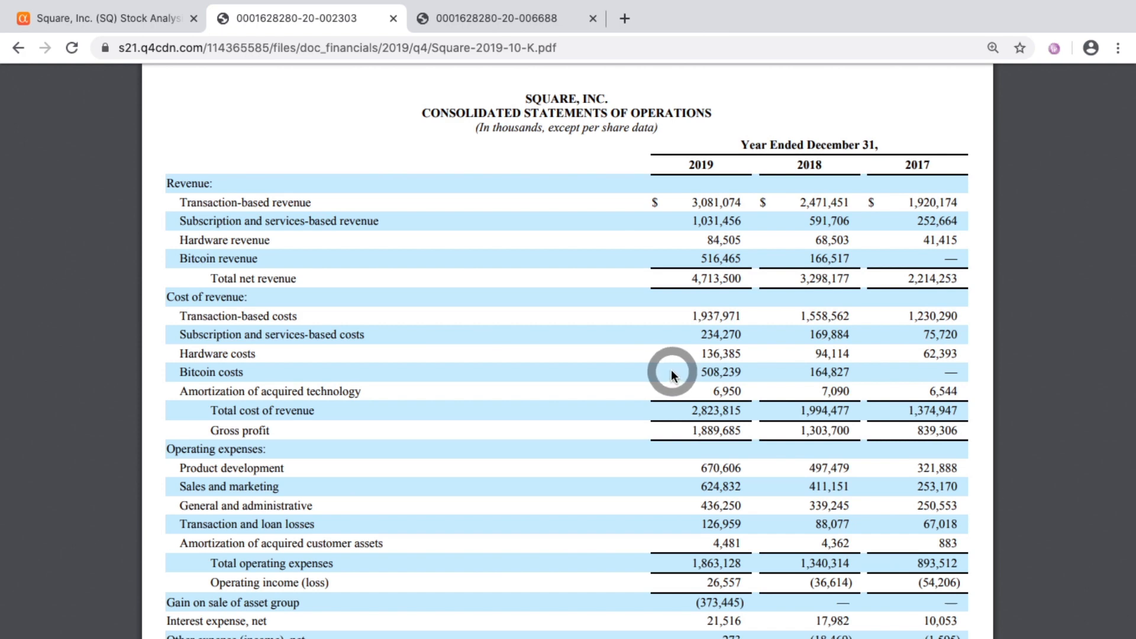
mouse_move(658, 283)
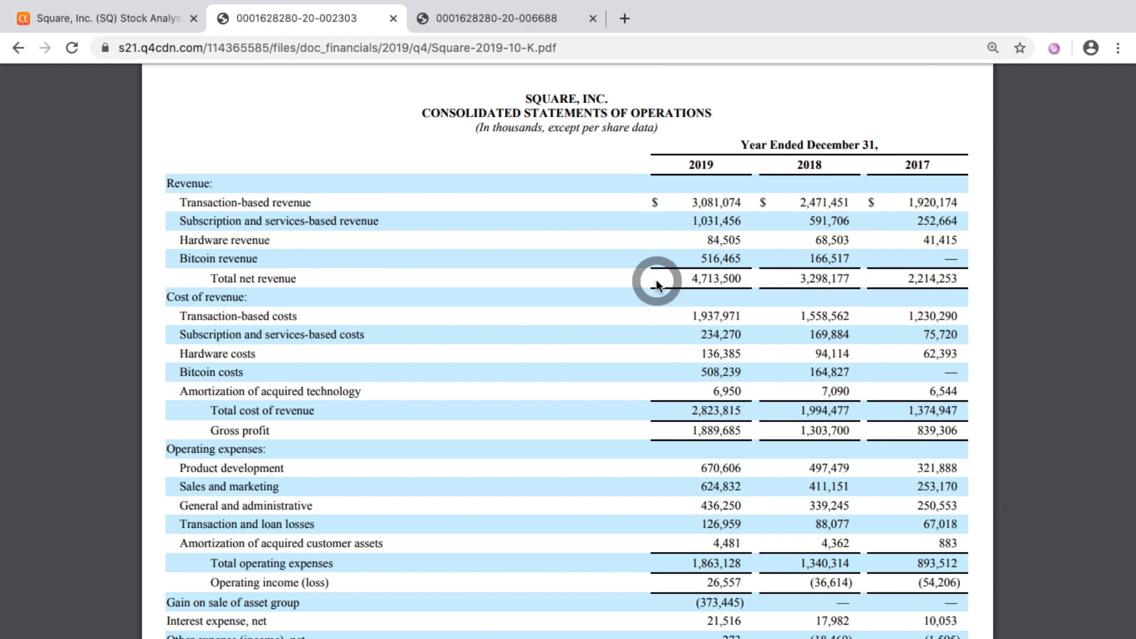
mouse_move(394, 266)
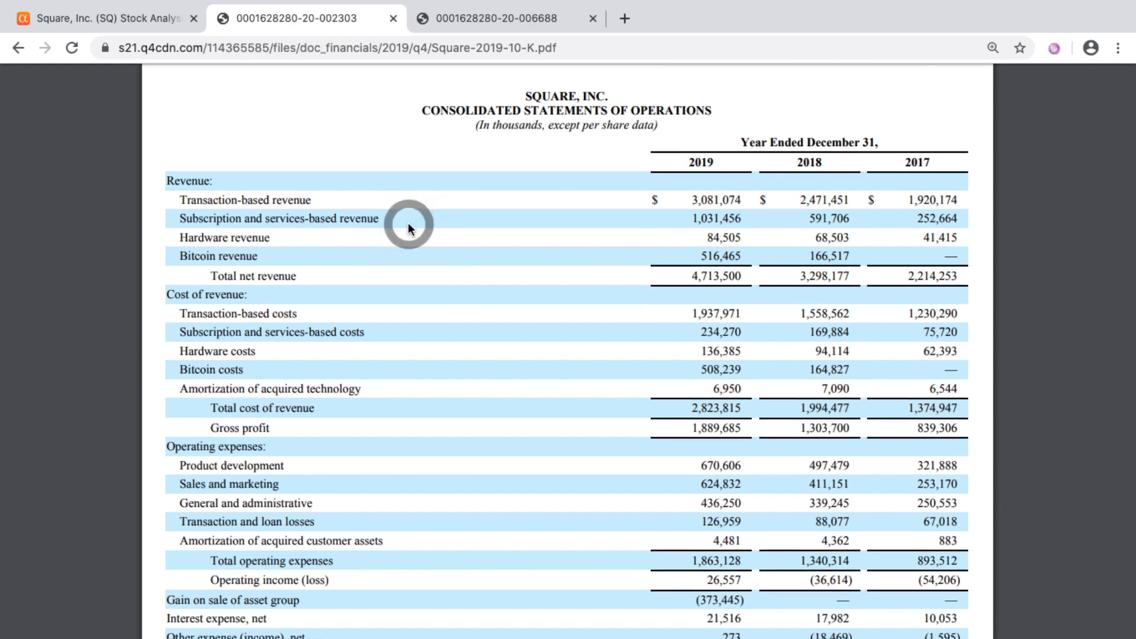
Step: Scroll the 10-K income statement down to net income and per-share rows
scroll(up, 3)
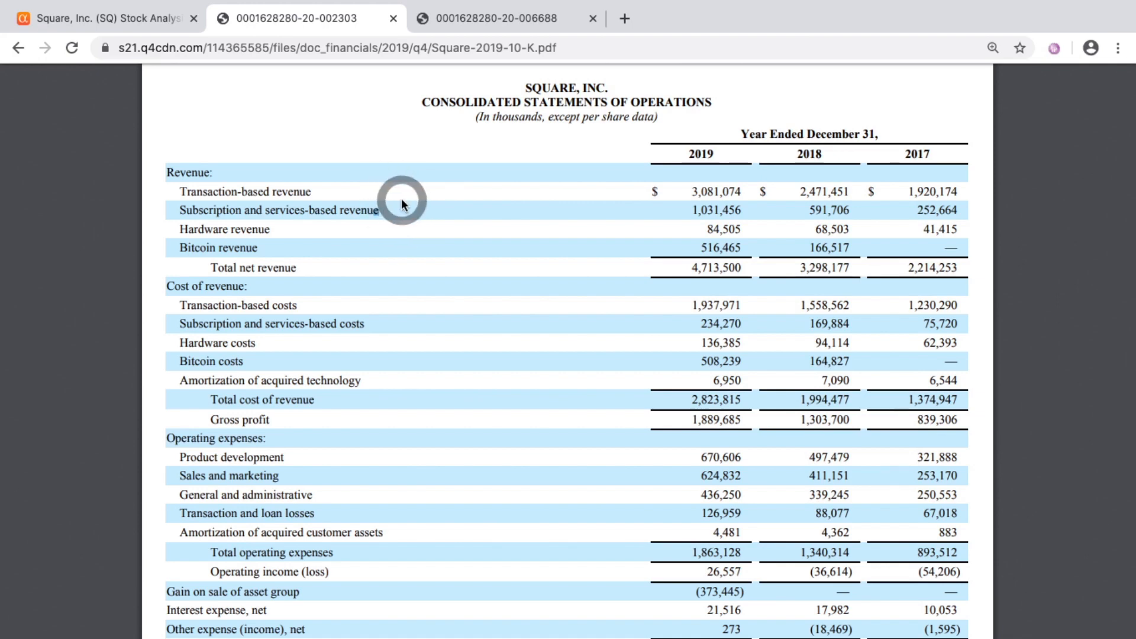
mouse_move(455, 220)
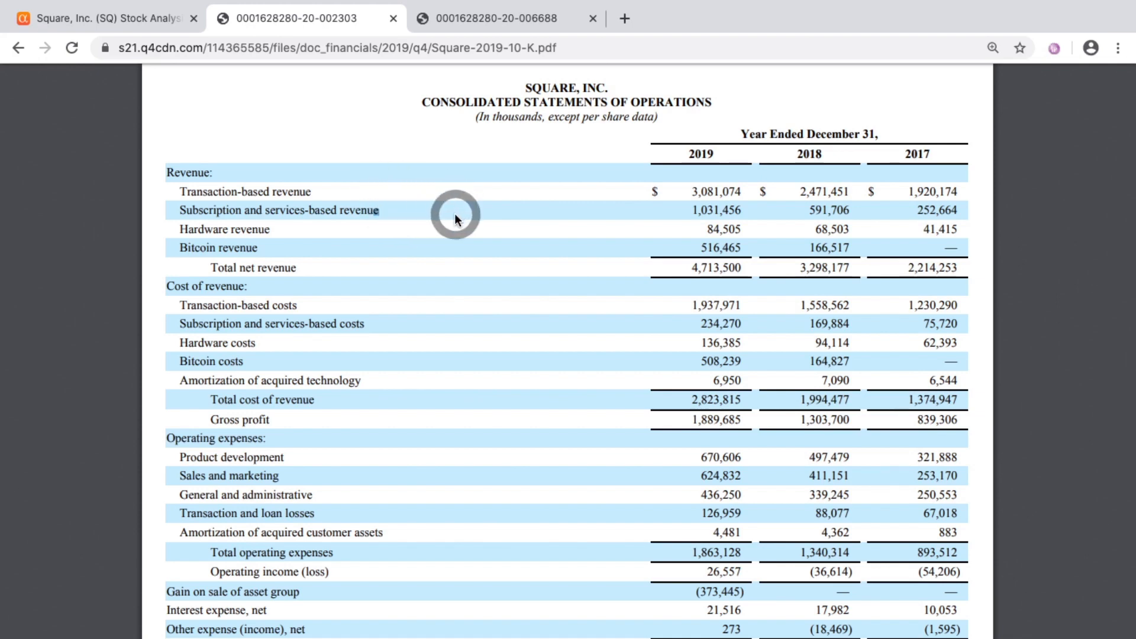
mouse_move(519, 238)
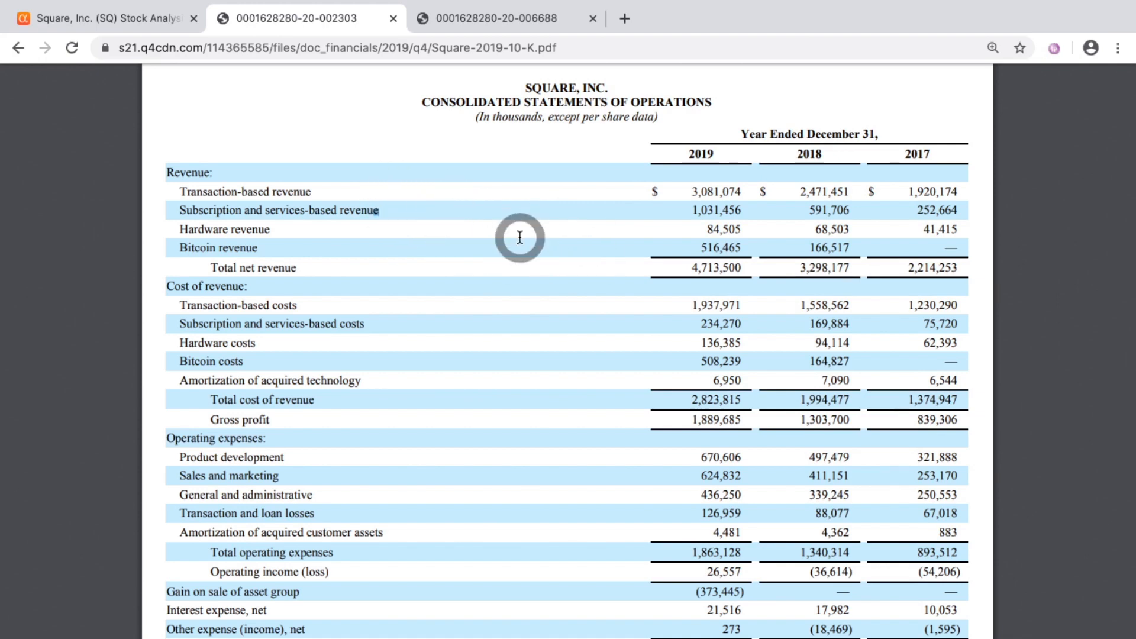
mouse_move(558, 357)
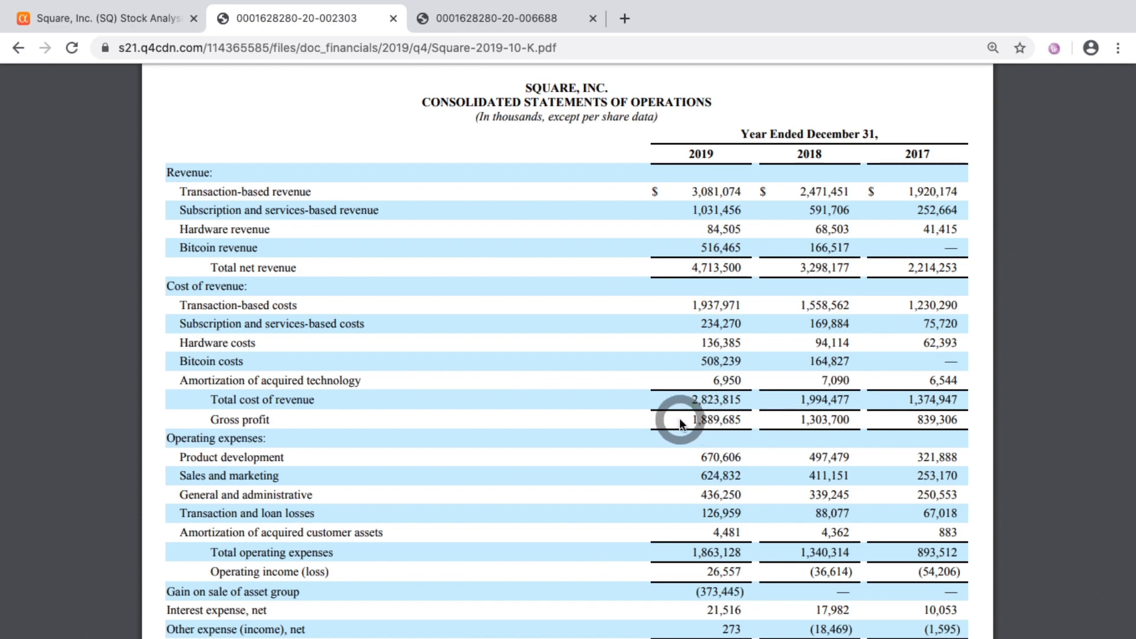
mouse_move(572, 417)
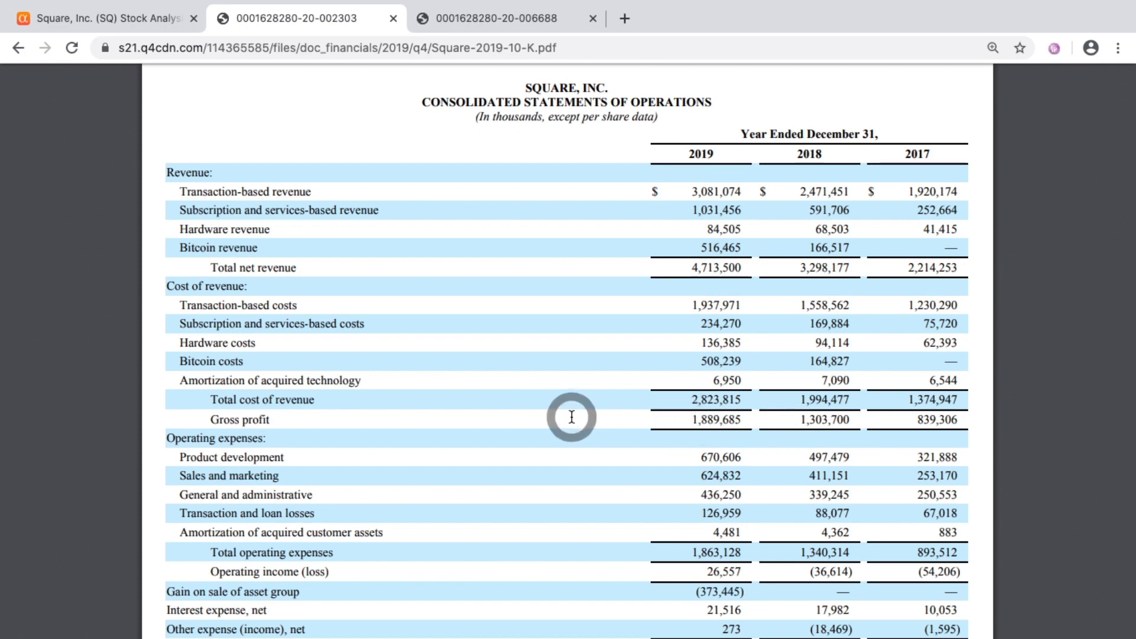
scroll(down, 3)
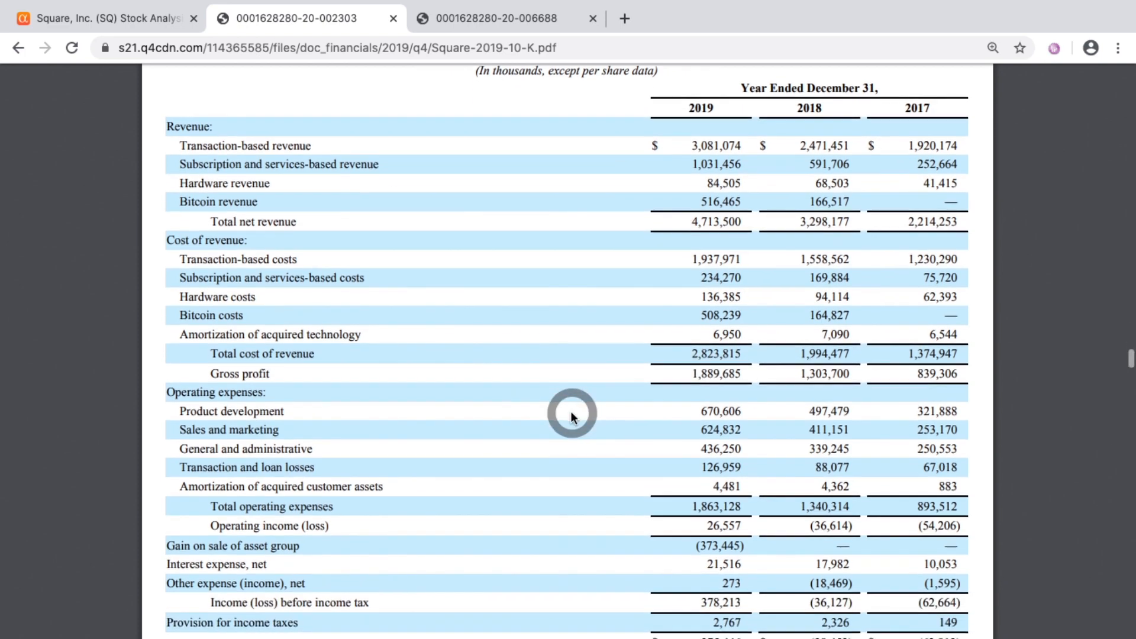
scroll(down, 3)
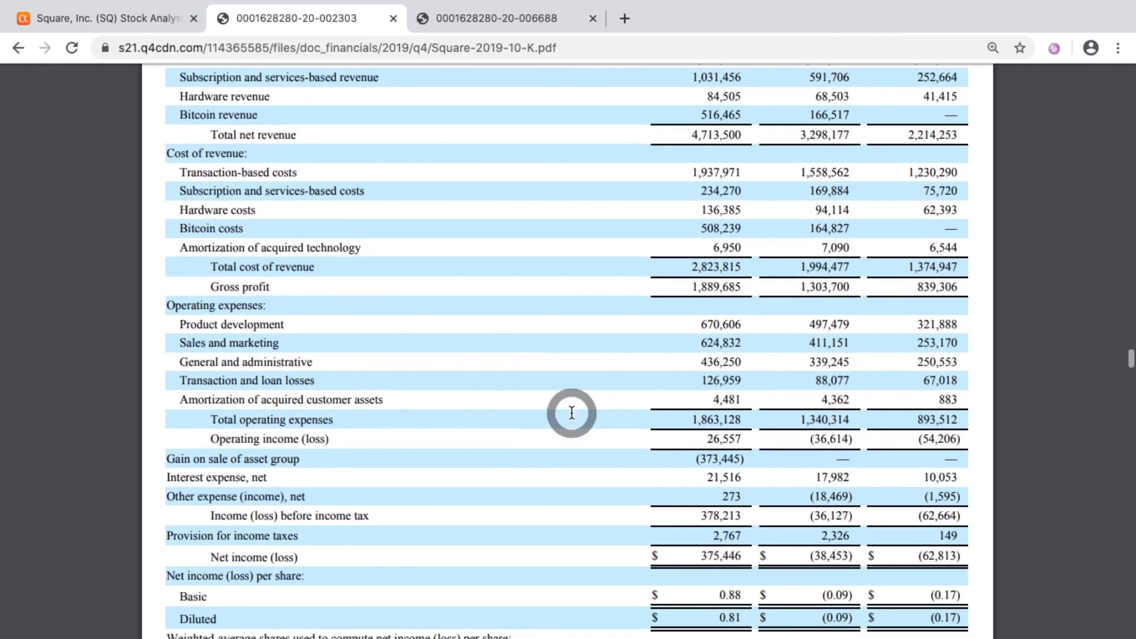
mouse_move(333, 305)
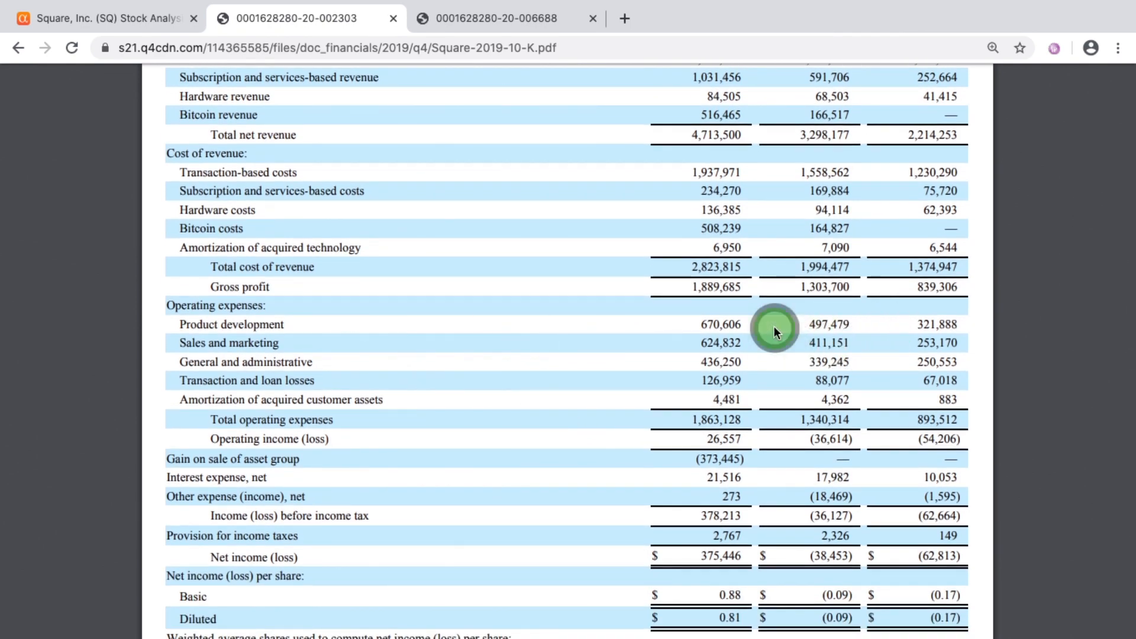
mouse_move(689, 344)
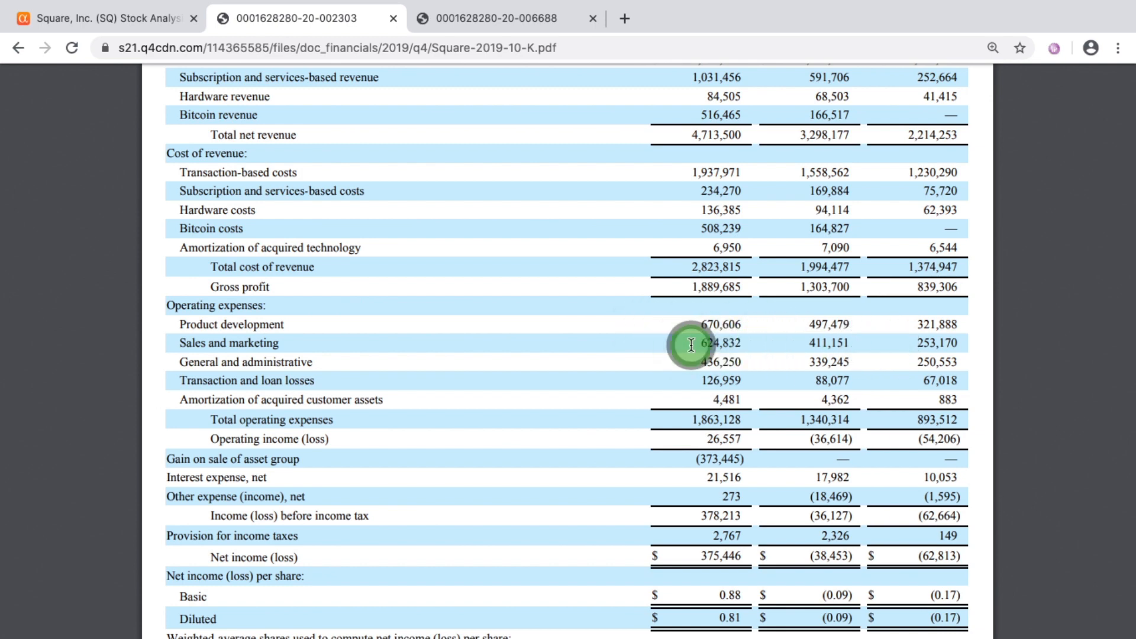
mouse_move(373, 380)
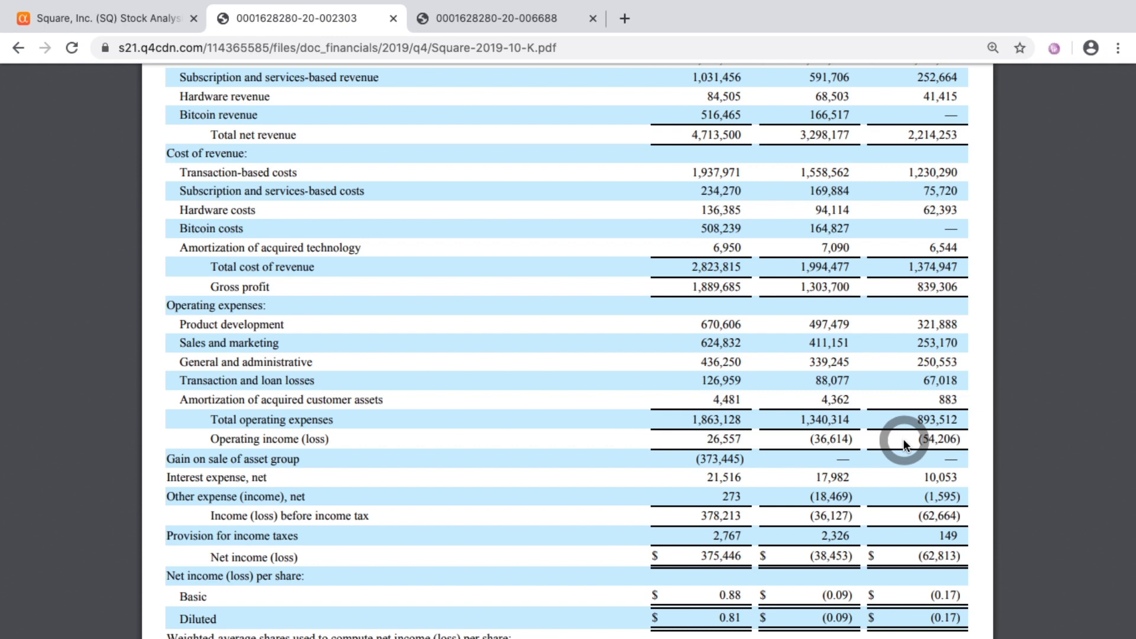
mouse_move(798, 438)
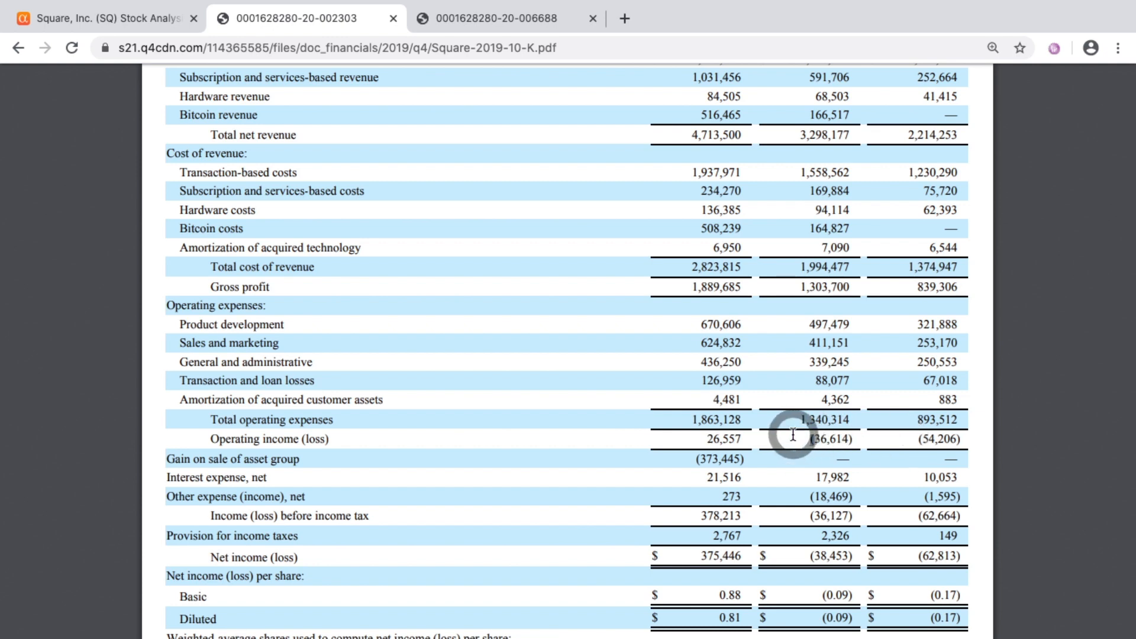
mouse_move(687, 439)
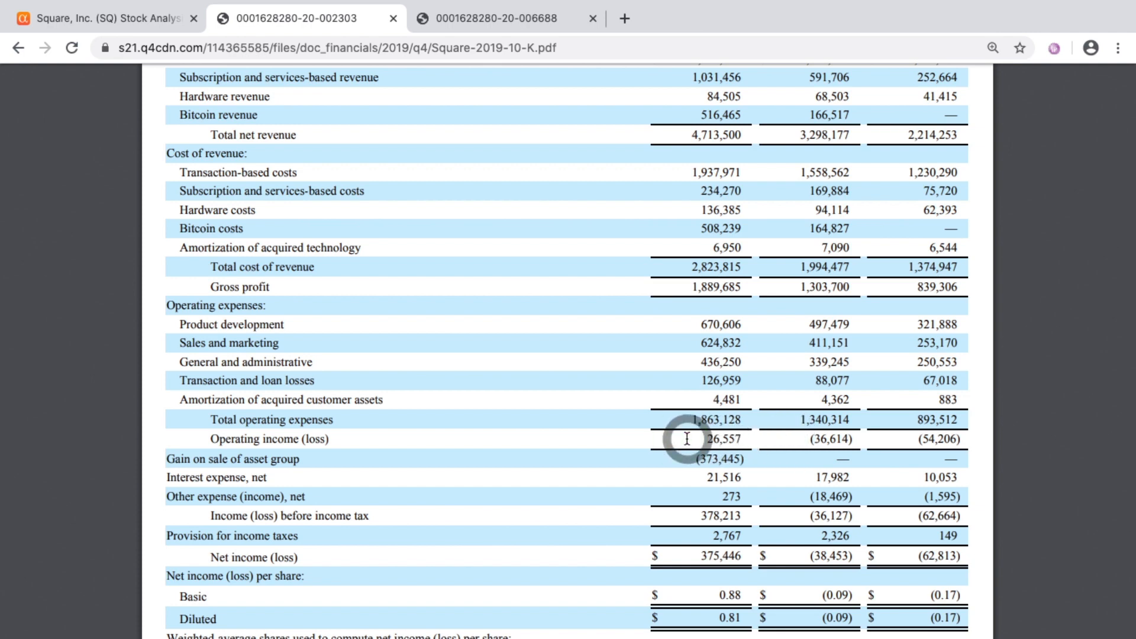
click(101, 19)
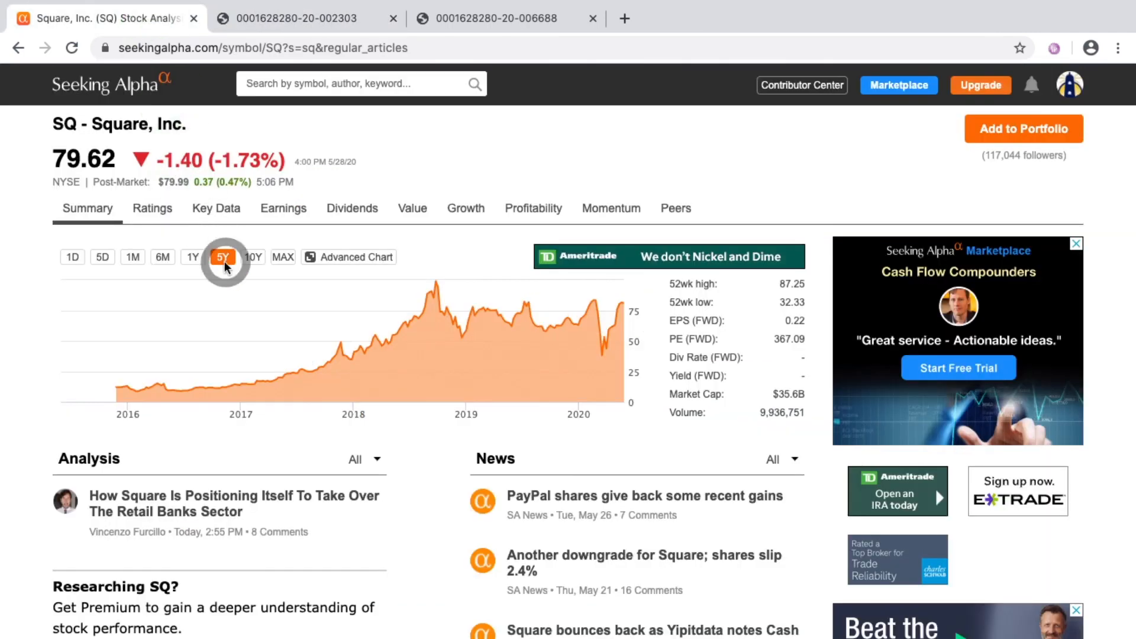
mouse_move(529, 319)
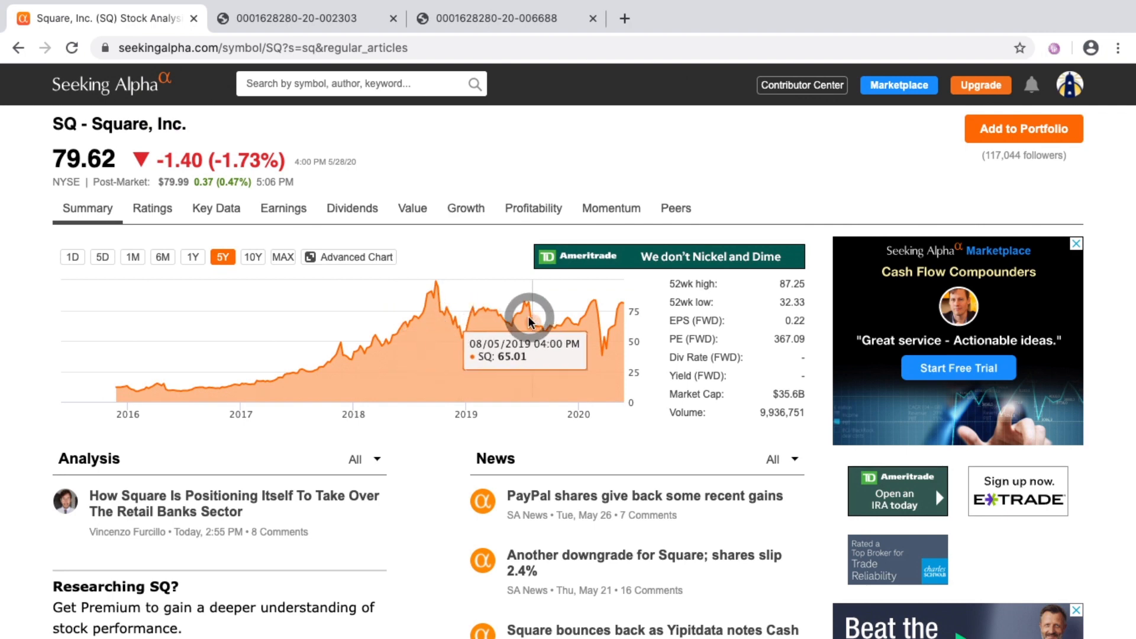
mouse_move(374, 105)
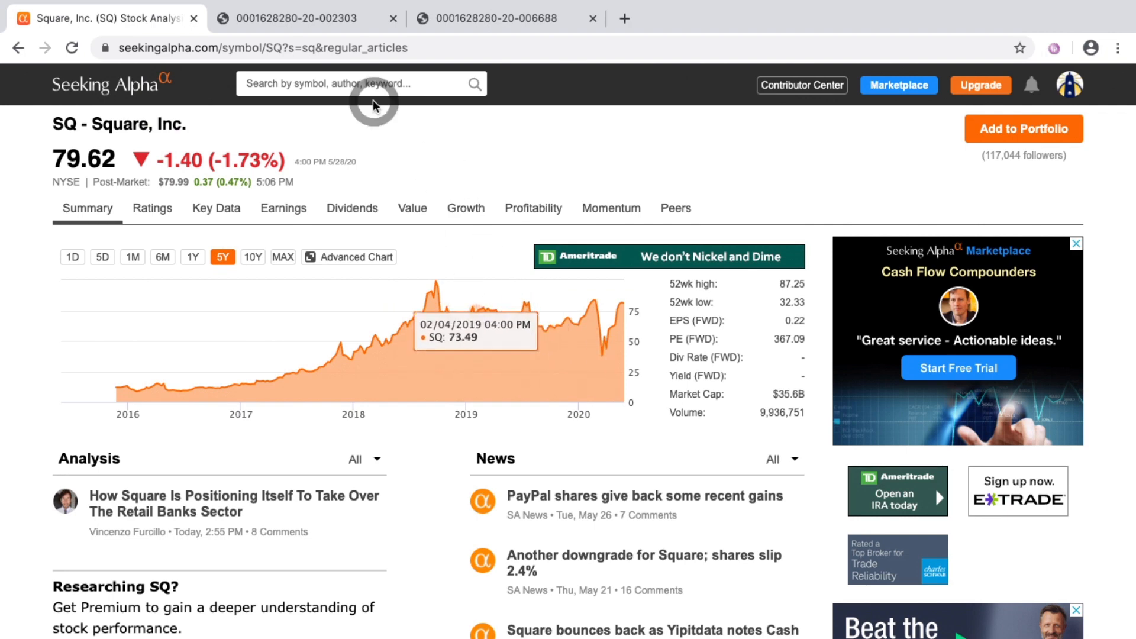
mouse_move(417, 316)
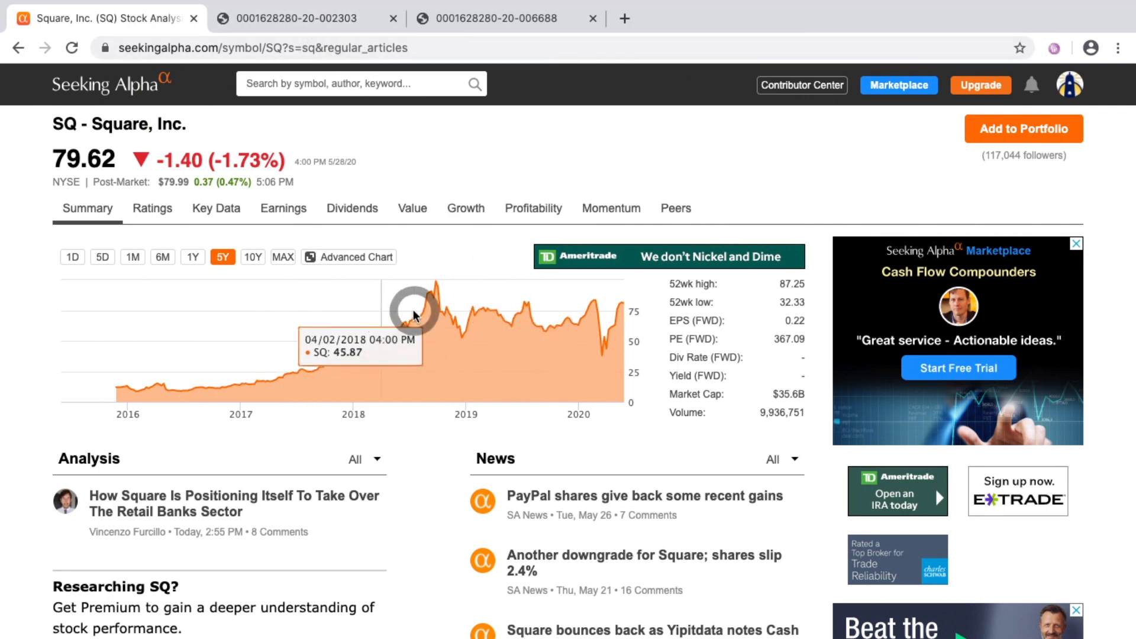
mouse_move(404, 332)
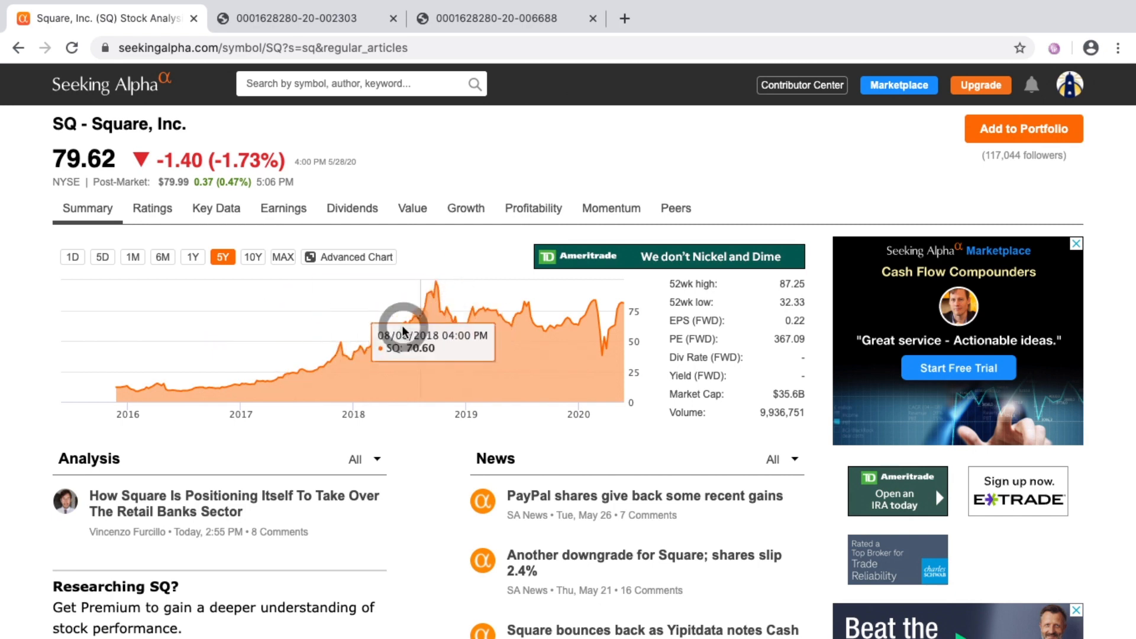
click(297, 18)
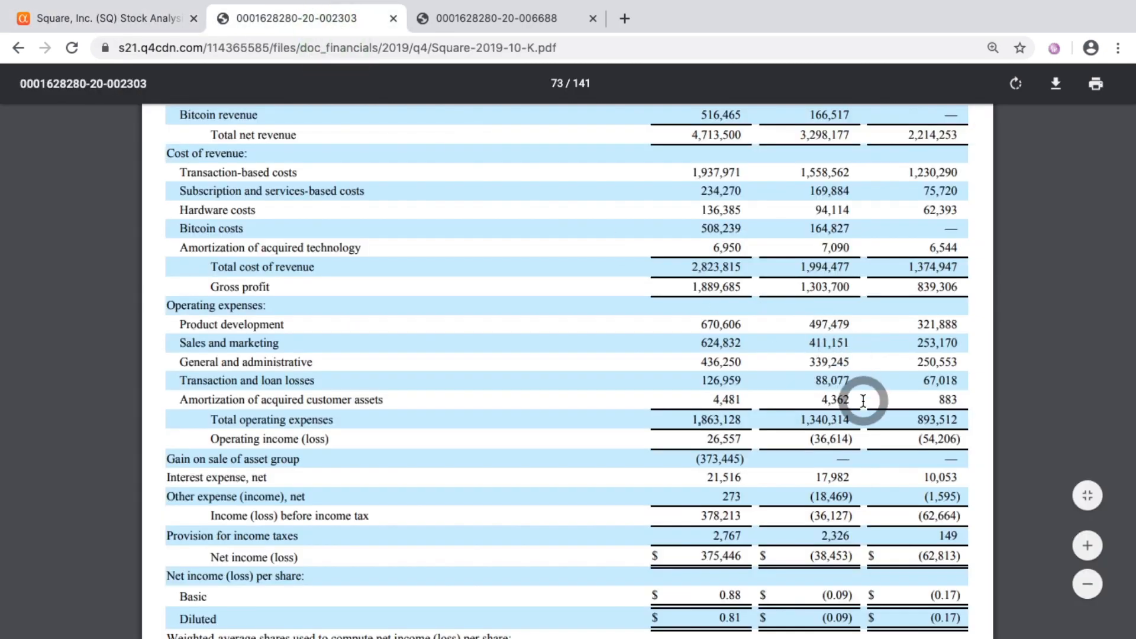
click(105, 18)
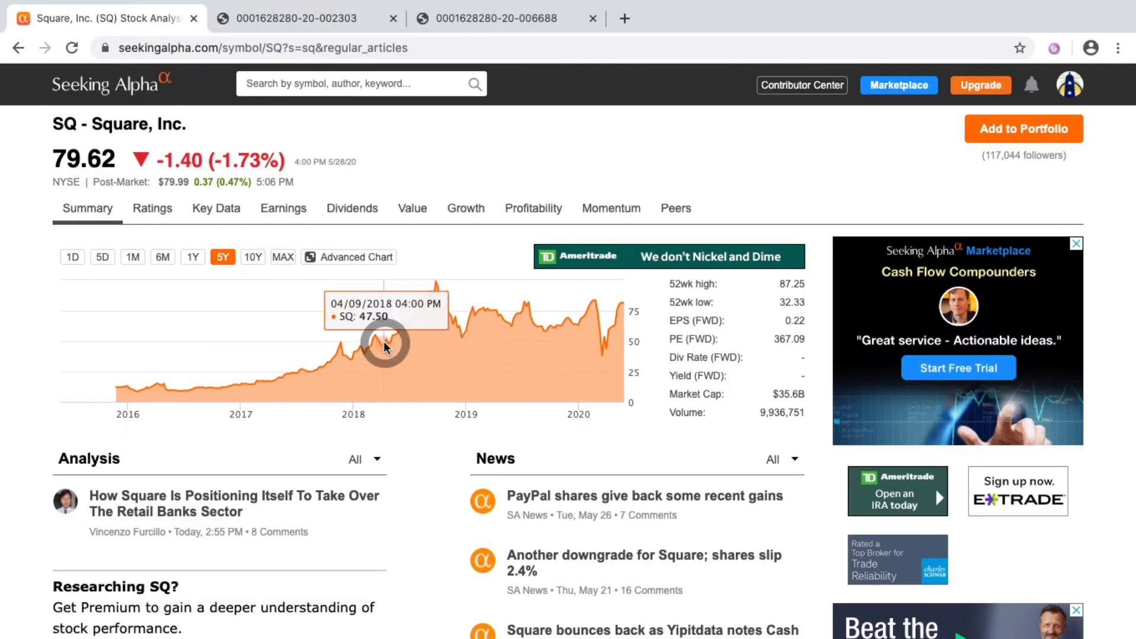
click(297, 18)
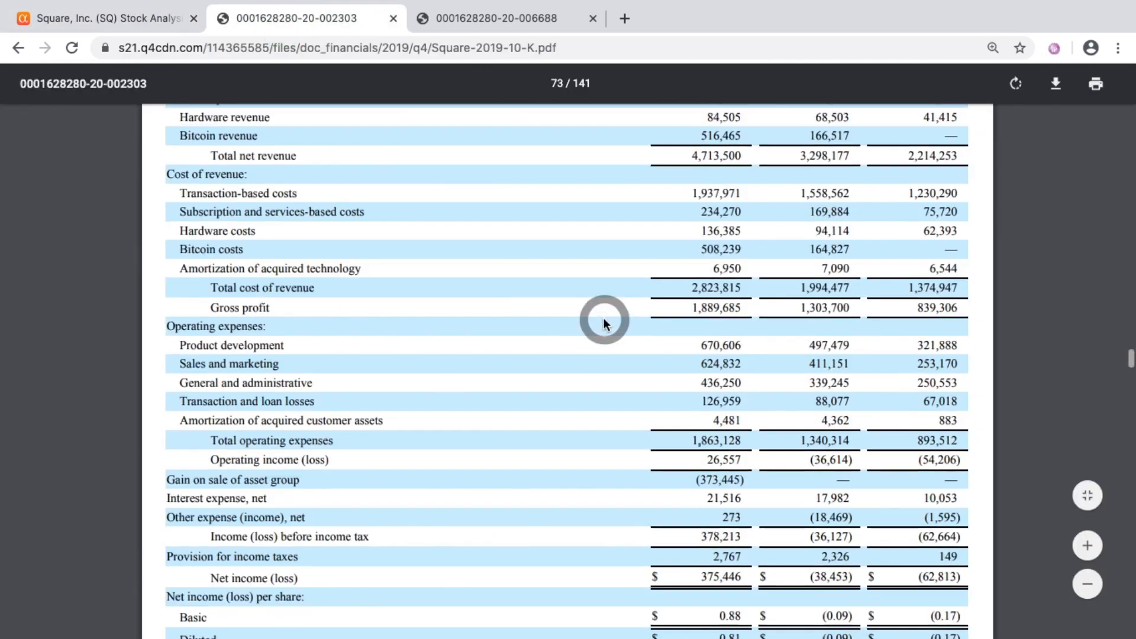
Step: Scroll to the bottom of page 73, showing weighted-average basic and diluted shares for 2017–2019
scroll(up, 3)
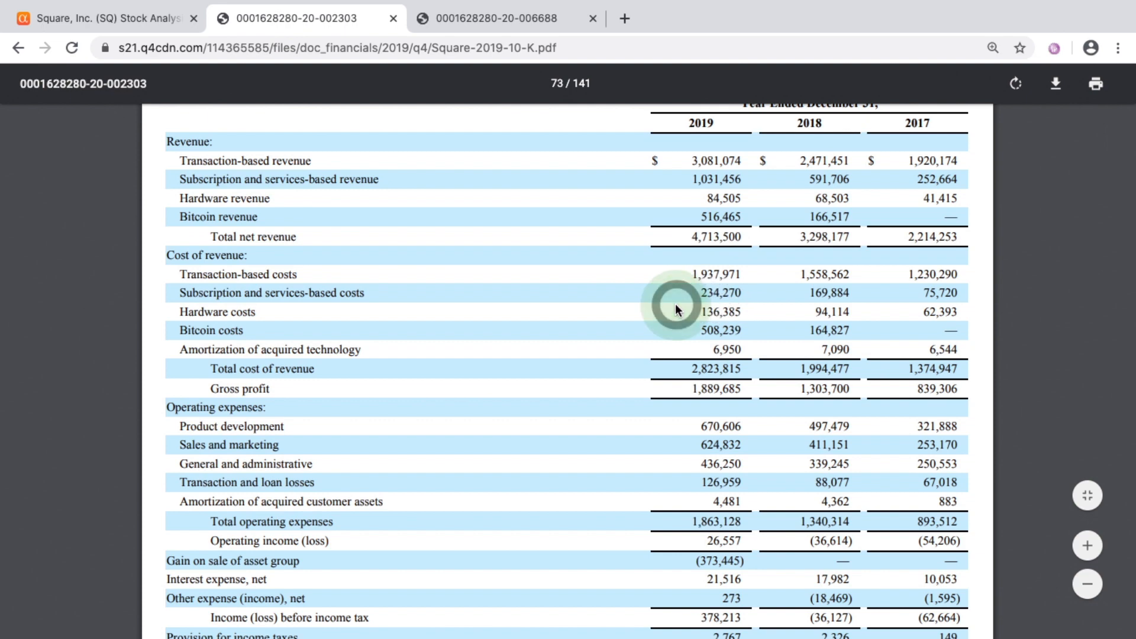
scroll(down, 3)
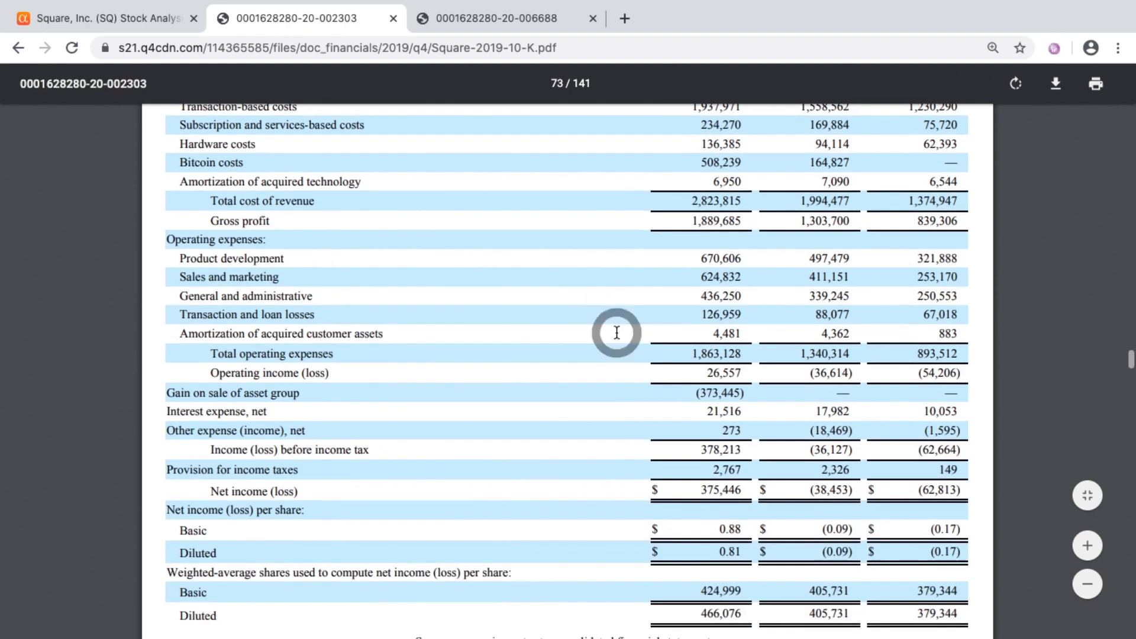
scroll(down, 3)
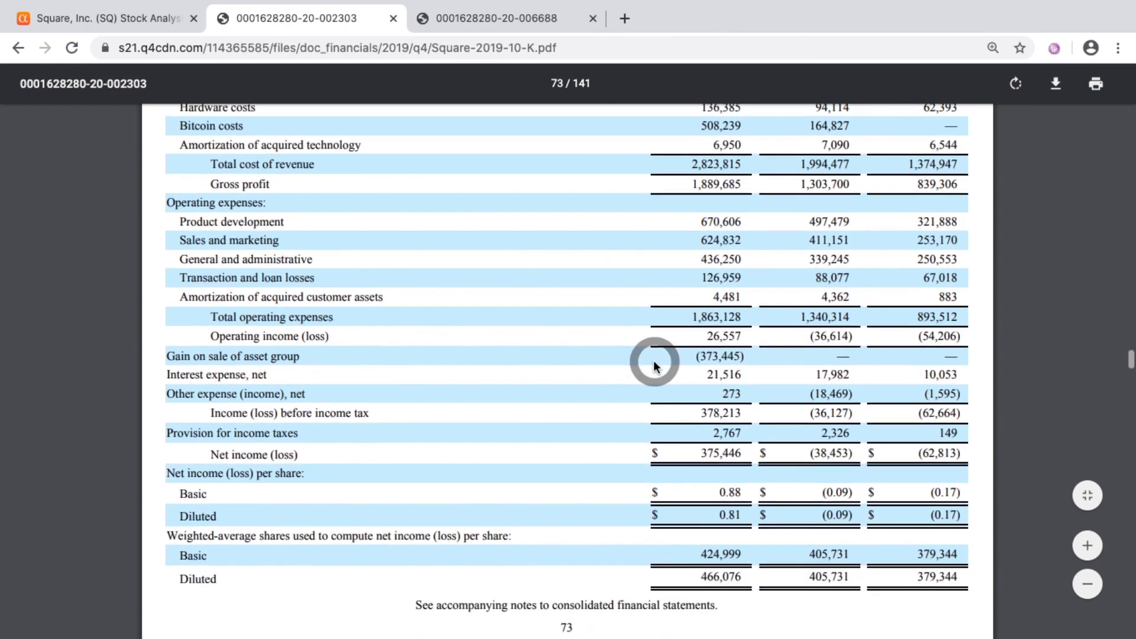
scroll(down, 3)
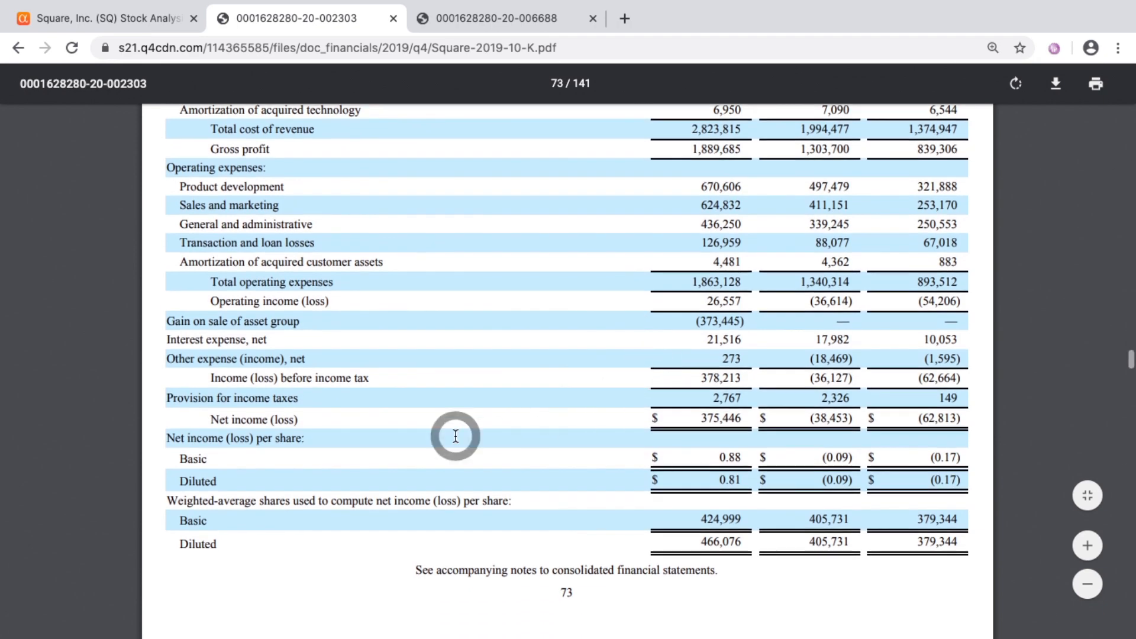
mouse_move(859, 419)
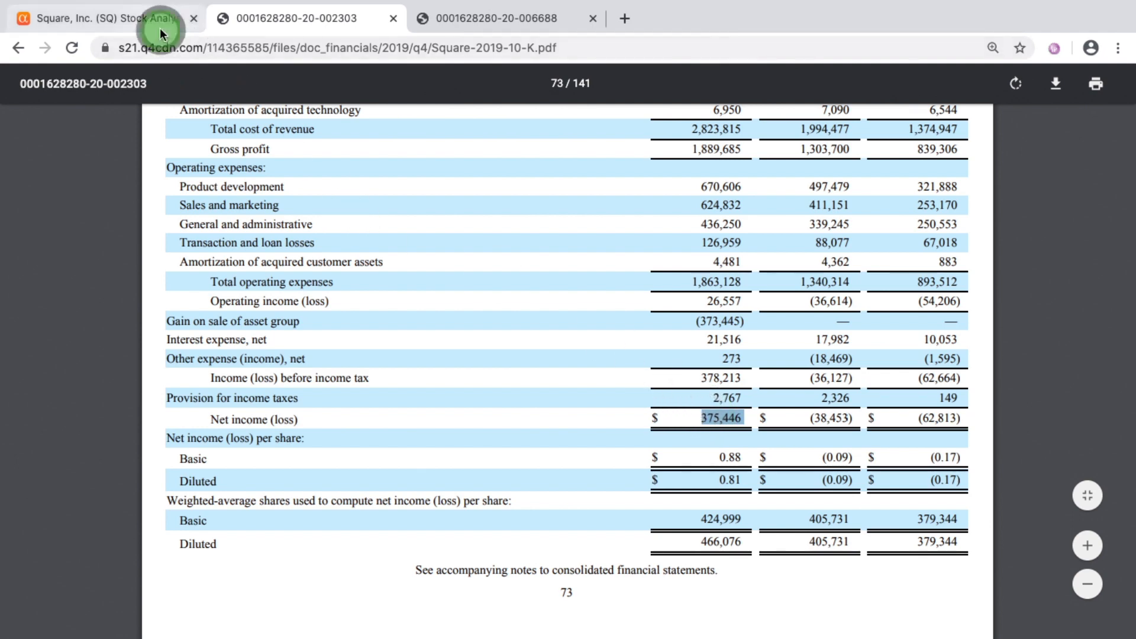
click(102, 18)
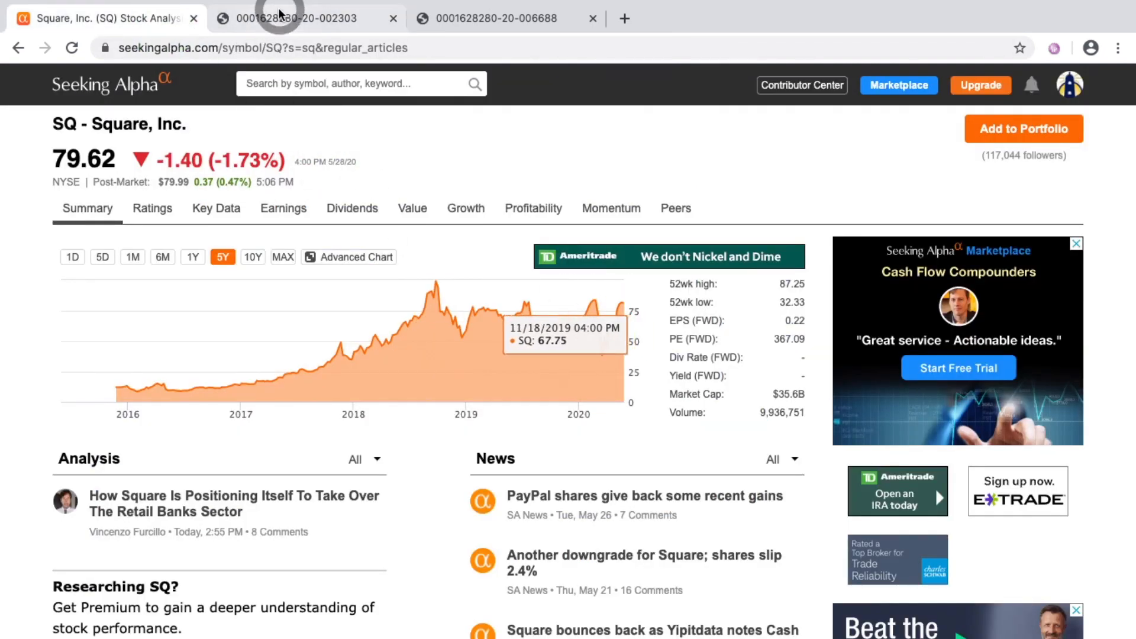
click(294, 18)
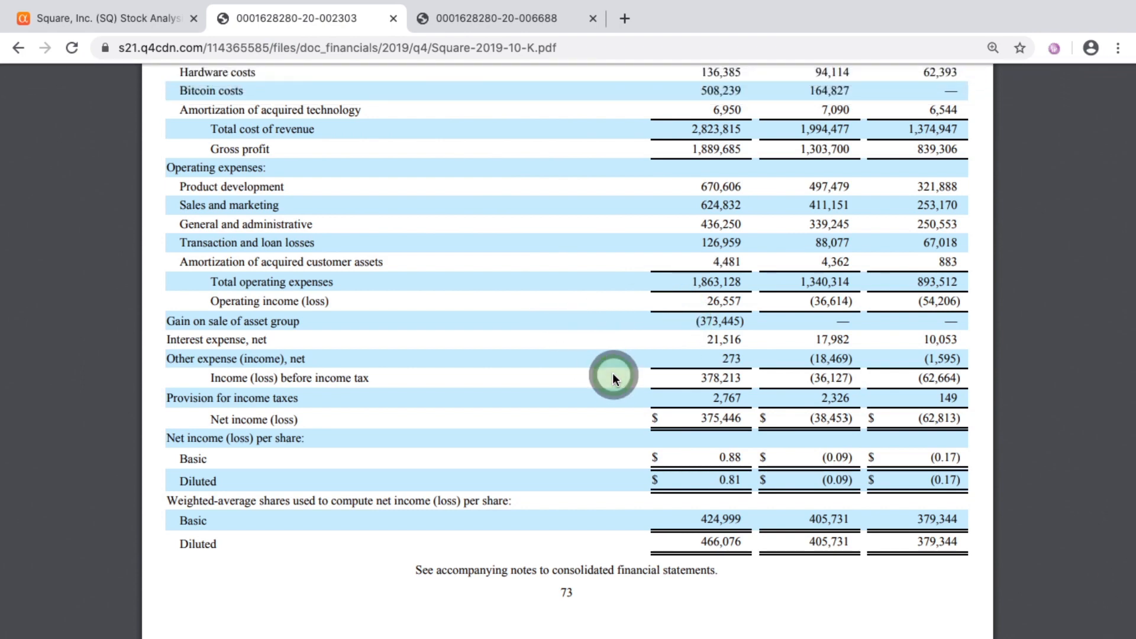
mouse_move(652, 304)
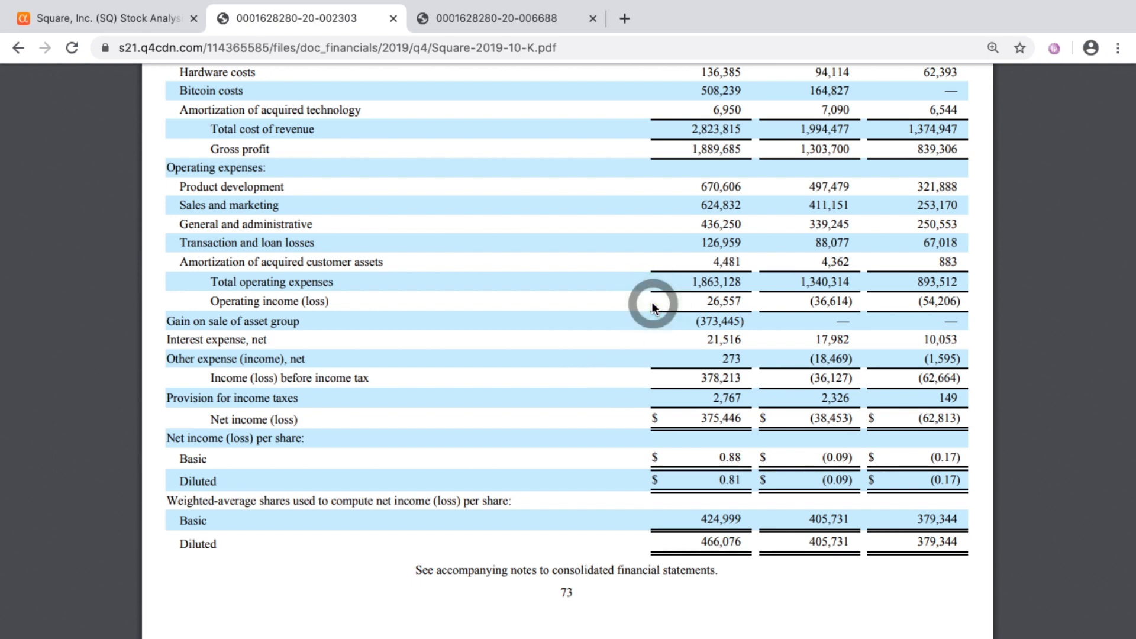
mouse_move(668, 423)
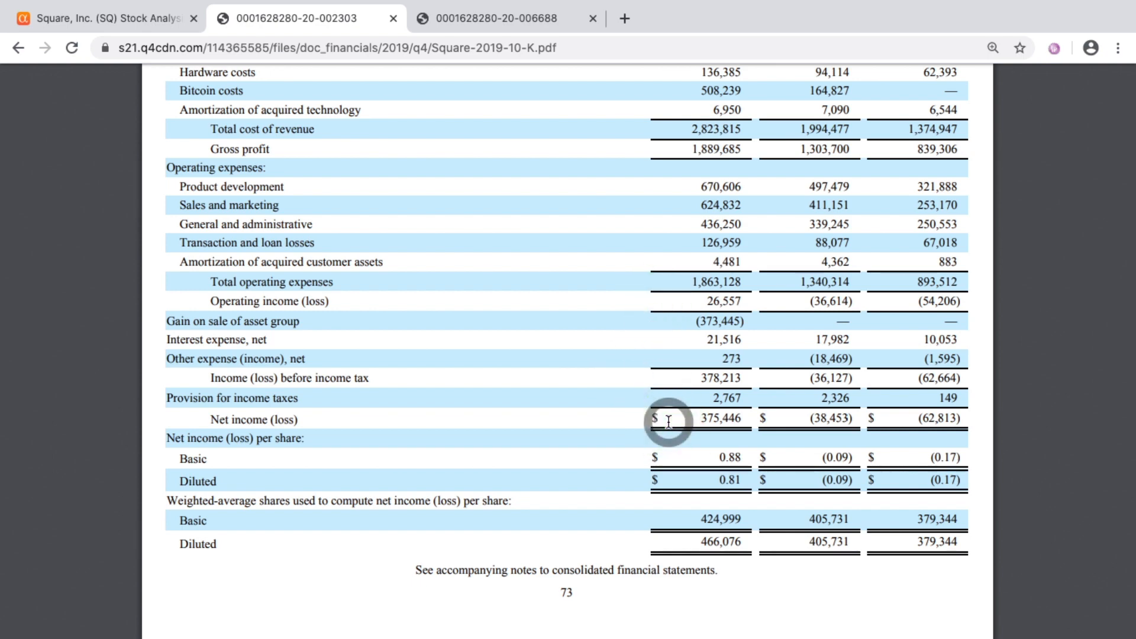
mouse_move(649, 329)
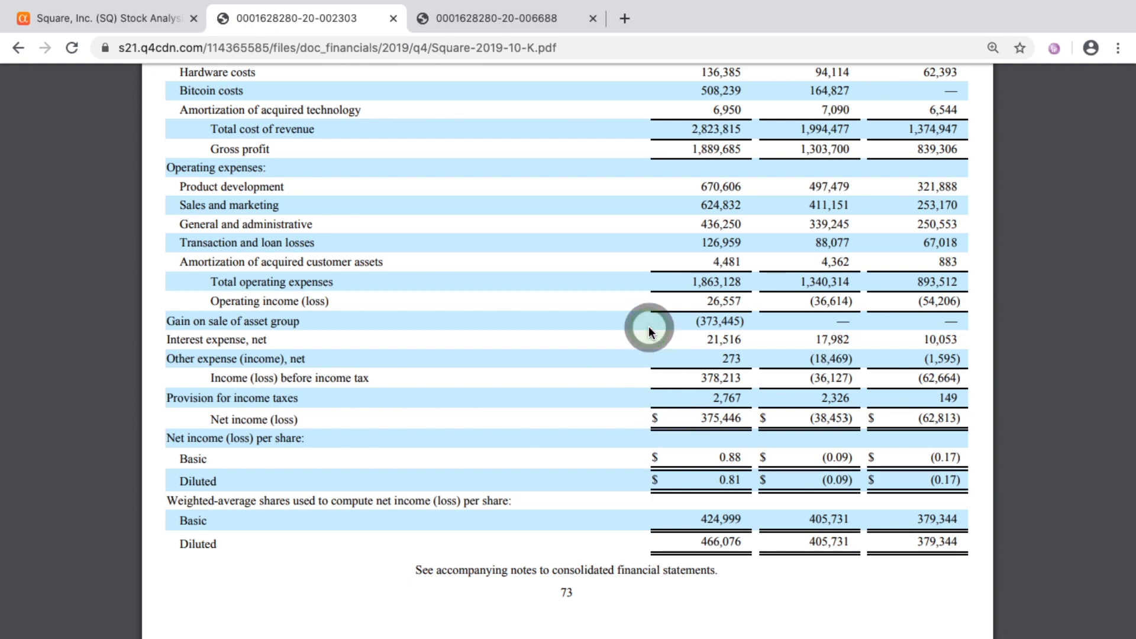
Step: Flip between the Q1 2020 10-Q balance sheets and the 2019 10-K statement of operations
scroll(down, 3)
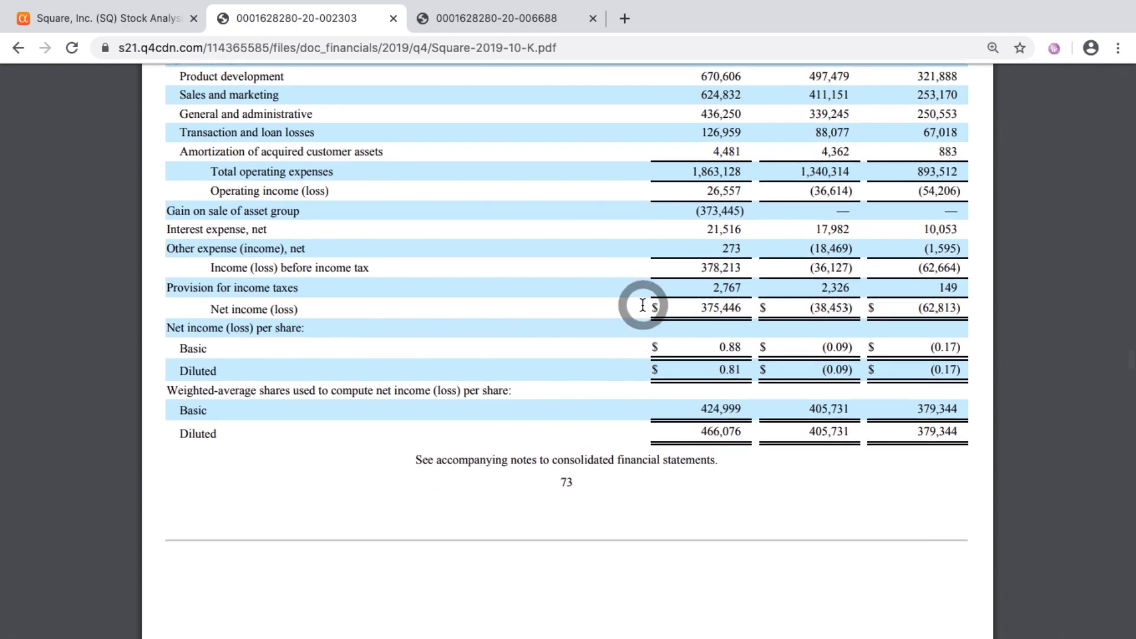
scroll(up, 3)
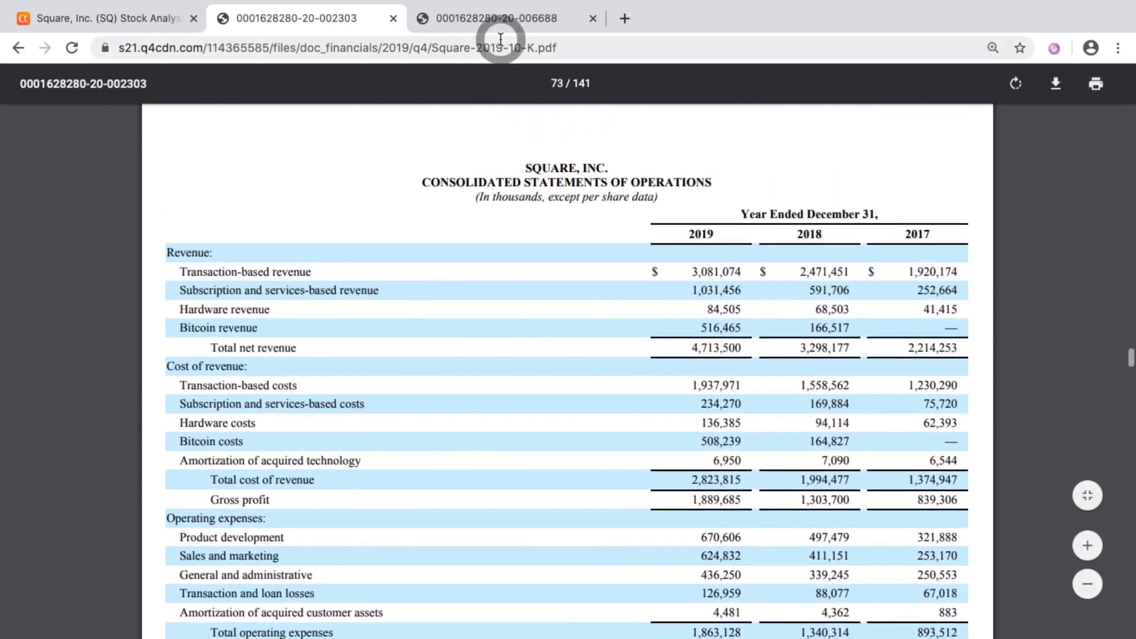
click(495, 18)
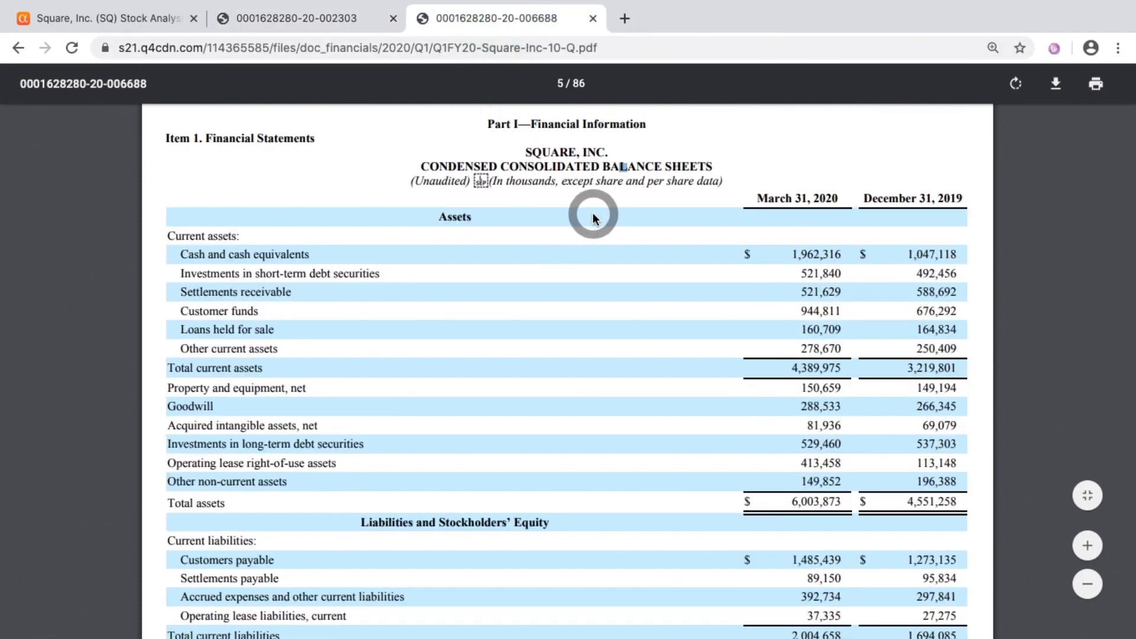
mouse_move(552, 69)
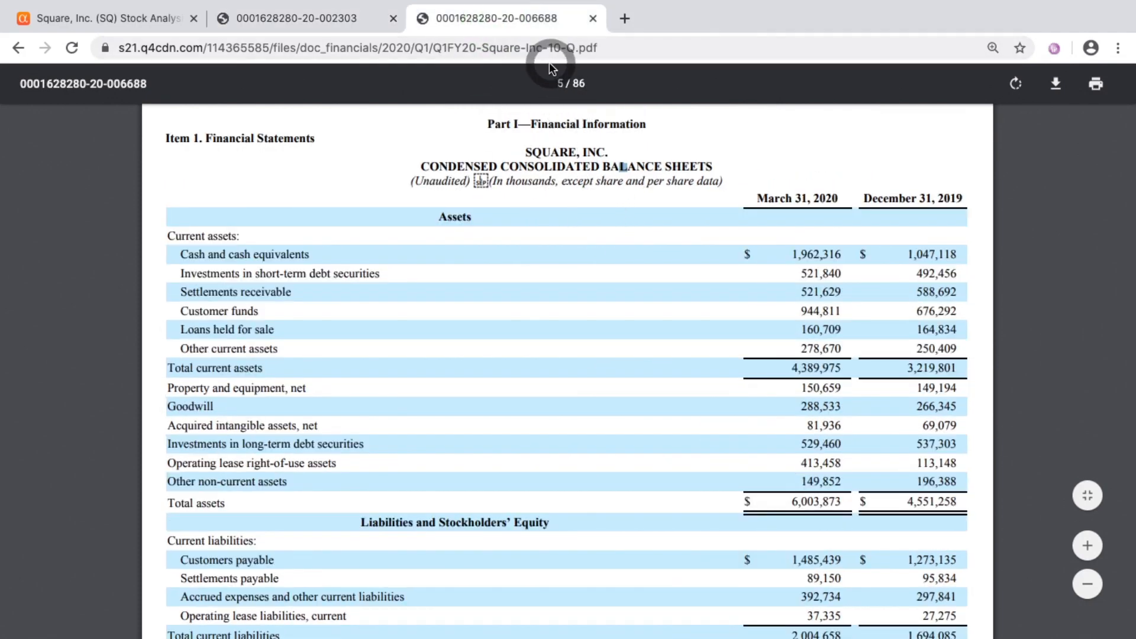
mouse_move(721, 175)
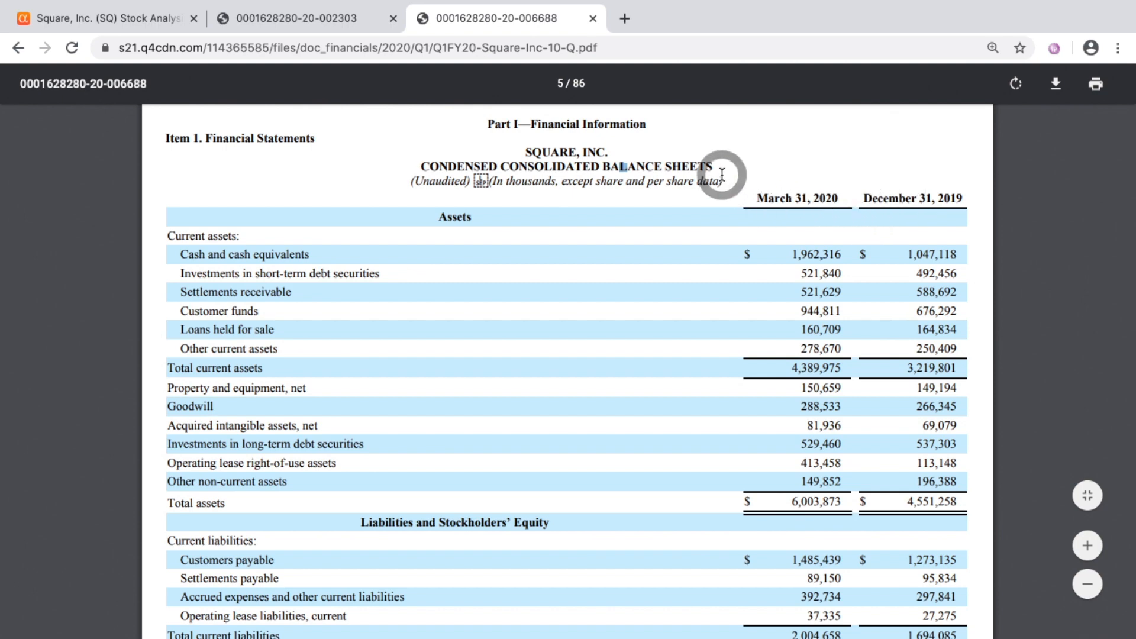
mouse_move(840, 191)
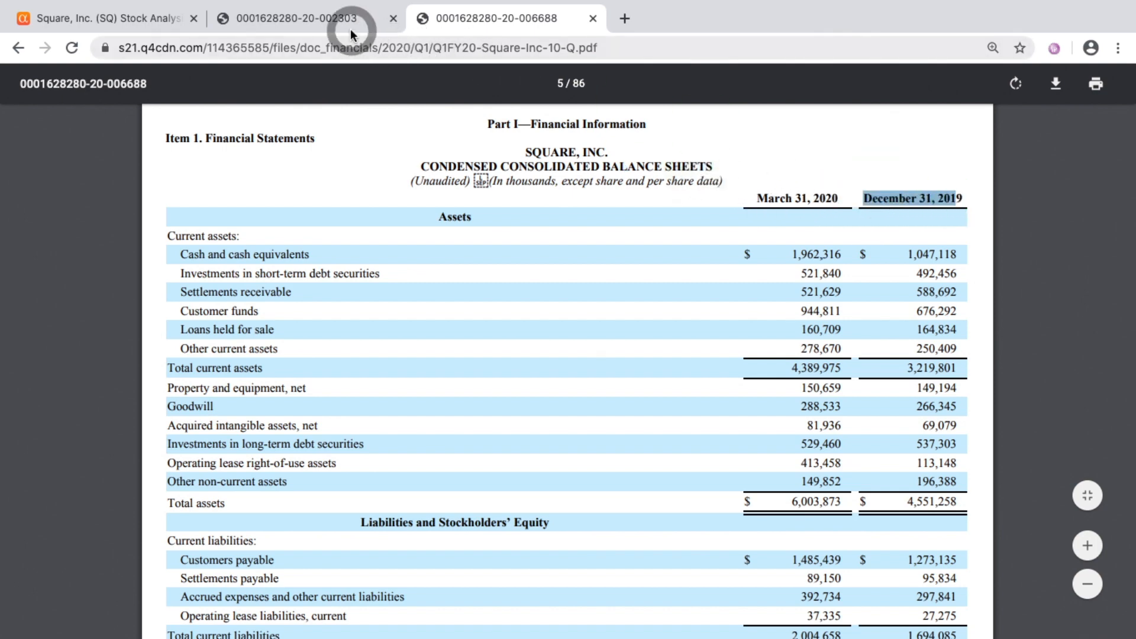
click(297, 19)
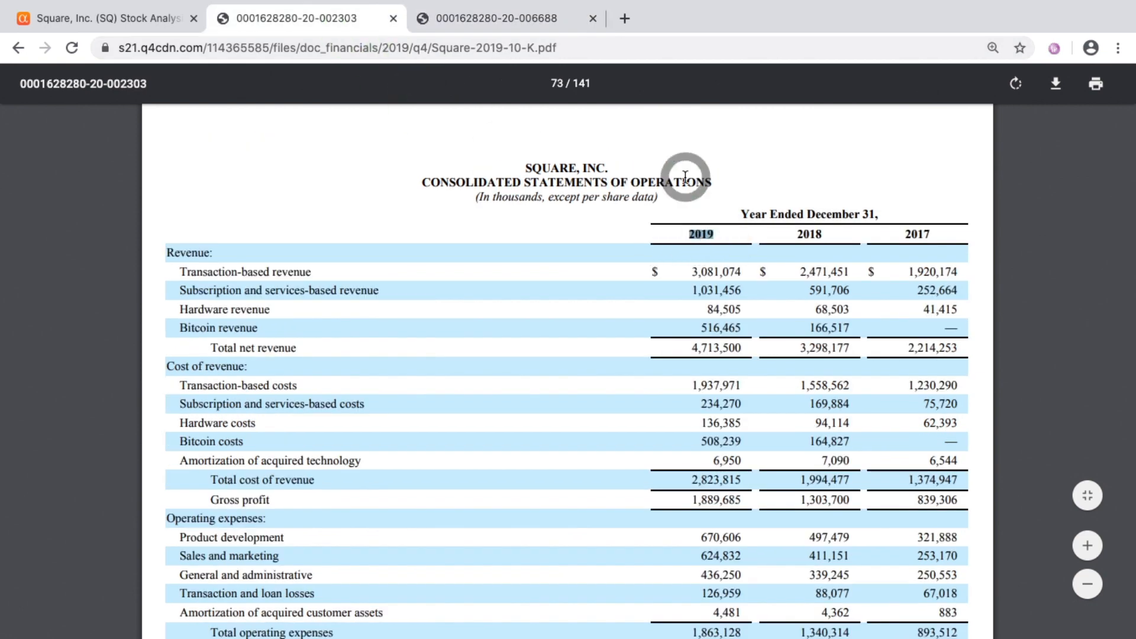
click(495, 18)
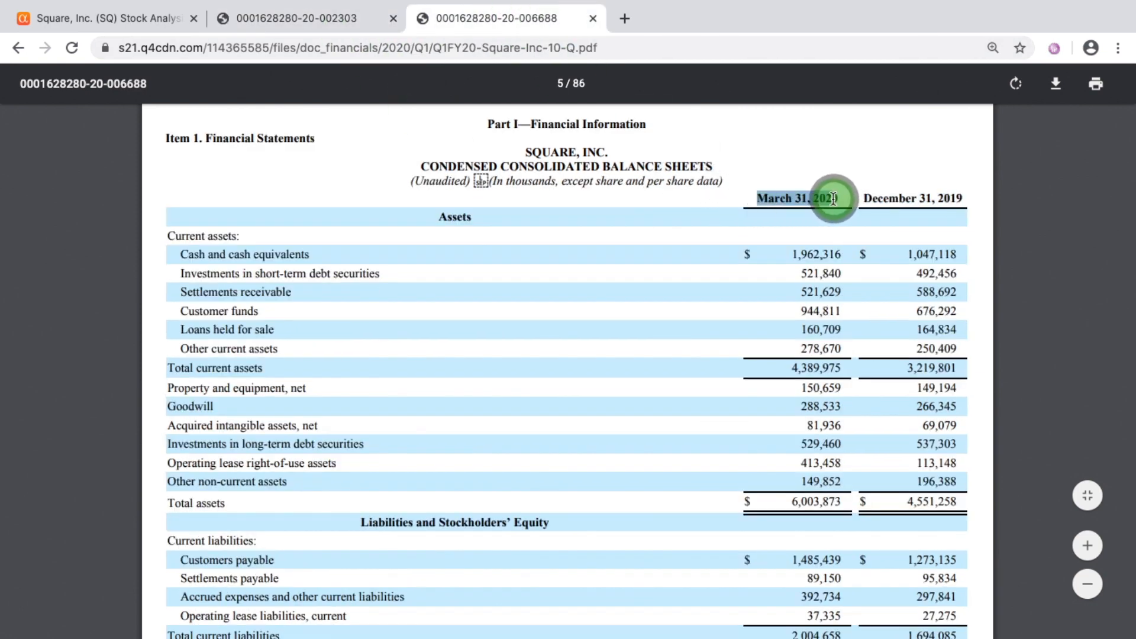
mouse_move(647, 213)
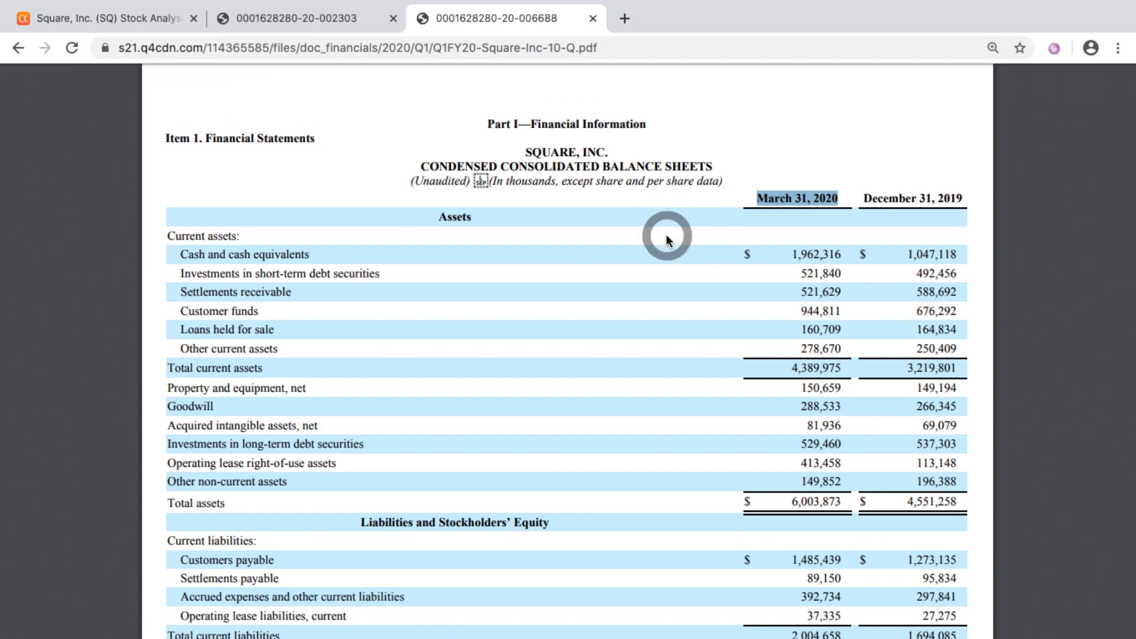
scroll(up, 3)
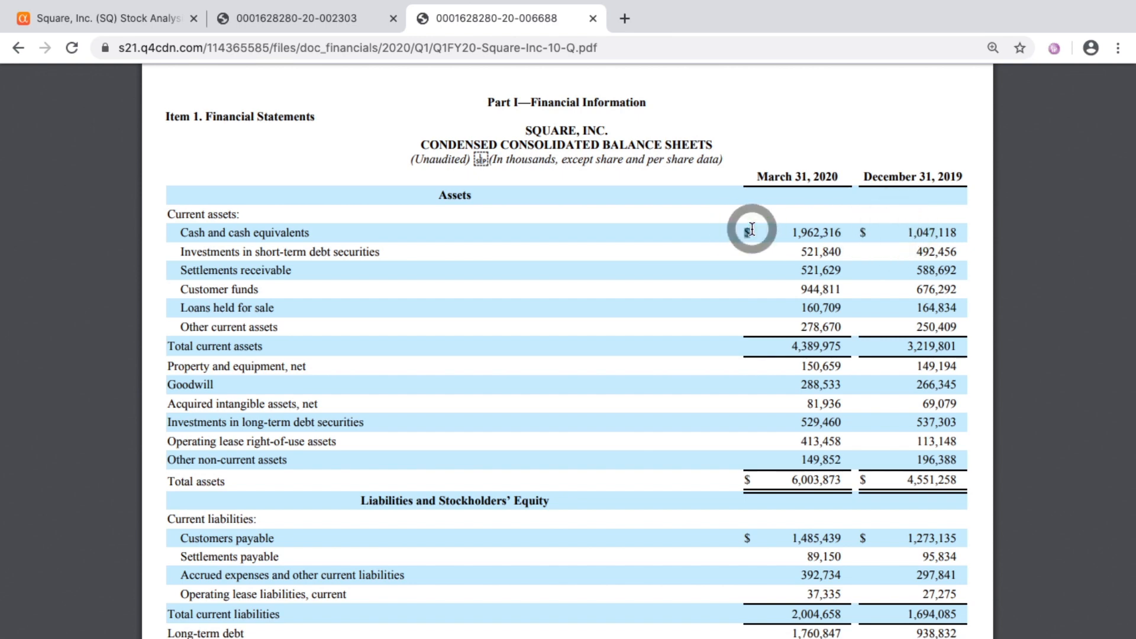
mouse_move(847, 230)
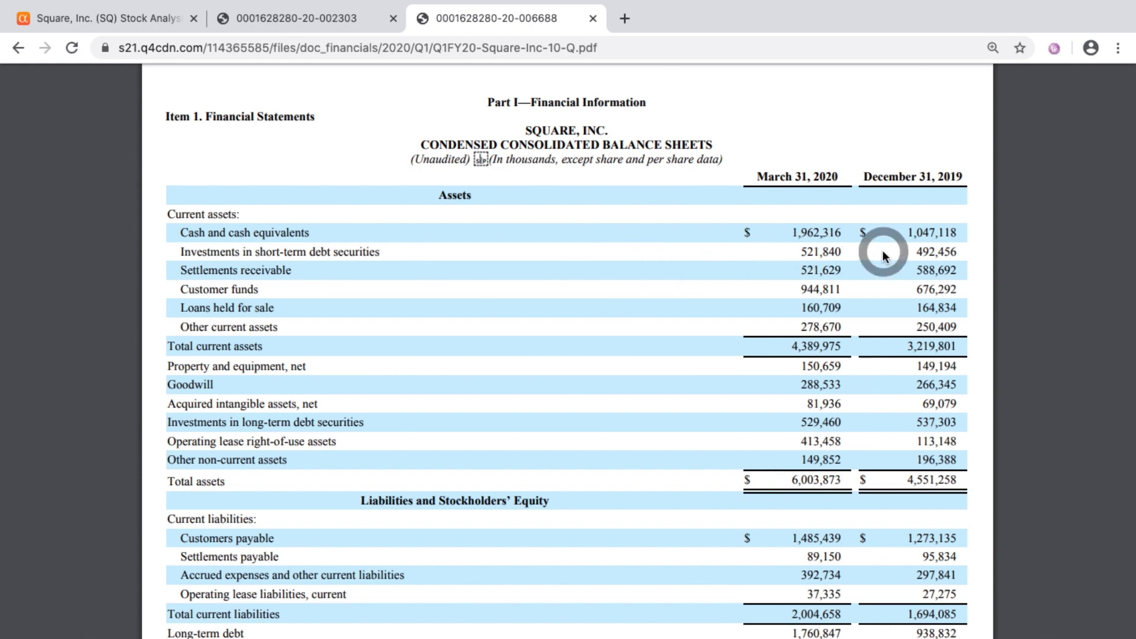
mouse_move(755, 230)
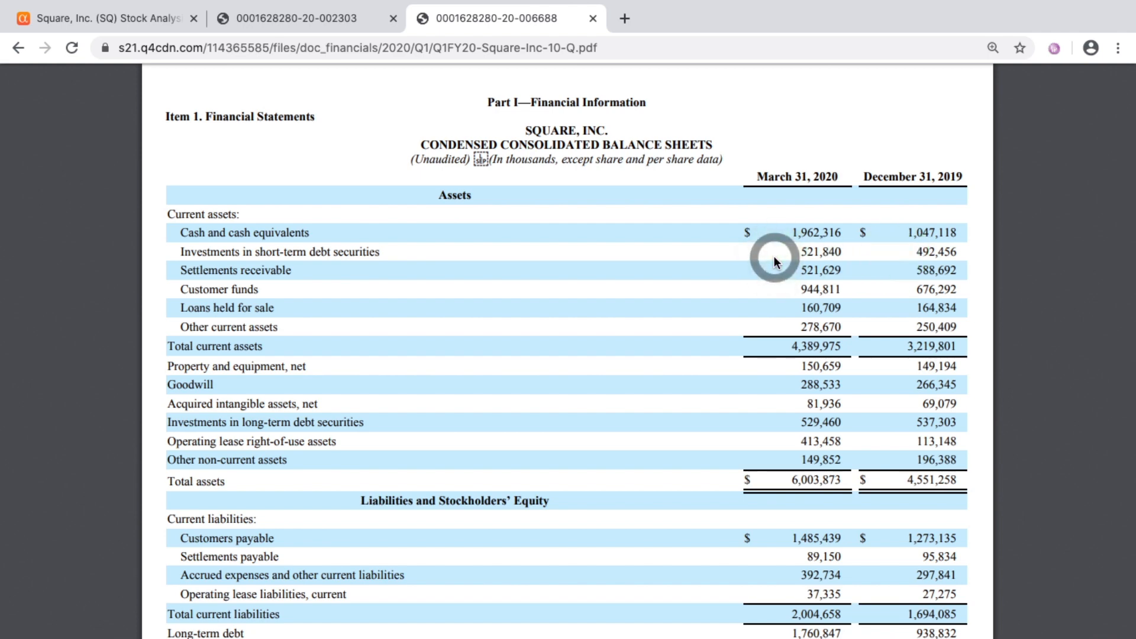
mouse_move(668, 281)
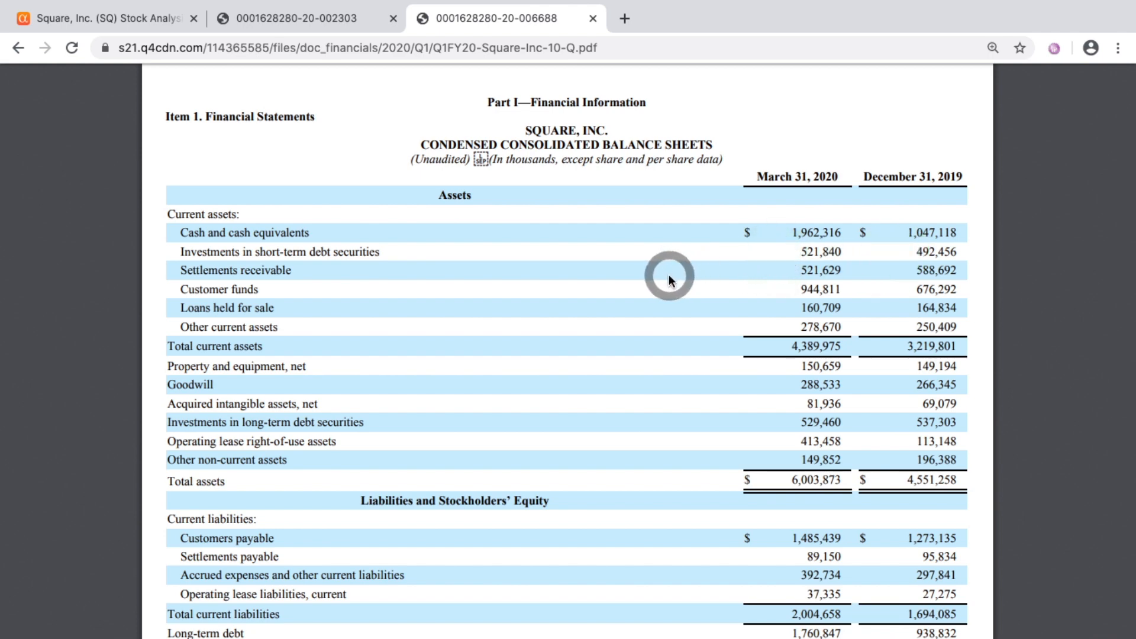
scroll(down, 3)
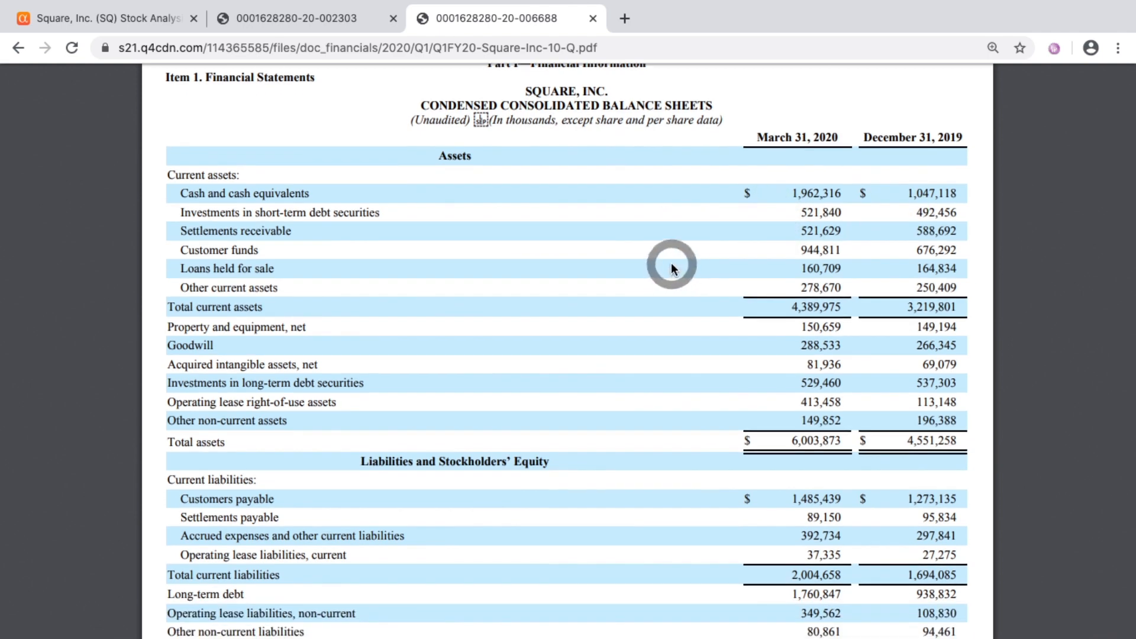
mouse_move(470, 258)
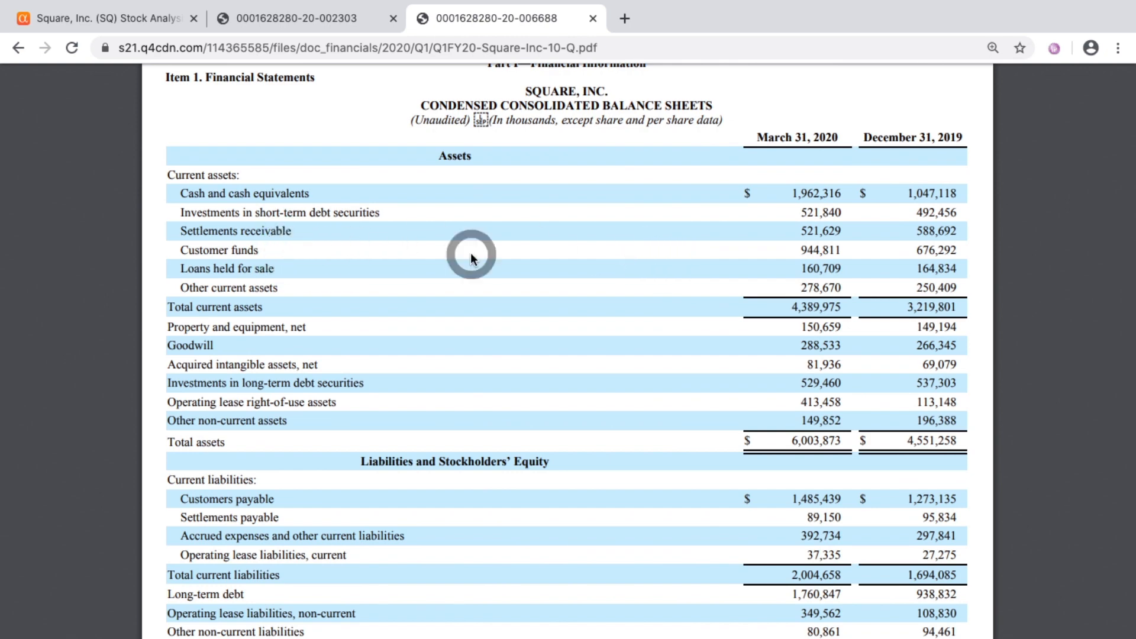
mouse_move(738, 257)
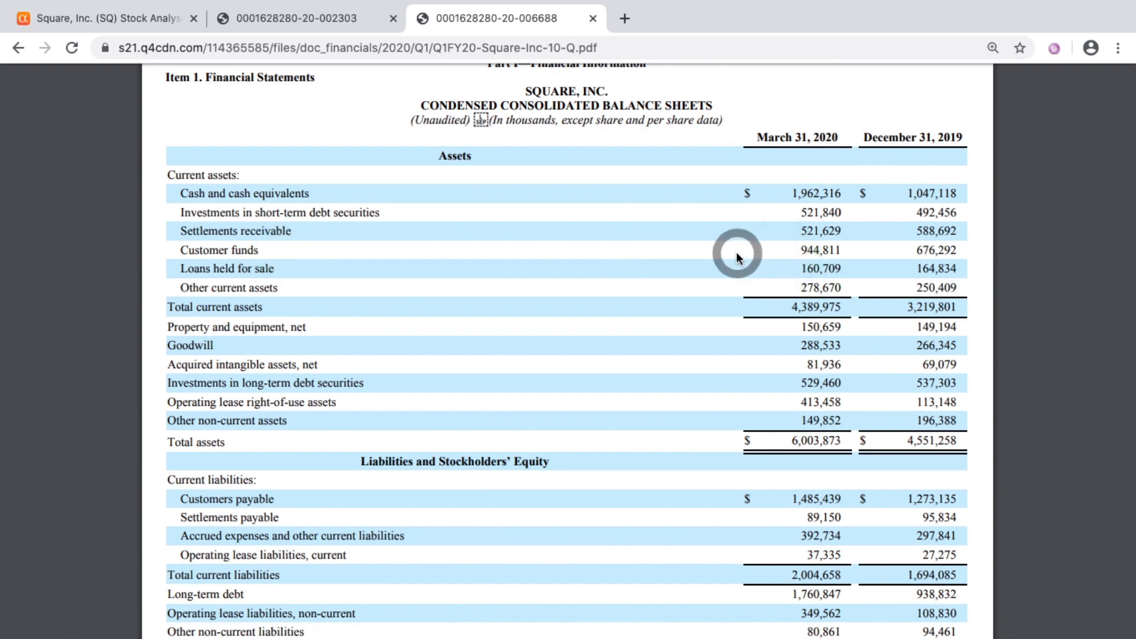
mouse_move(716, 255)
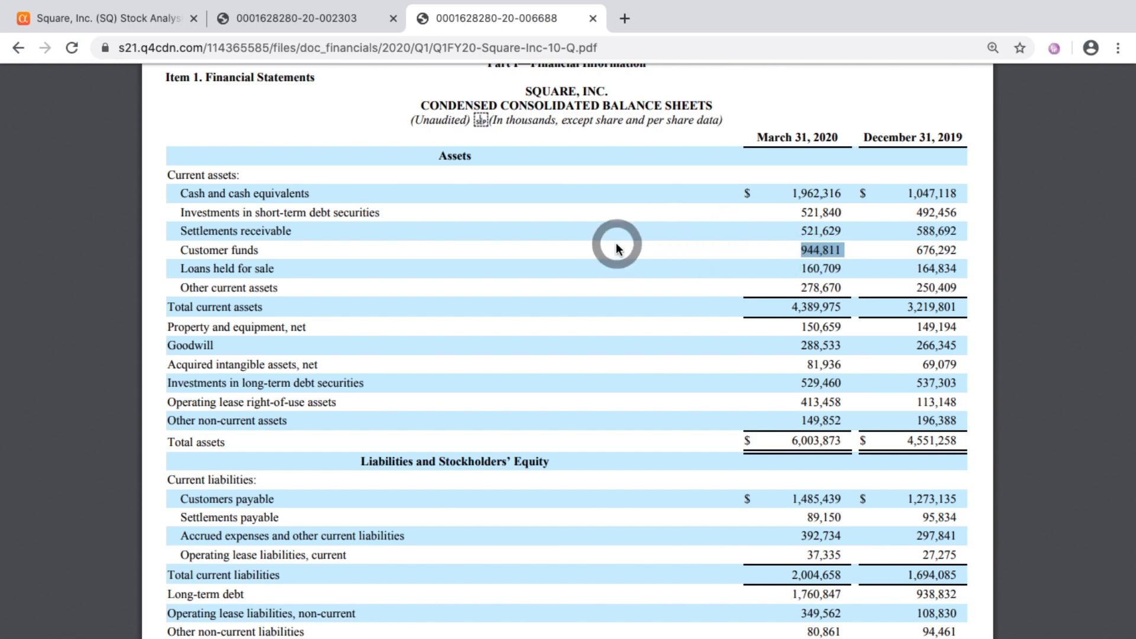
mouse_move(788, 255)
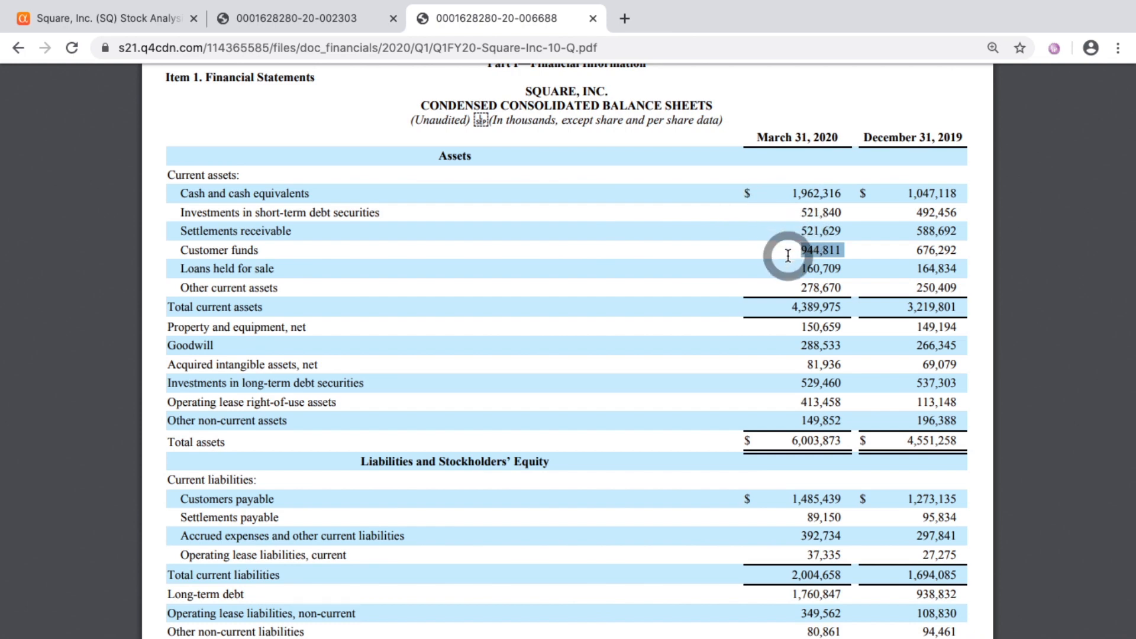
mouse_move(762, 258)
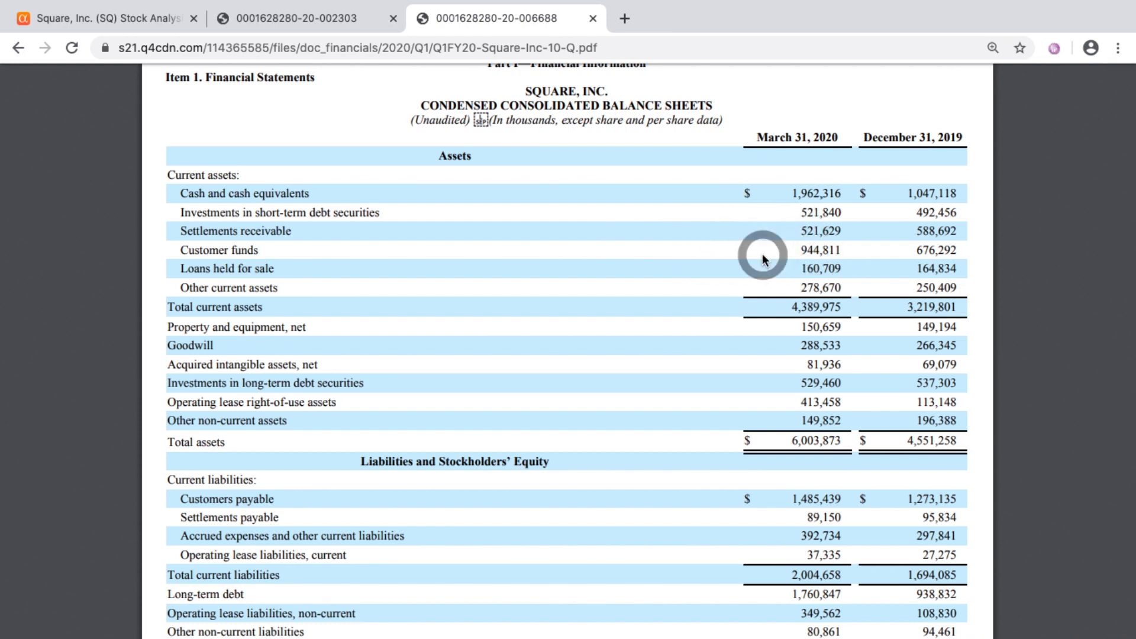
mouse_move(556, 249)
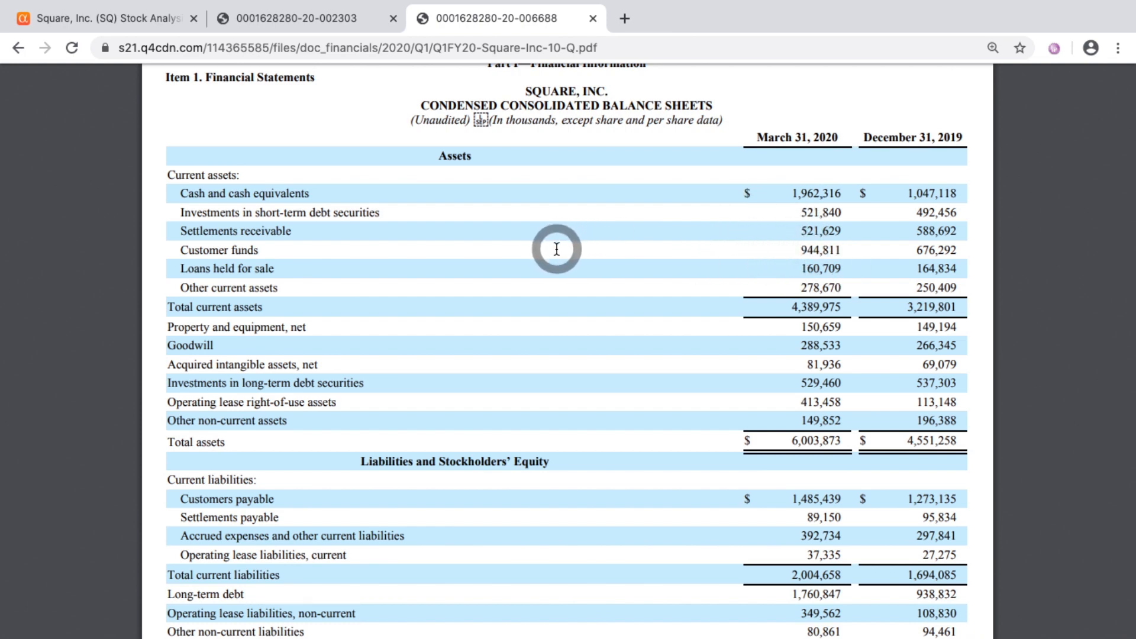
mouse_move(711, 252)
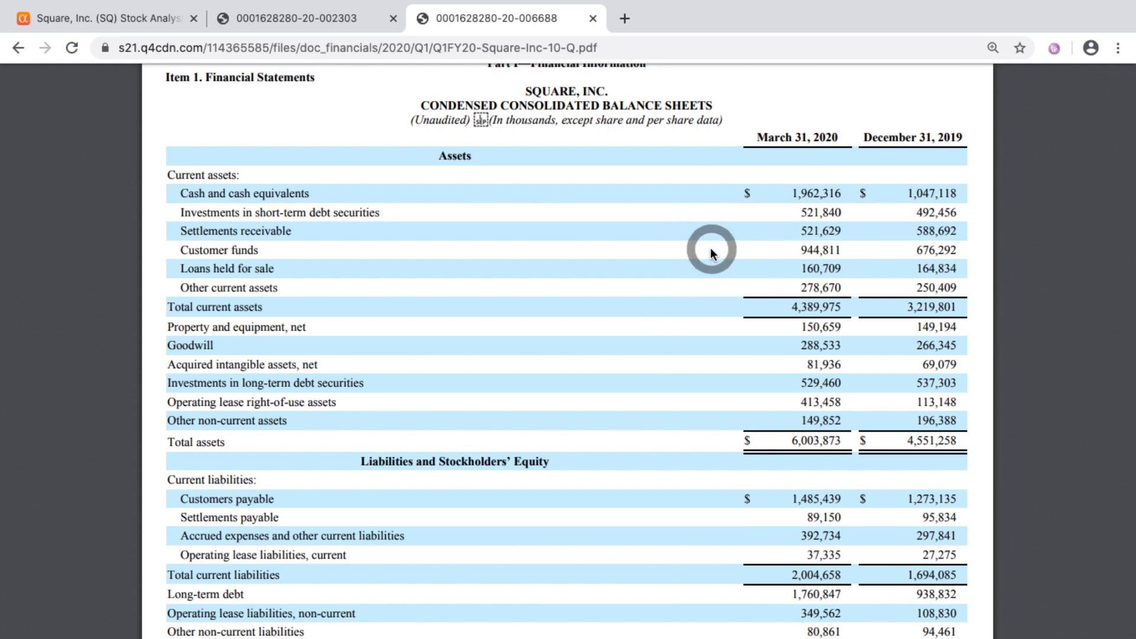
mouse_move(762, 262)
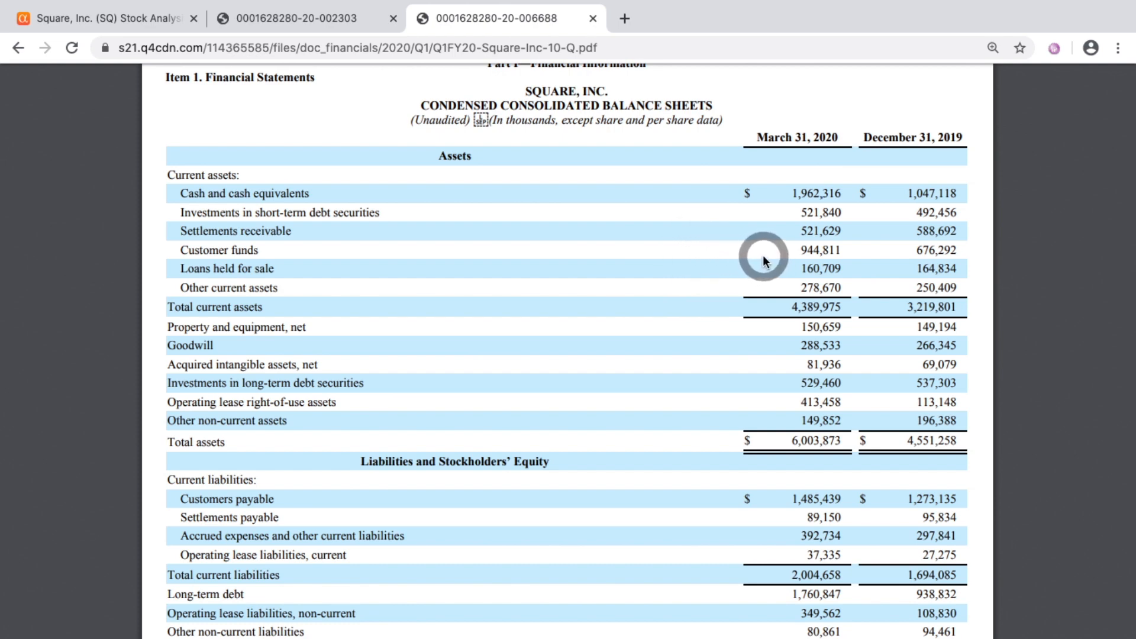
mouse_move(736, 252)
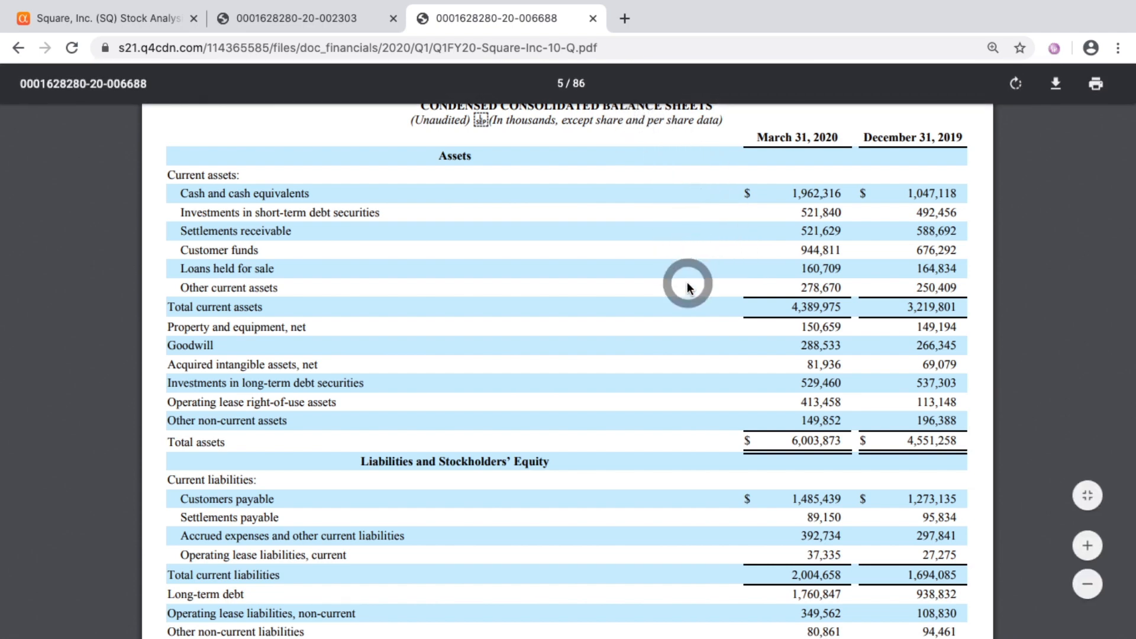
Step: Scroll past the page 5 balance sheet totals toward the page 6 statements of operations
scroll(up, 3)
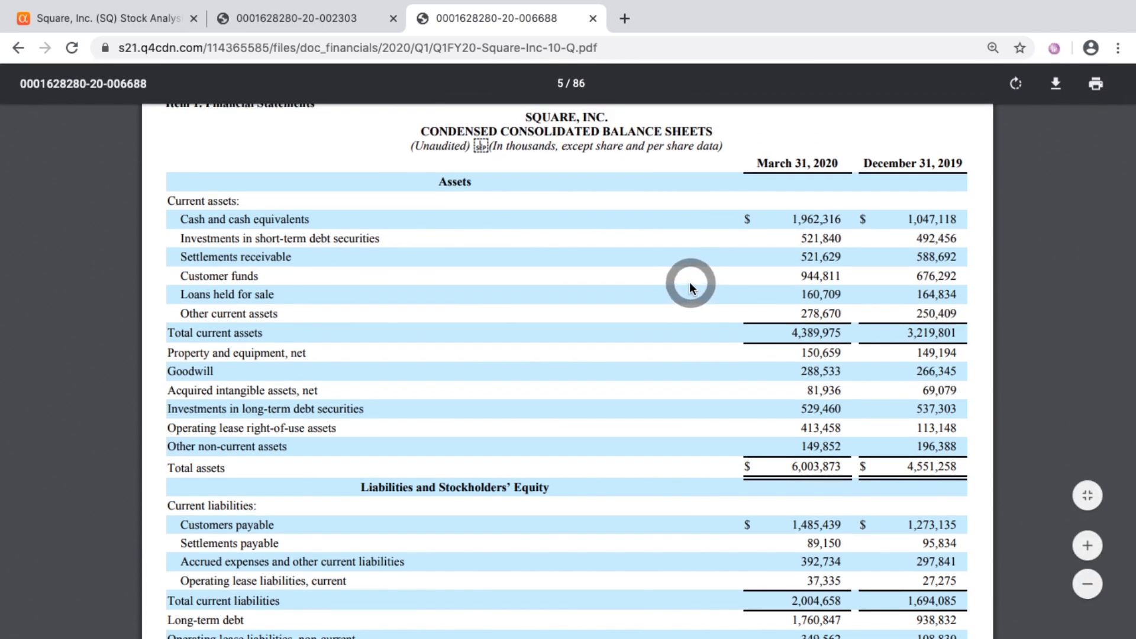
scroll(down, 3)
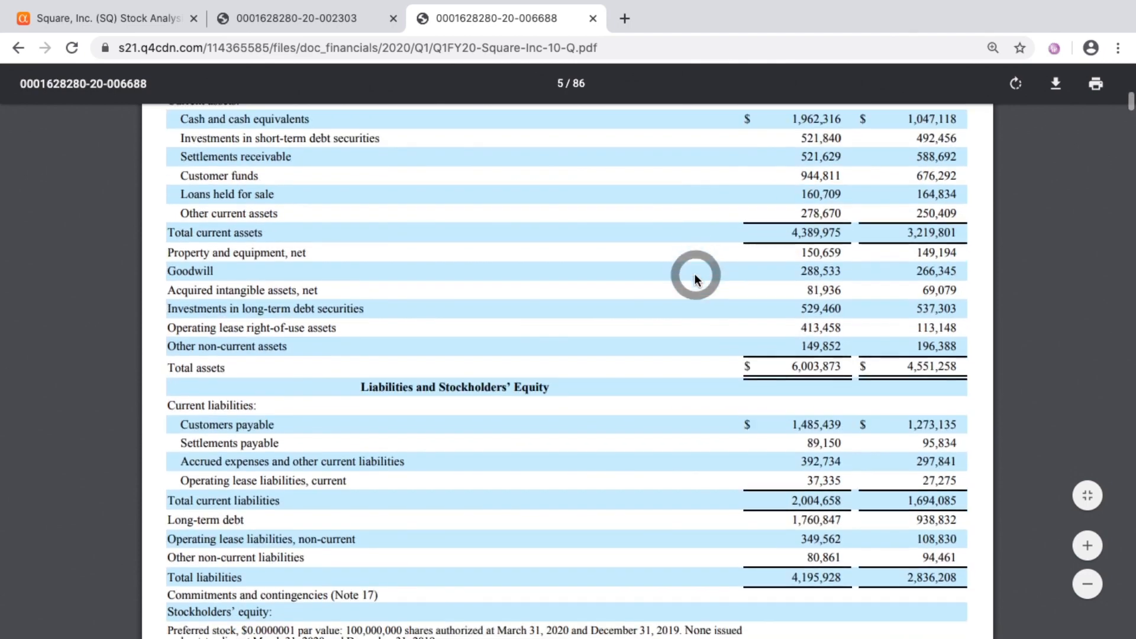
scroll(down, 3)
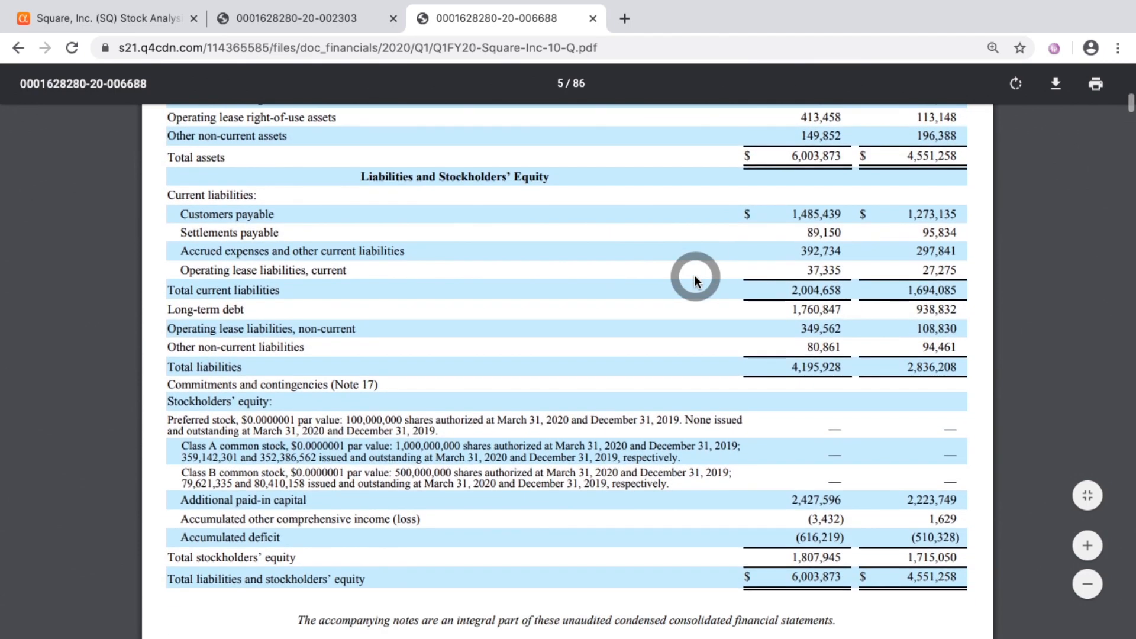
mouse_move(894, 312)
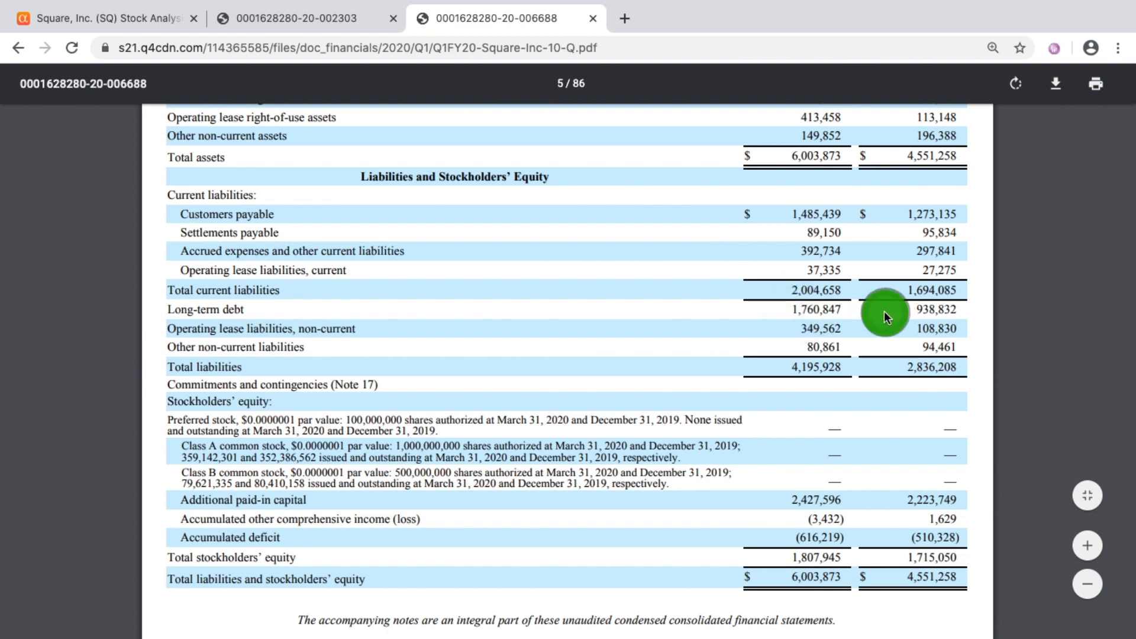
scroll(up, 3)
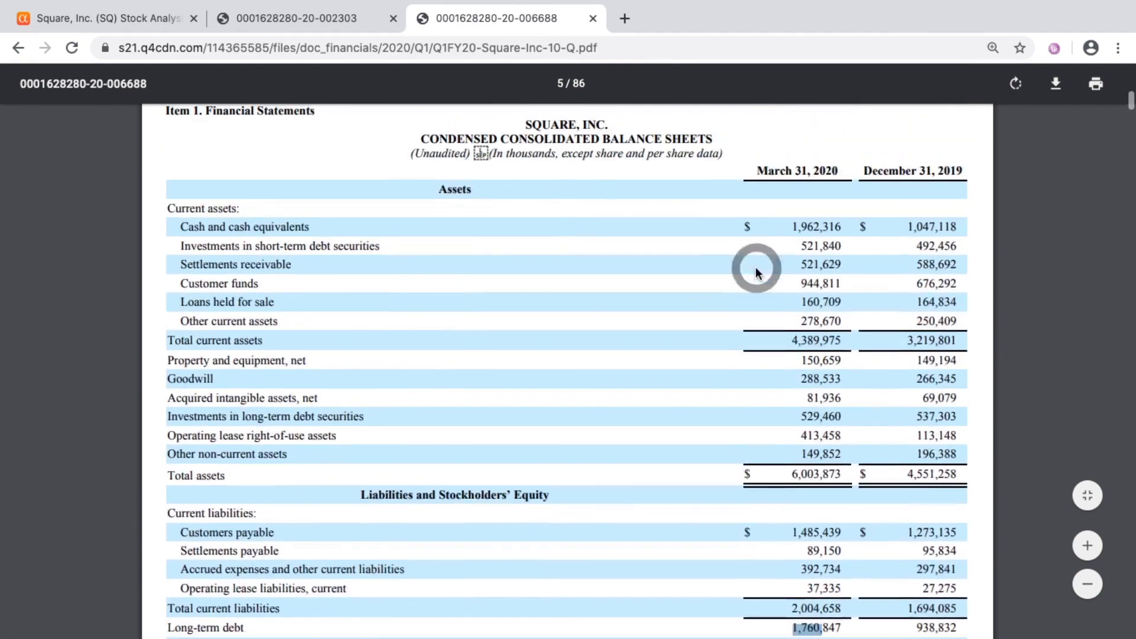
scroll(up, 3)
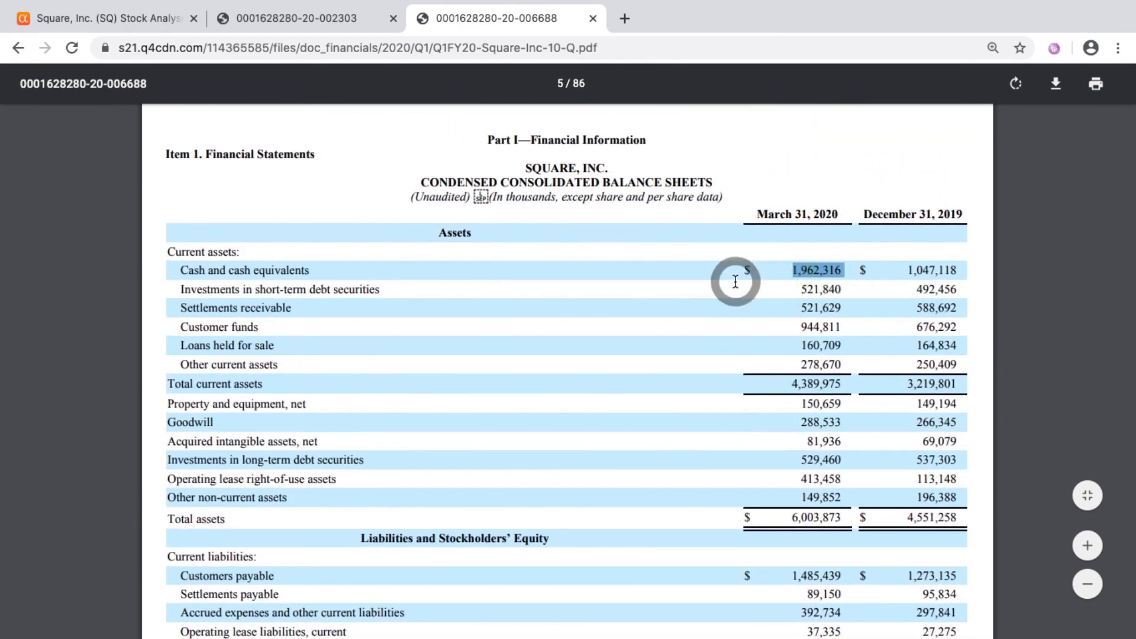
scroll(down, 3)
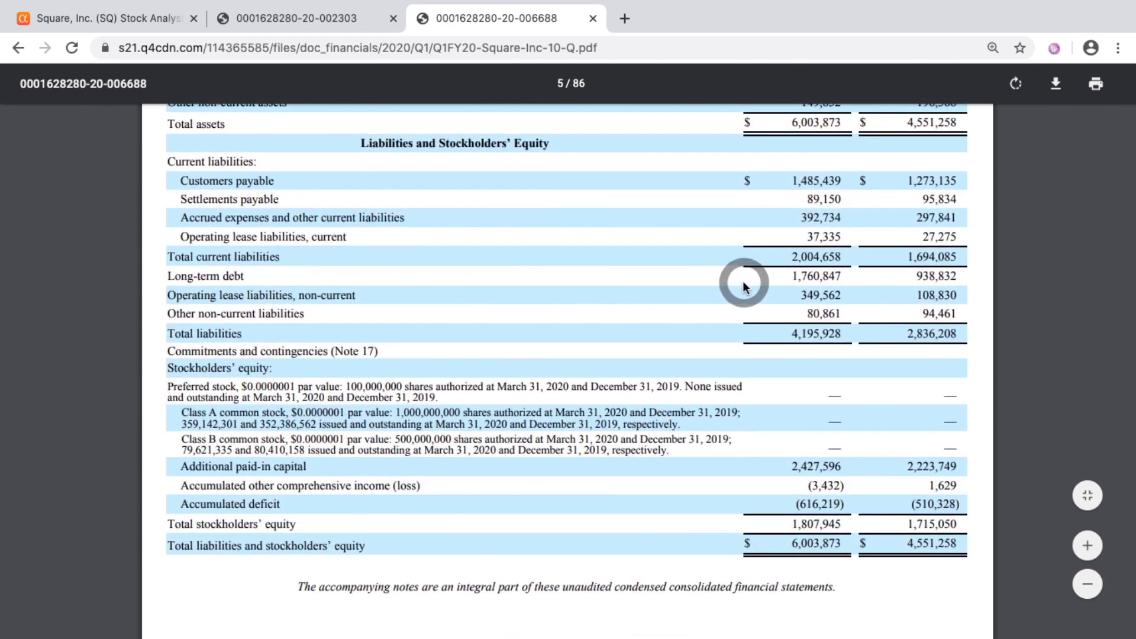
scroll(up, 3)
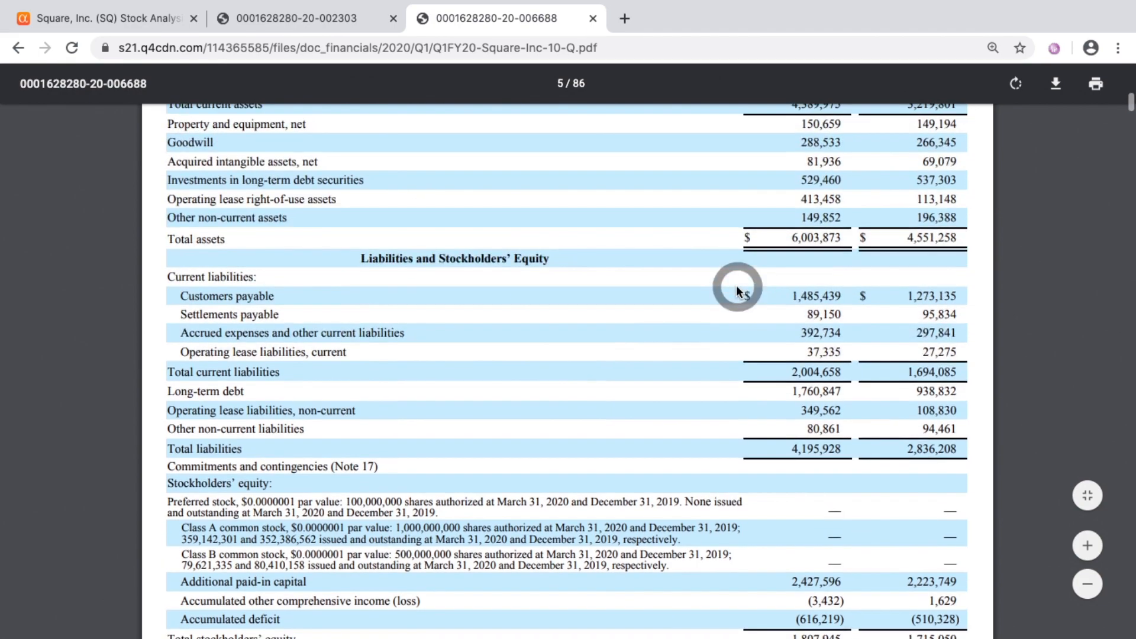
scroll(up, 3)
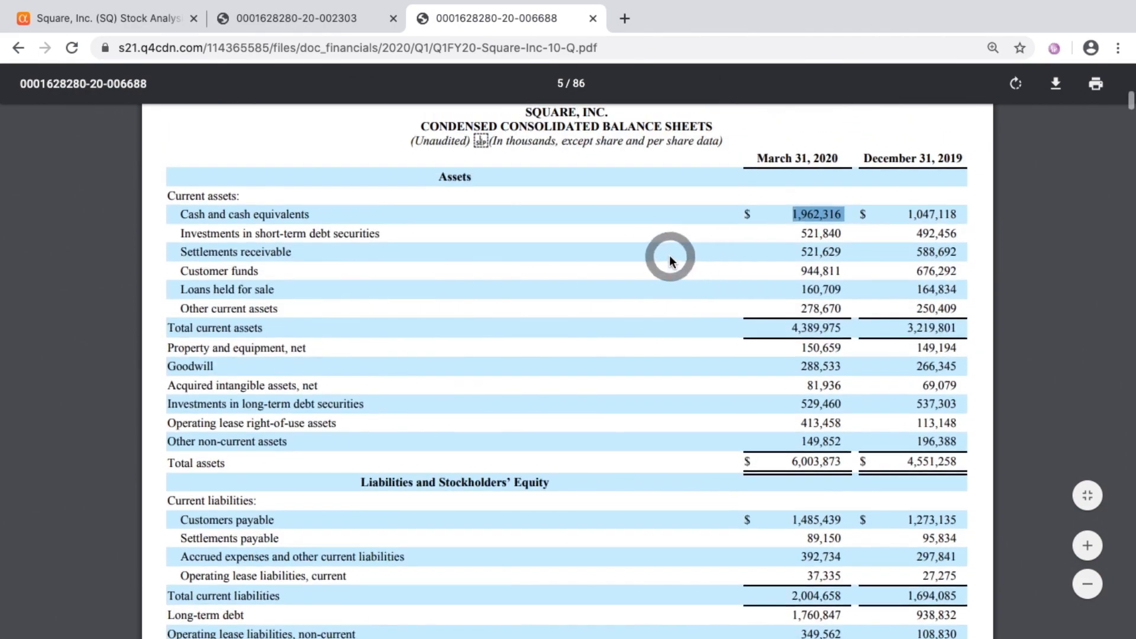
scroll(down, 3)
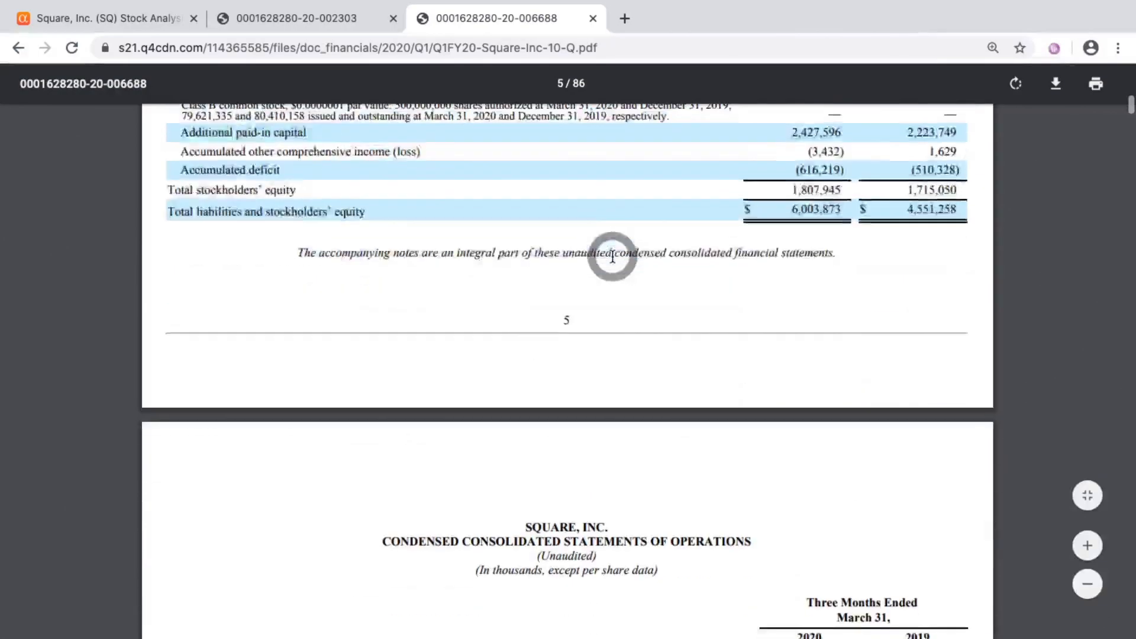
Step: Scroll so page 6's Q1 2020 statement of operations, revenue through loss before tax, fills the view
scroll(down, 3)
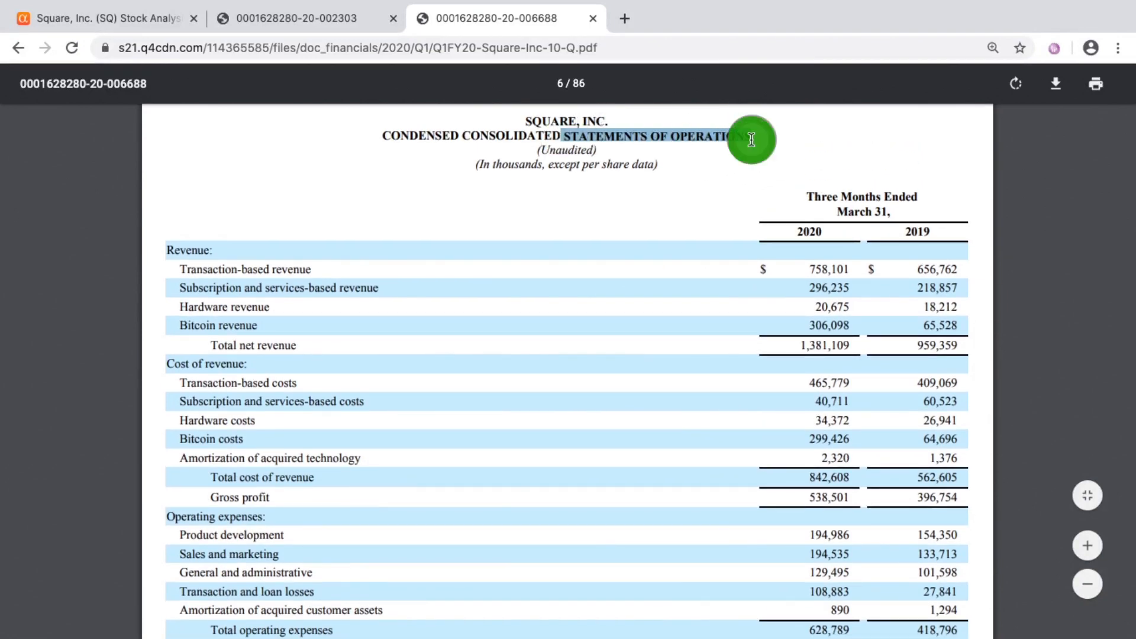
scroll(down, 3)
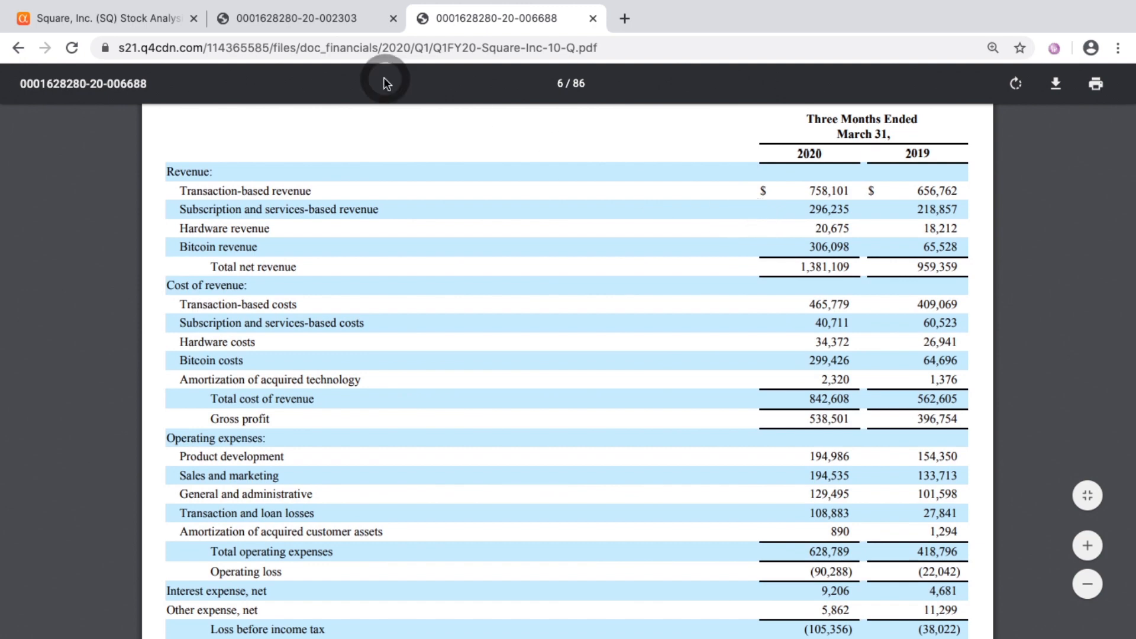
click(295, 18)
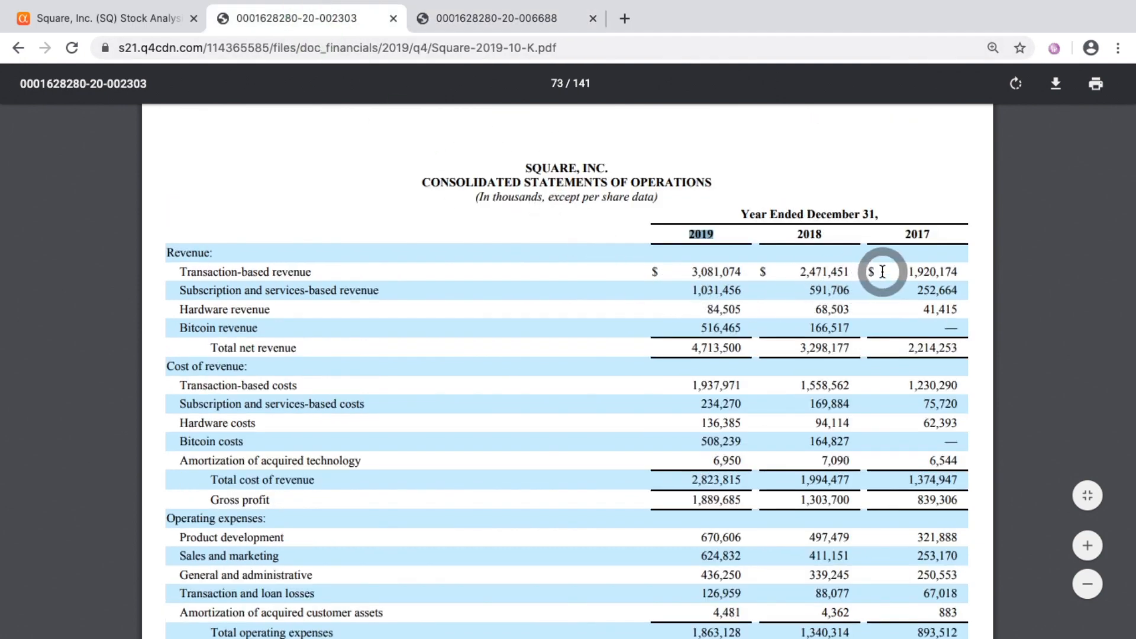
mouse_move(691, 272)
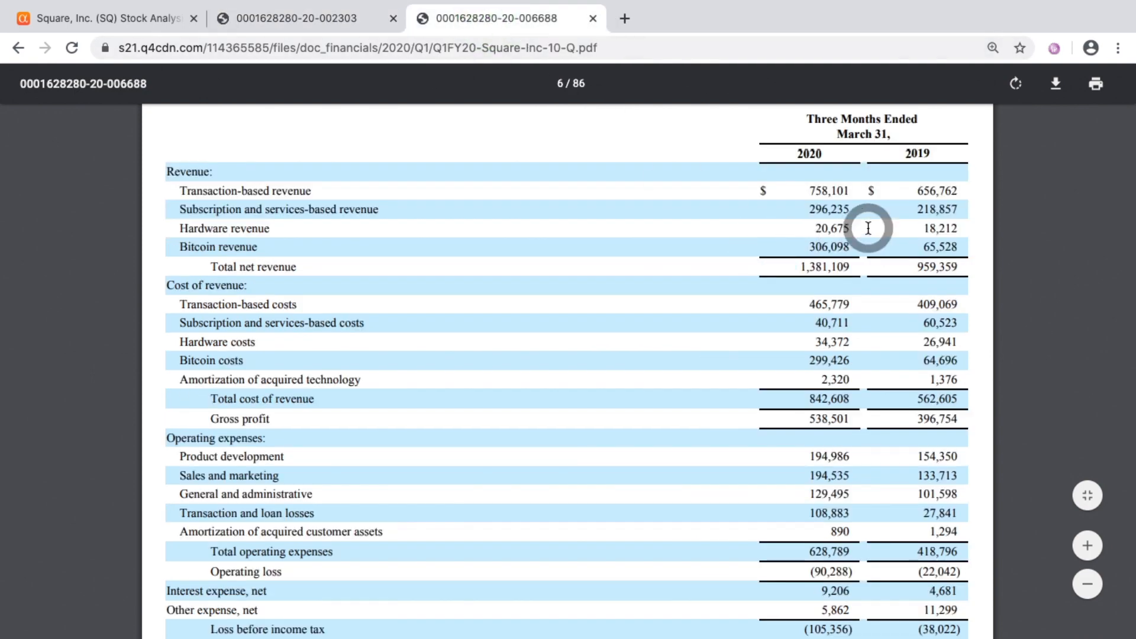
mouse_move(653, 201)
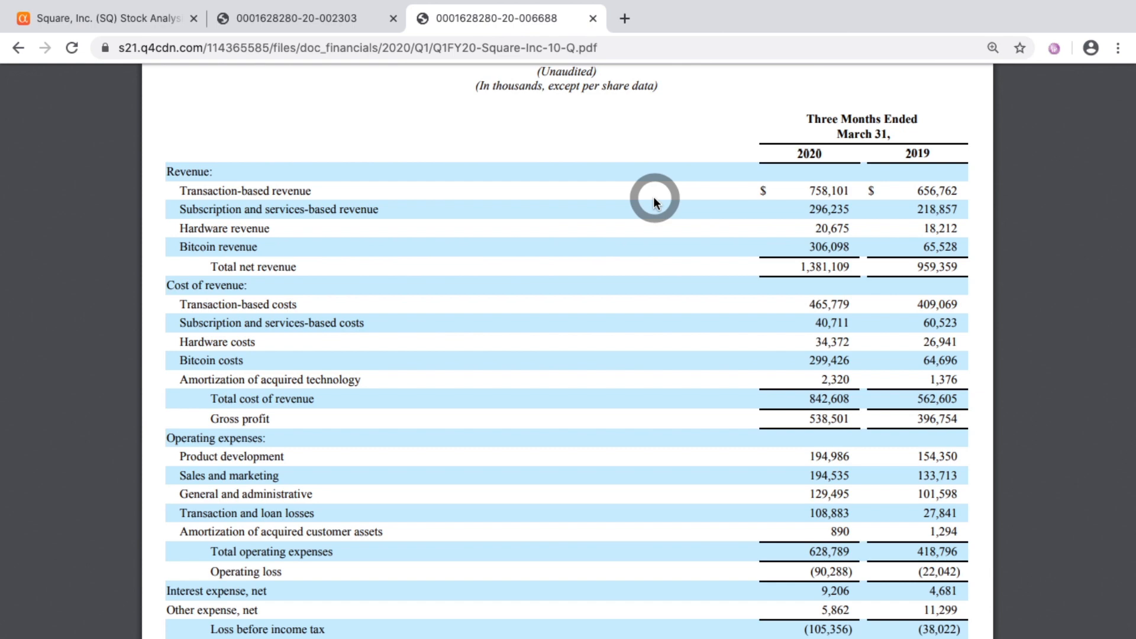
mouse_move(813, 191)
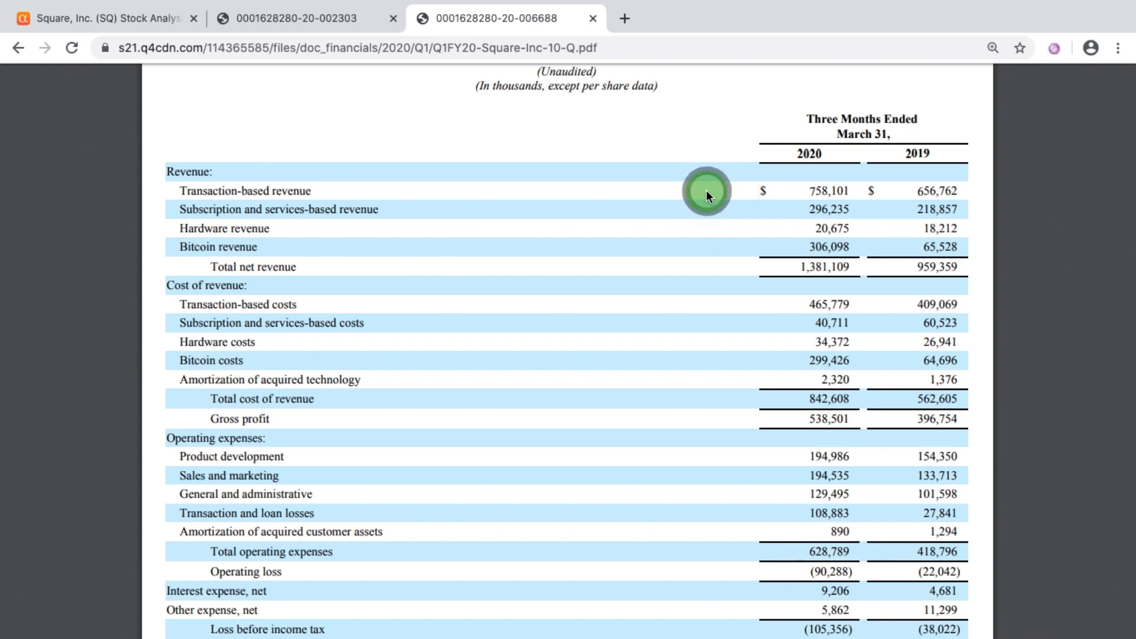
mouse_move(801, 114)
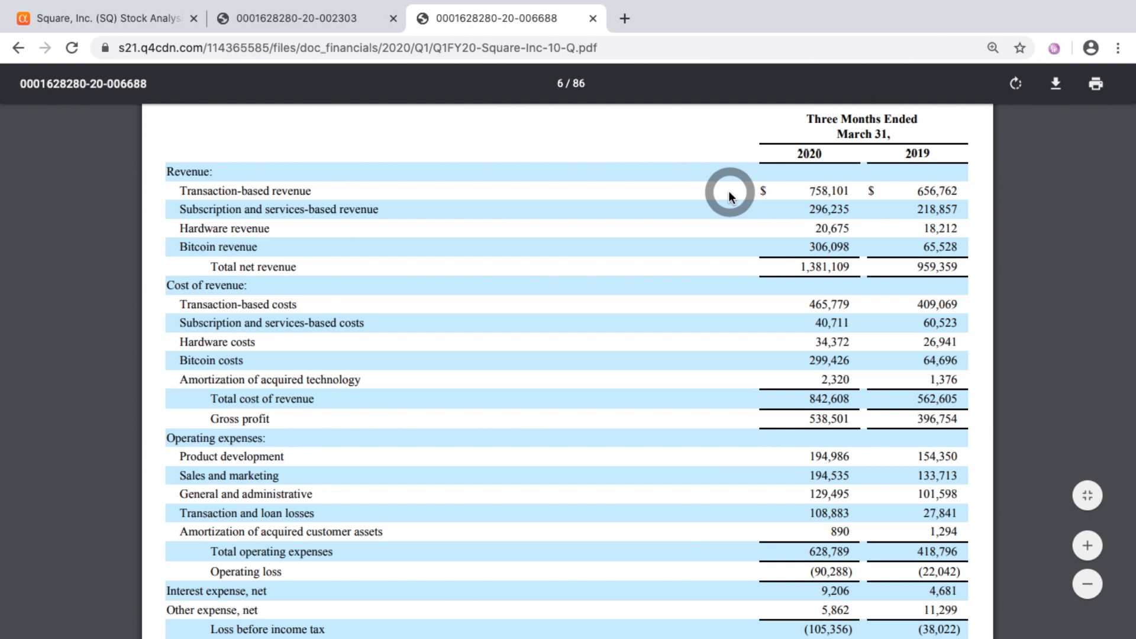
scroll(up, 3)
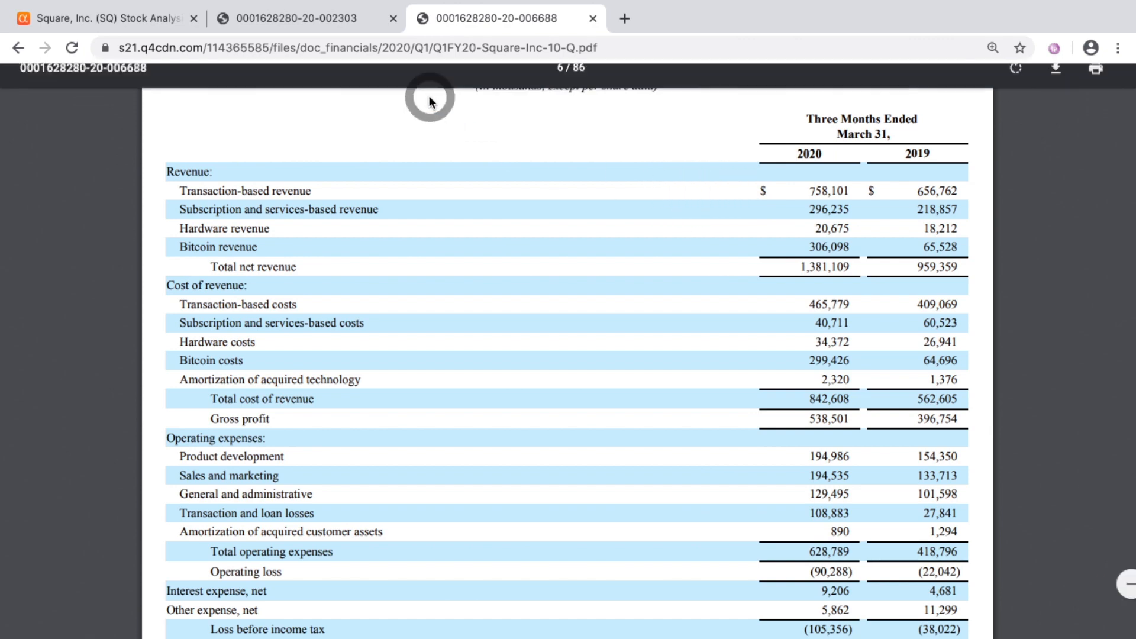
Step: Compare 2017–2019 annual revenue in the 10-K with Q1 2020 quarterly revenue in the 10-Q
click(297, 18)
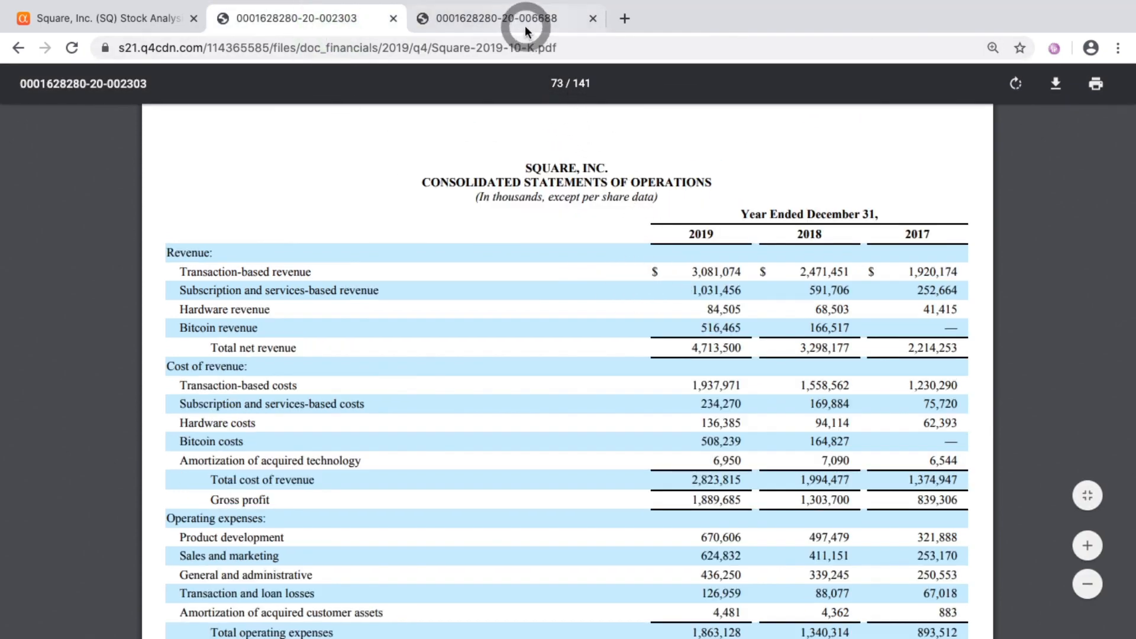
click(495, 18)
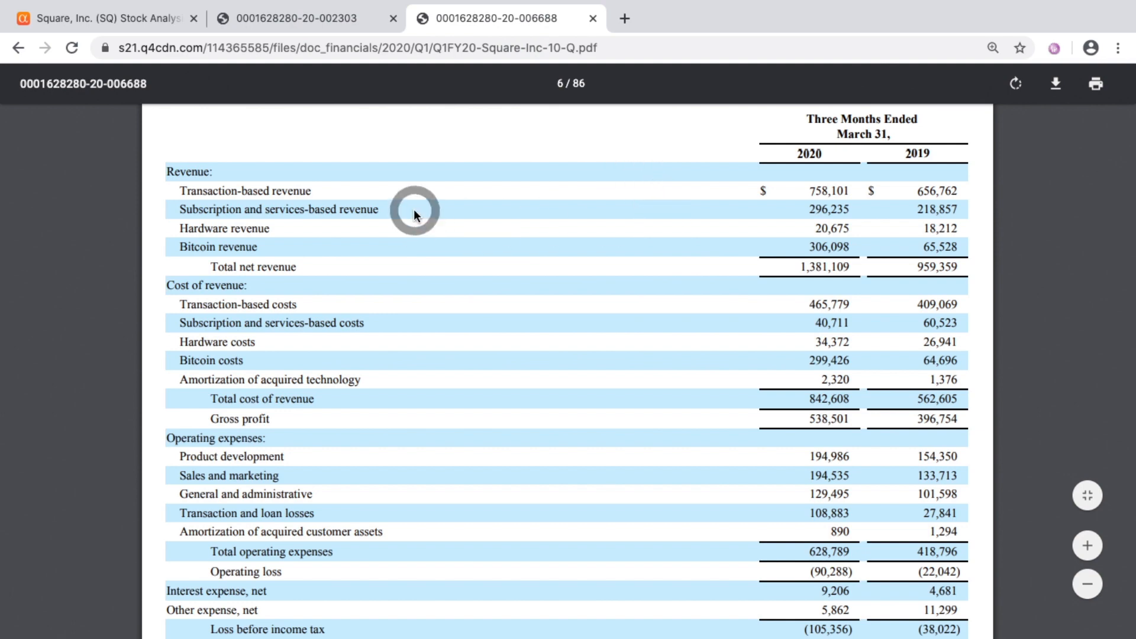
click(297, 18)
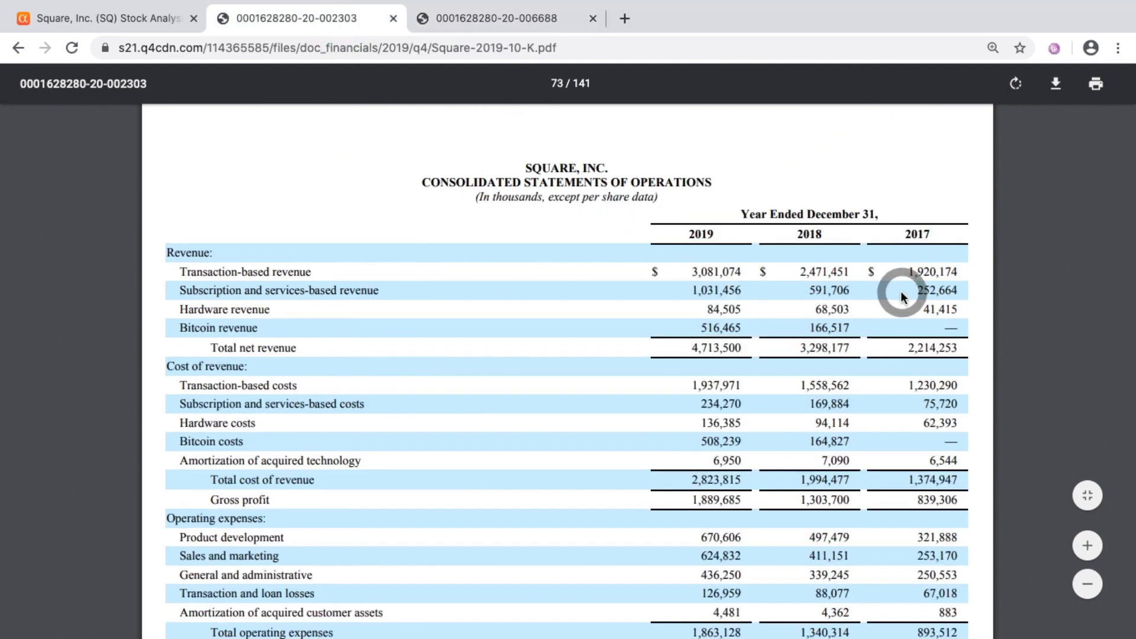
mouse_move(753, 297)
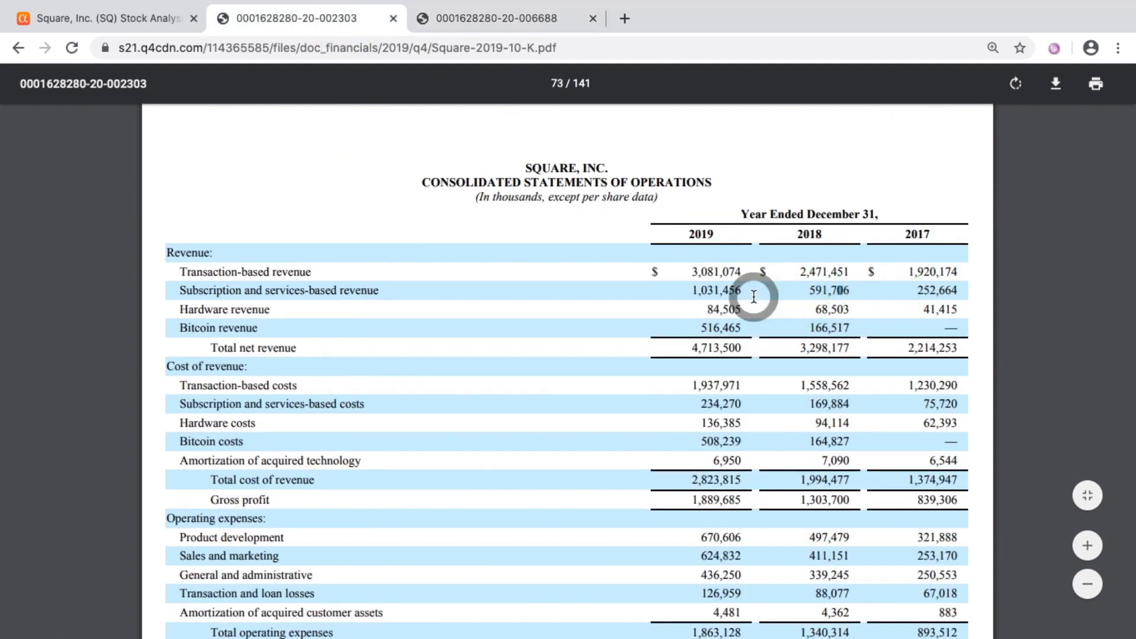
mouse_move(714, 290)
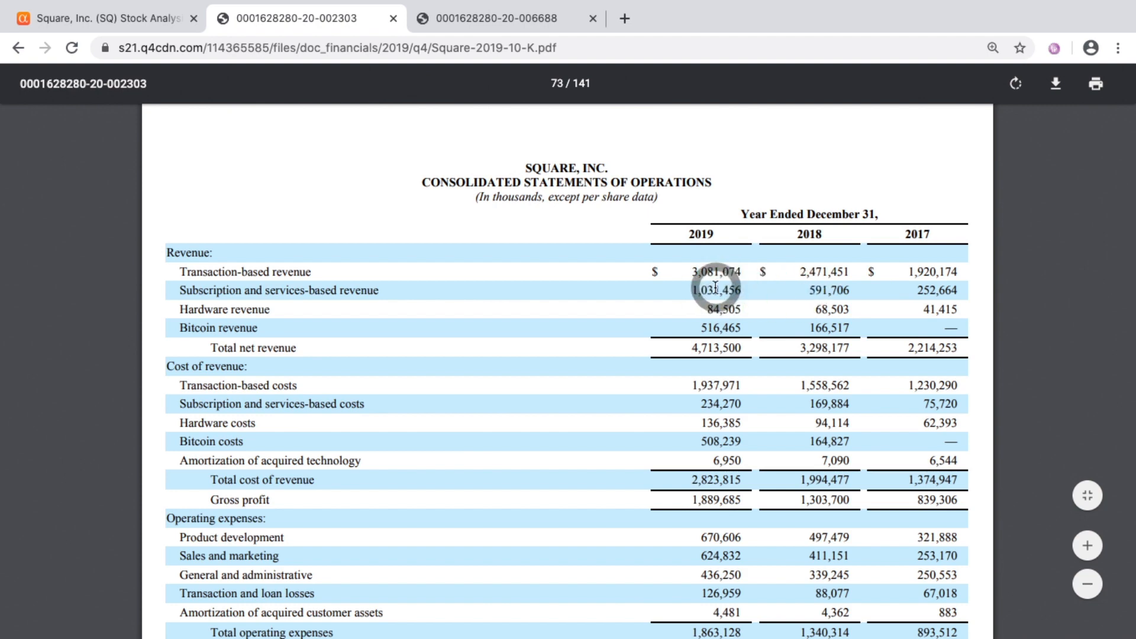
click(495, 19)
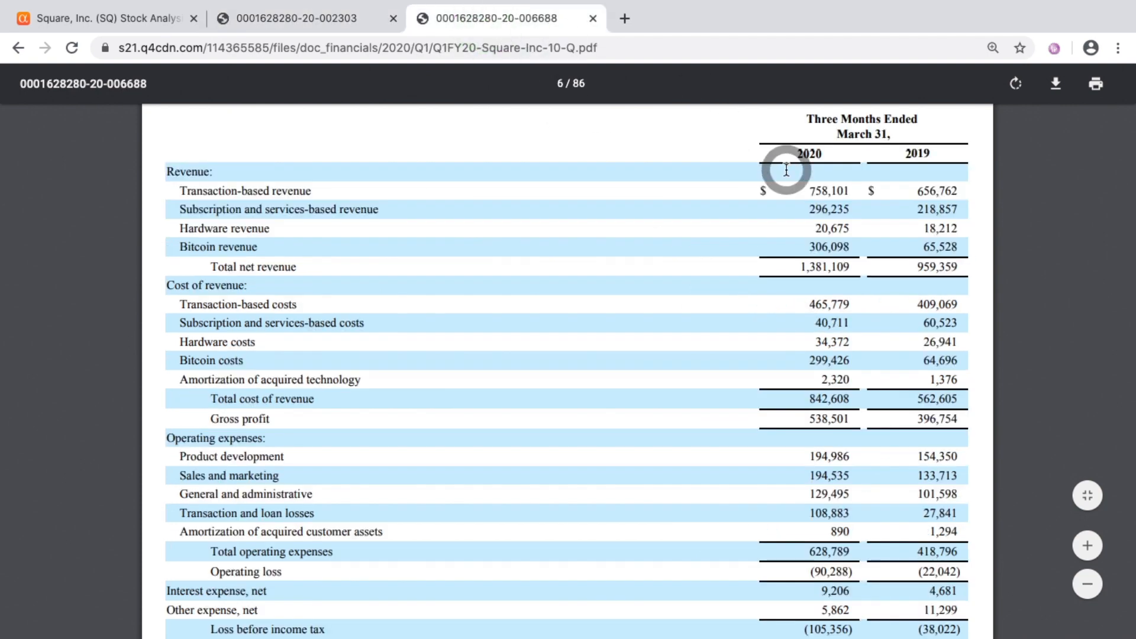
mouse_move(791, 213)
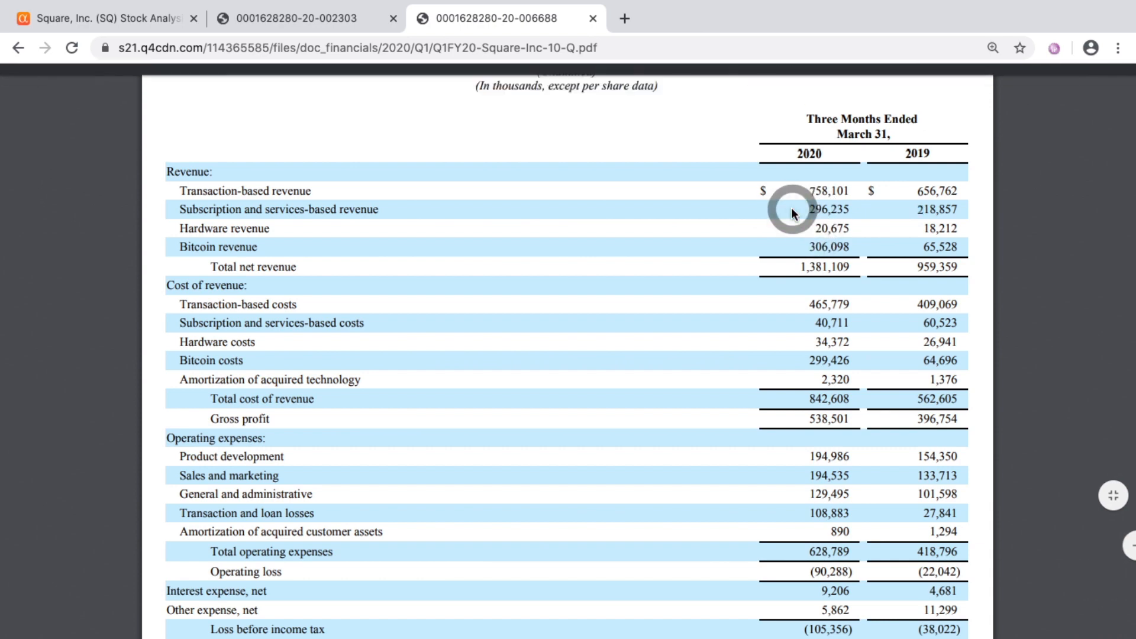
scroll(up, 3)
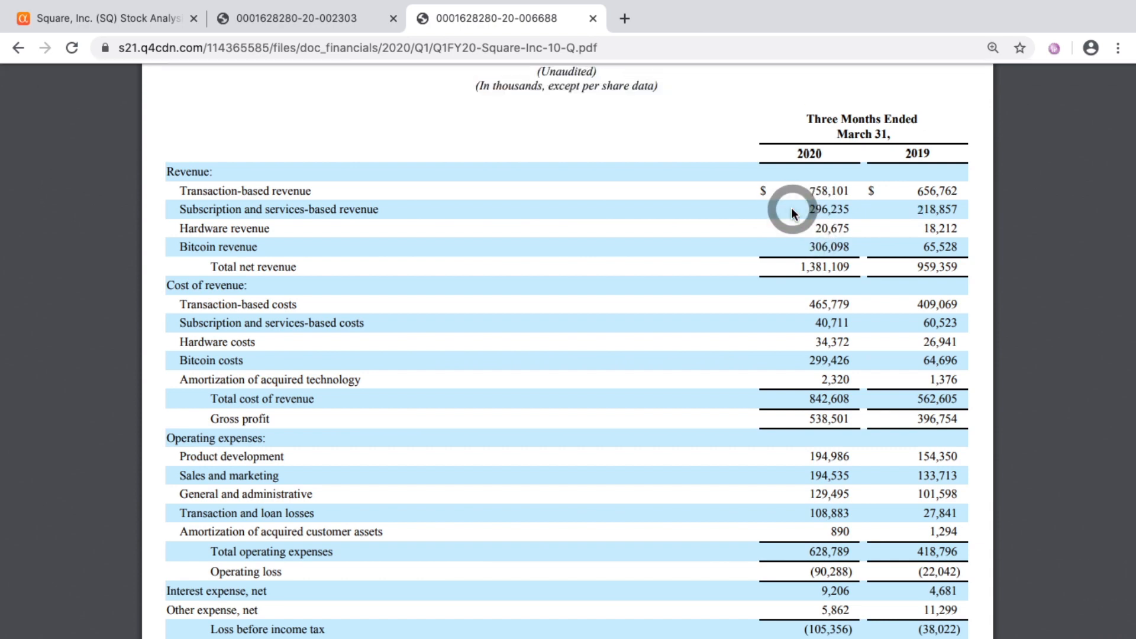
mouse_move(190, 209)
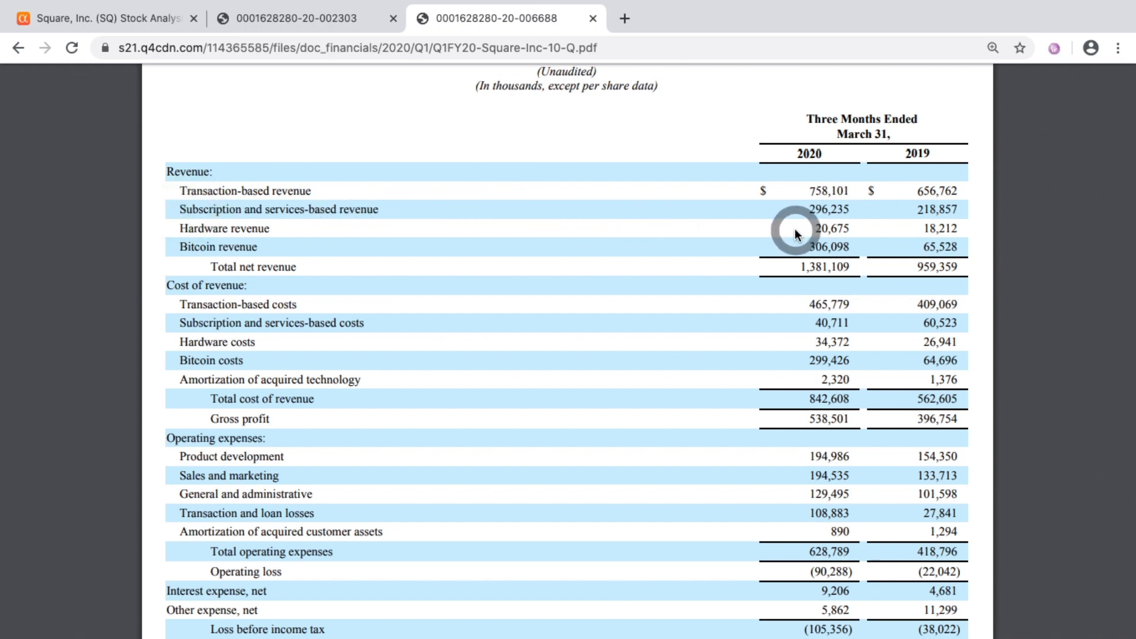
mouse_move(795, 214)
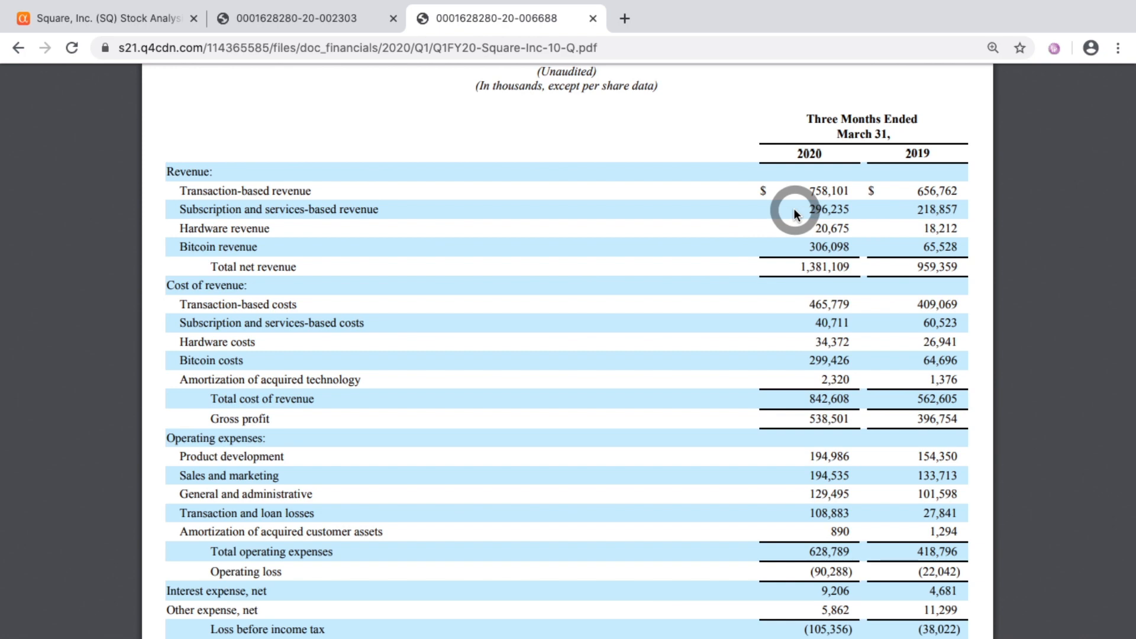
mouse_move(464, 326)
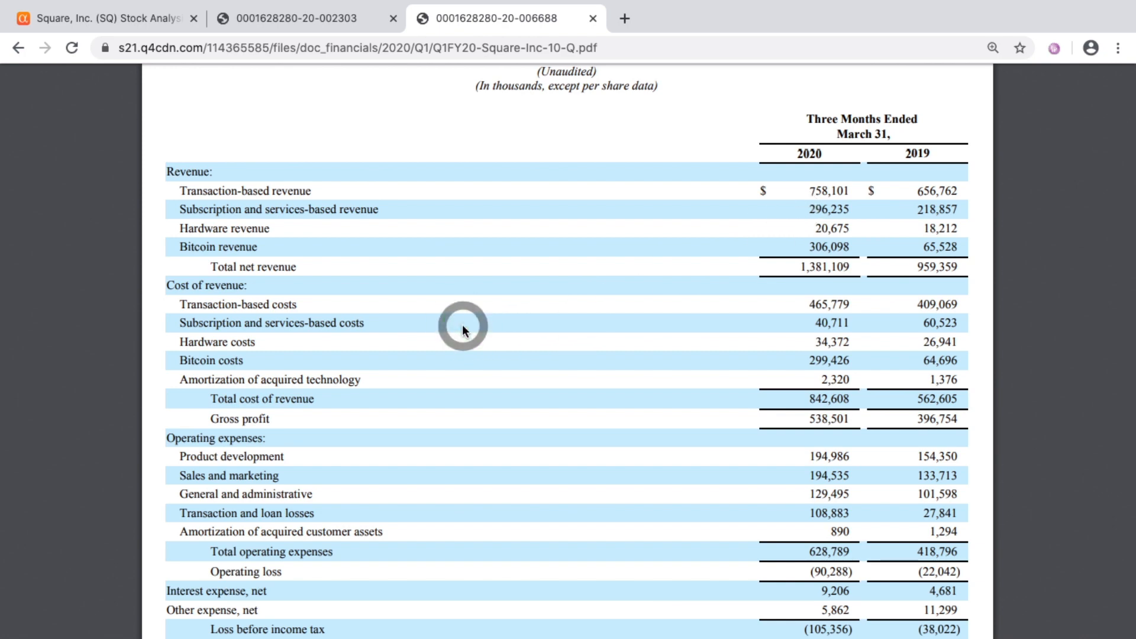
mouse_move(745, 347)
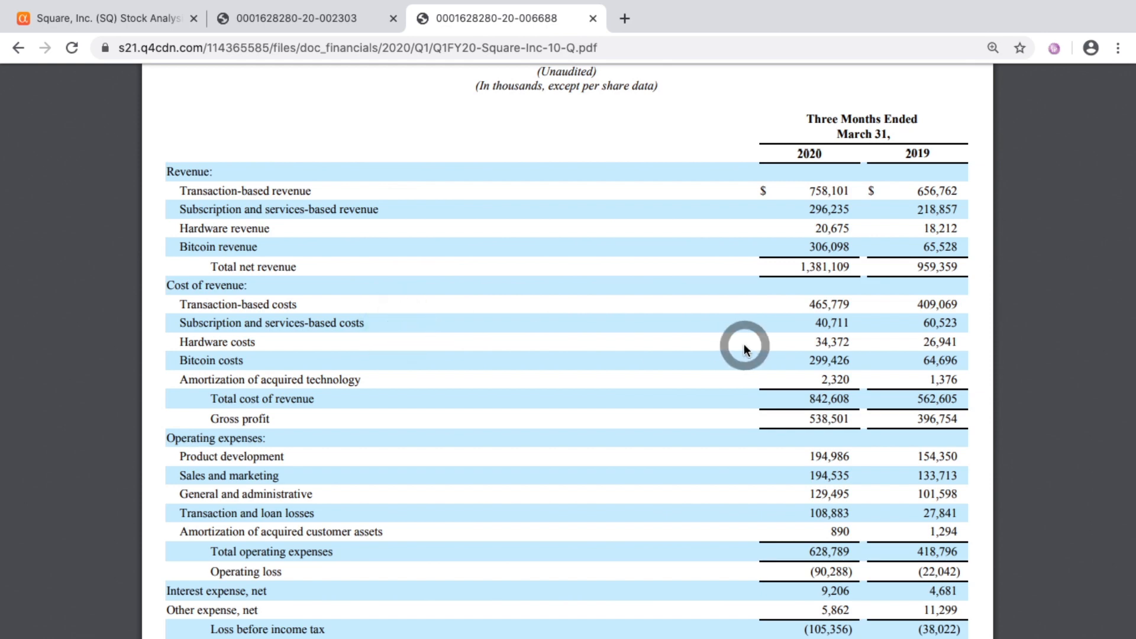
mouse_move(899, 211)
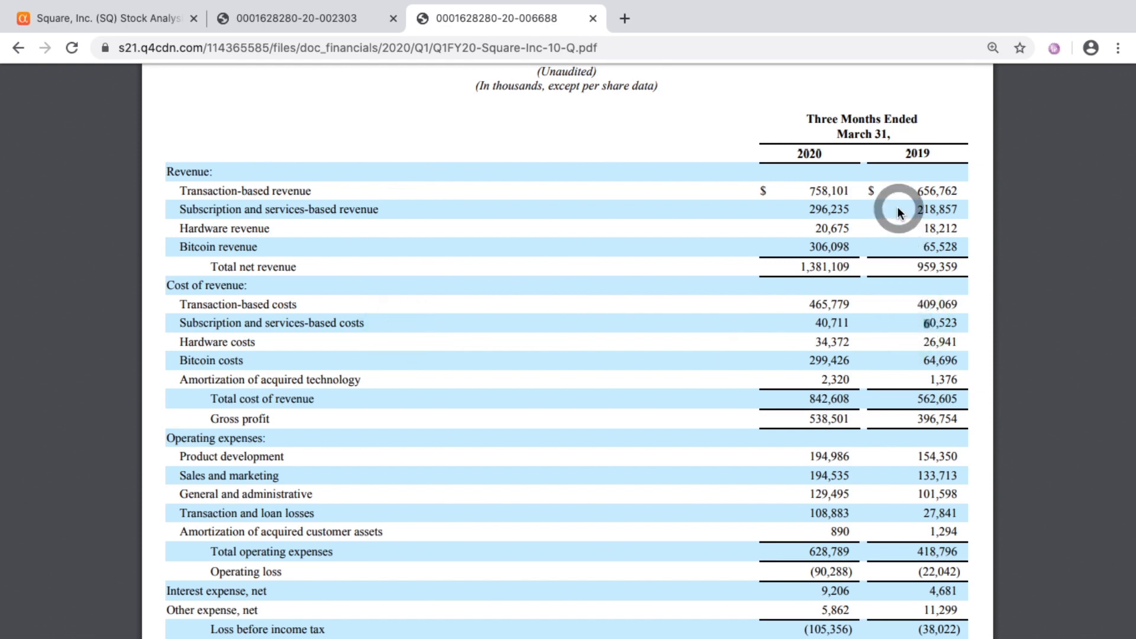
mouse_move(803, 324)
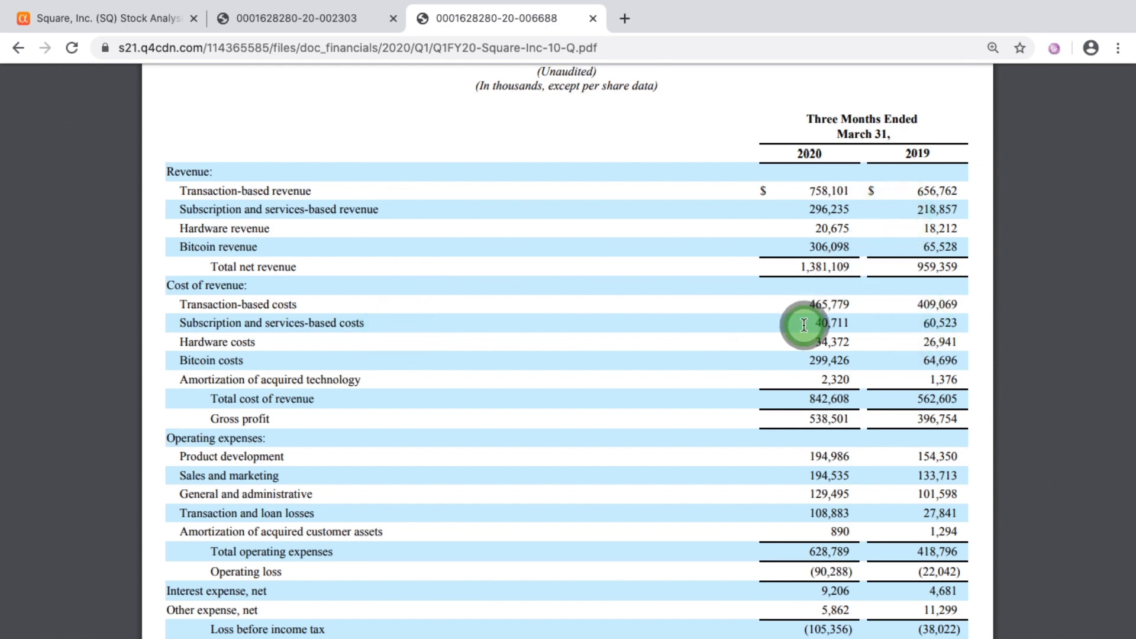
mouse_move(679, 217)
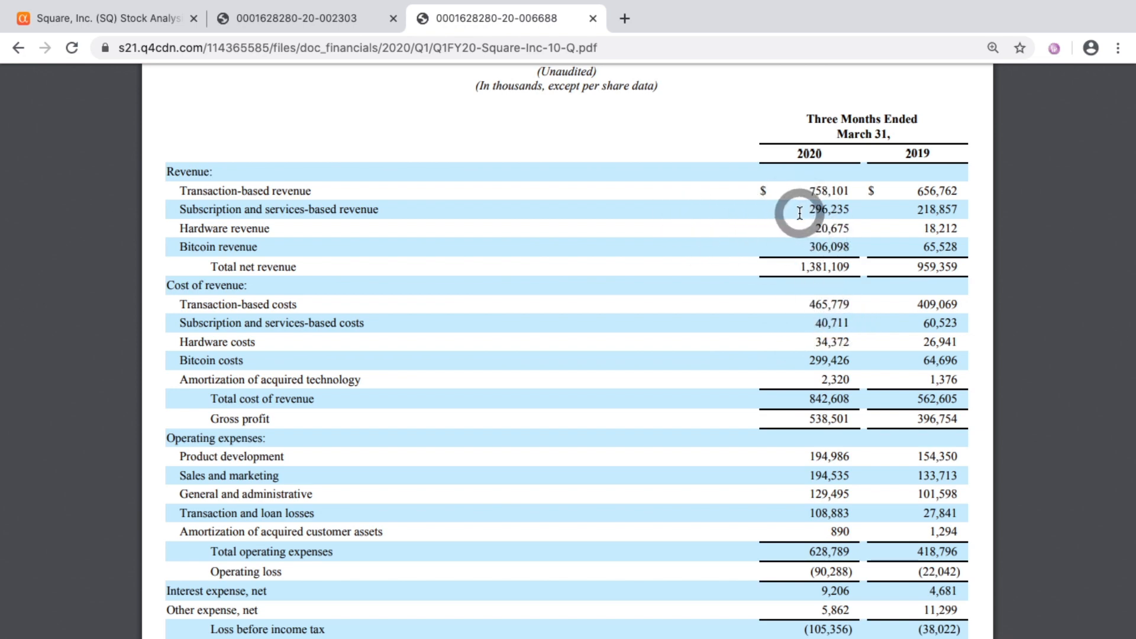
mouse_move(777, 323)
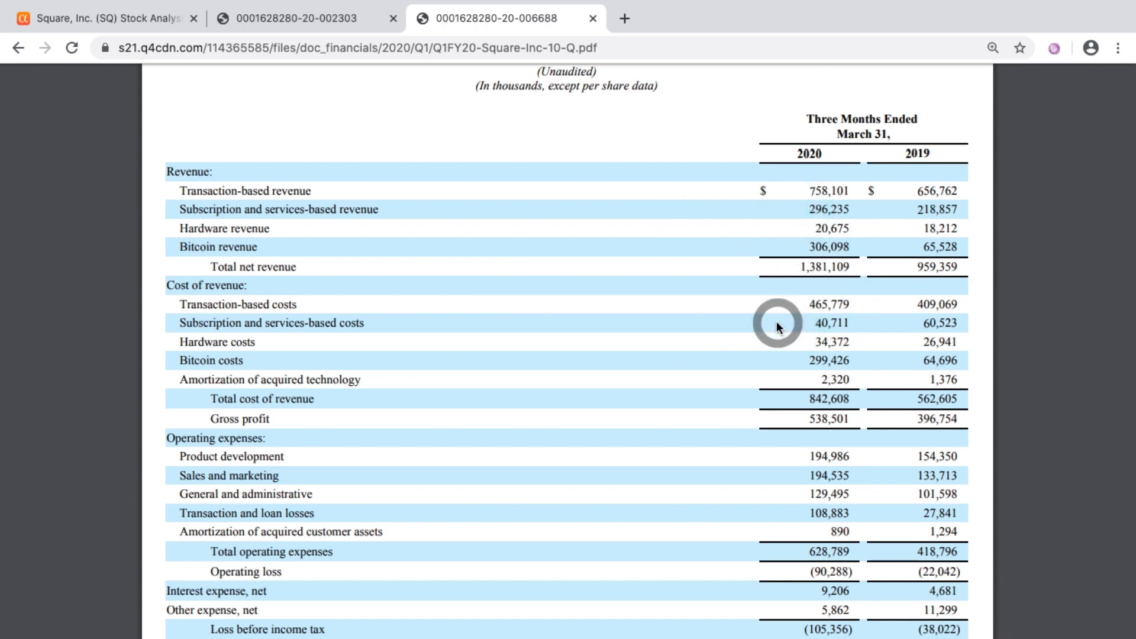
mouse_move(739, 324)
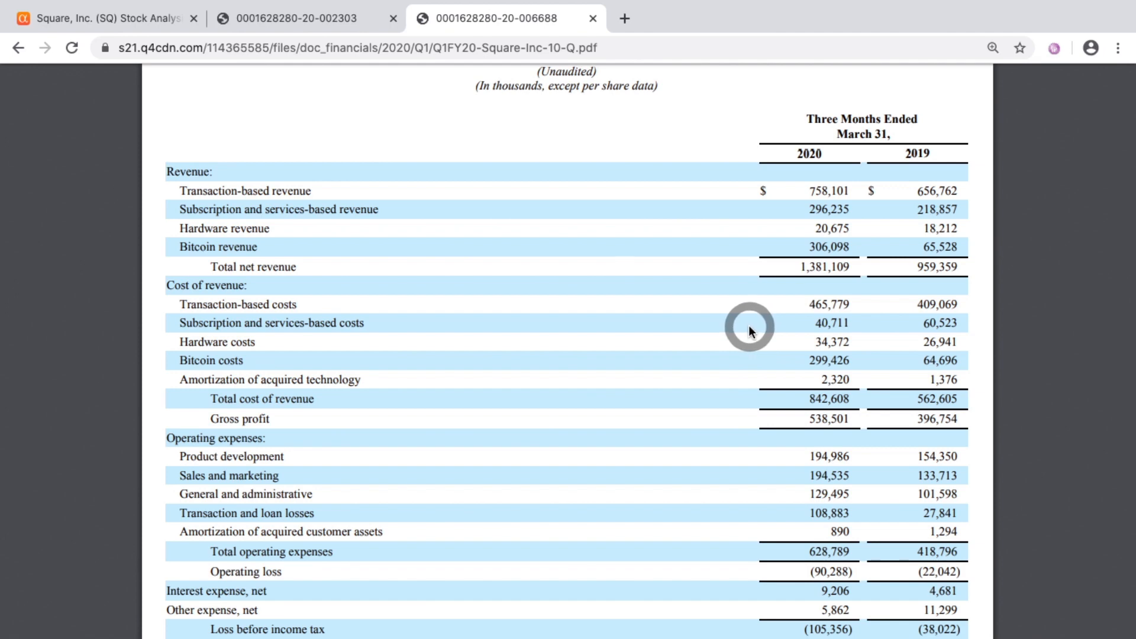
mouse_move(782, 327)
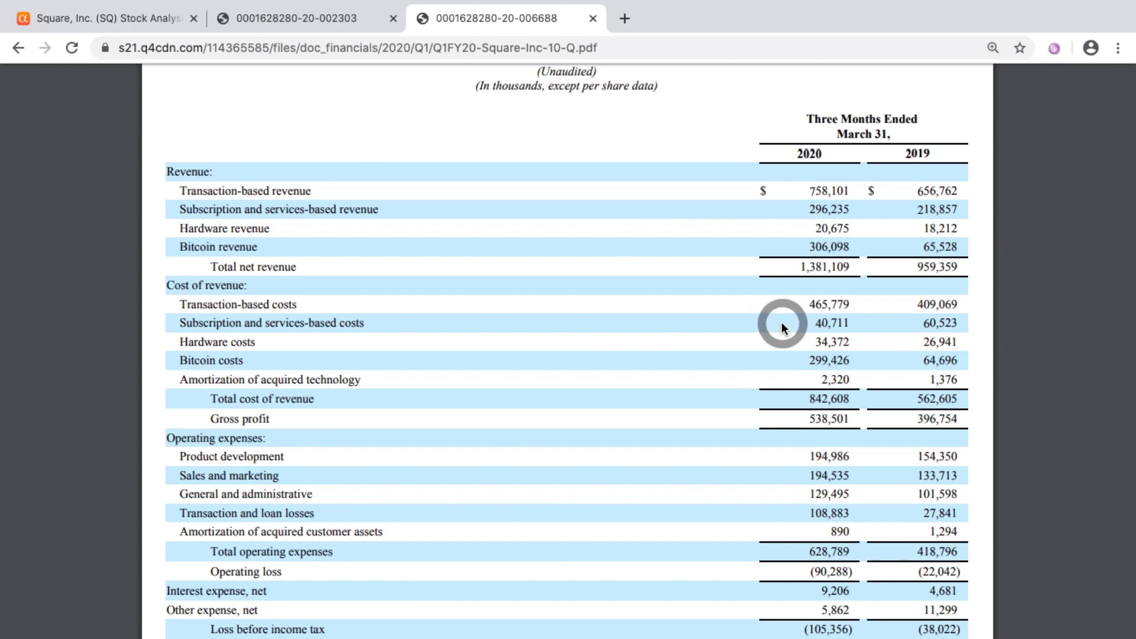
mouse_move(770, 325)
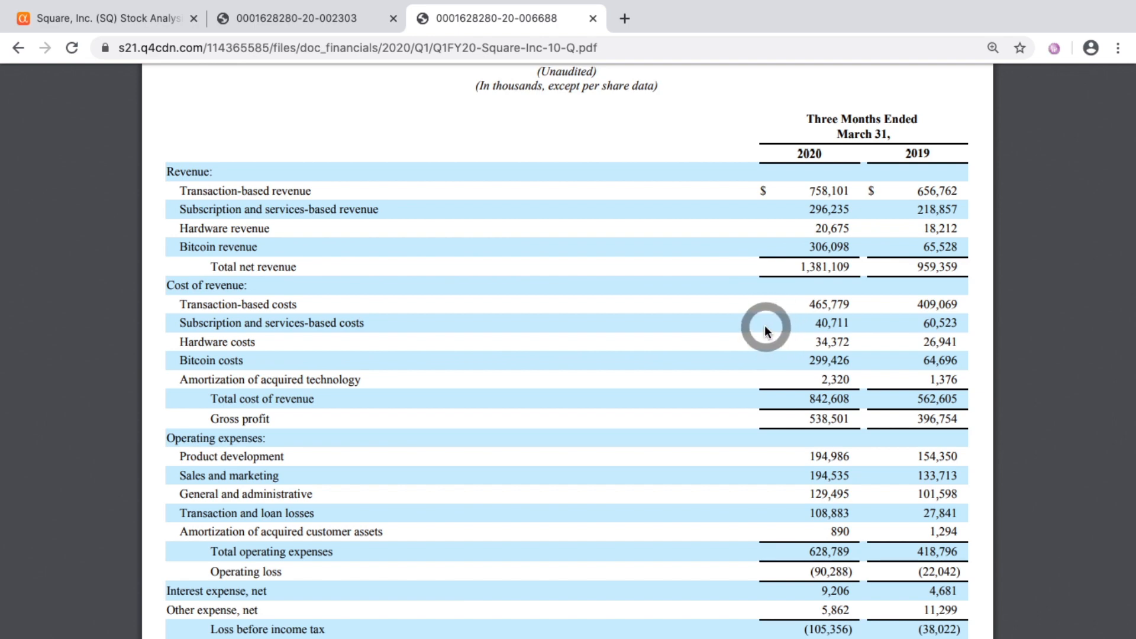
mouse_move(764, 237)
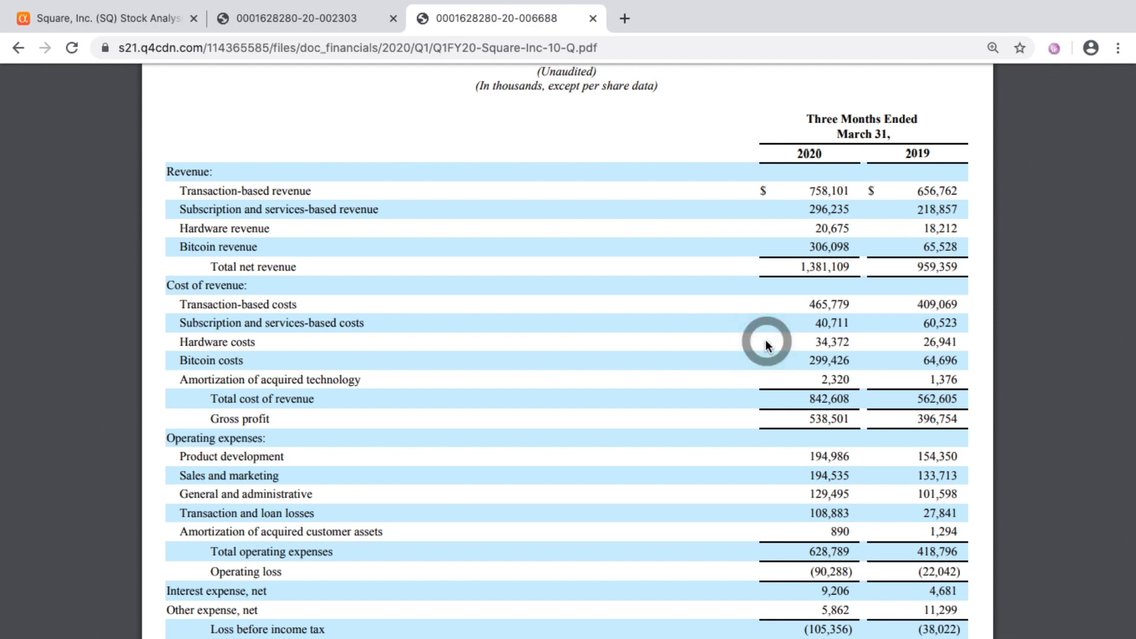
mouse_move(769, 251)
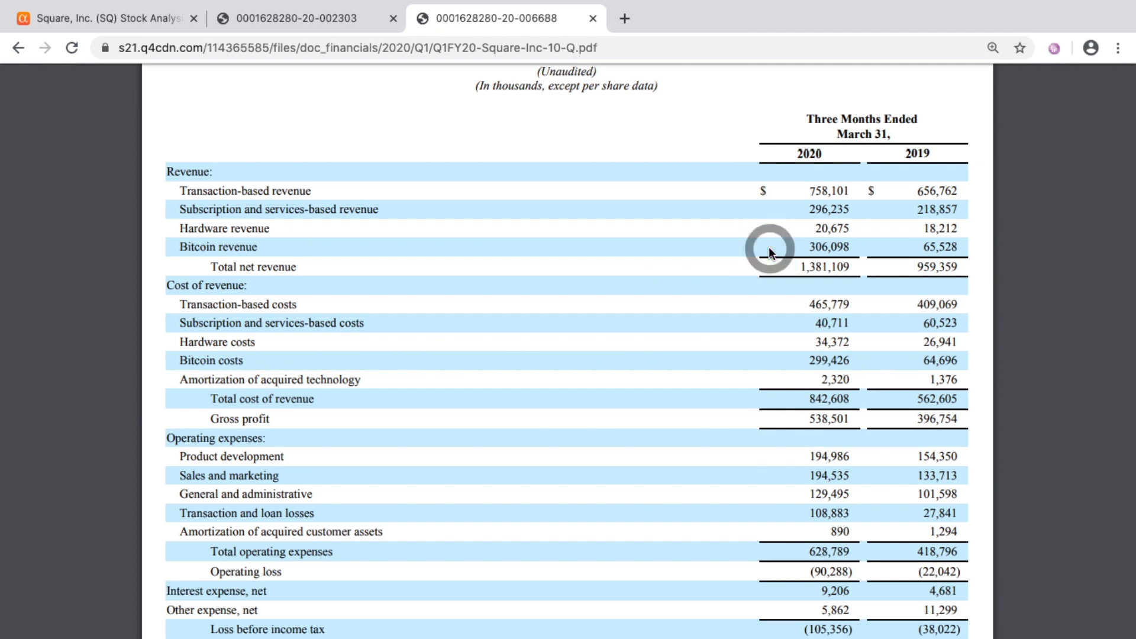
mouse_move(780, 377)
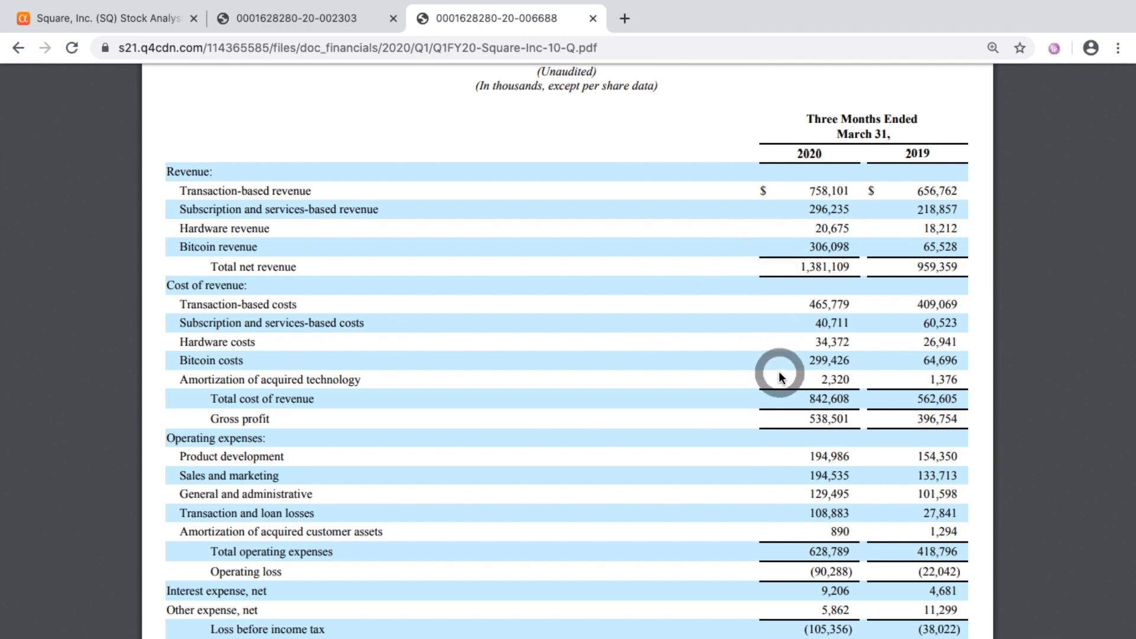
mouse_move(782, 369)
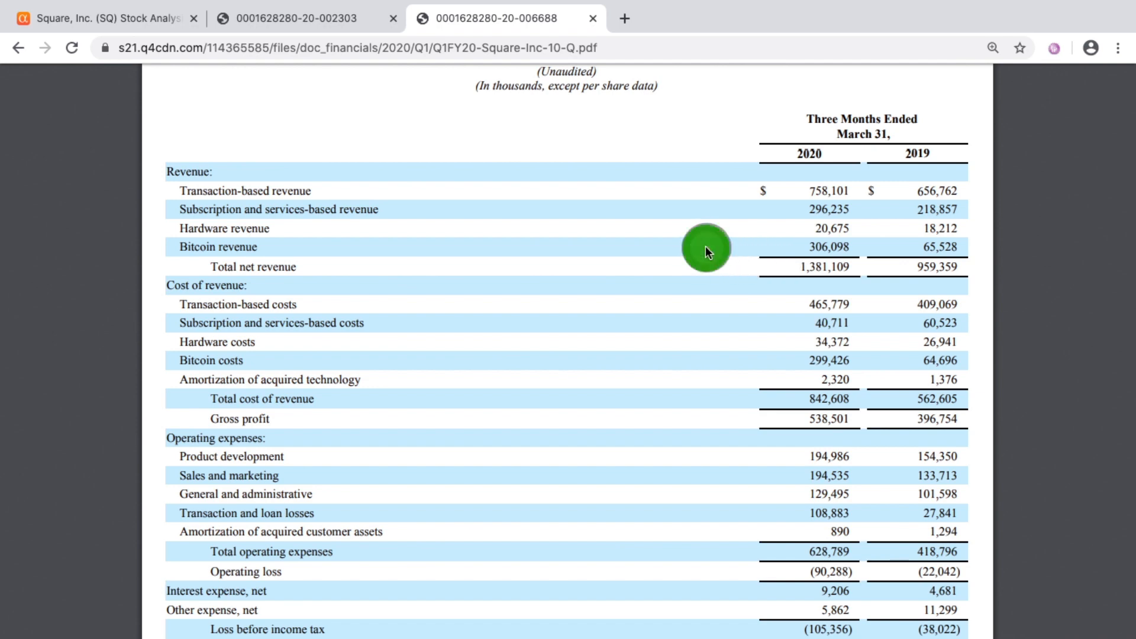
mouse_move(662, 209)
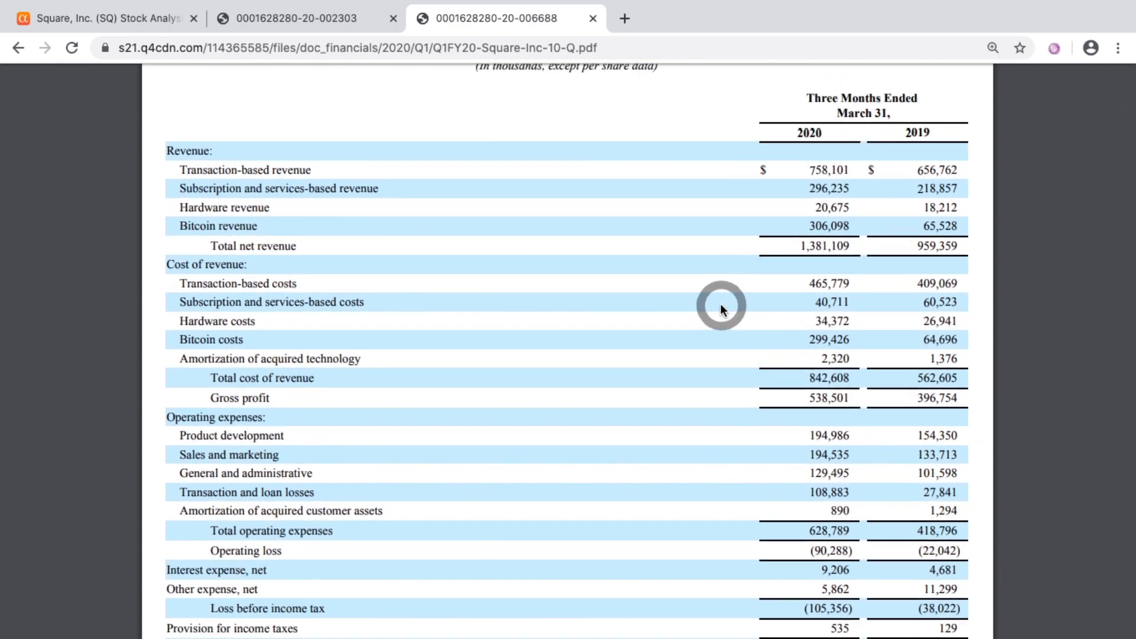
click(297, 18)
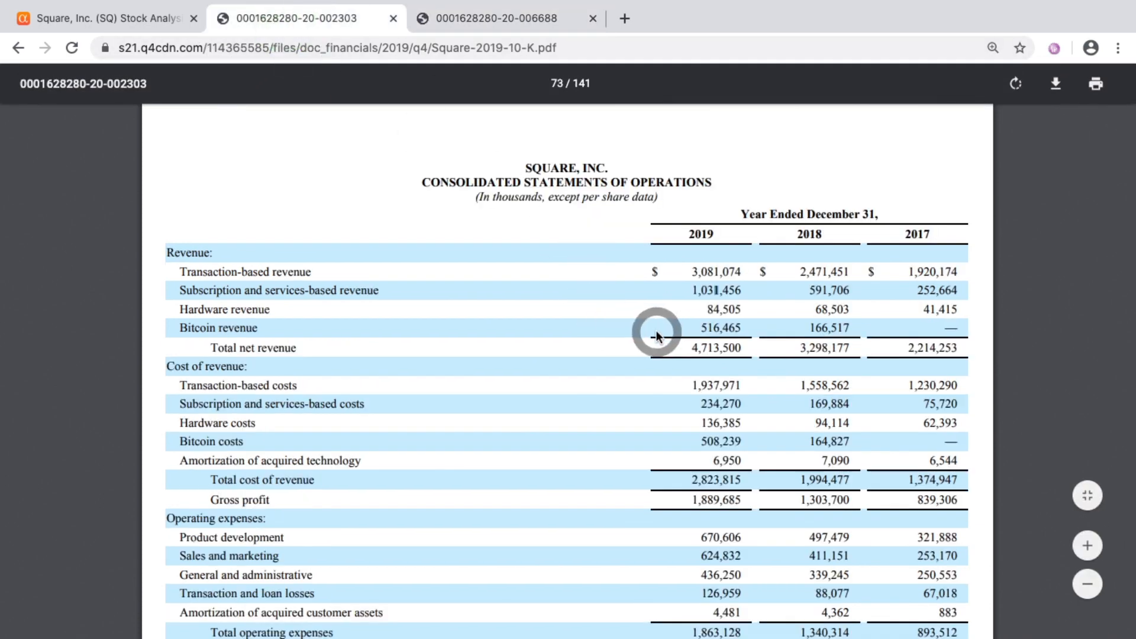
click(496, 18)
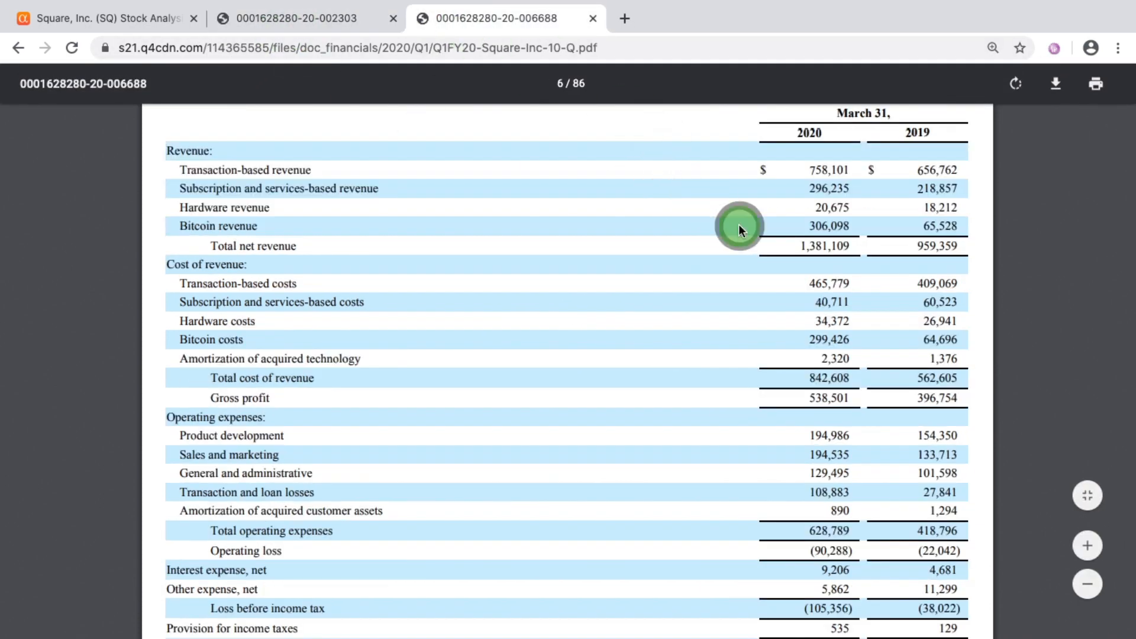
mouse_move(681, 261)
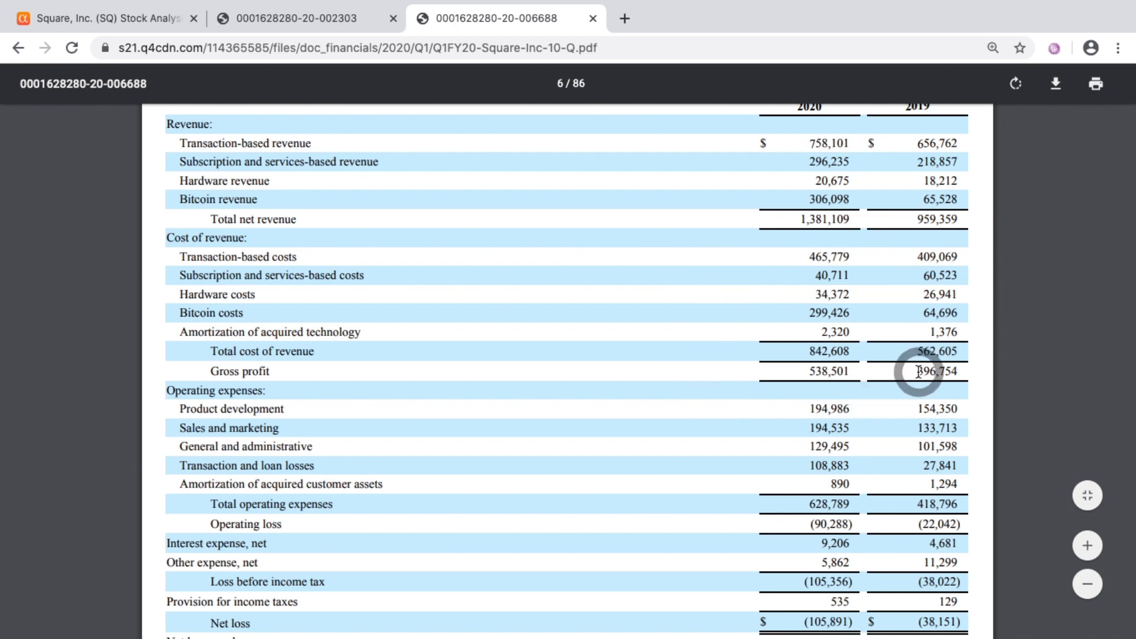
mouse_move(800, 372)
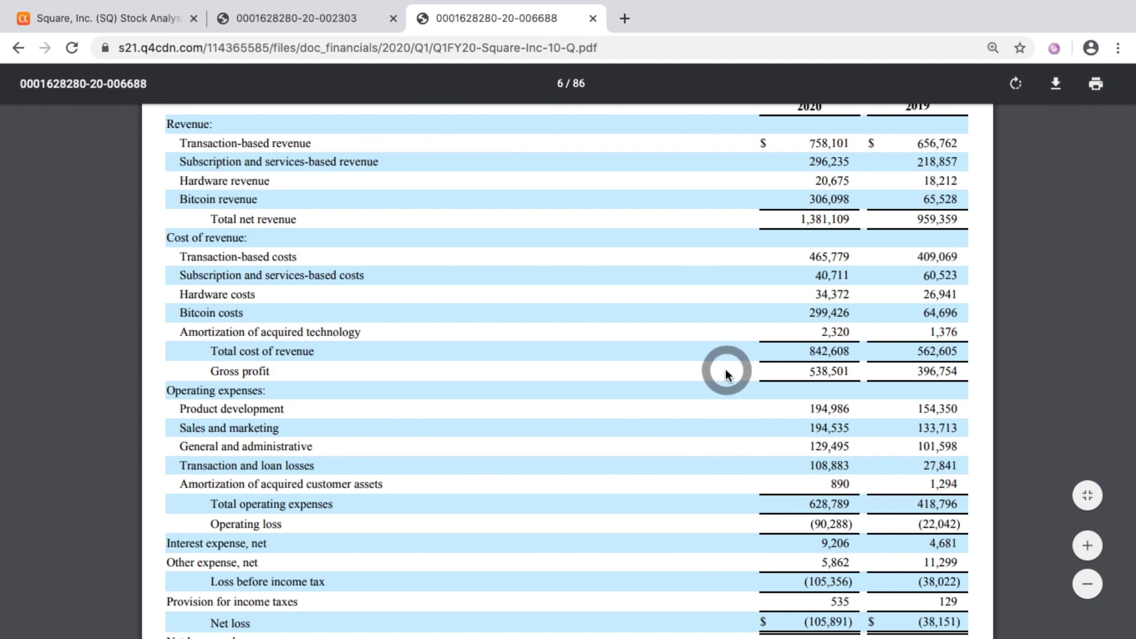
mouse_move(689, 495)
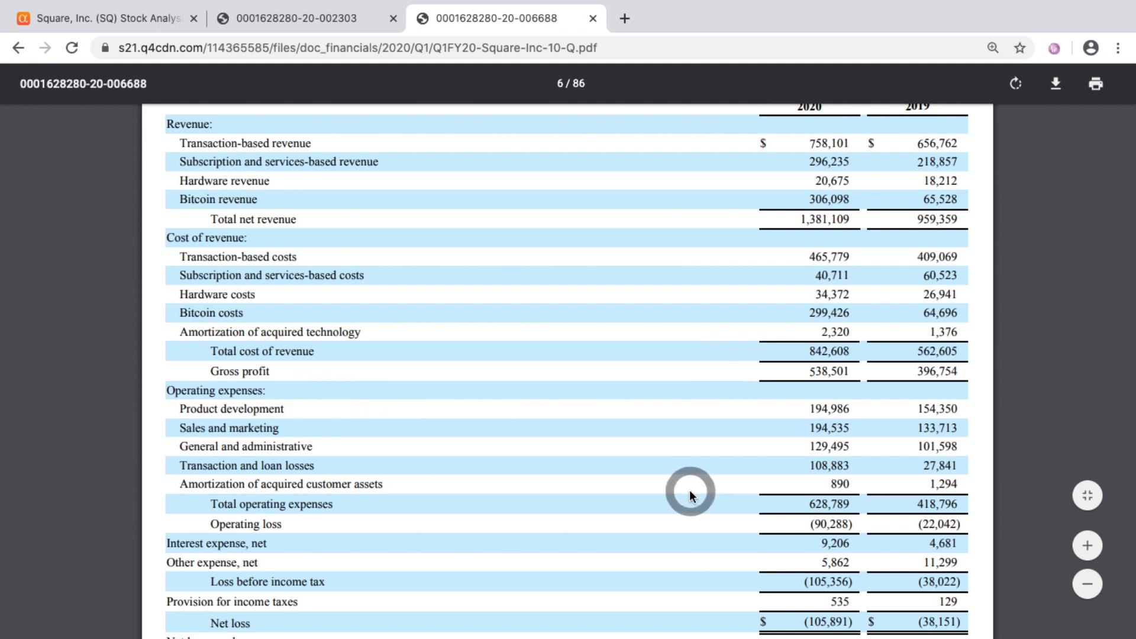
mouse_move(774, 428)
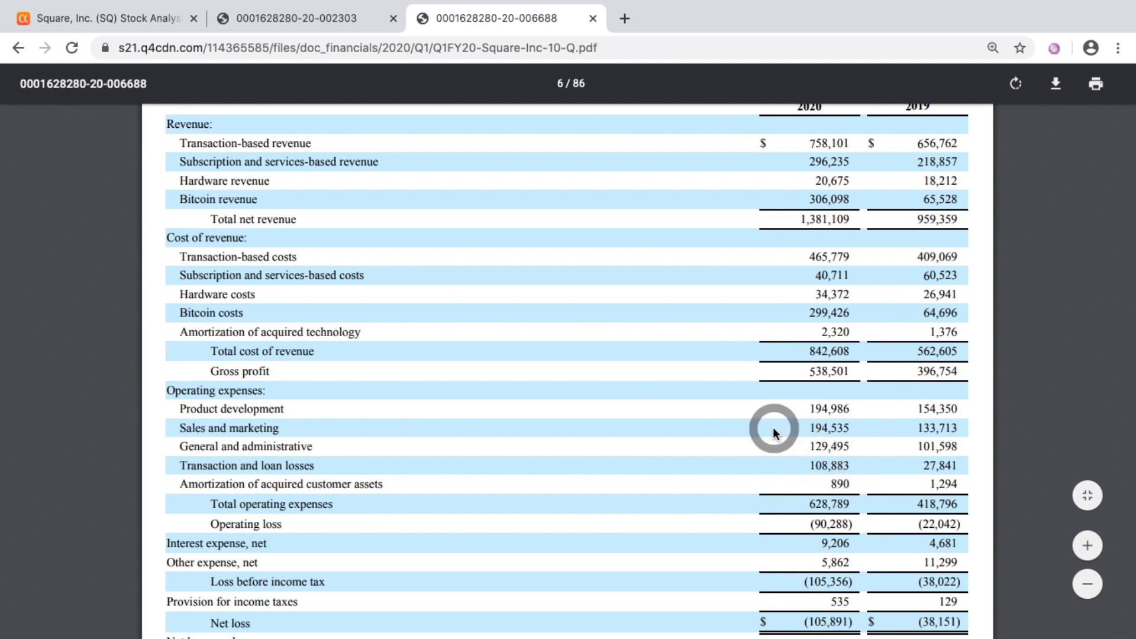
mouse_move(316, 465)
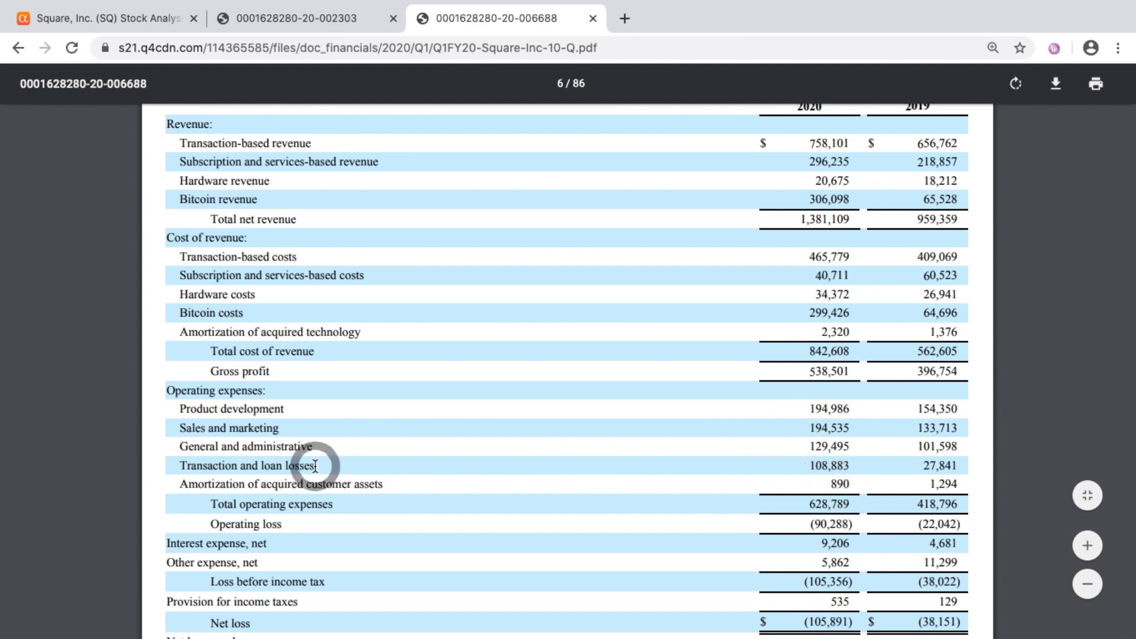
mouse_move(831, 462)
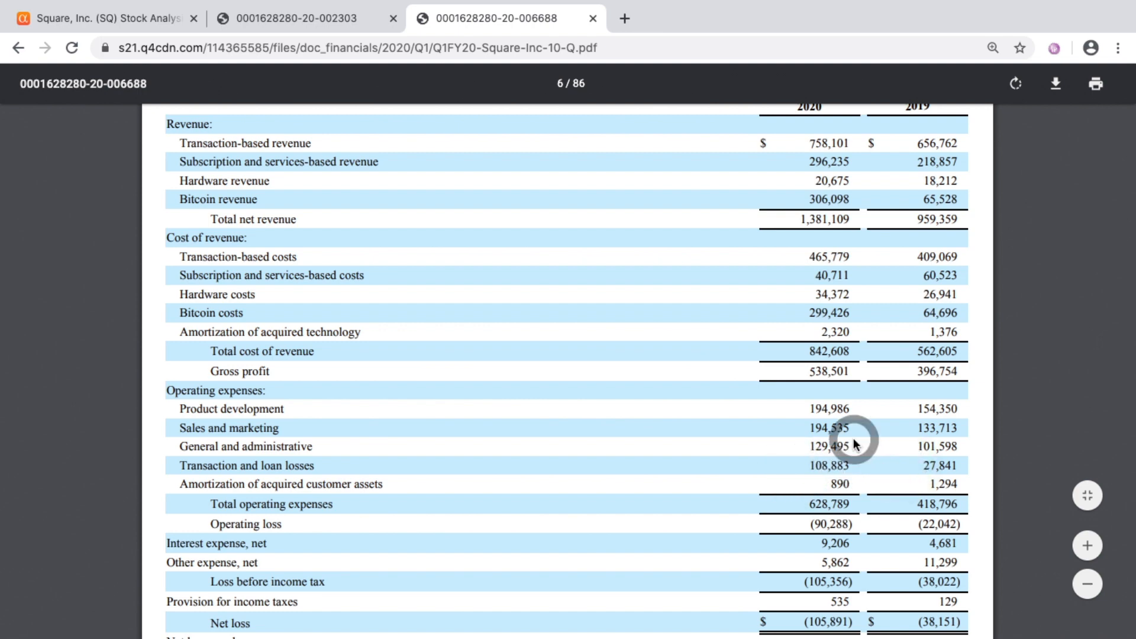
click(297, 19)
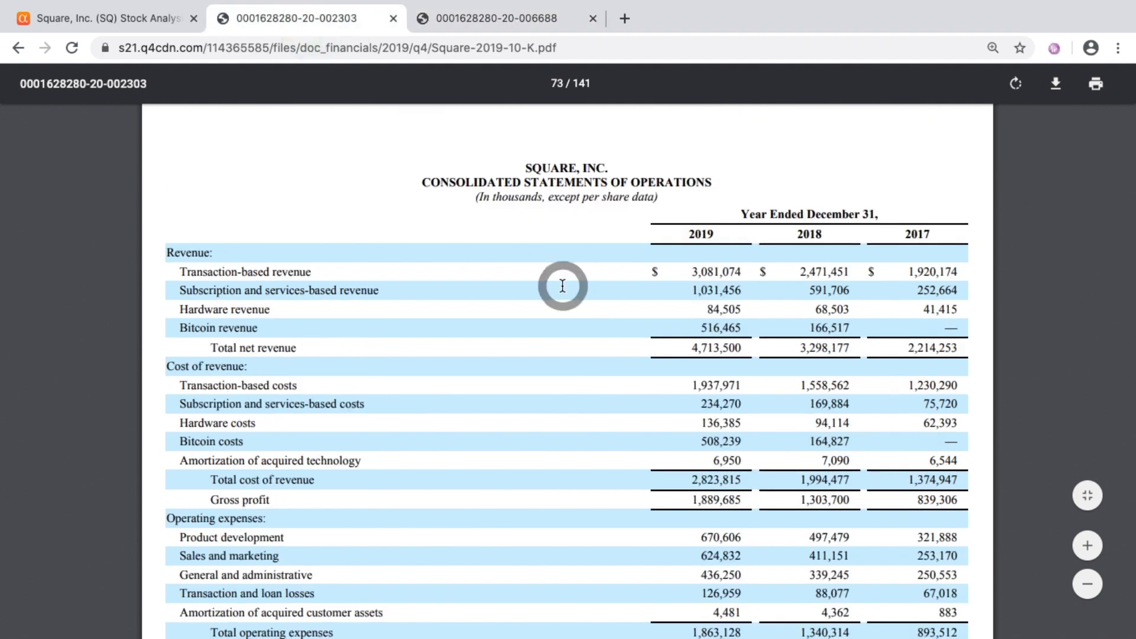
scroll(down, 3)
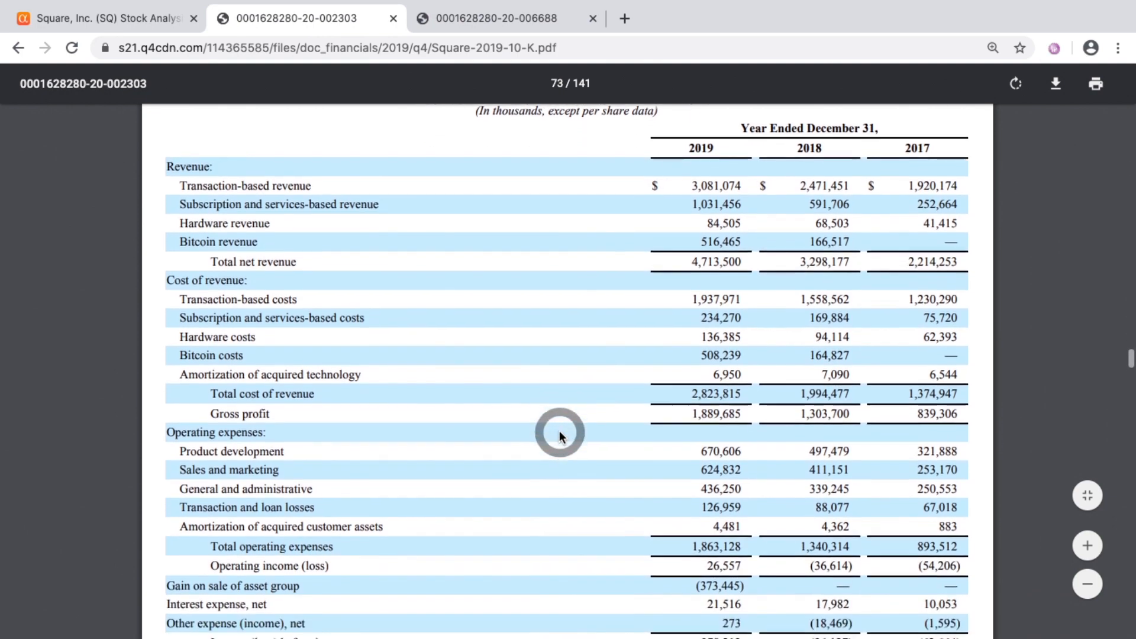
scroll(down, 3)
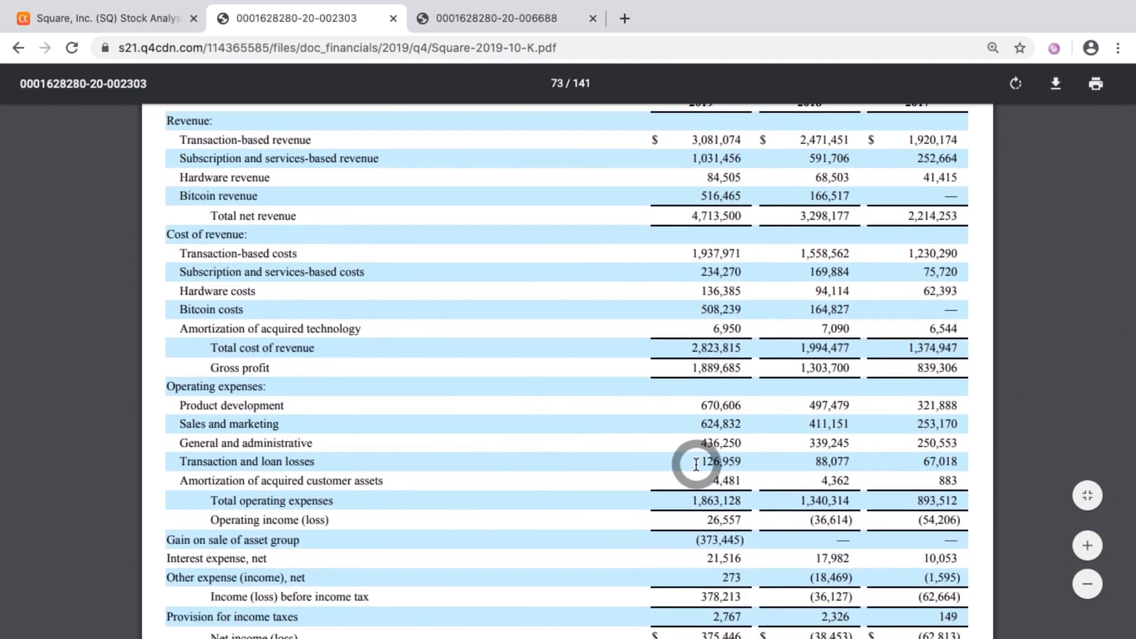
double_click(720, 462)
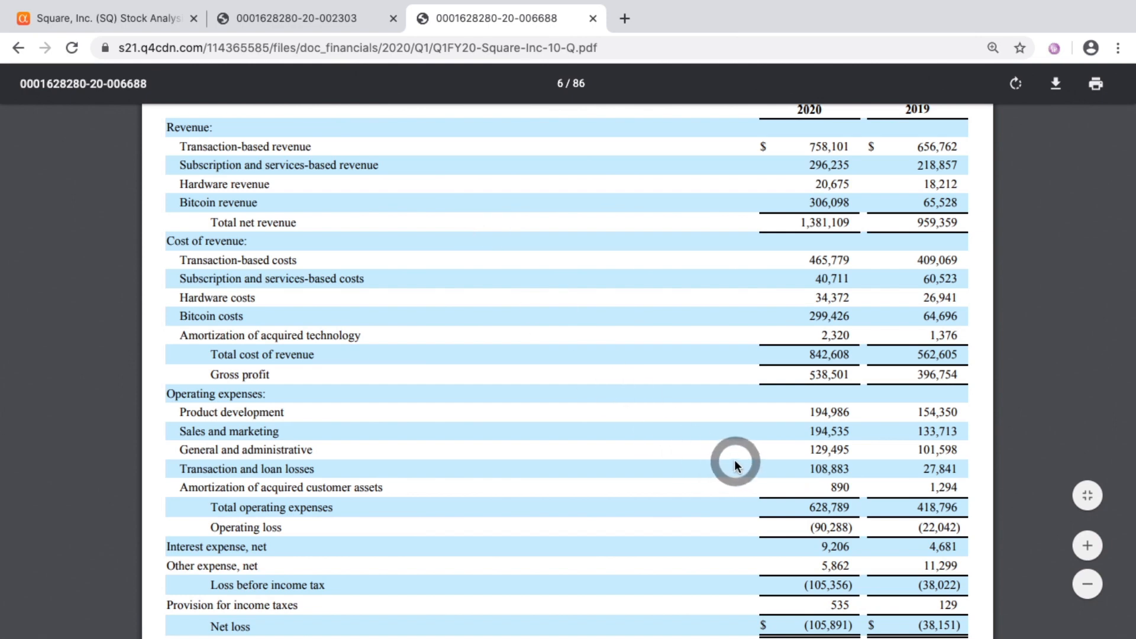
Step: Scroll past net loss per share to the page 7 statements of comprehensive loss
scroll(down, 3)
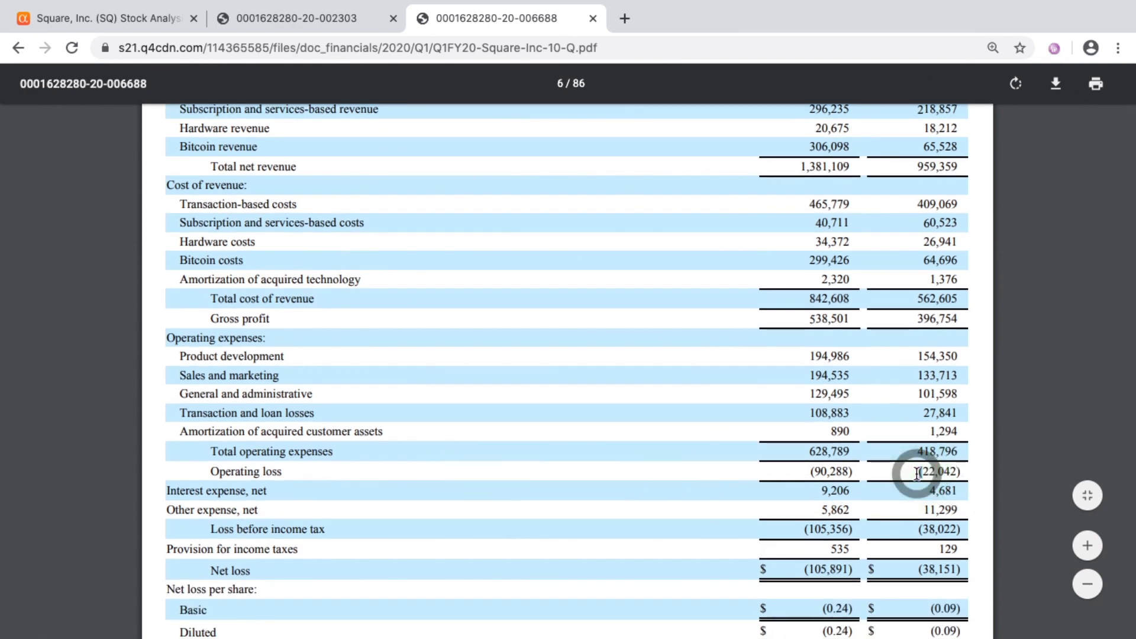
mouse_move(786, 474)
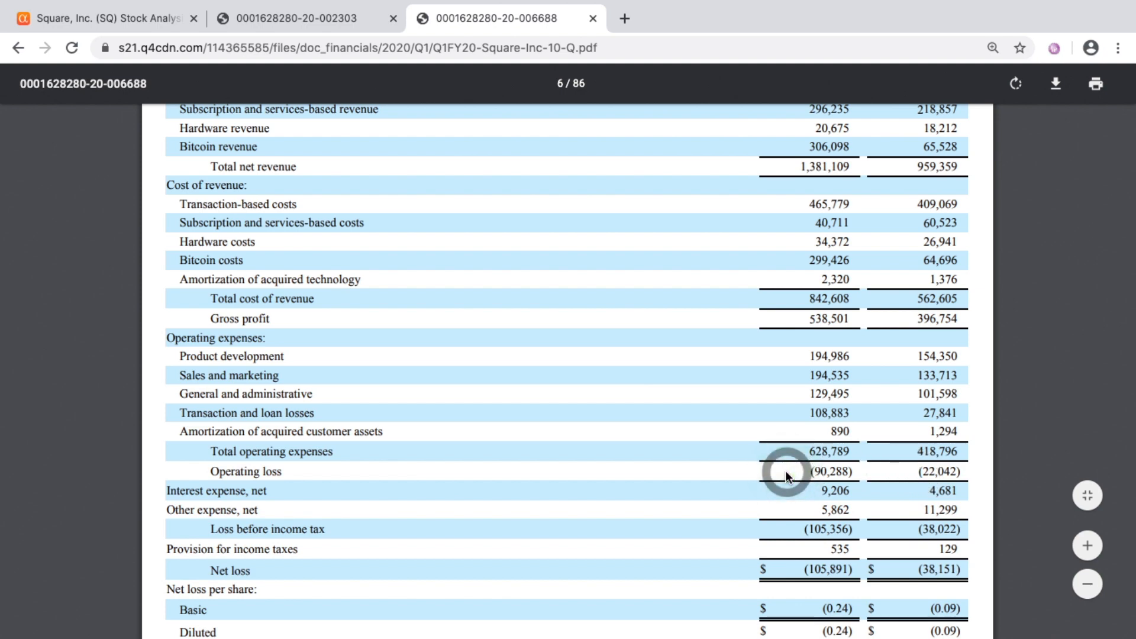
scroll(down, 3)
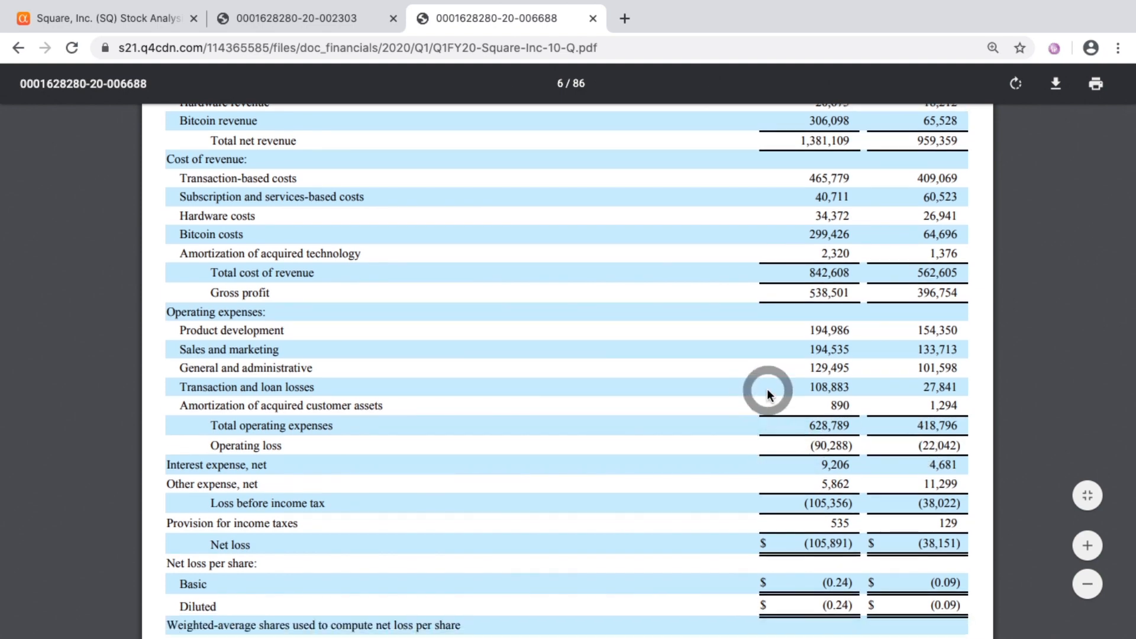
scroll(down, 3)
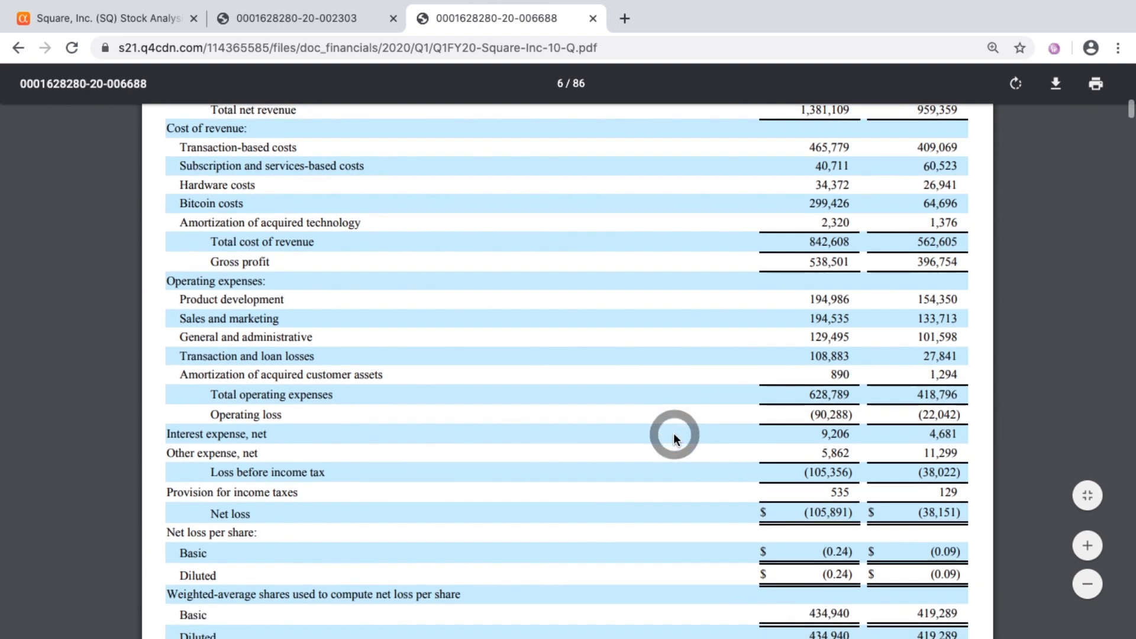
scroll(down, 3)
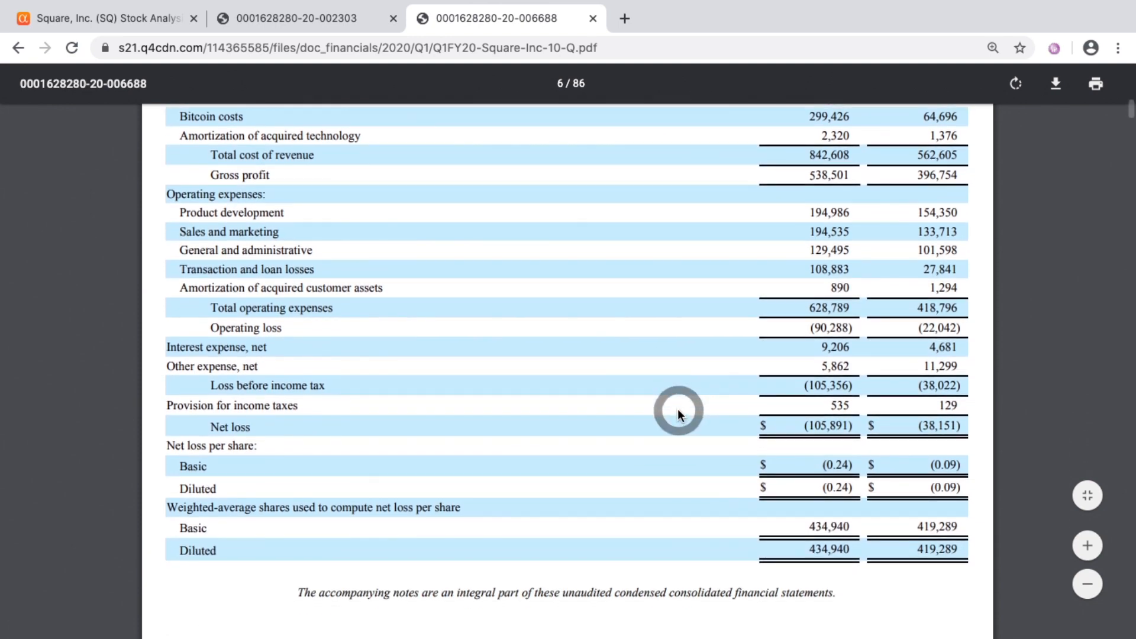
scroll(down, 3)
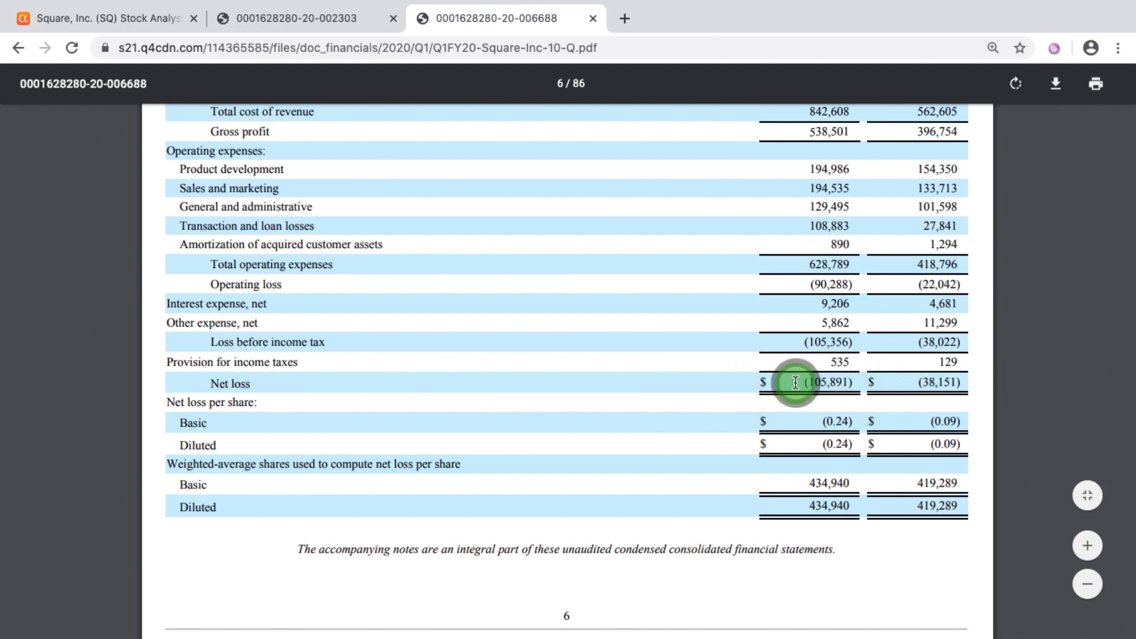
mouse_move(513, 274)
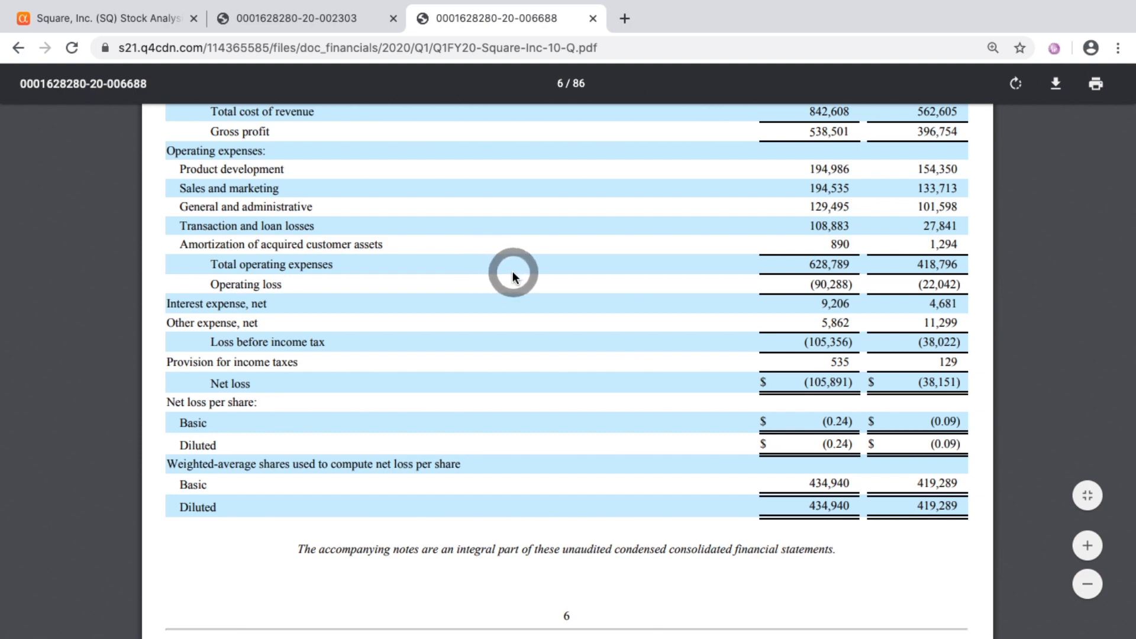
scroll(down, 3)
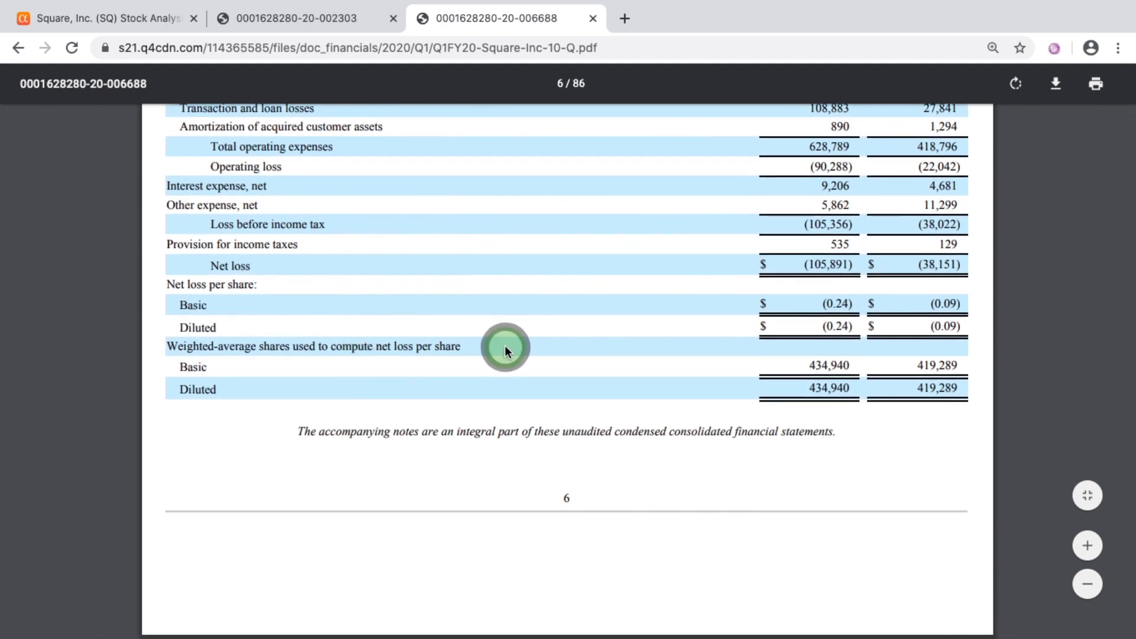
mouse_move(822, 366)
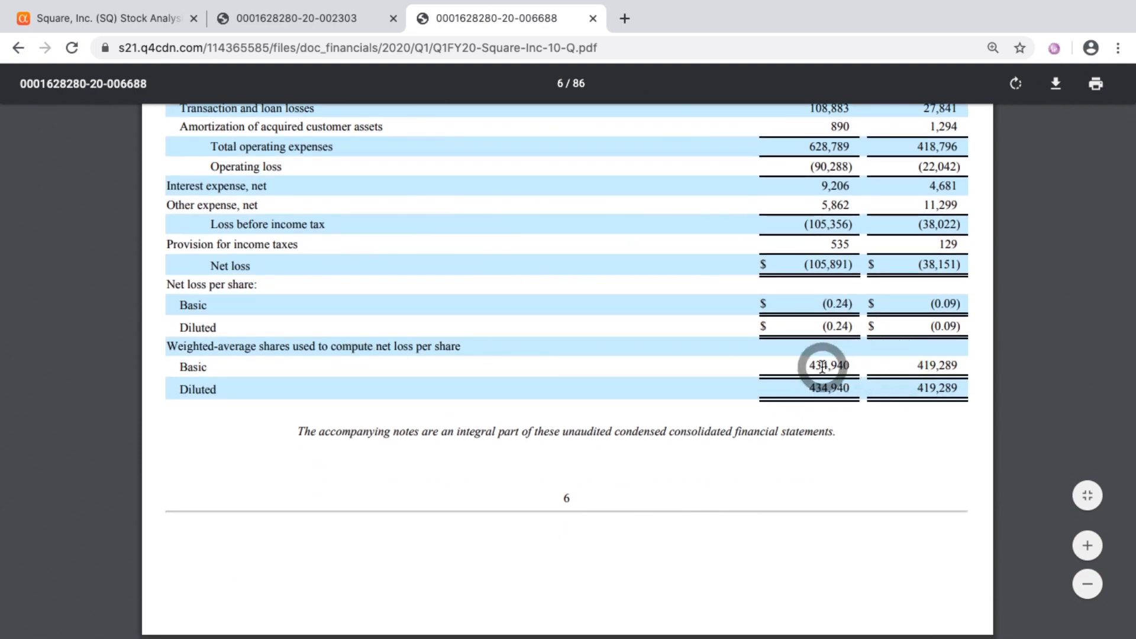
mouse_move(808, 366)
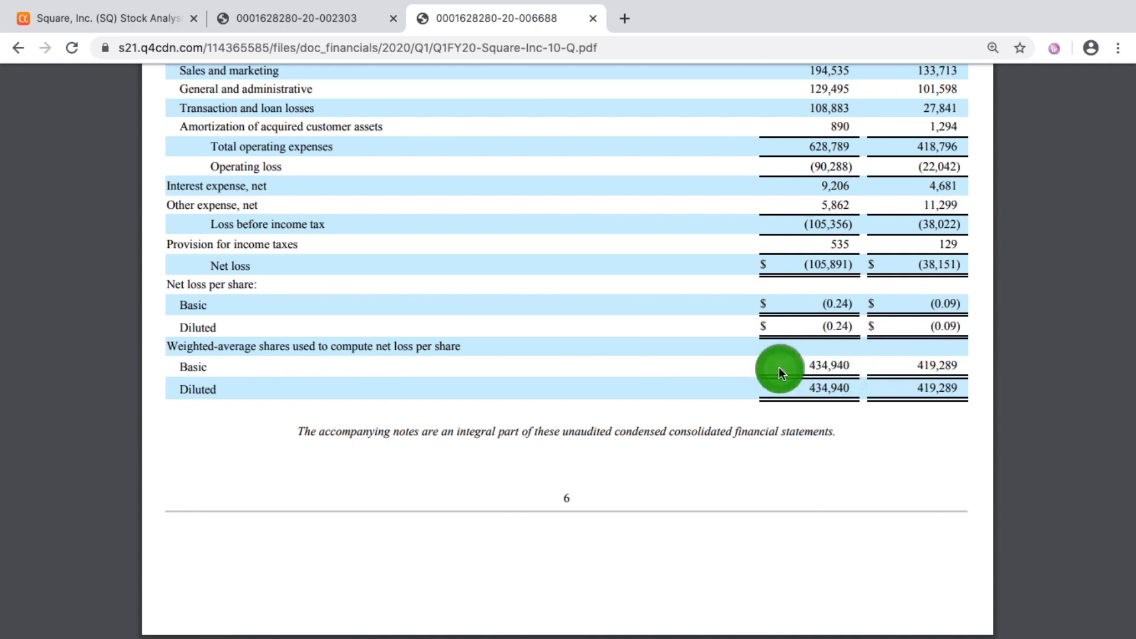
scroll(down, 3)
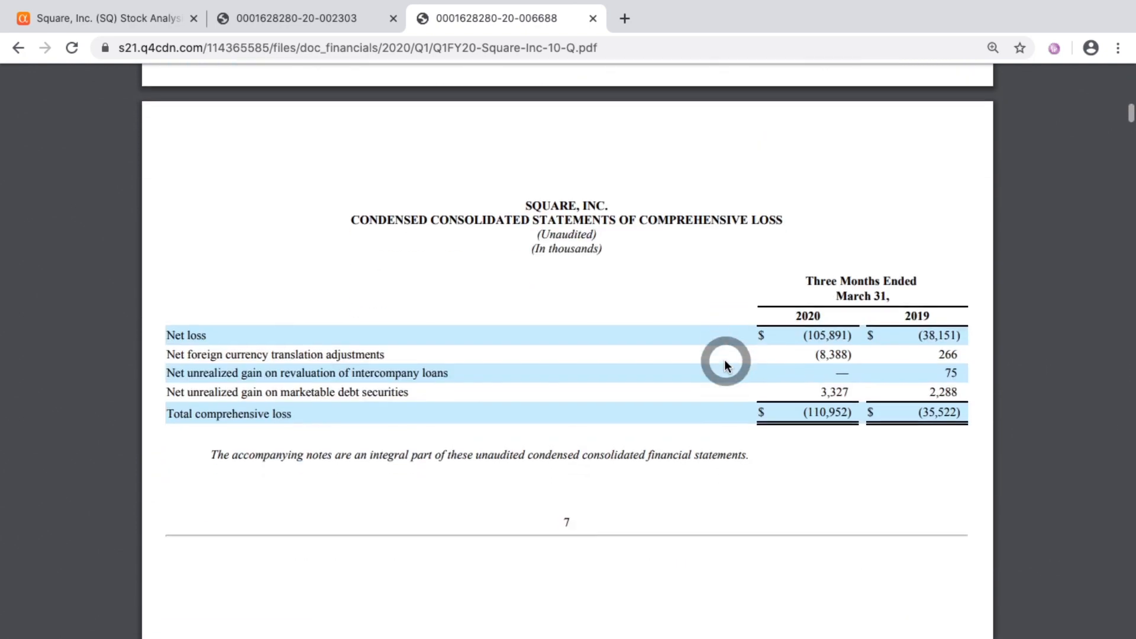
Step: Scroll the Q1 2020 10-Q down through the cash flow statement's operating and investing activities
scroll(down, 3)
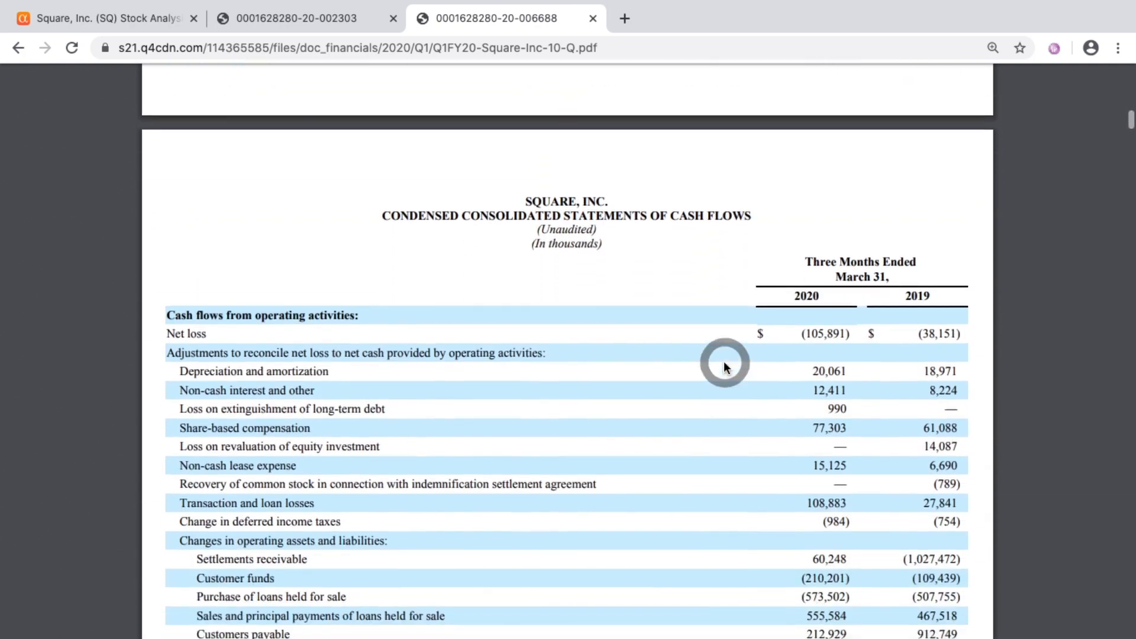
scroll(down, 3)
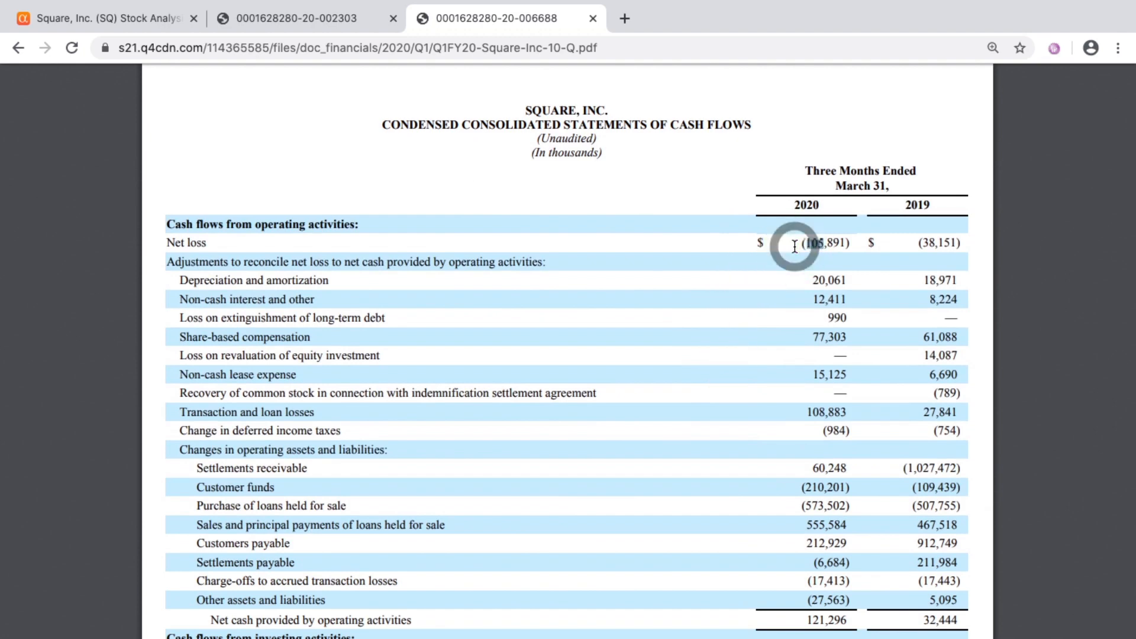
scroll(down, 3)
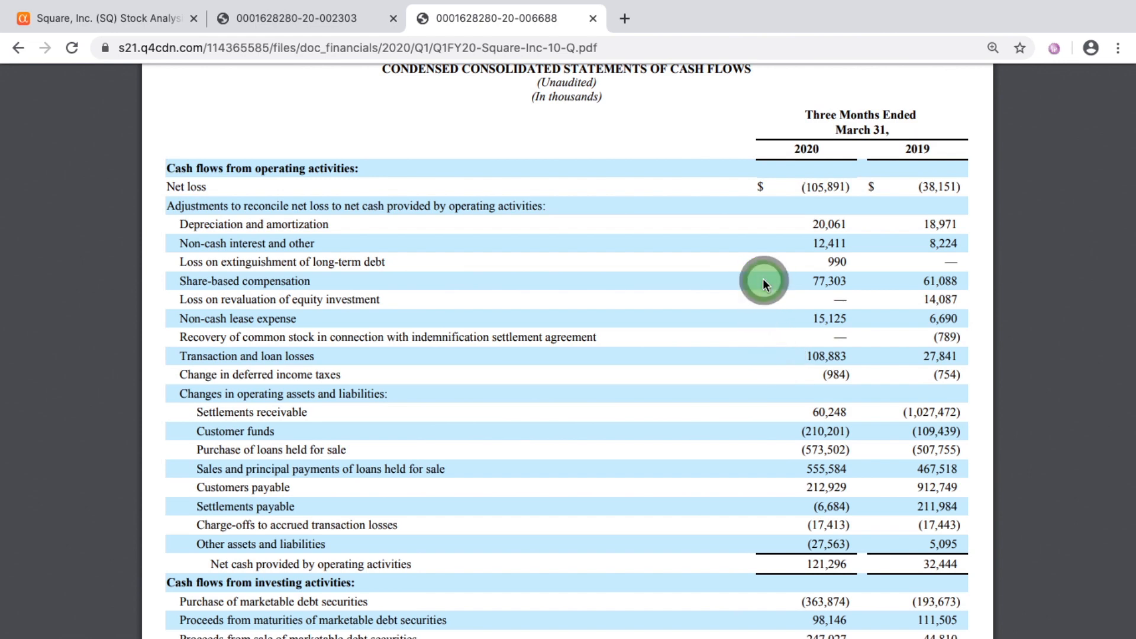
mouse_move(916, 286)
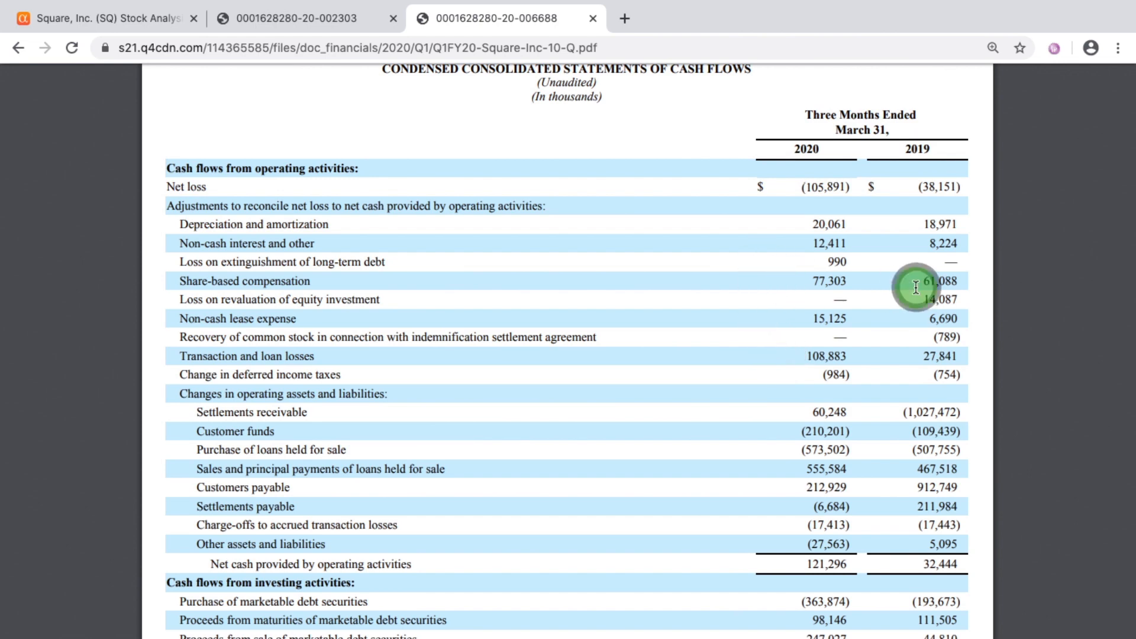
mouse_move(858, 284)
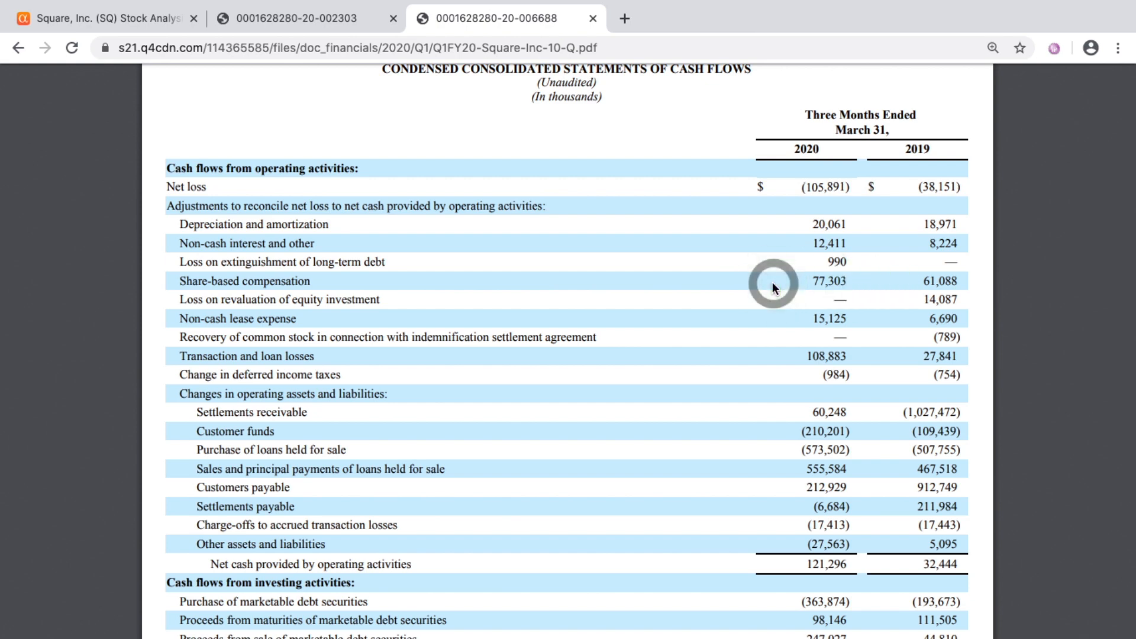
scroll(down, 3)
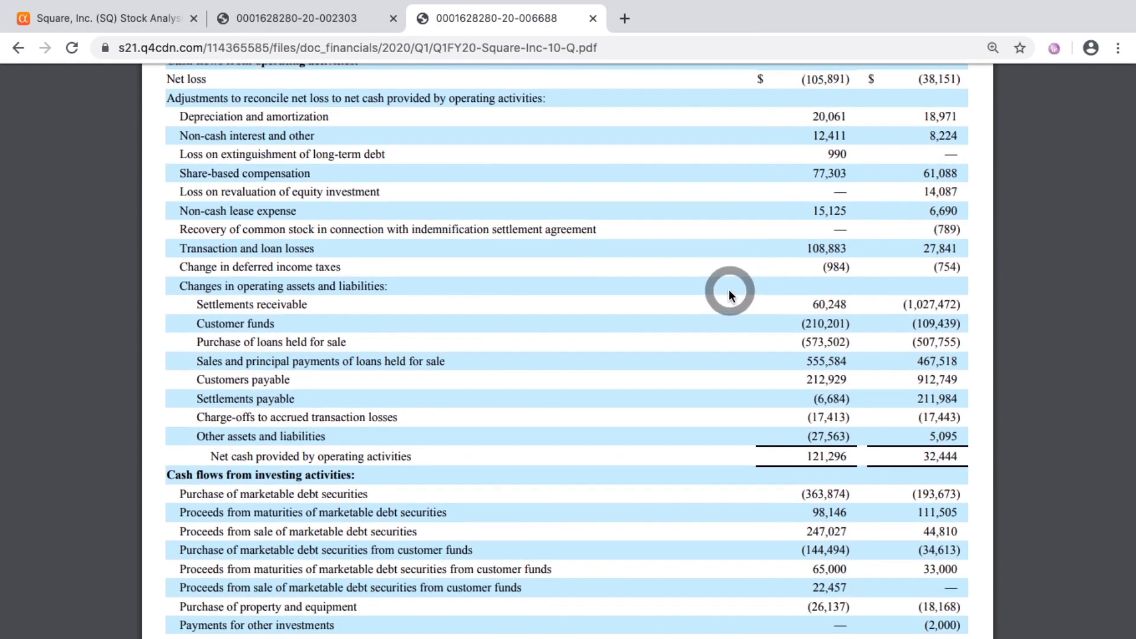
mouse_move(786, 459)
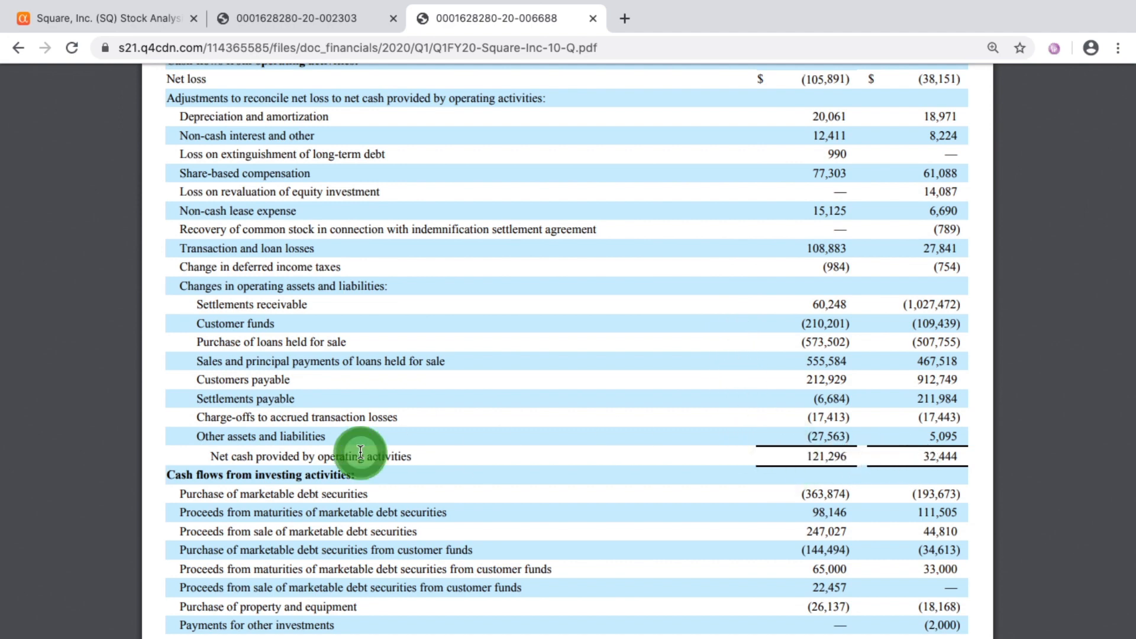
scroll(down, 3)
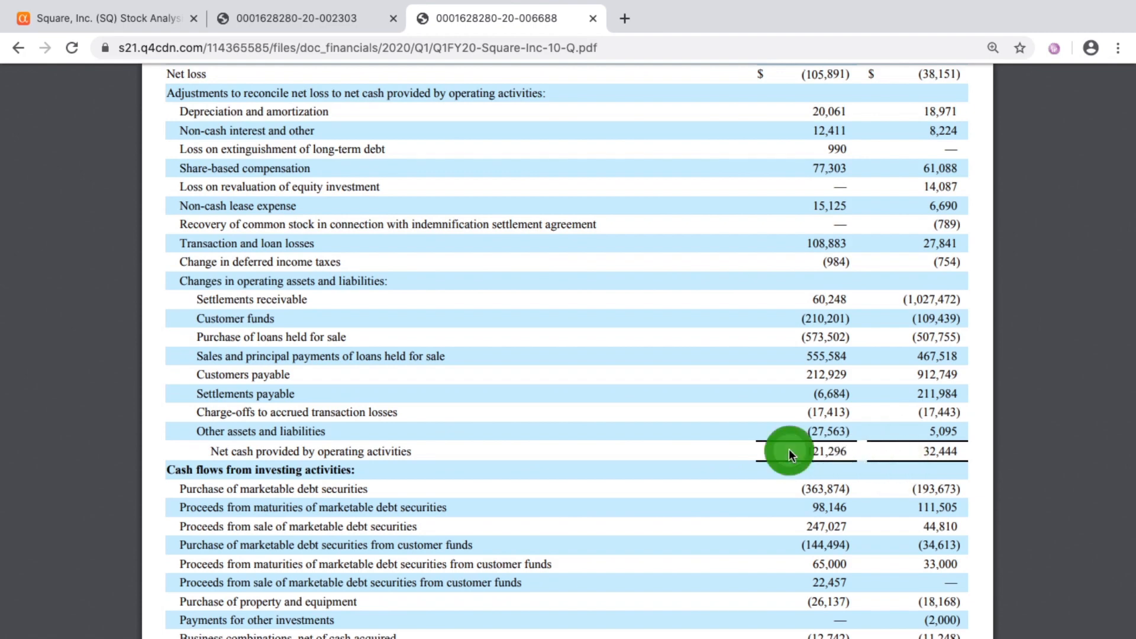
scroll(down, 3)
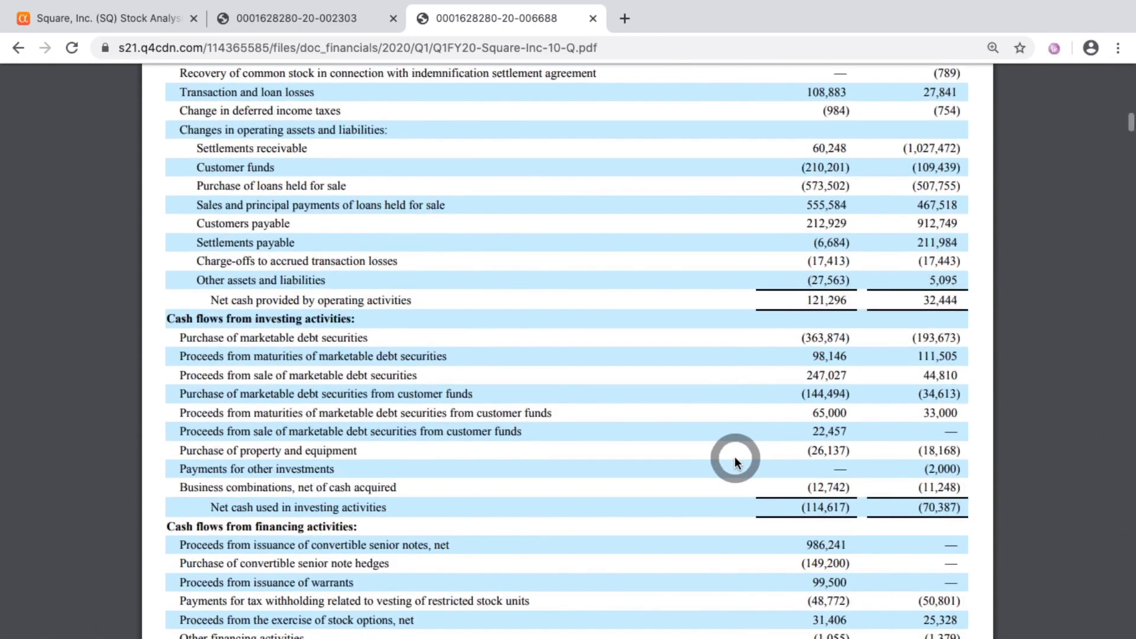
scroll(down, 3)
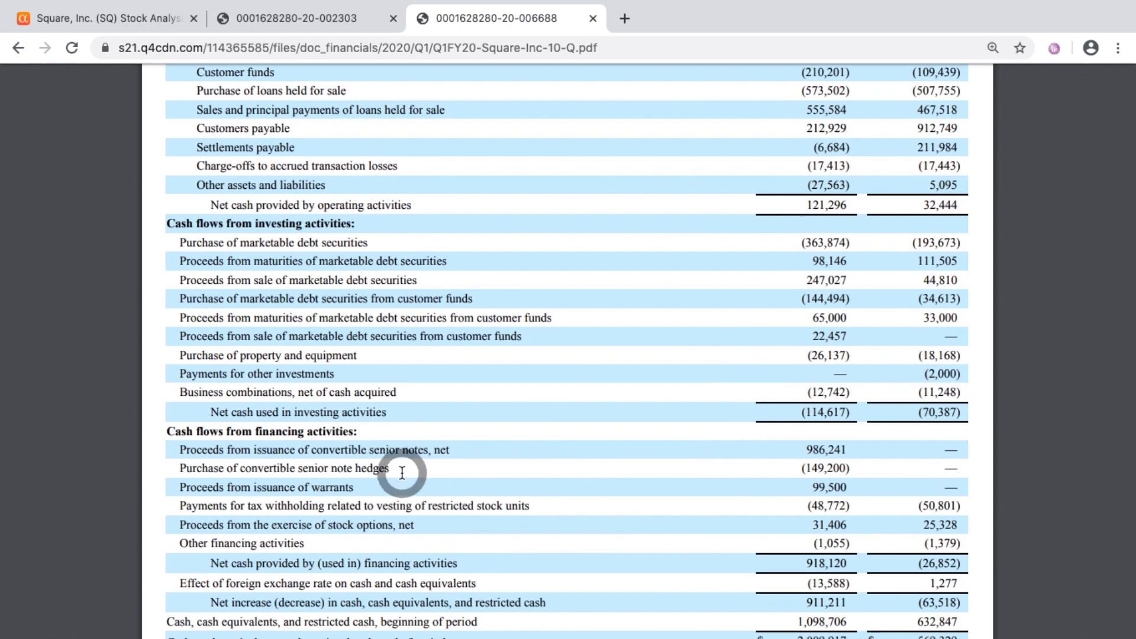
scroll(down, 3)
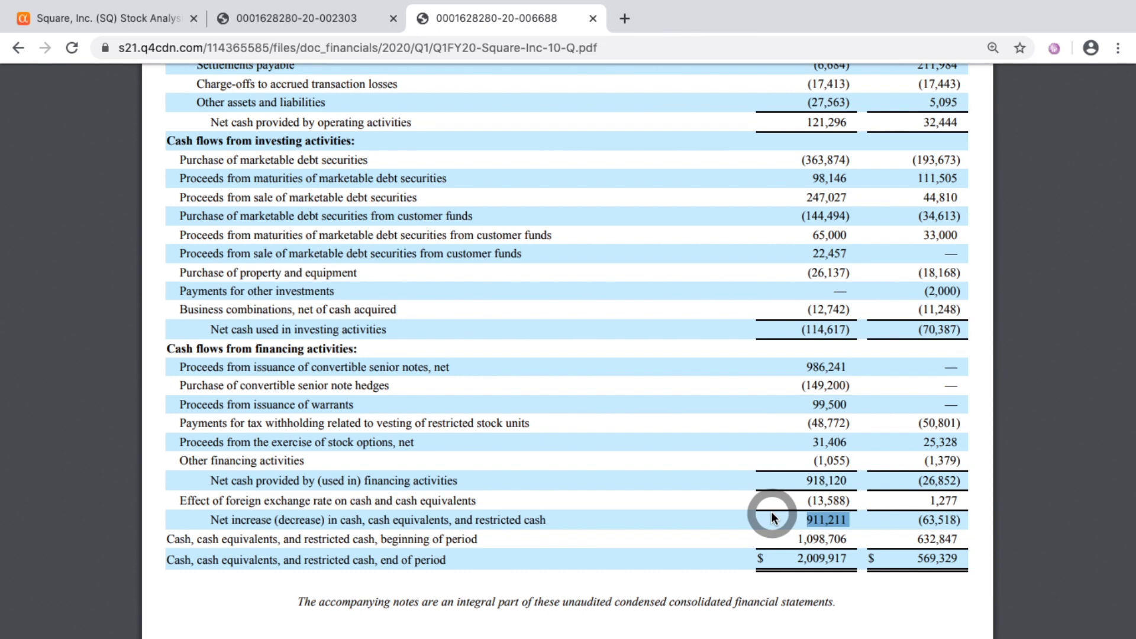
mouse_move(784, 487)
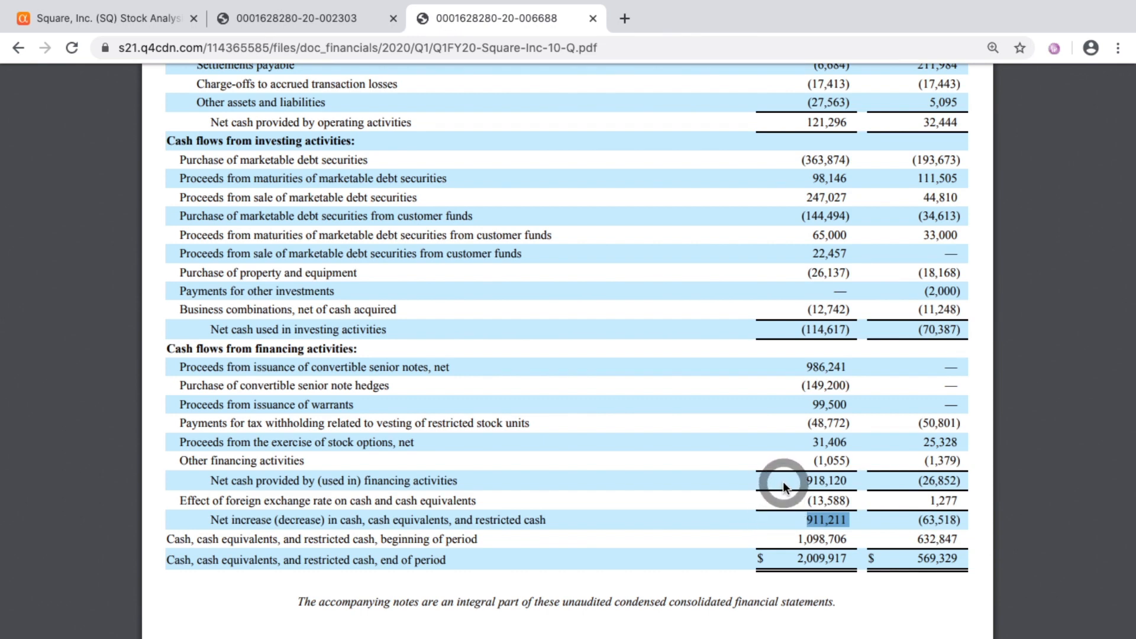
scroll(up, 3)
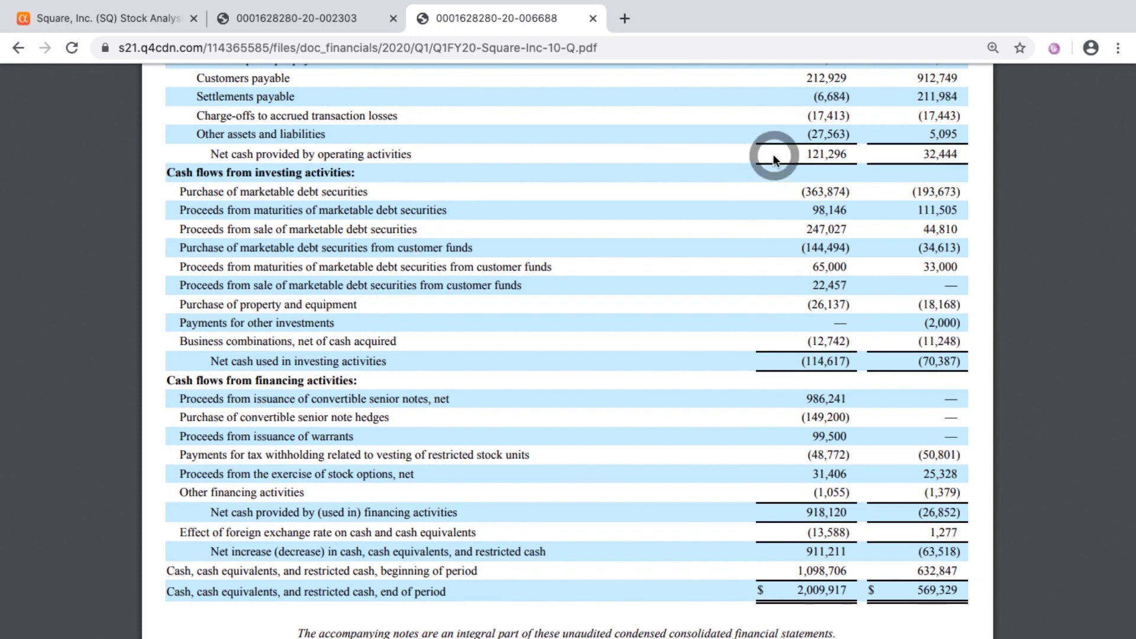
mouse_move(784, 352)
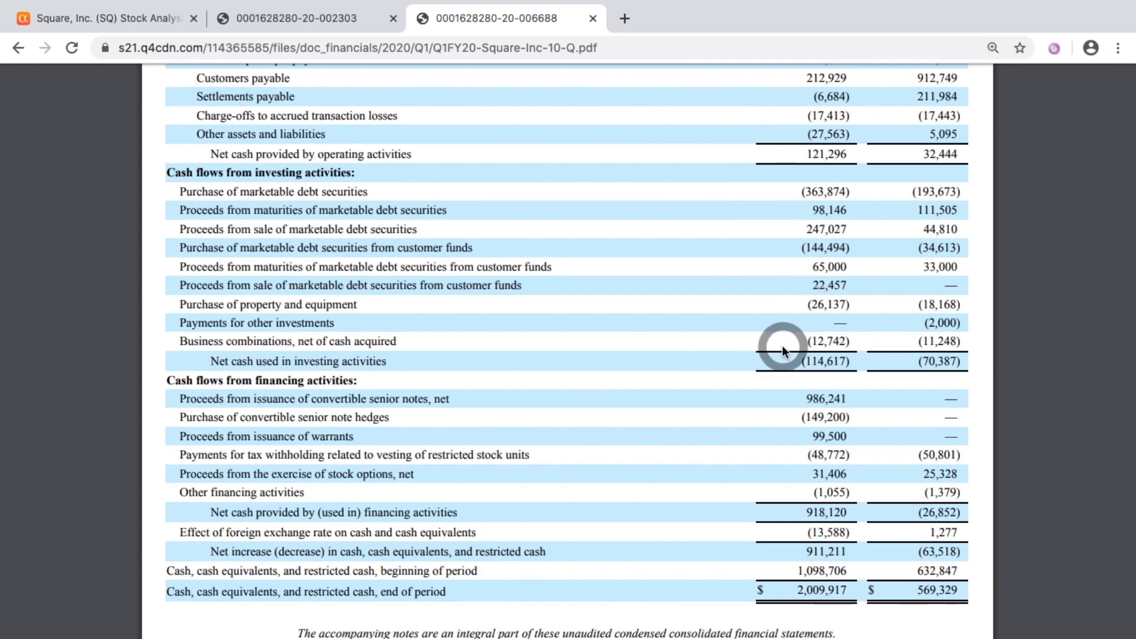
mouse_move(779, 365)
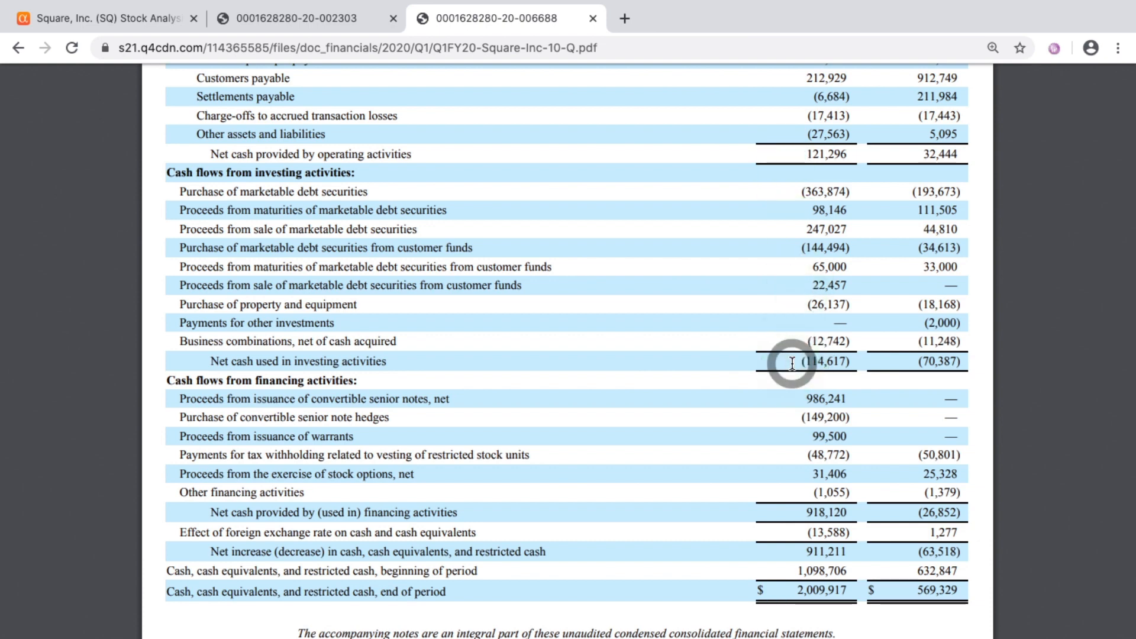
mouse_move(673, 512)
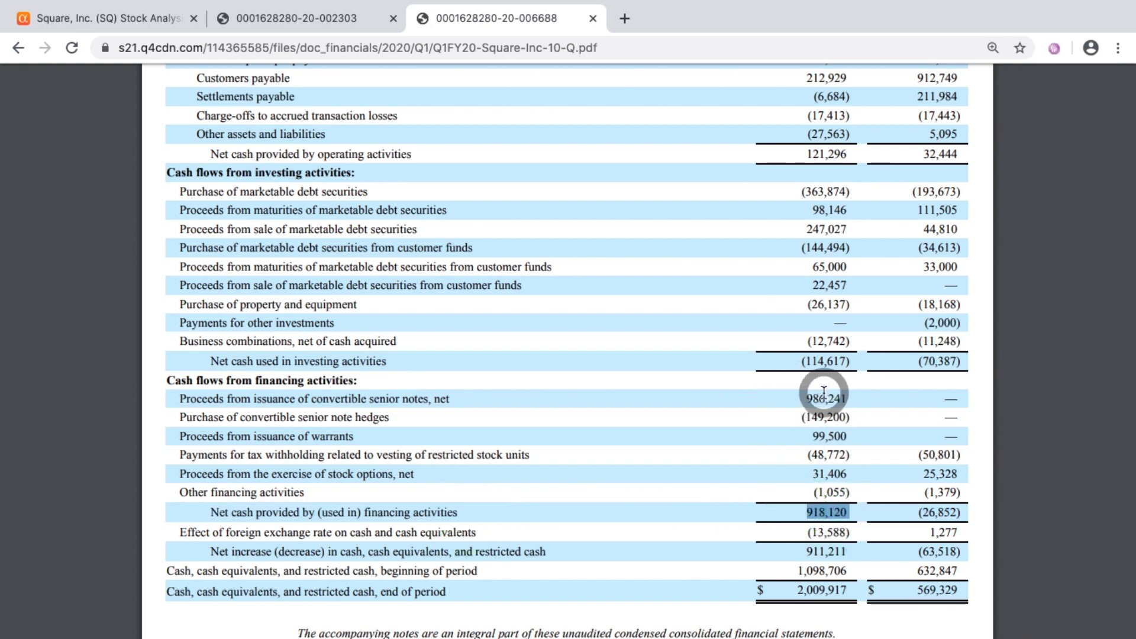
mouse_move(817, 400)
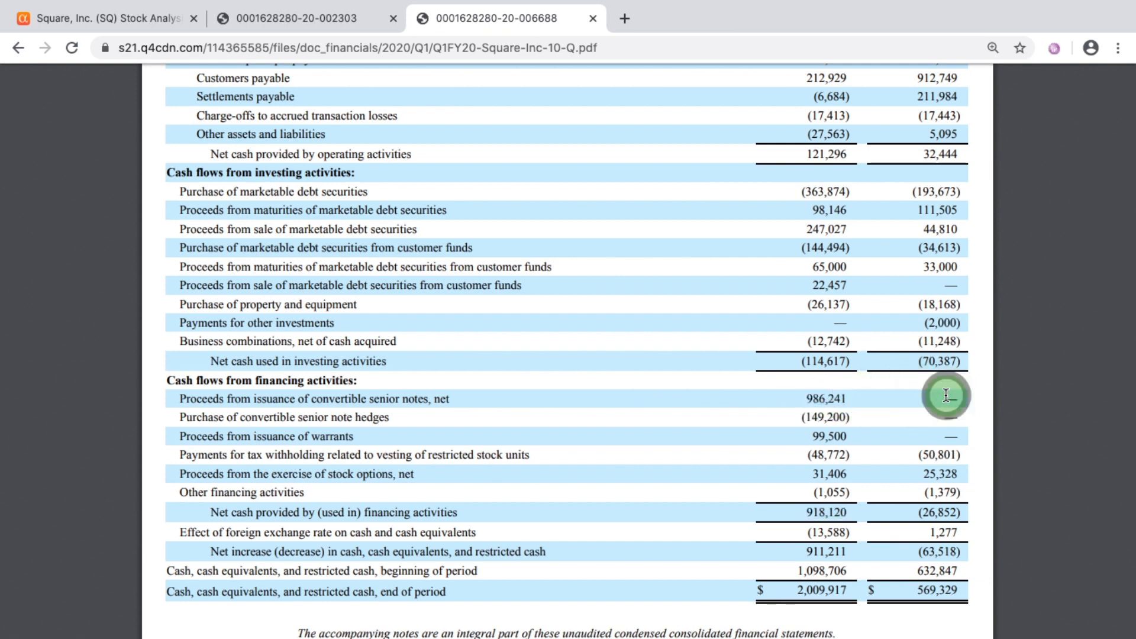
mouse_move(181, 399)
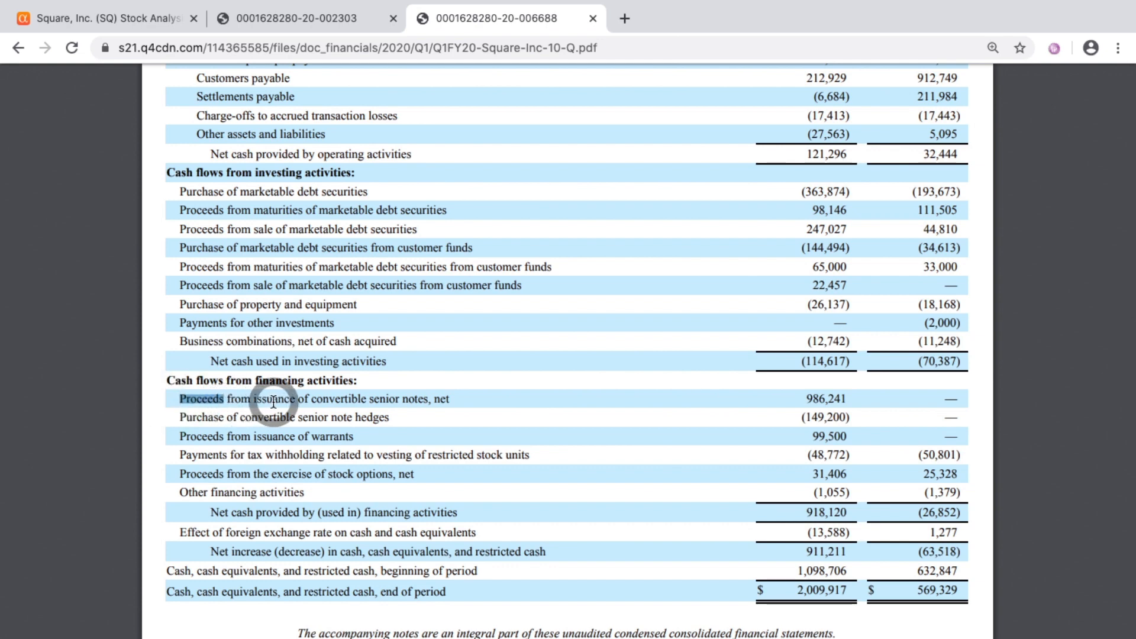
mouse_move(539, 401)
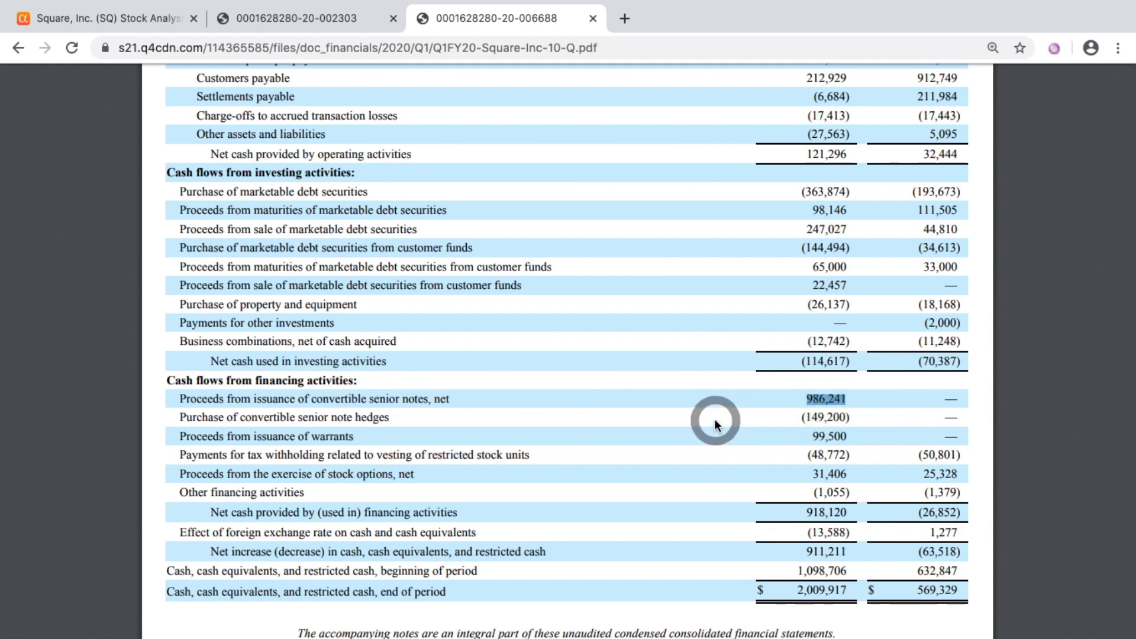
Step: Finish reviewing the 10-Q financing cash flows, then switch back to Square's Seeking Alpha summary tab
scroll(down, 3)
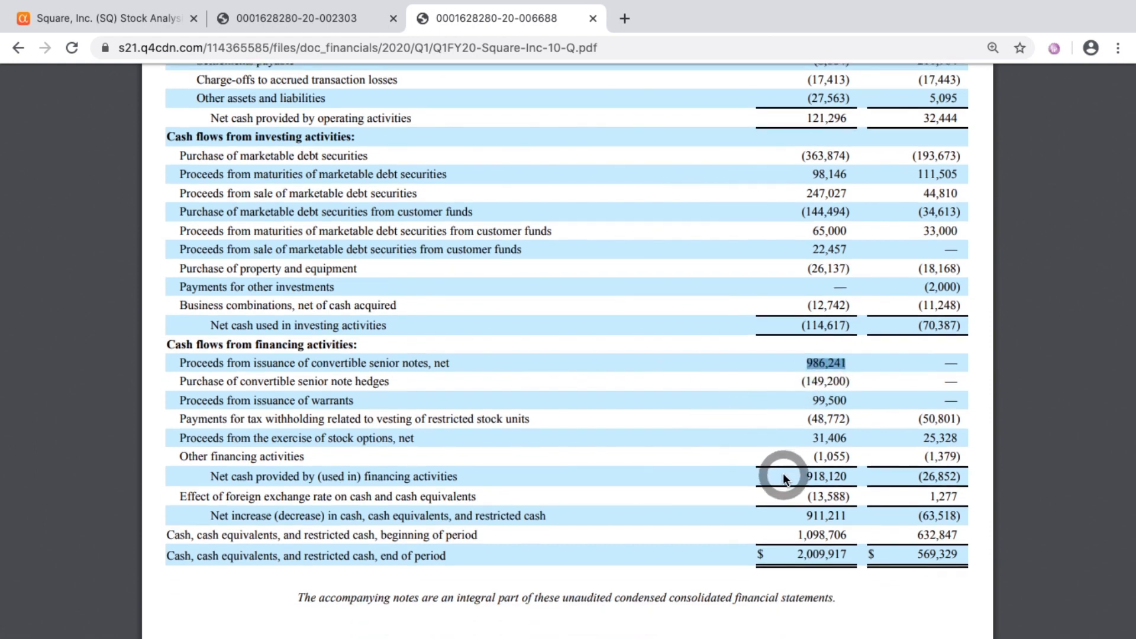
scroll(down, 3)
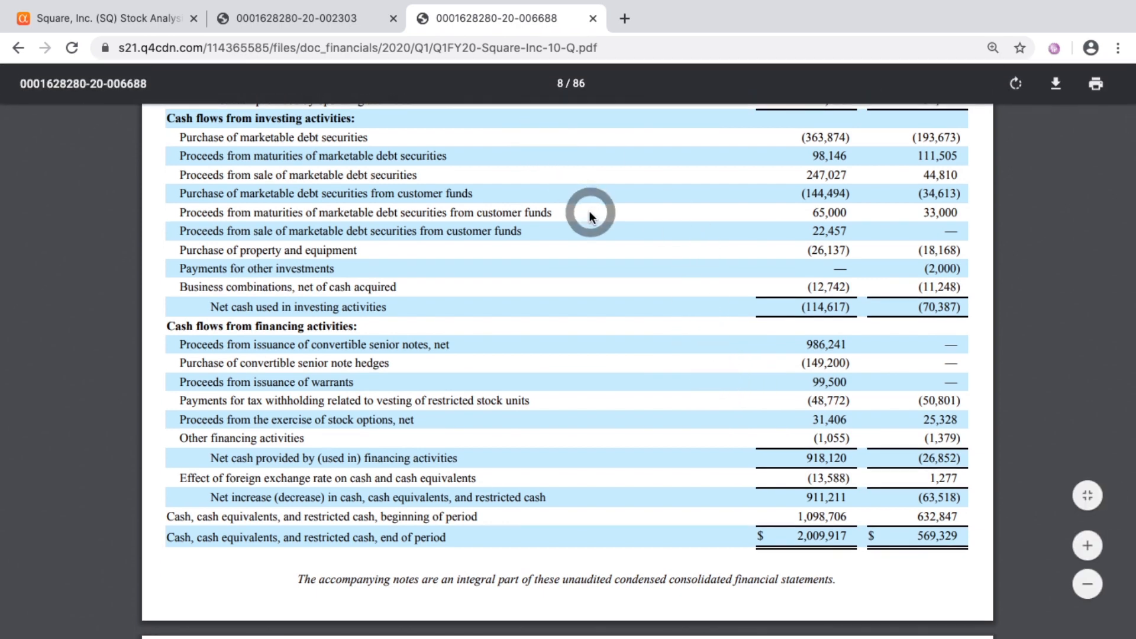
scroll(up, 3)
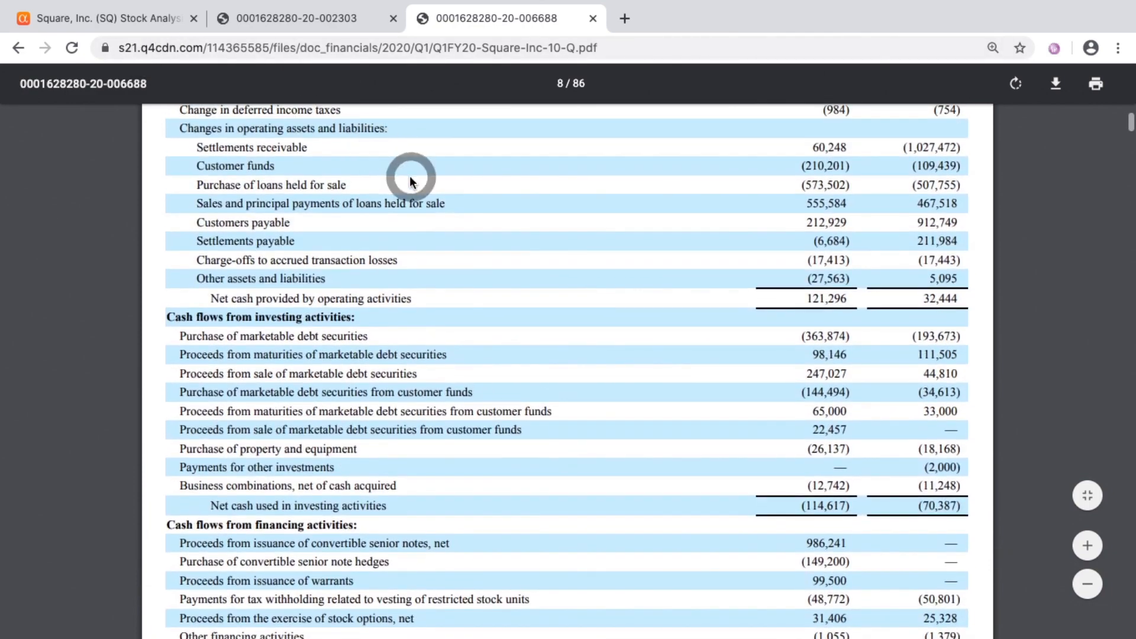
click(105, 18)
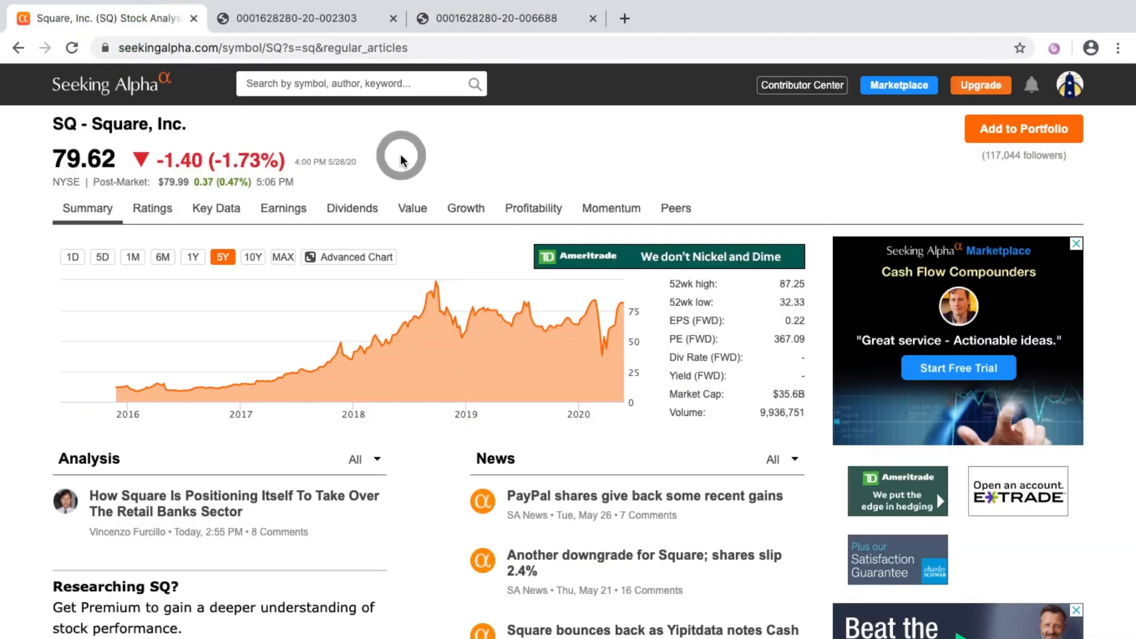
mouse_move(407, 156)
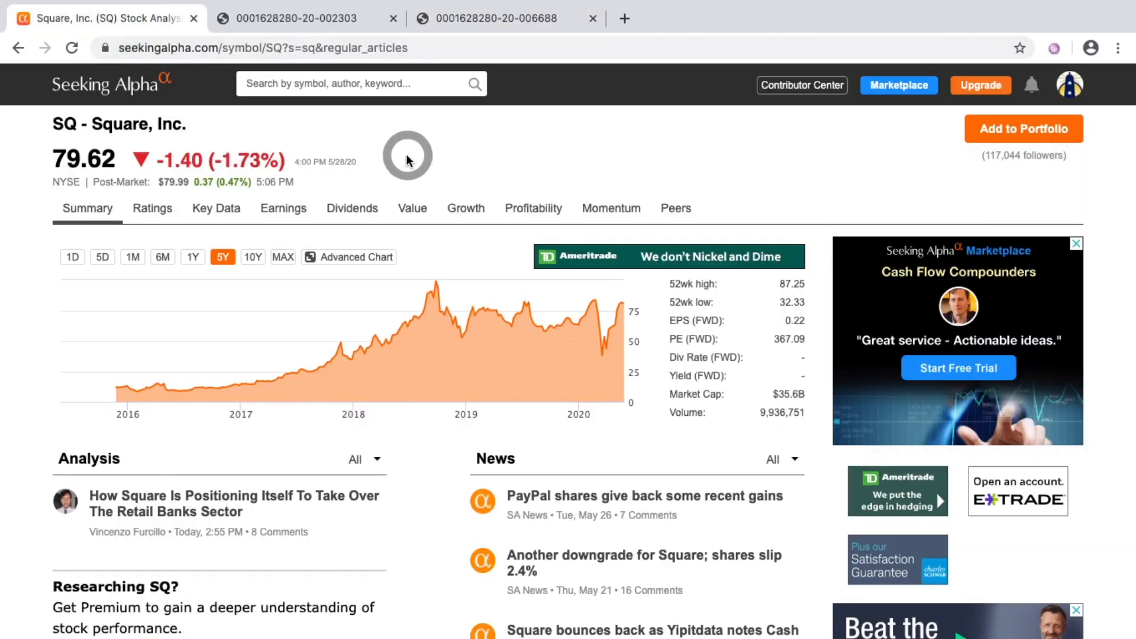
mouse_move(181, 123)
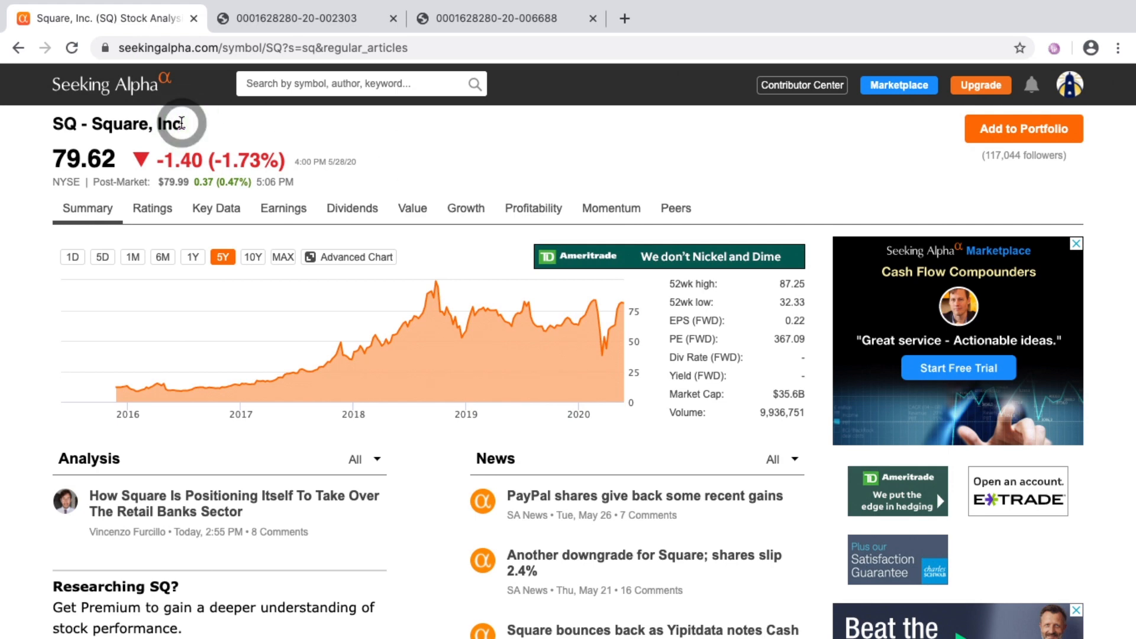
mouse_move(422, 277)
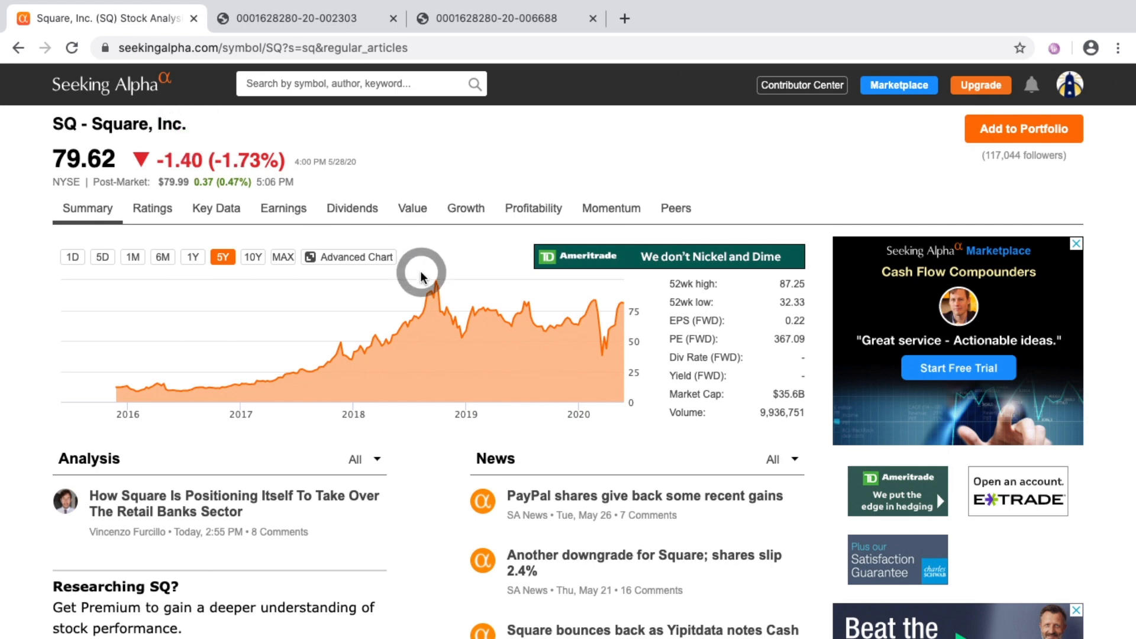
mouse_move(467, 321)
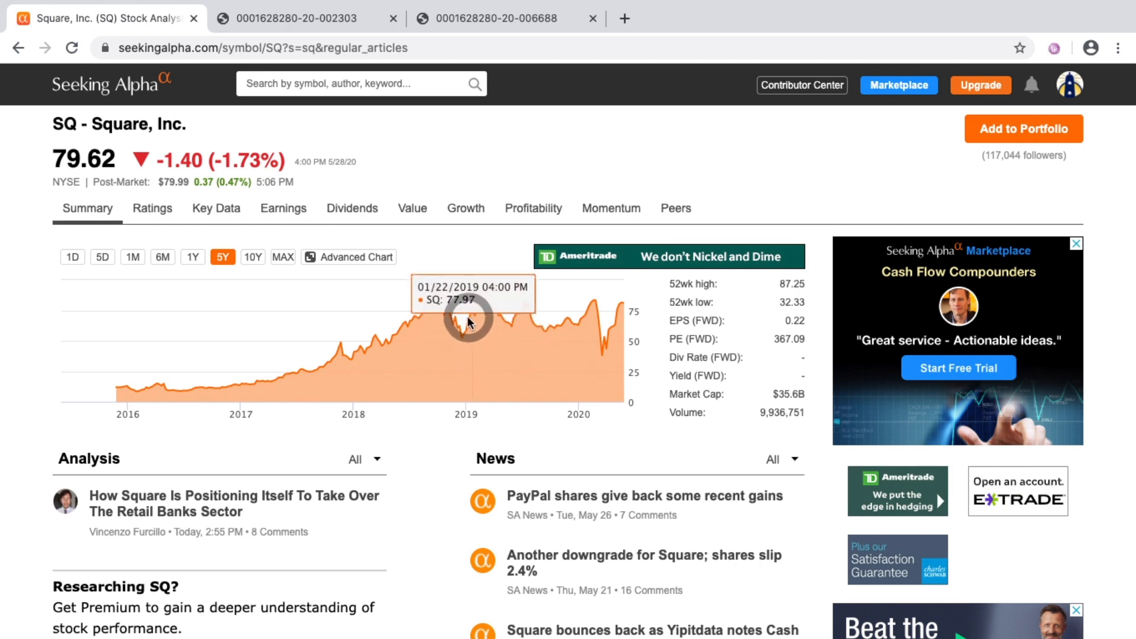
mouse_move(518, 293)
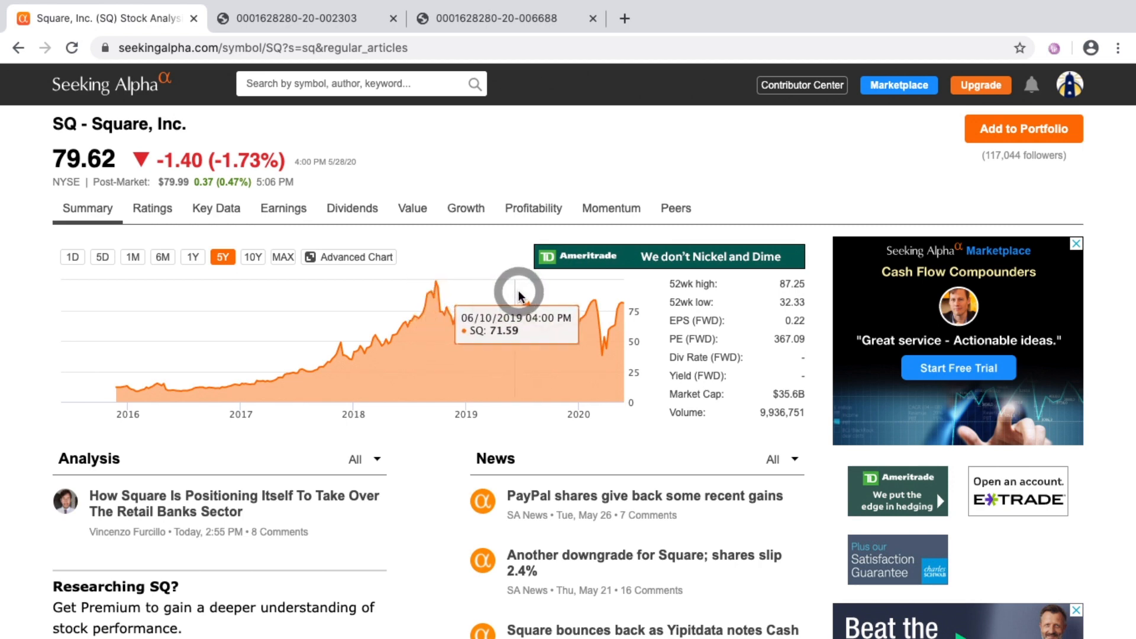
mouse_move(569, 304)
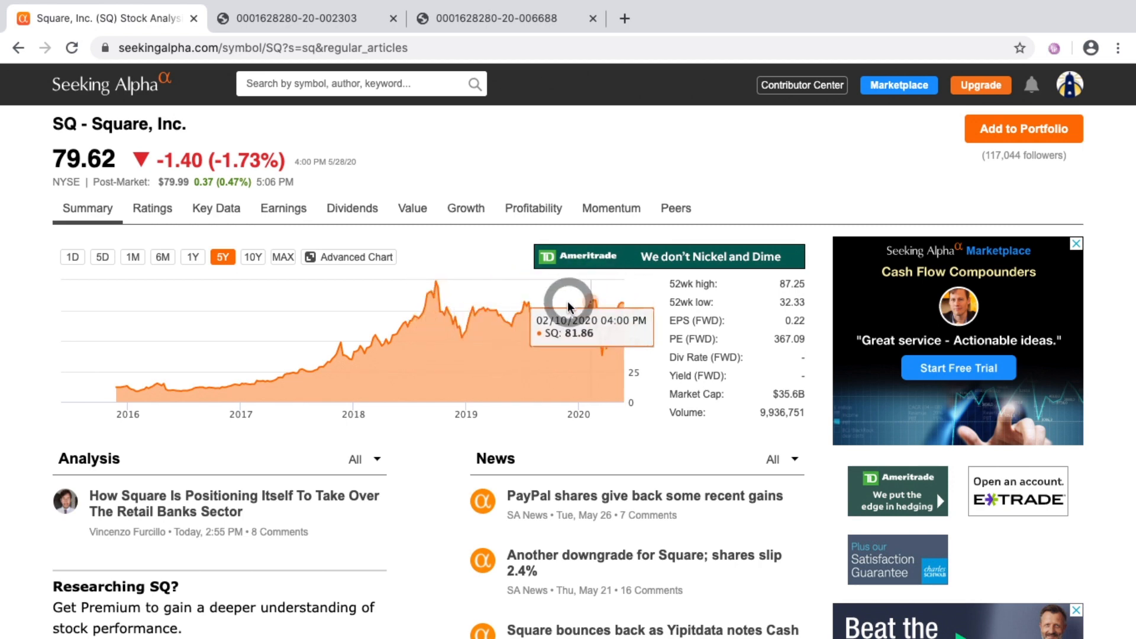
mouse_move(374, 312)
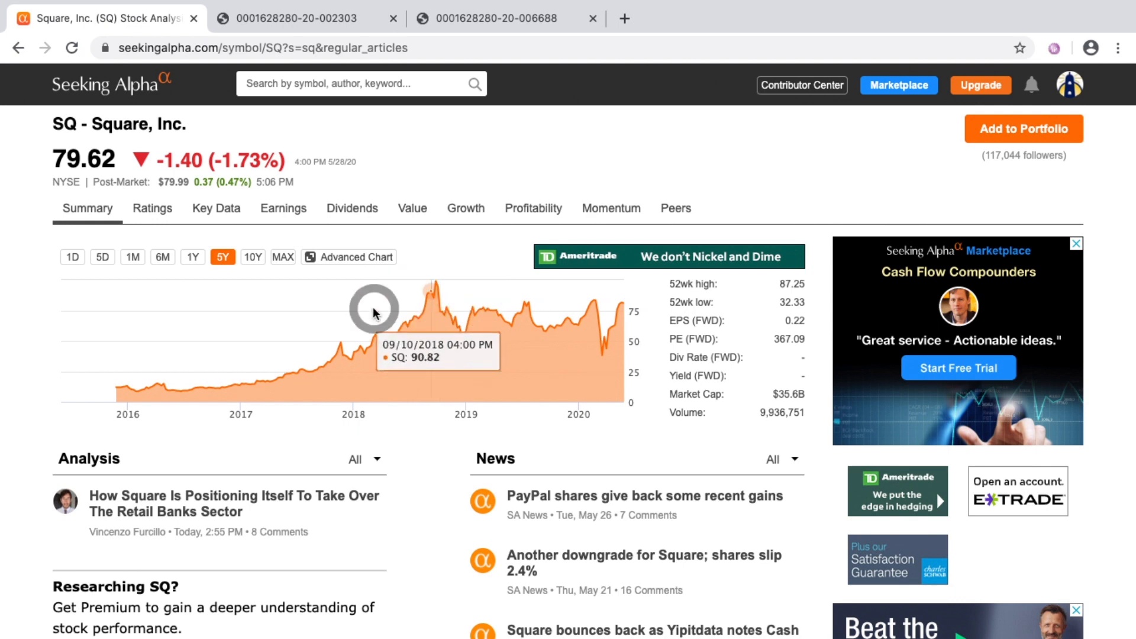
mouse_move(493, 317)
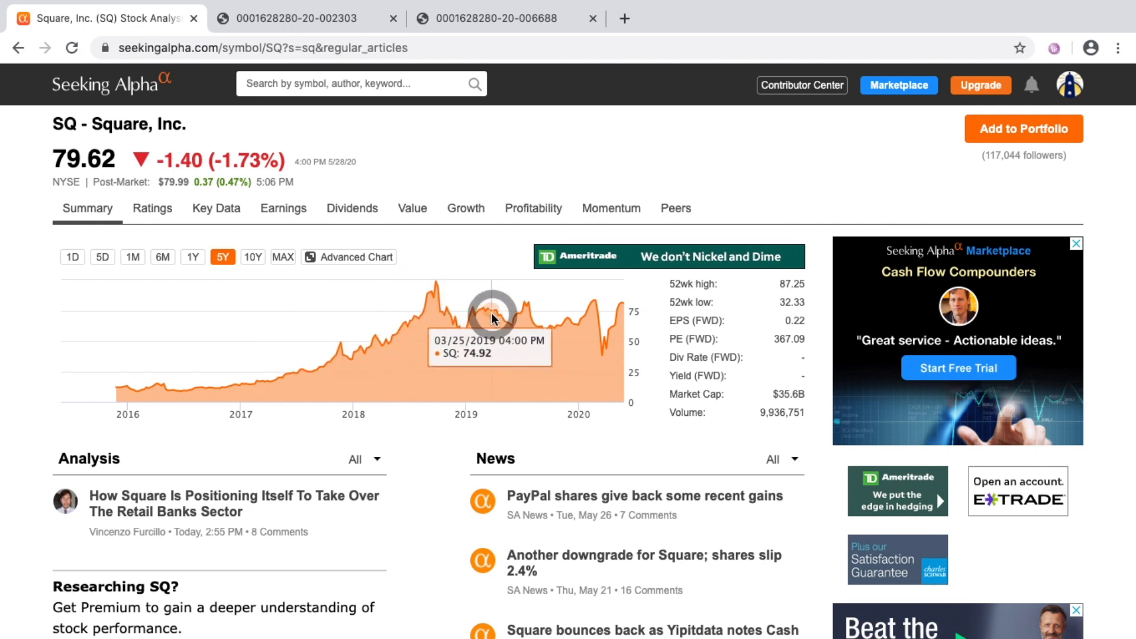
mouse_move(511, 322)
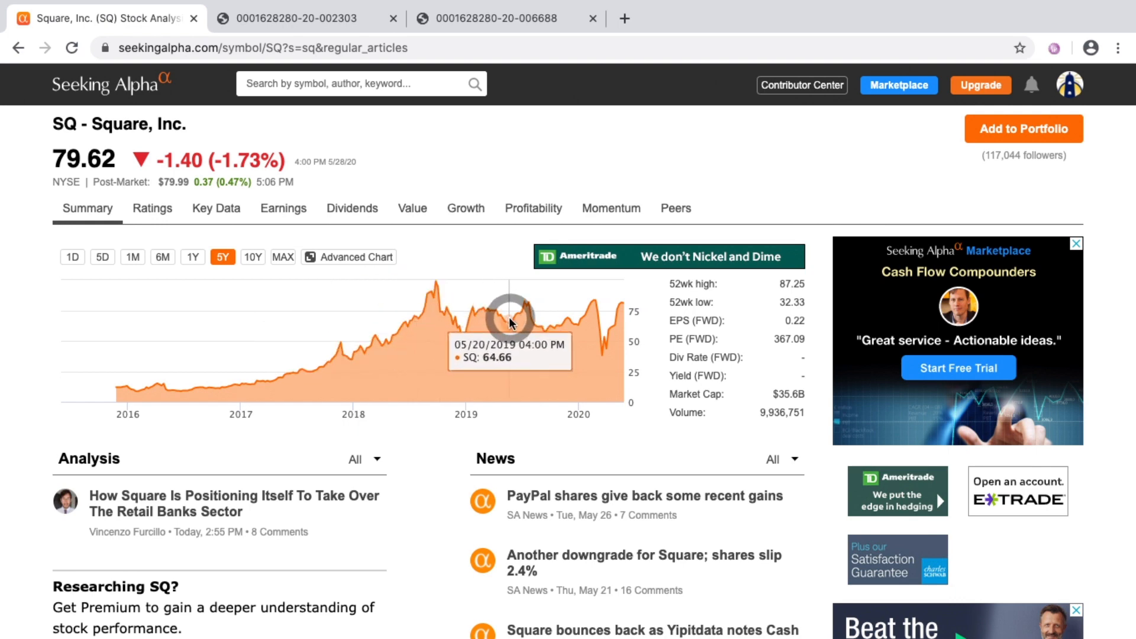
mouse_move(529, 301)
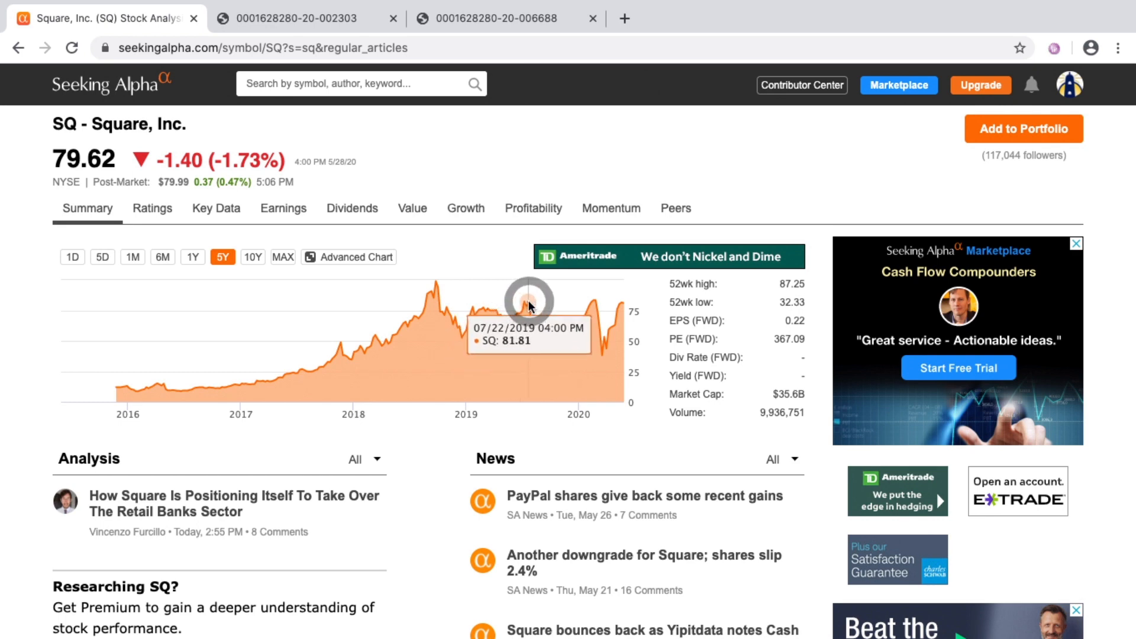
mouse_move(595, 304)
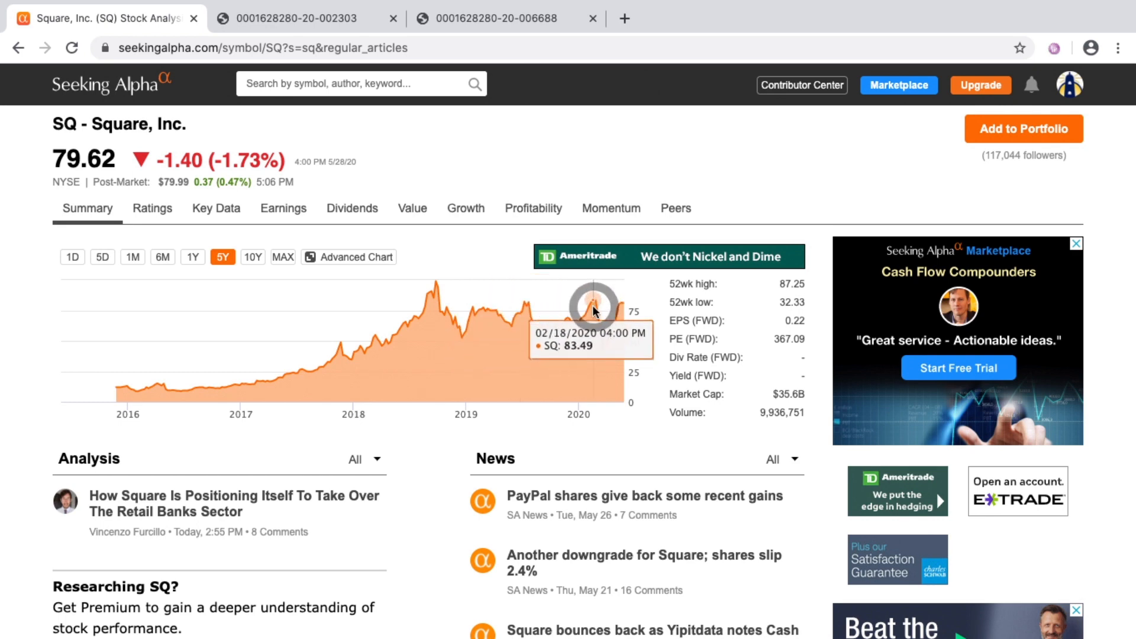
mouse_move(601, 341)
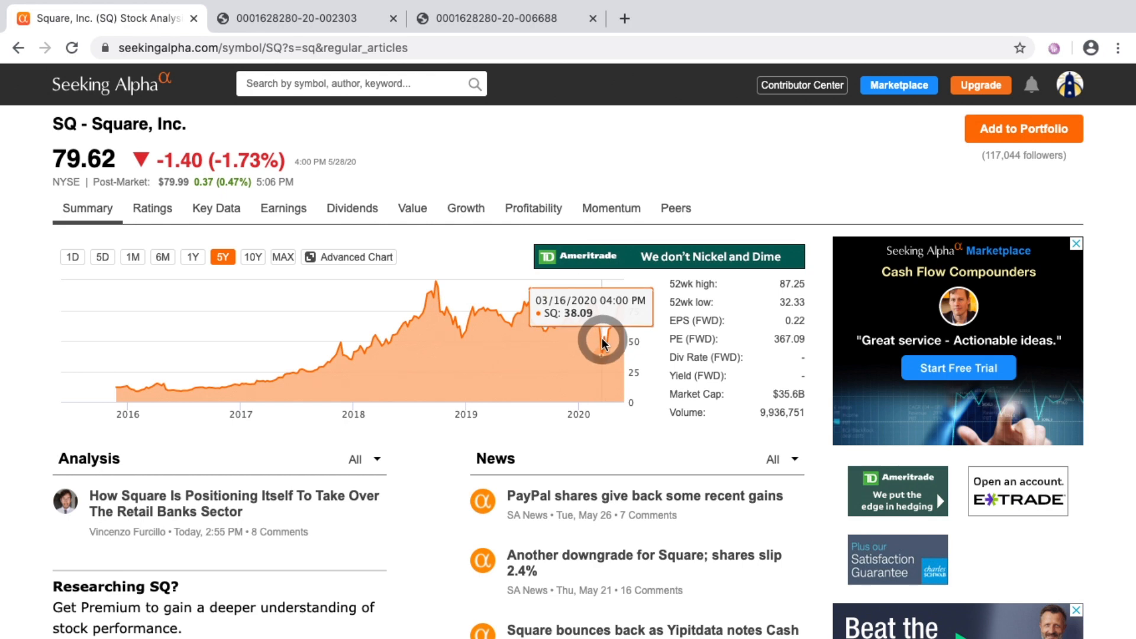
mouse_move(609, 333)
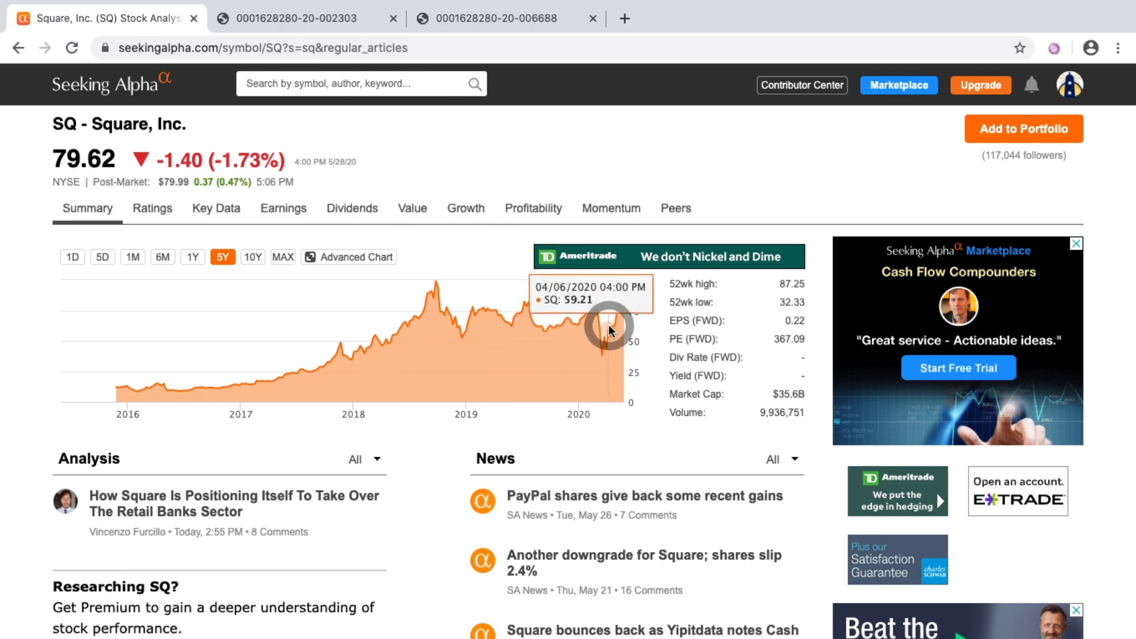
mouse_move(613, 330)
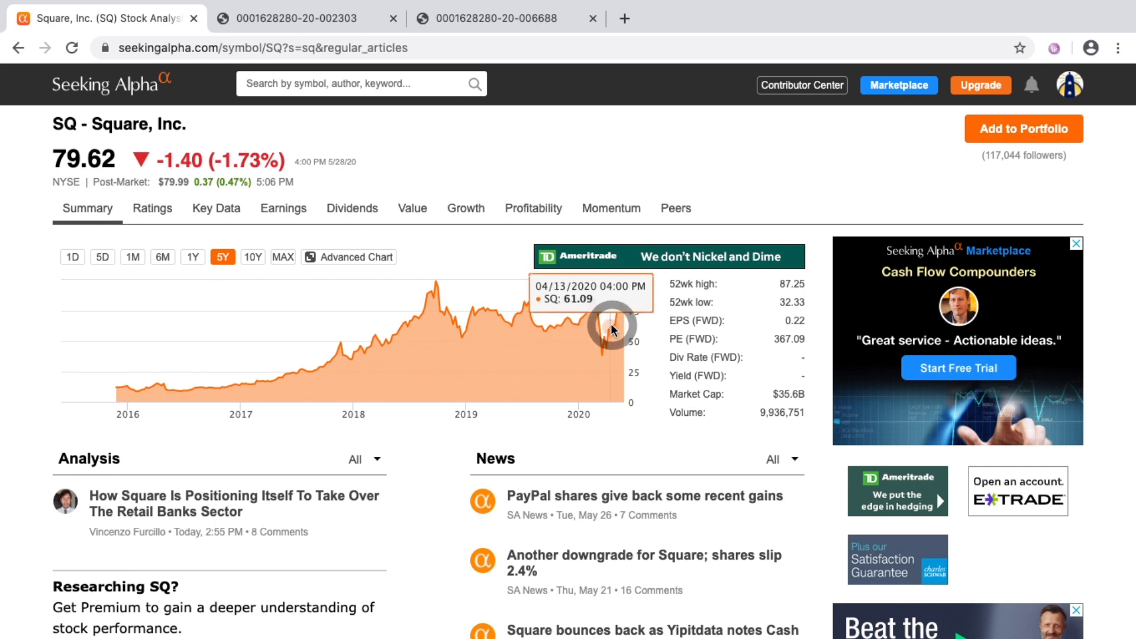
mouse_move(620, 303)
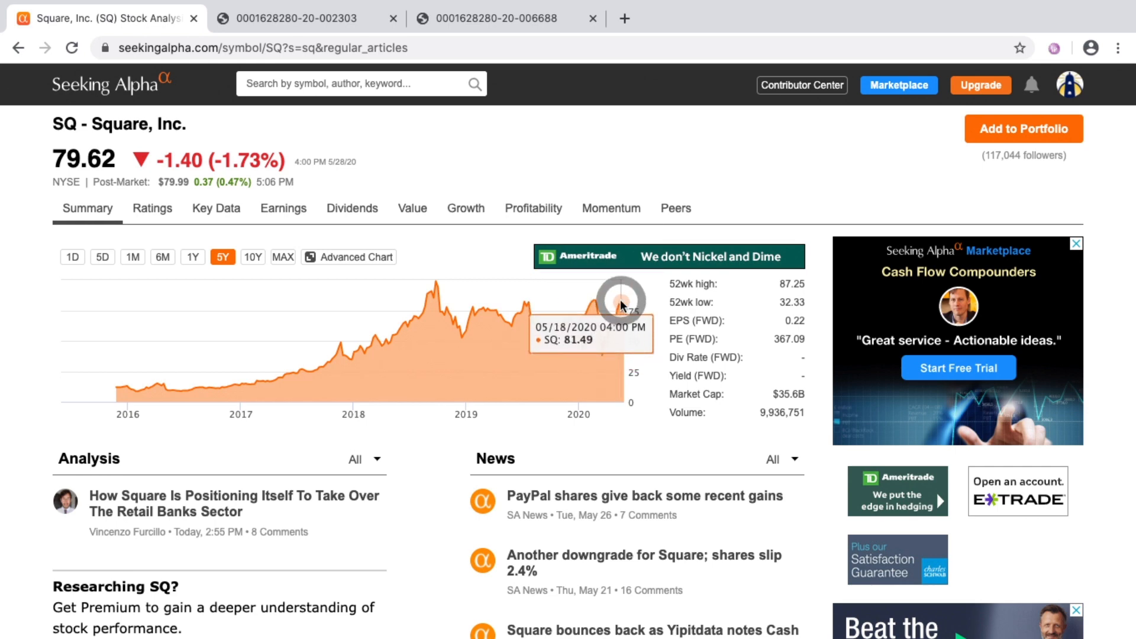
mouse_move(300, 149)
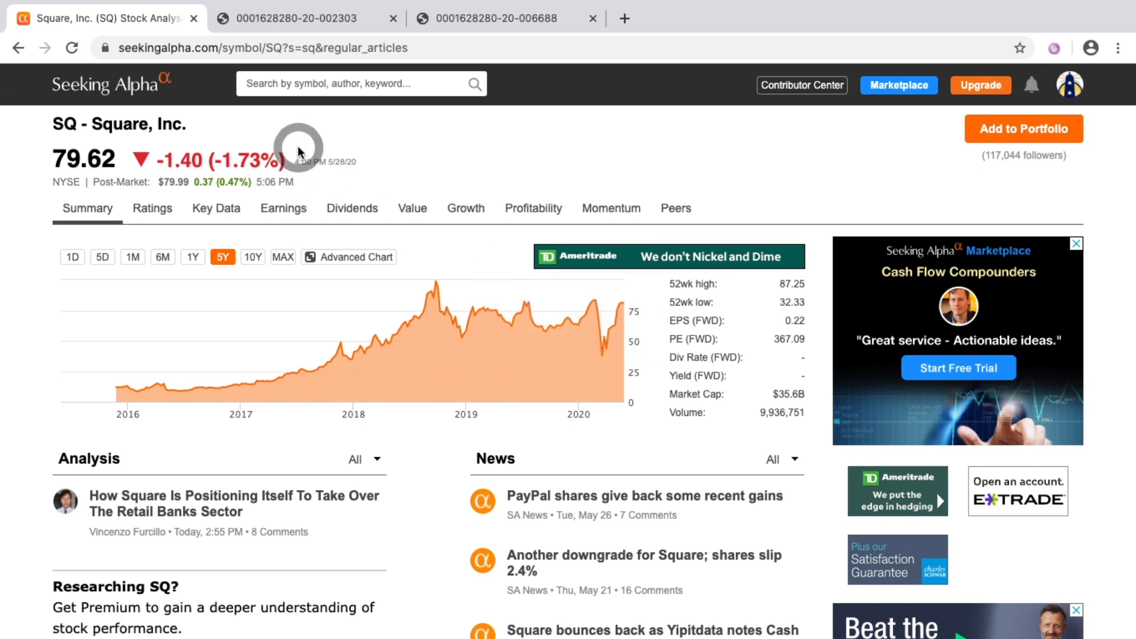
mouse_move(403, 195)
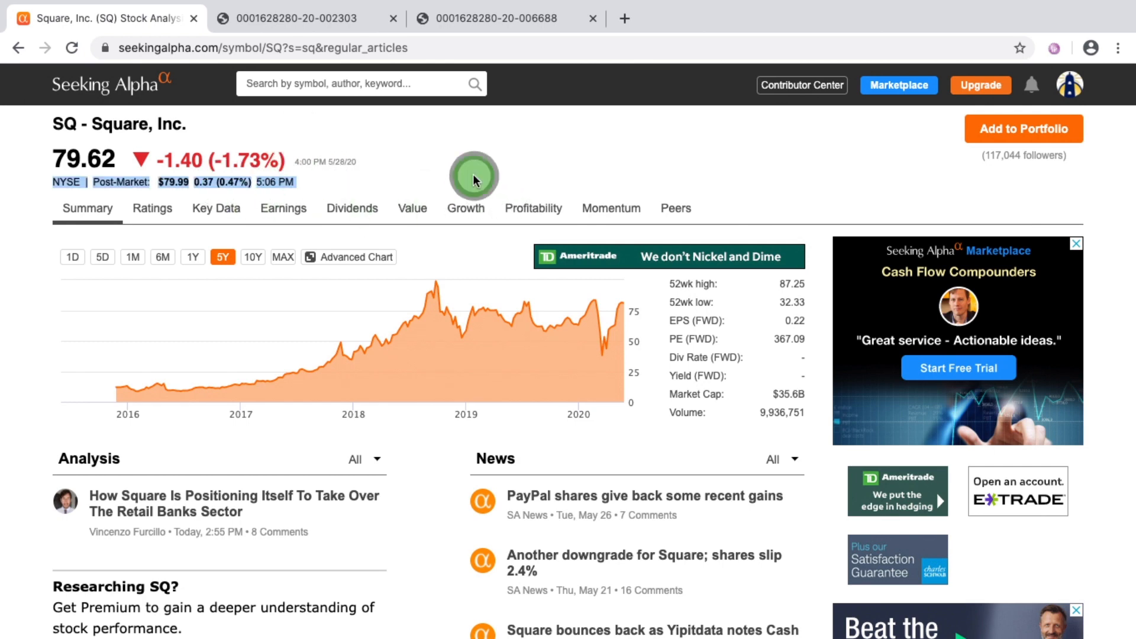
mouse_move(507, 297)
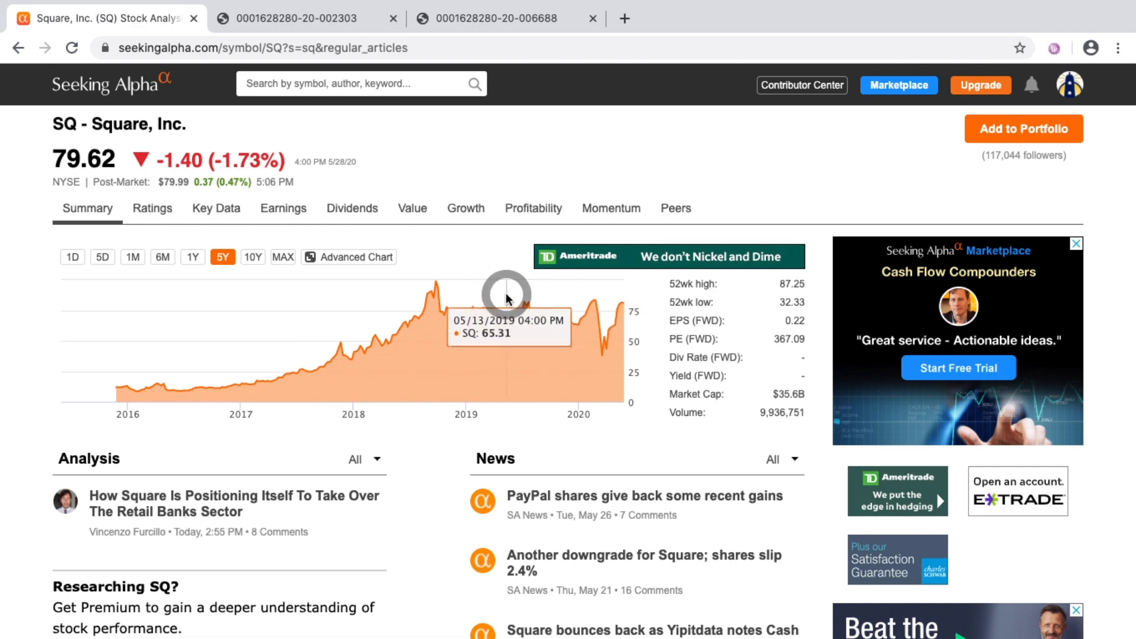
mouse_move(316, 155)
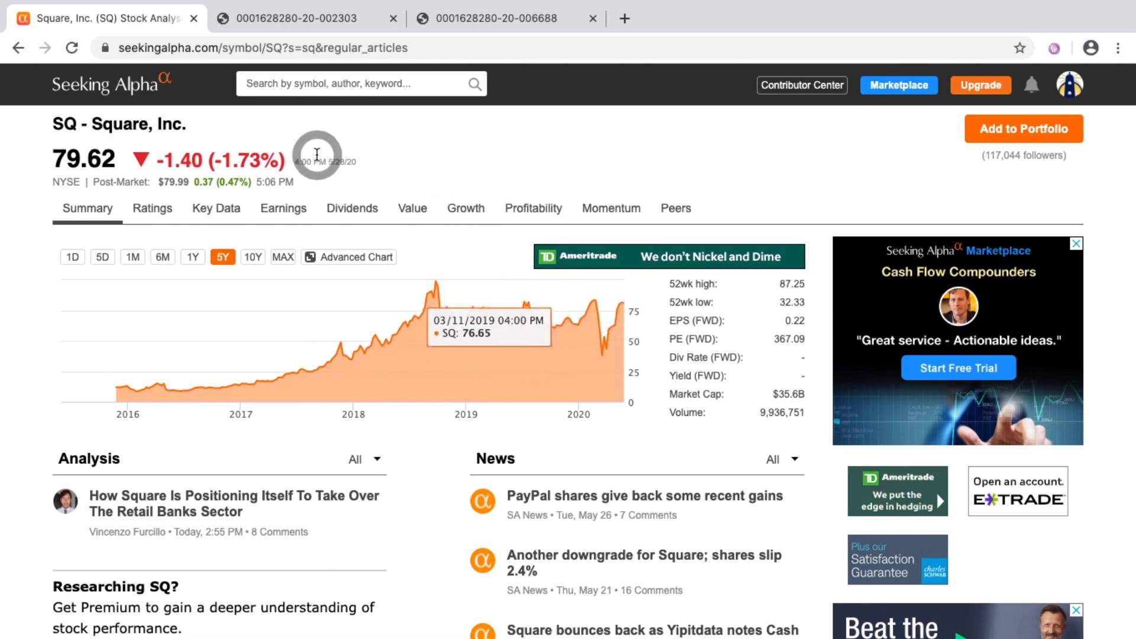
mouse_move(193, 129)
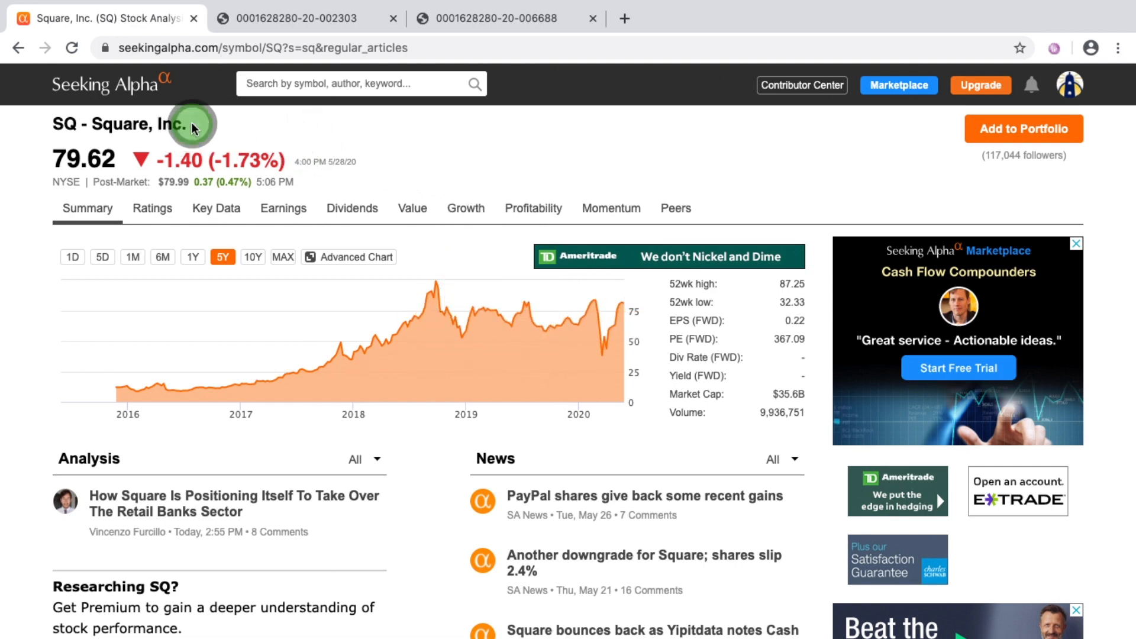
mouse_move(530, 348)
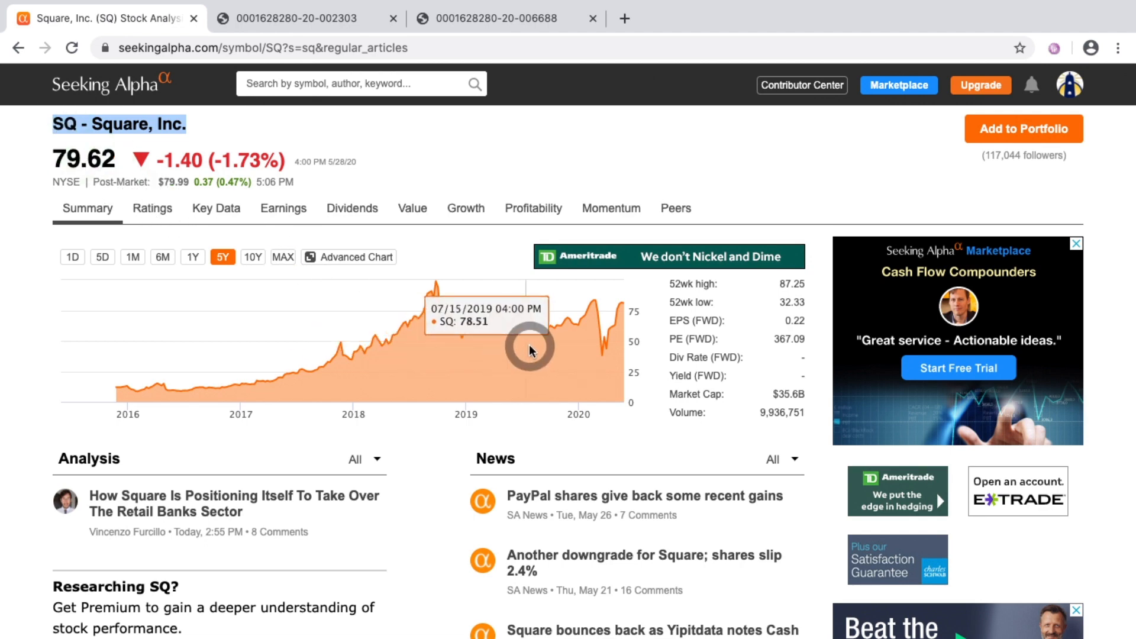
mouse_move(487, 313)
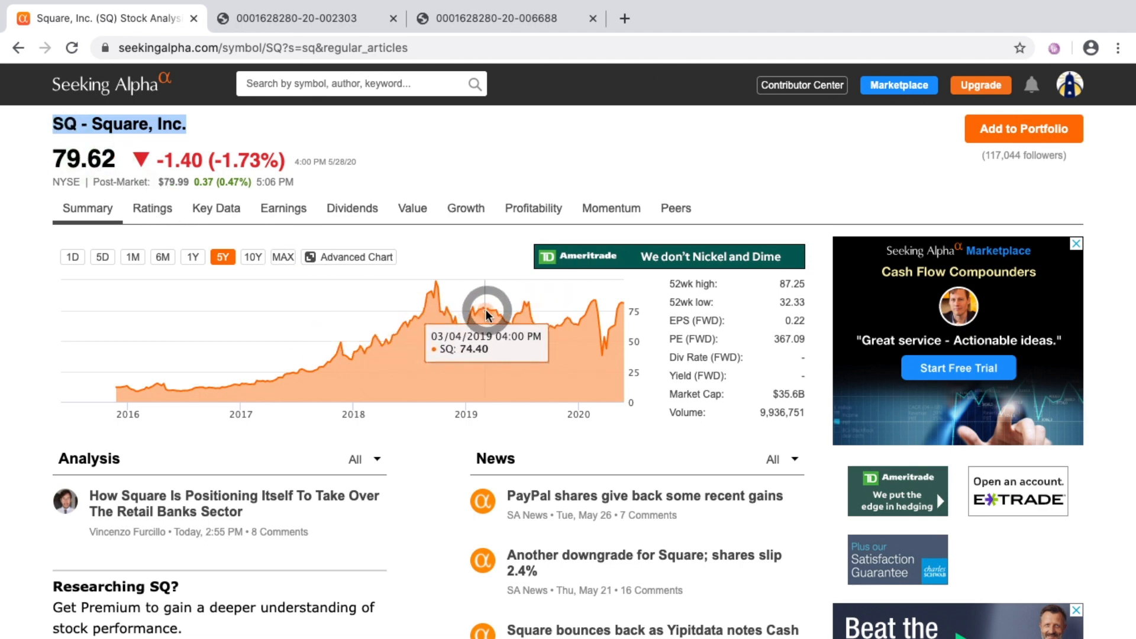
mouse_move(509, 326)
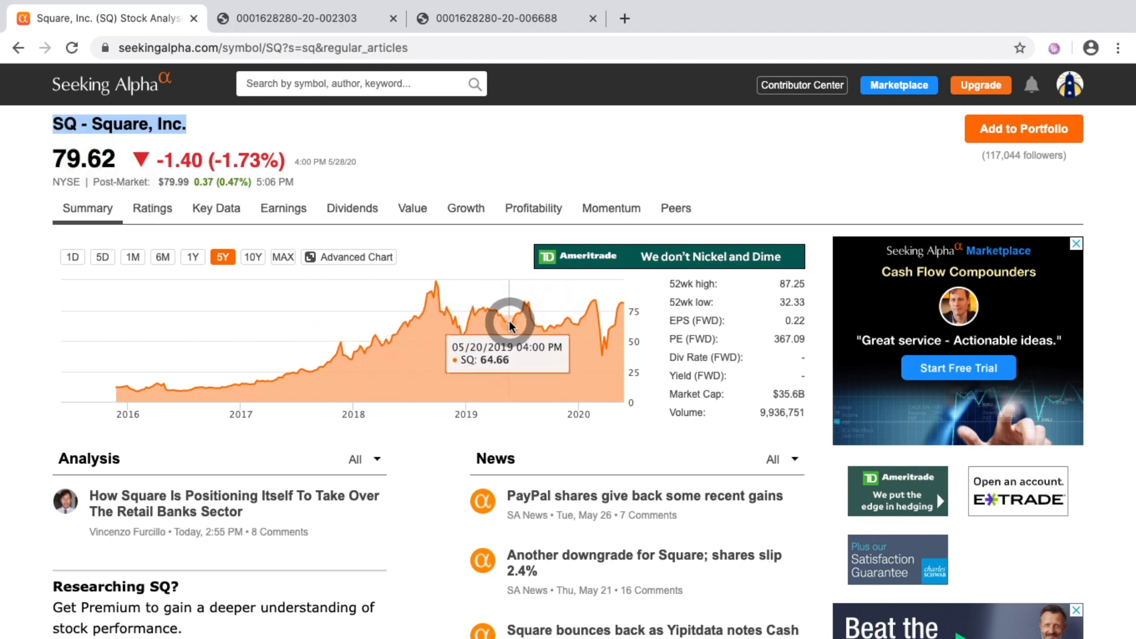
mouse_move(536, 303)
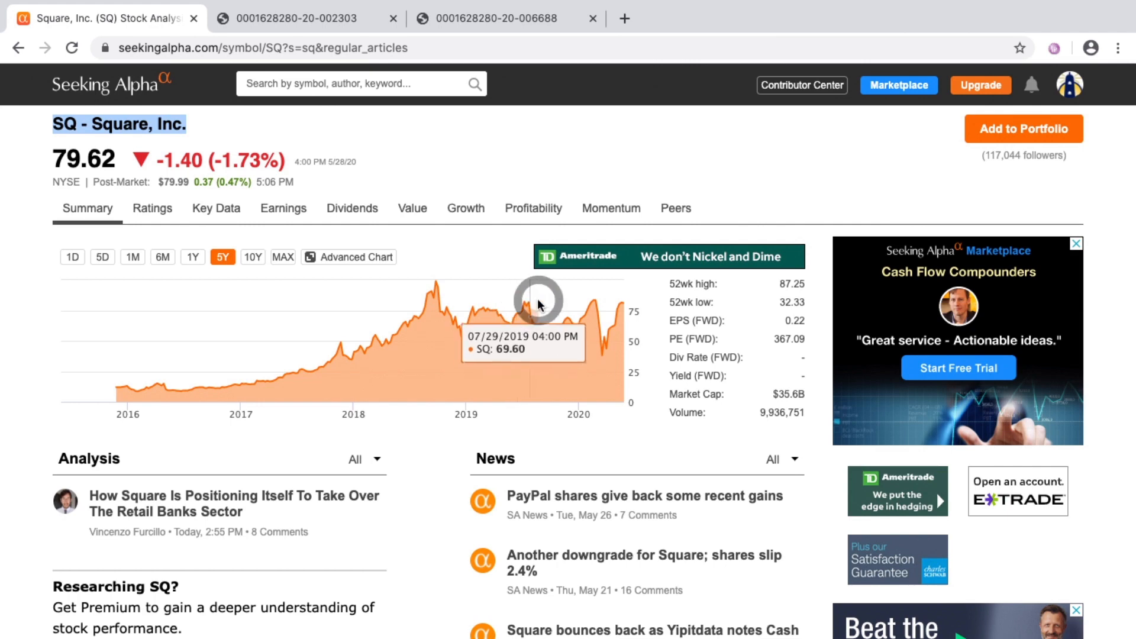
mouse_move(556, 324)
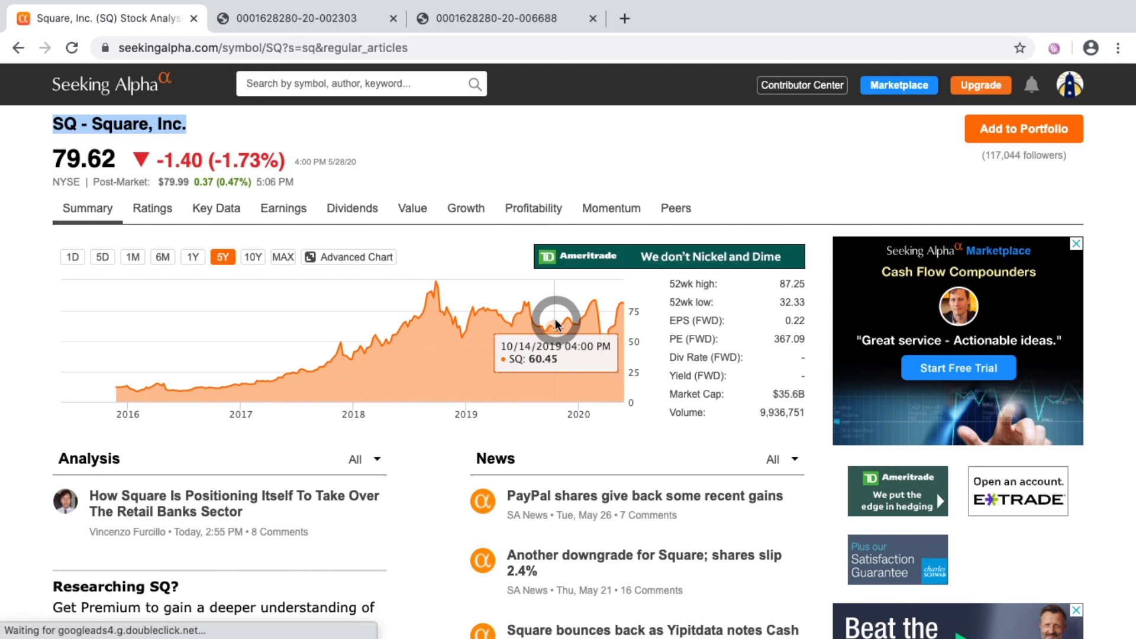
mouse_move(552, 335)
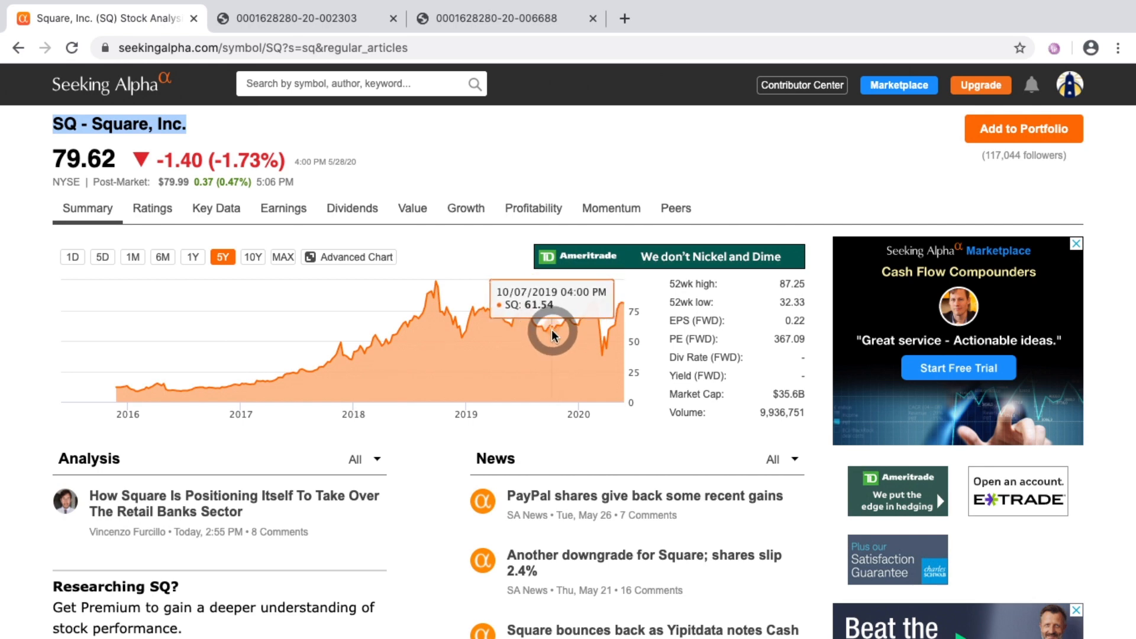
mouse_move(548, 337)
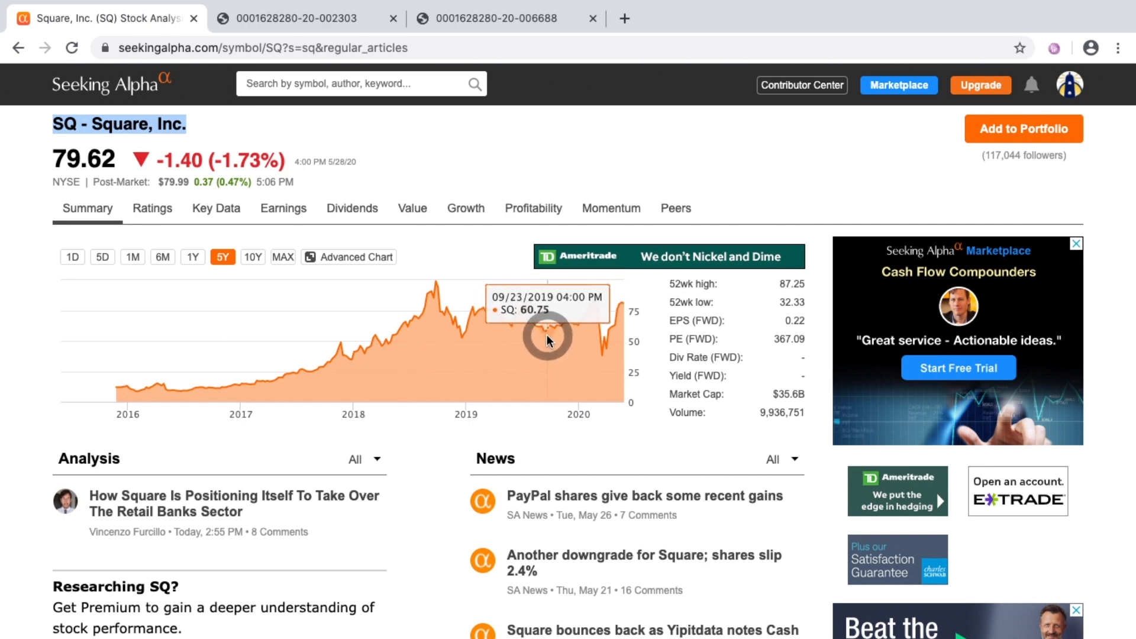
mouse_move(547, 337)
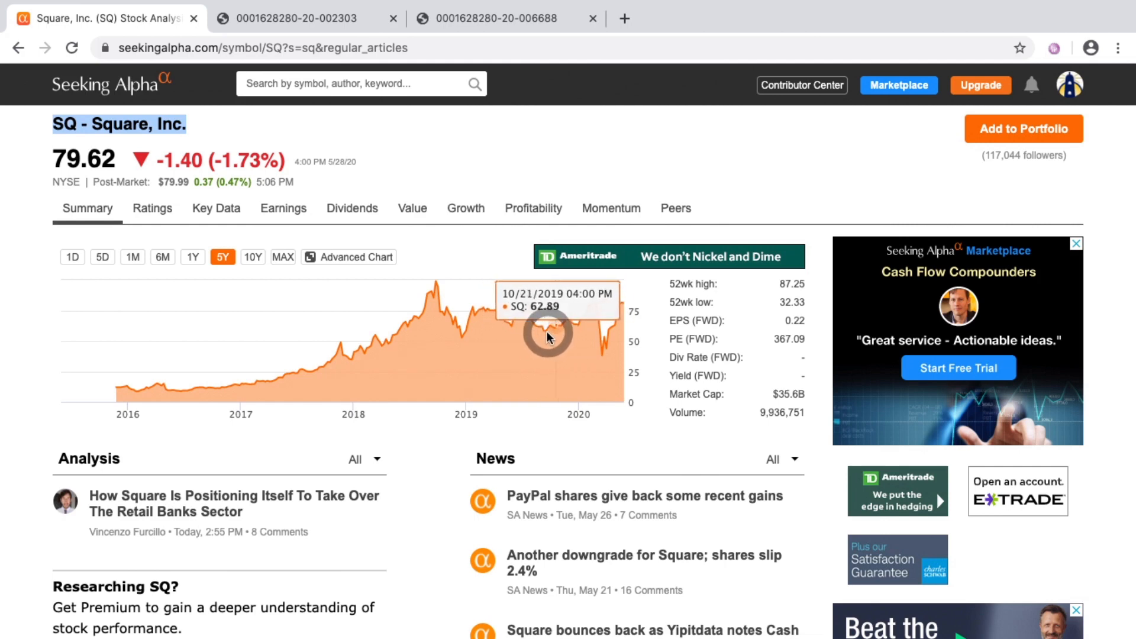
mouse_move(558, 326)
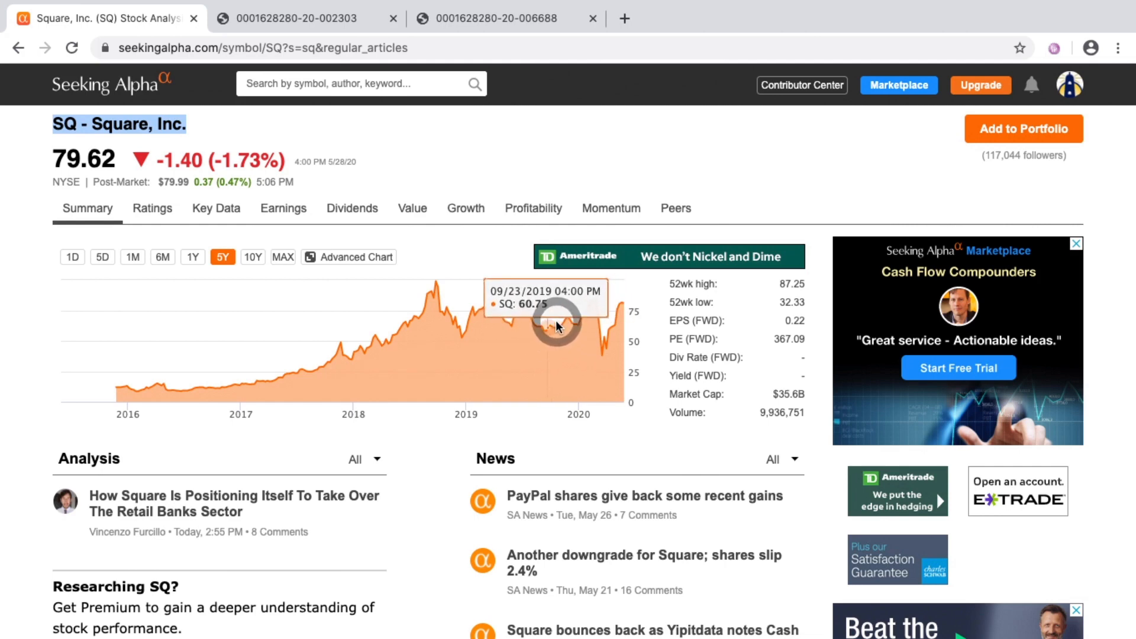
mouse_move(605, 335)
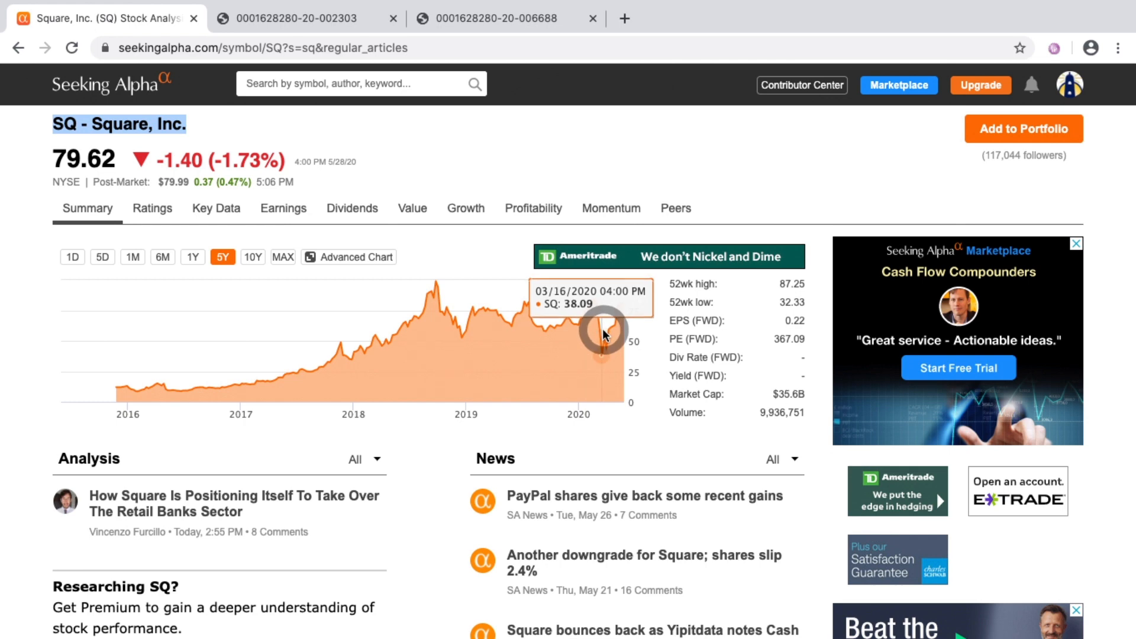
mouse_move(607, 335)
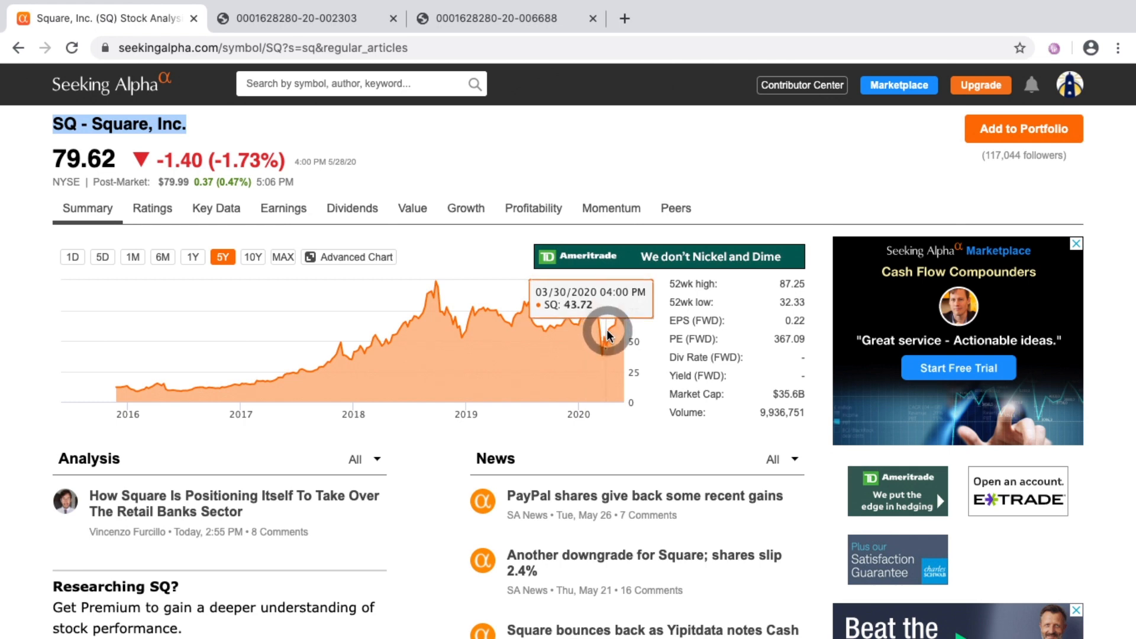
mouse_move(523, 317)
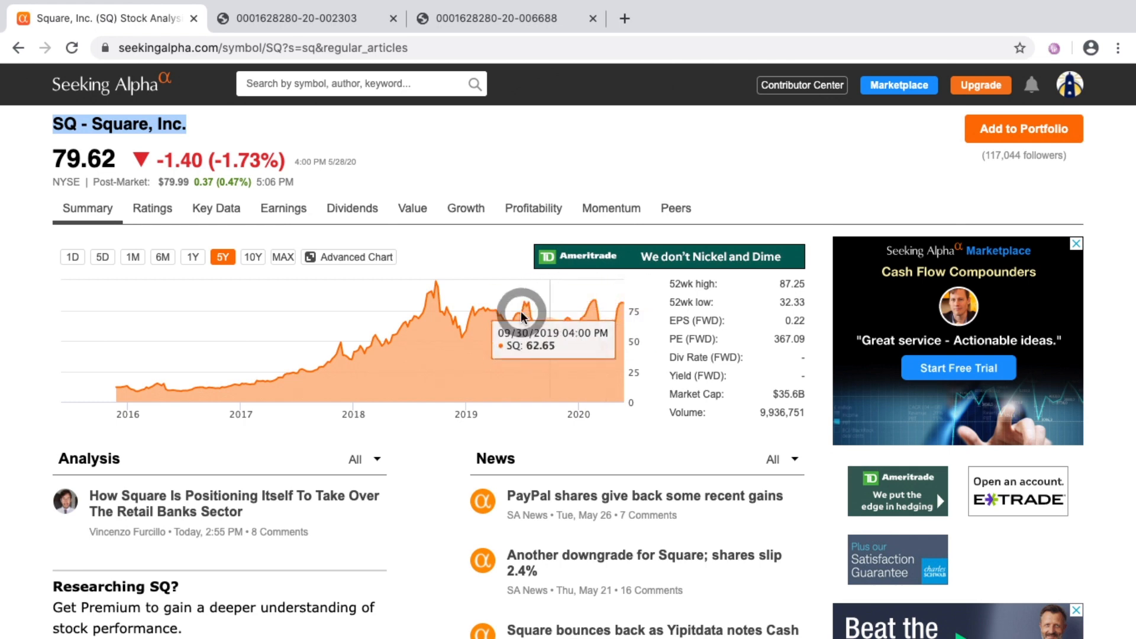
mouse_move(542, 303)
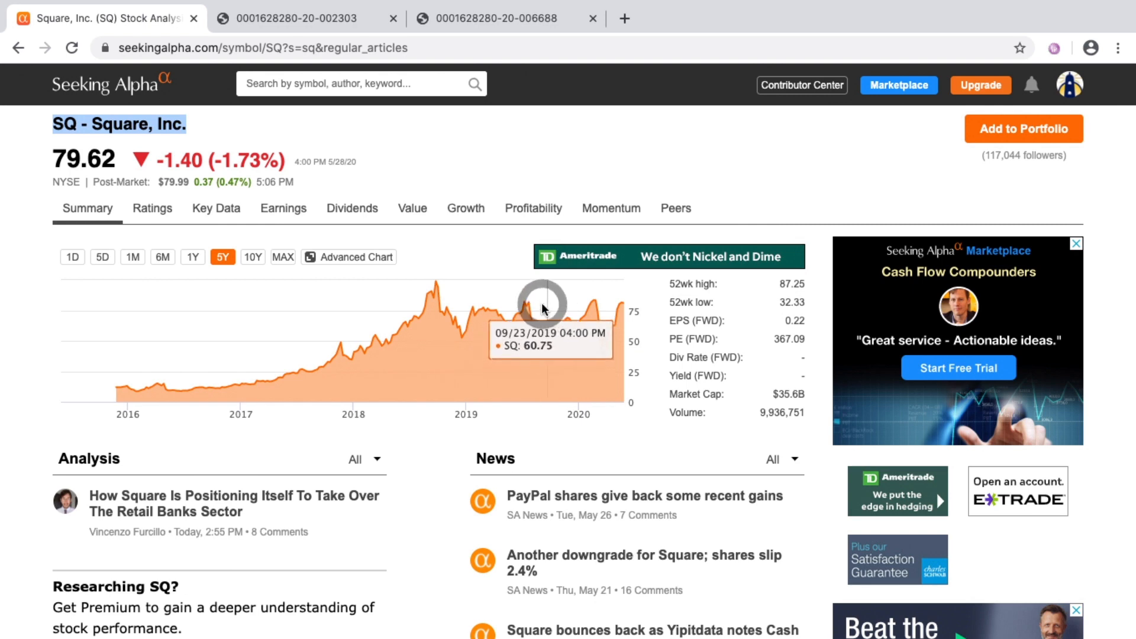
mouse_move(603, 335)
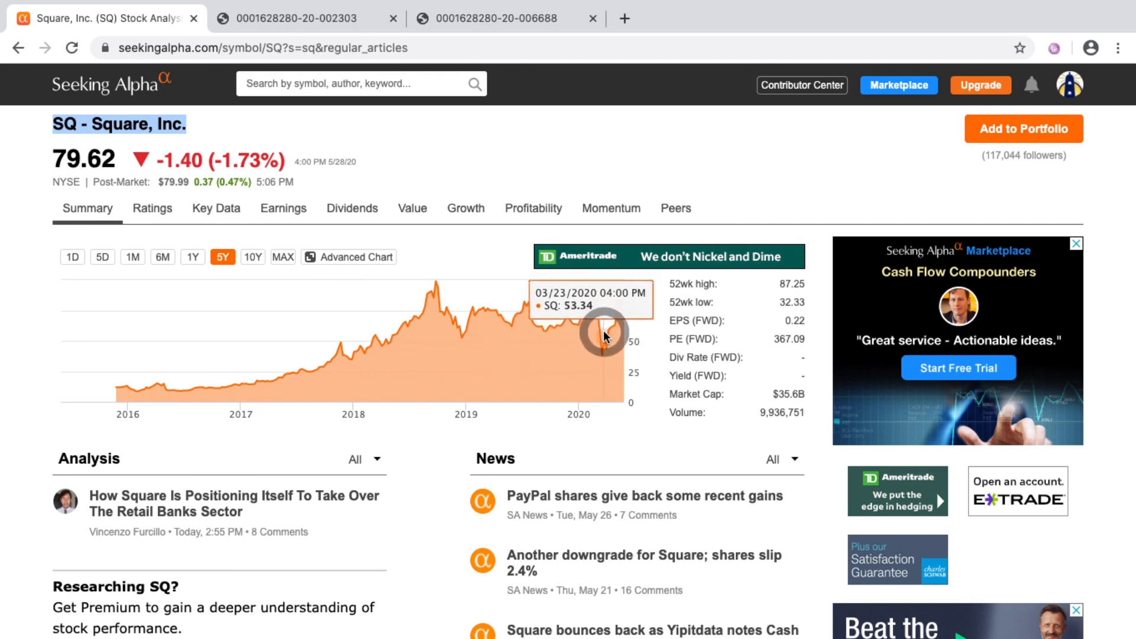
mouse_move(498, 321)
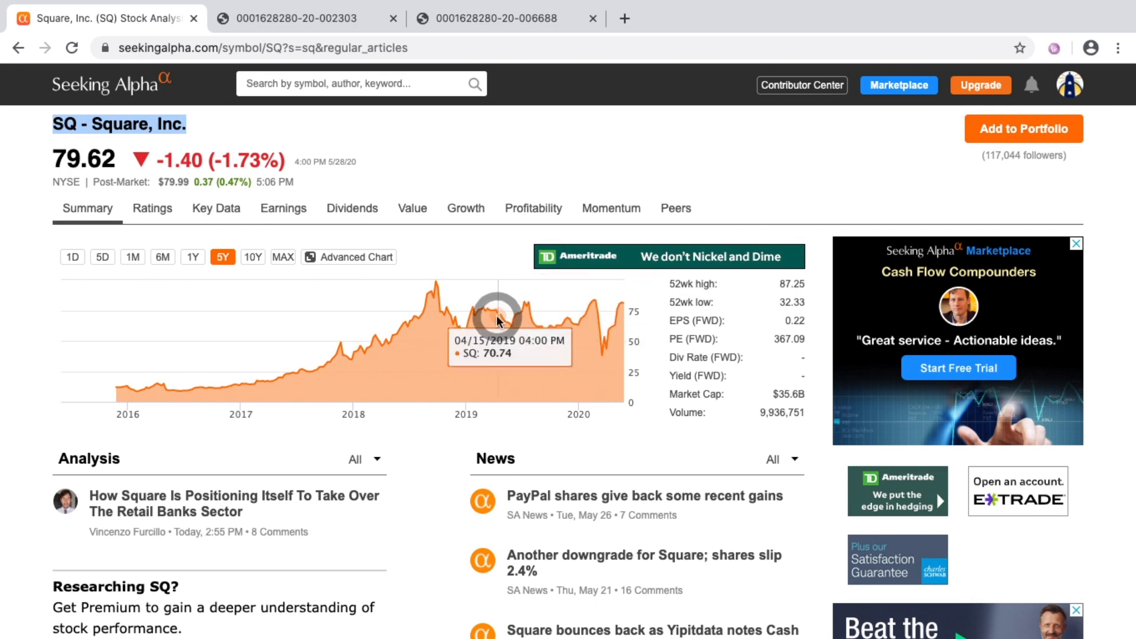
mouse_move(435, 289)
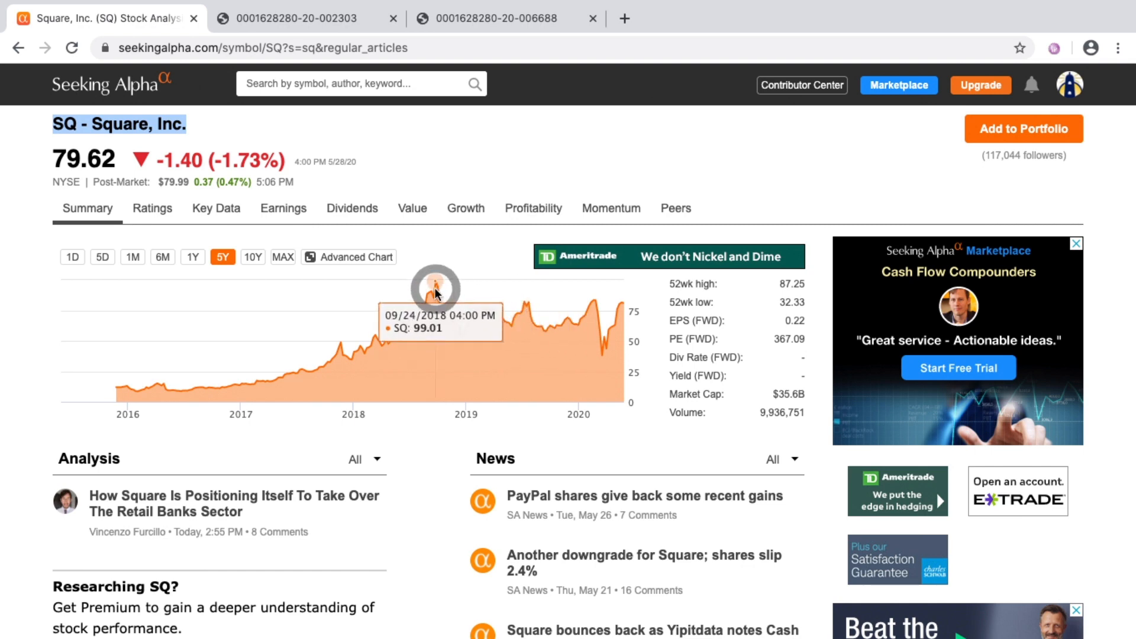
mouse_move(434, 282)
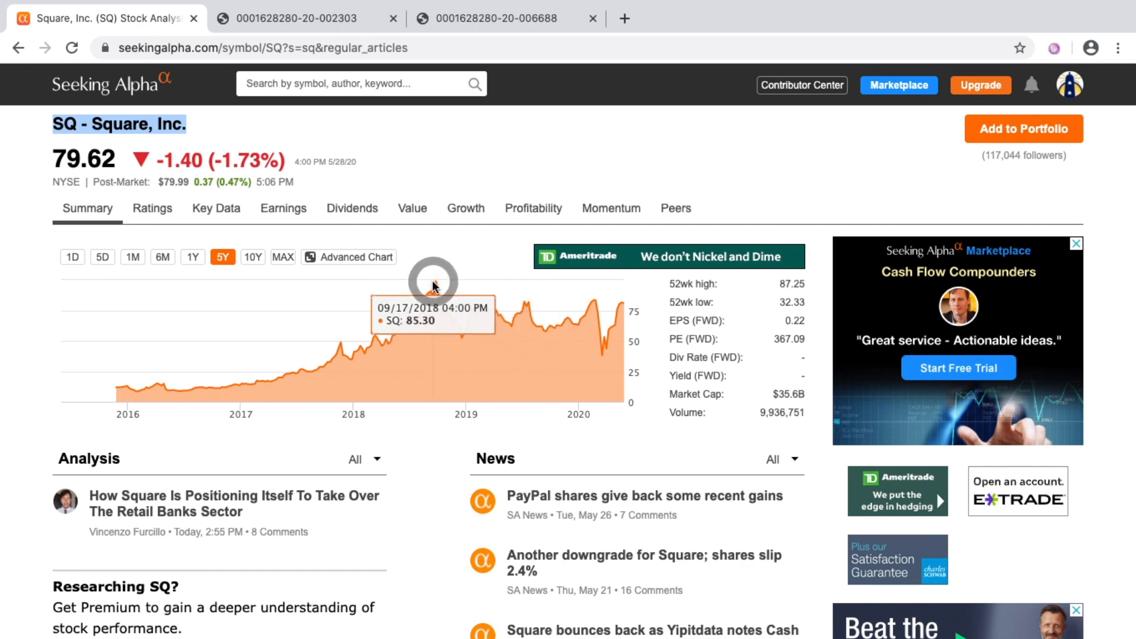
mouse_move(435, 282)
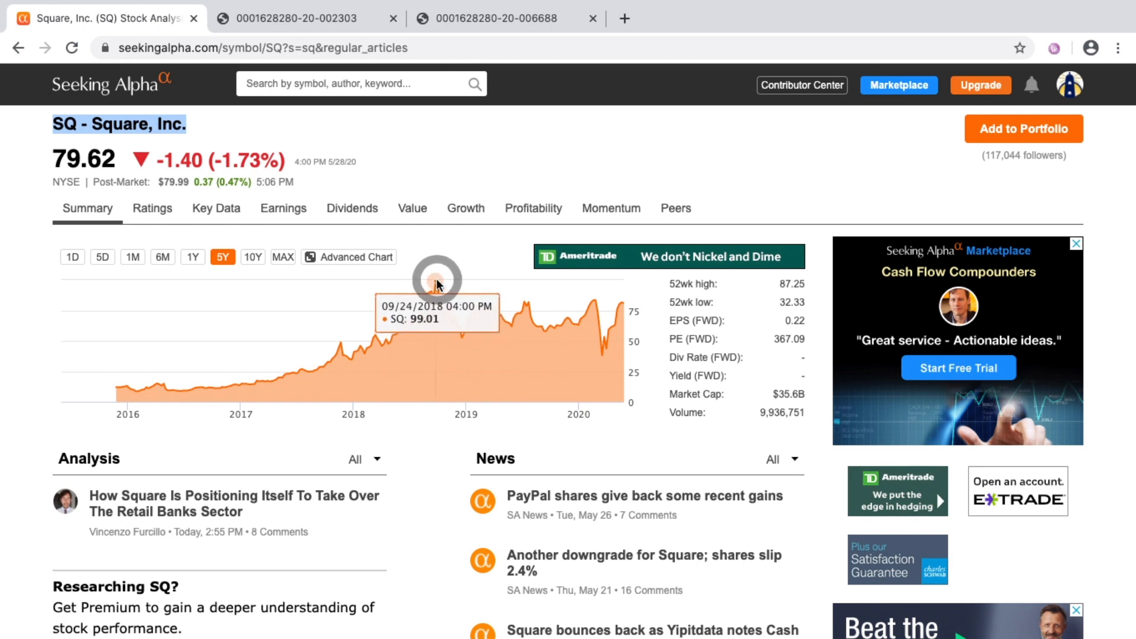
mouse_move(527, 305)
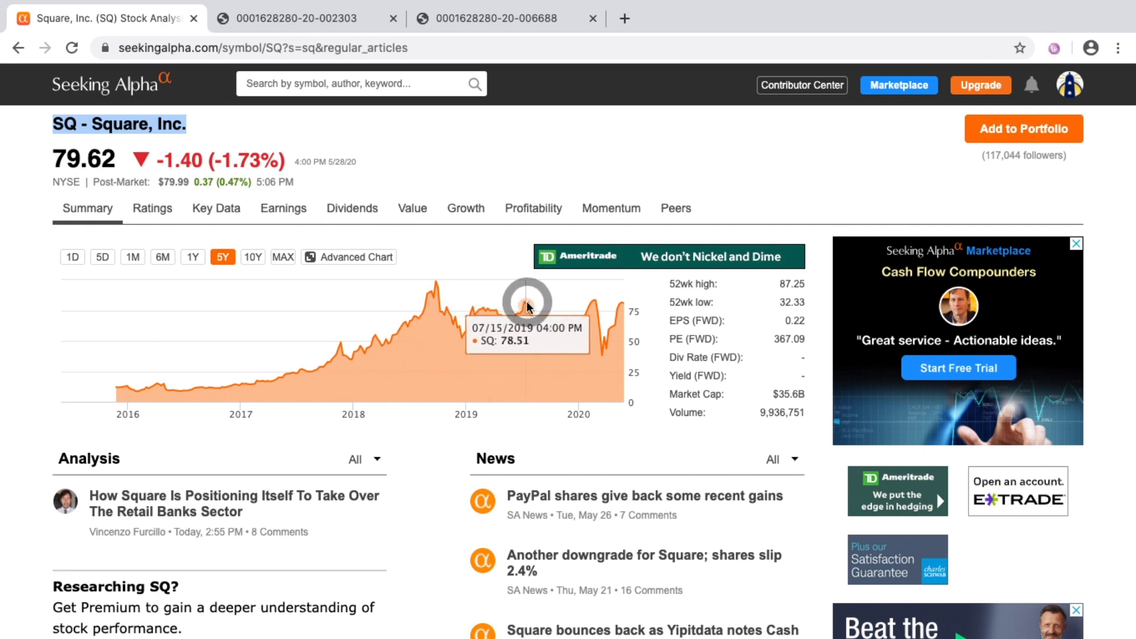
mouse_move(409, 293)
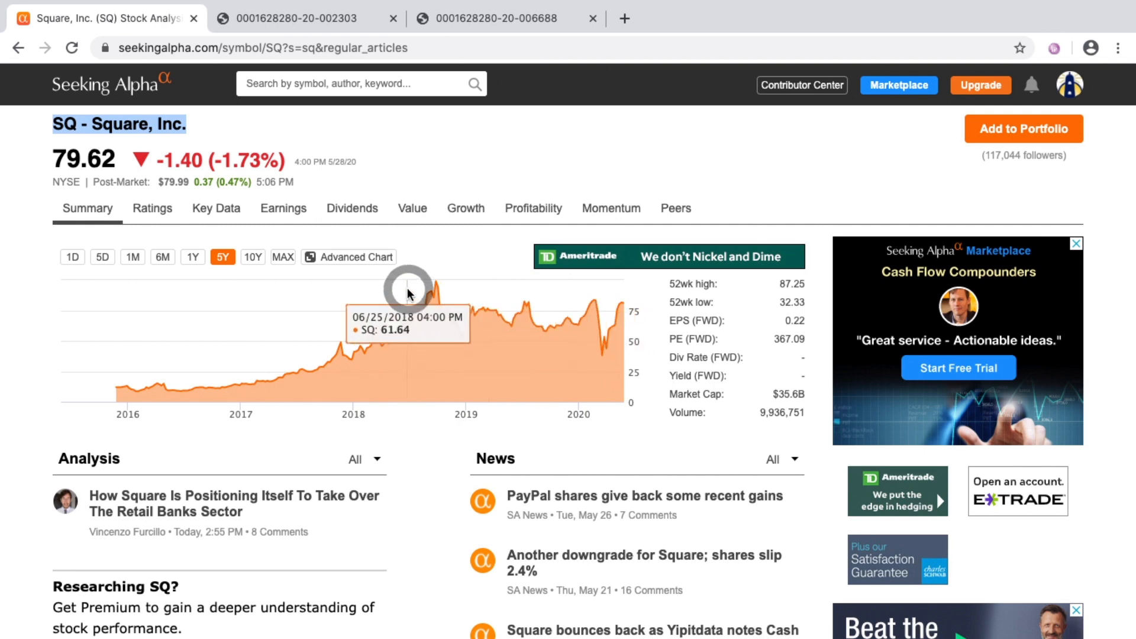
mouse_move(434, 283)
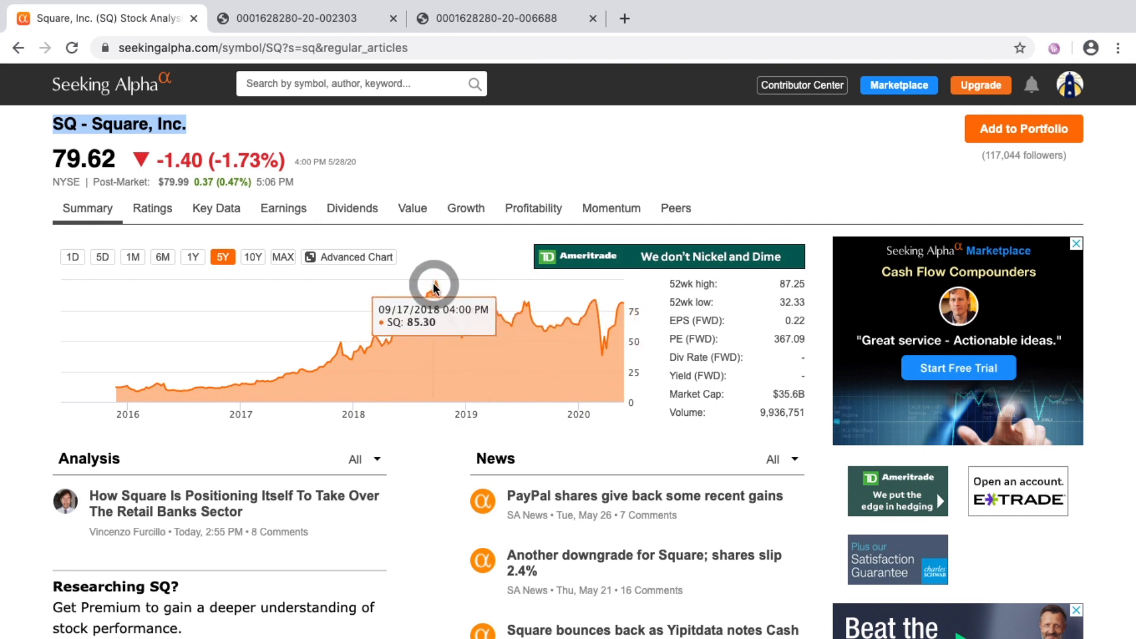
mouse_move(468, 286)
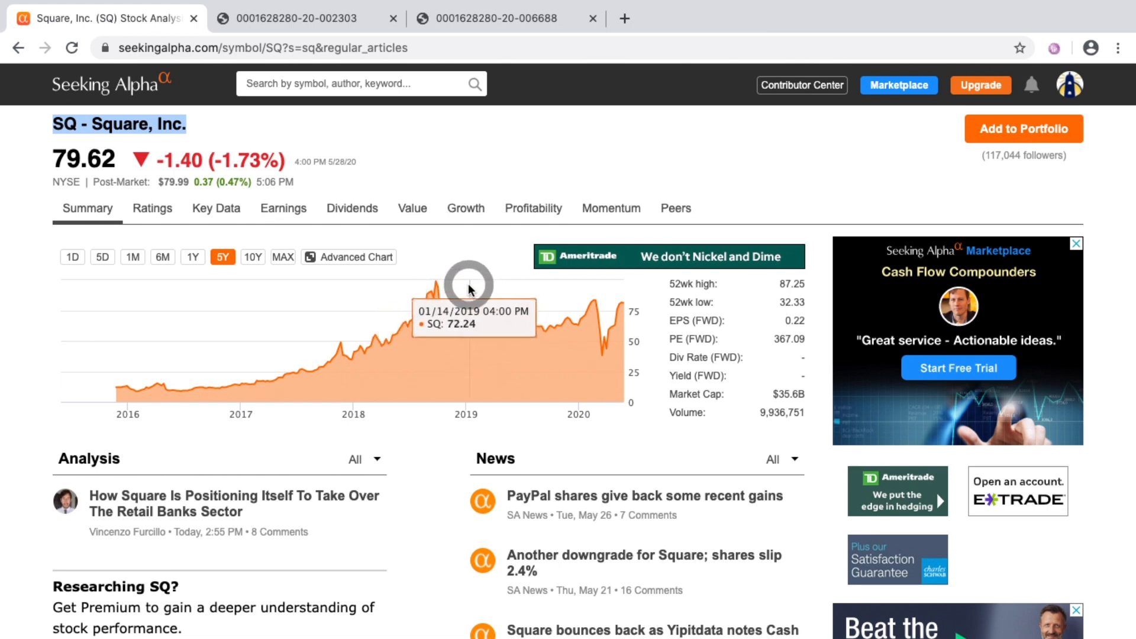
mouse_move(528, 284)
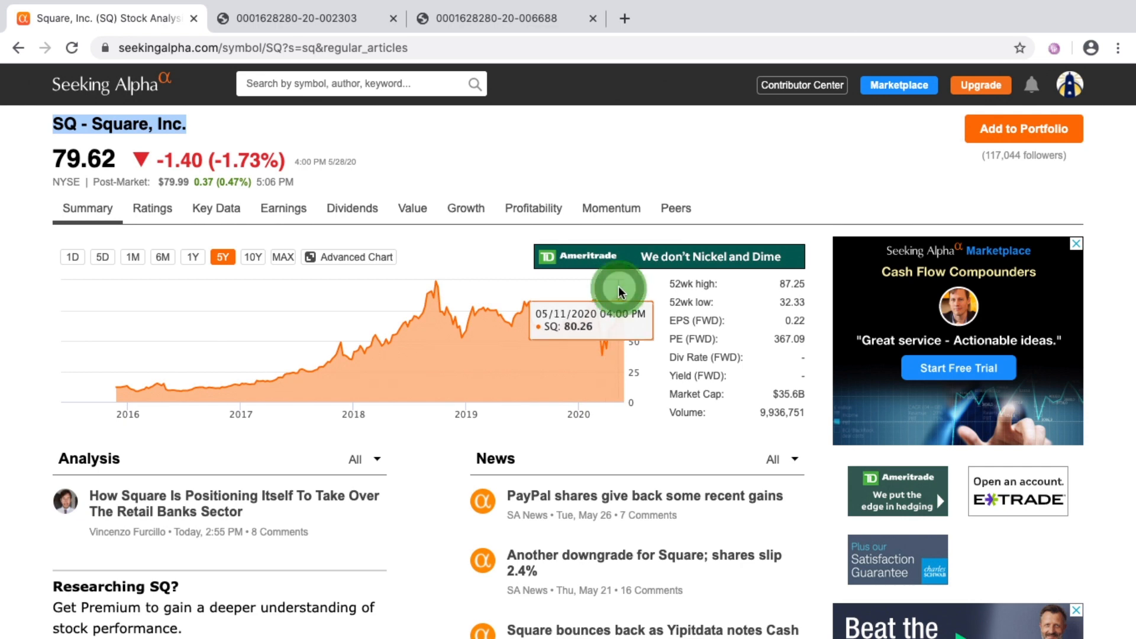
mouse_move(426, 304)
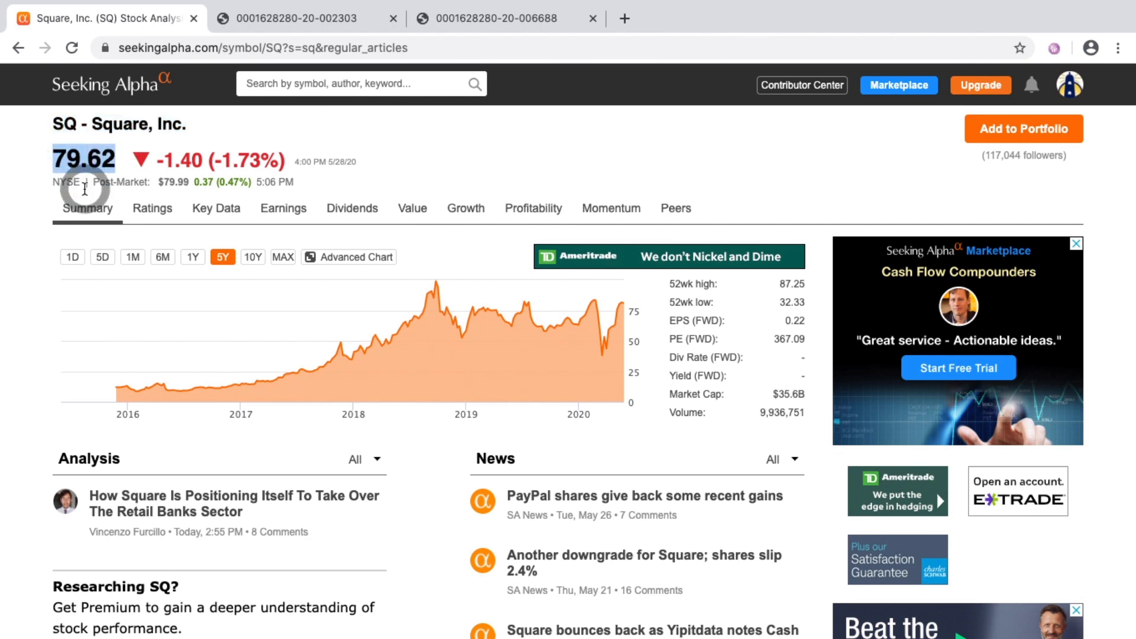
mouse_move(525, 290)
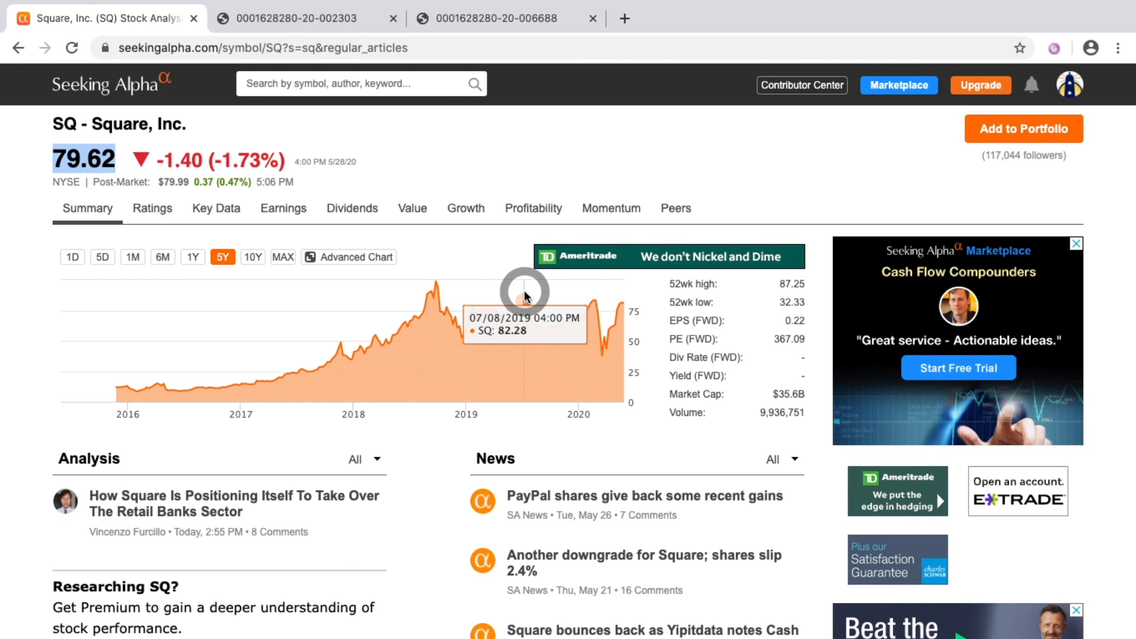
mouse_move(528, 294)
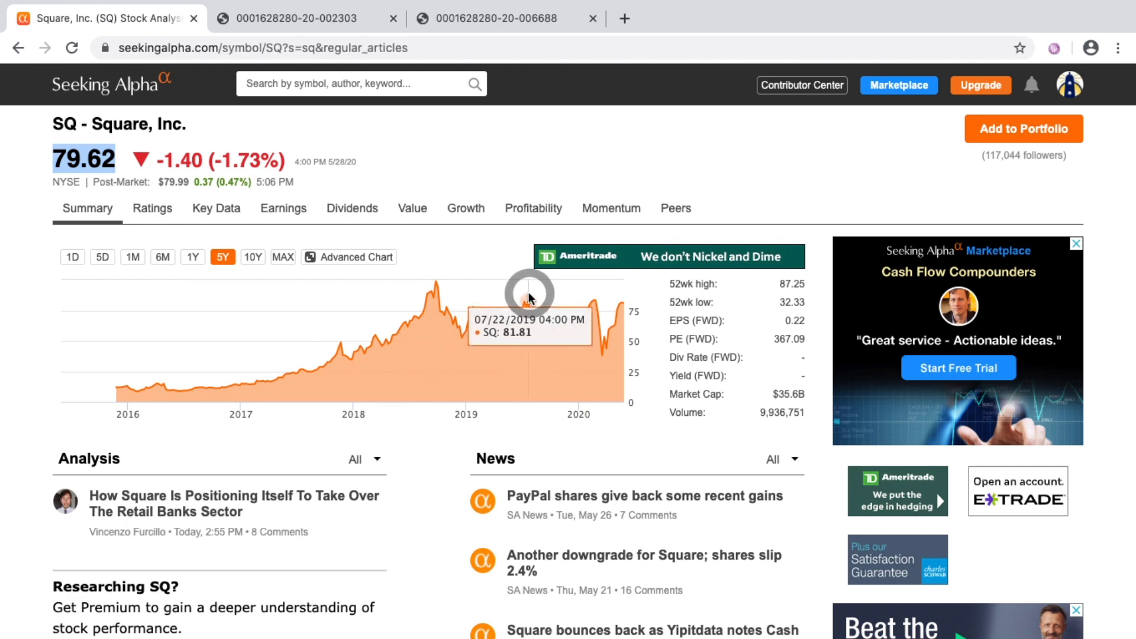
mouse_move(431, 278)
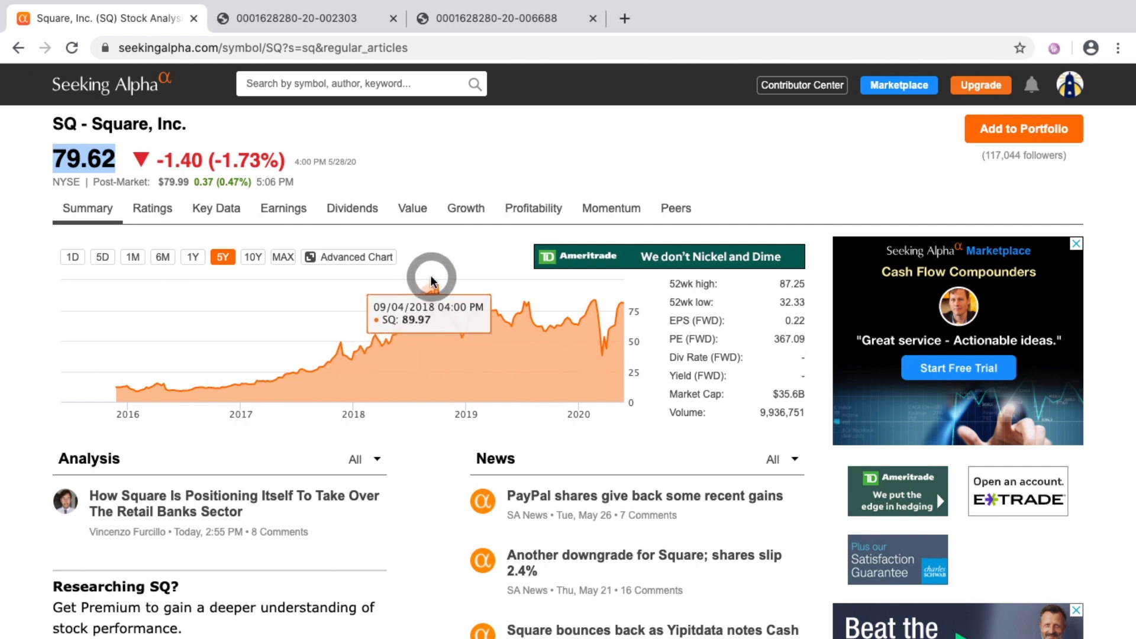
mouse_move(607, 301)
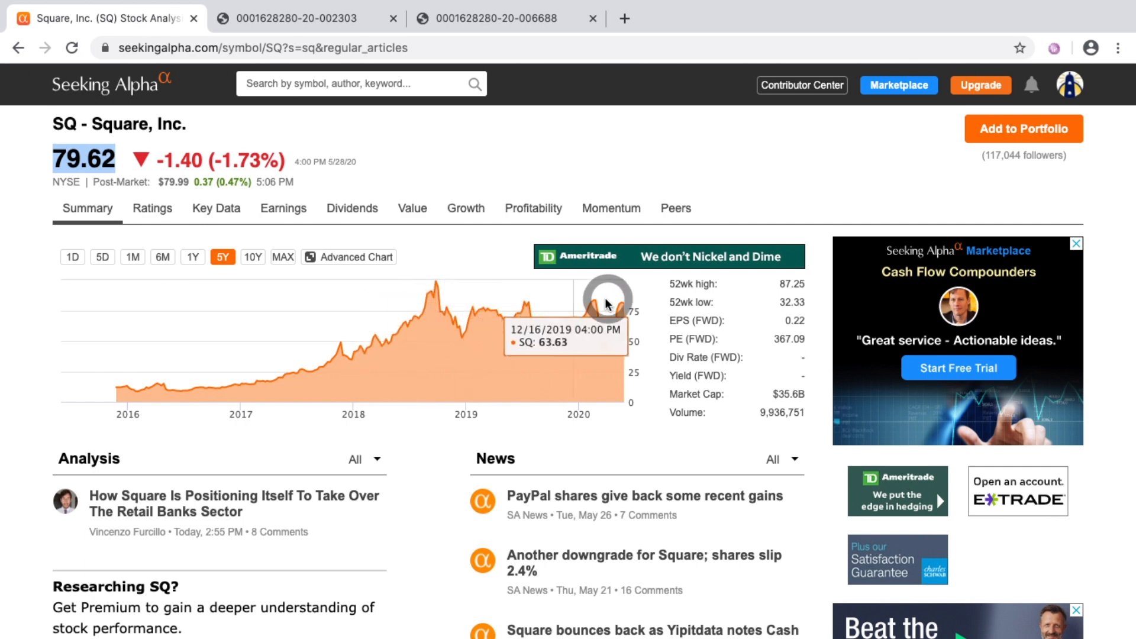
mouse_move(447, 290)
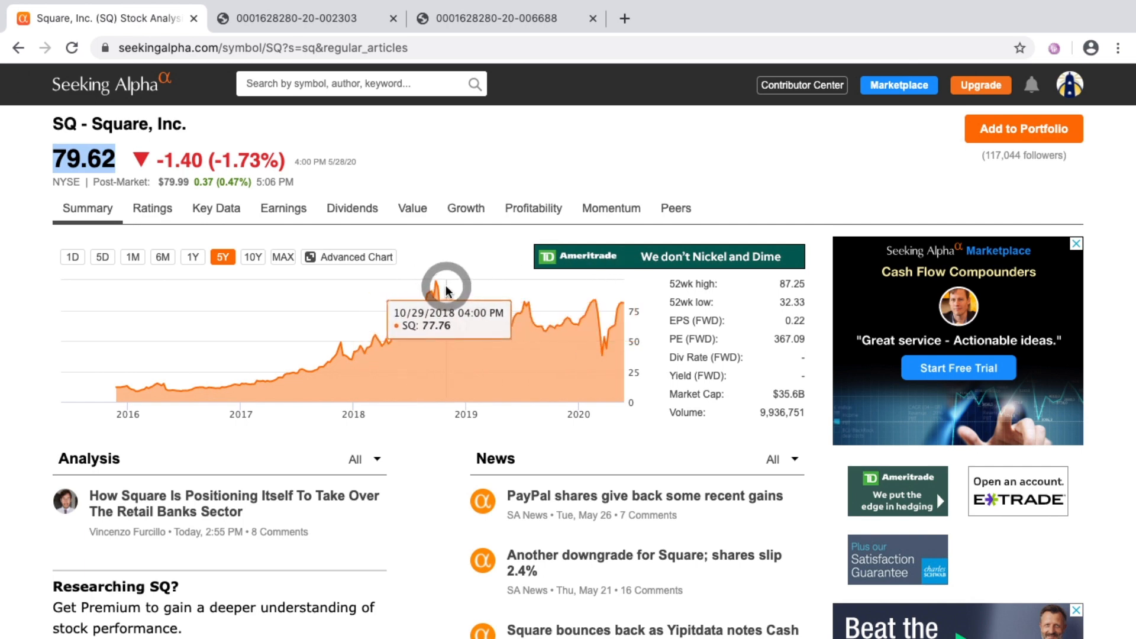
mouse_move(438, 283)
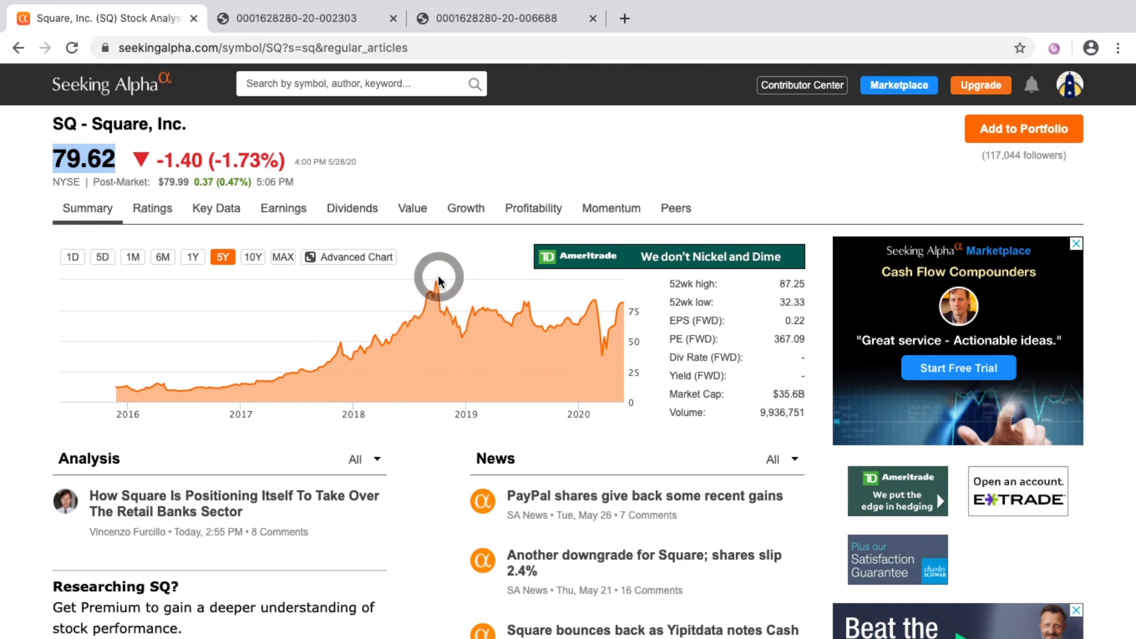
mouse_move(495, 303)
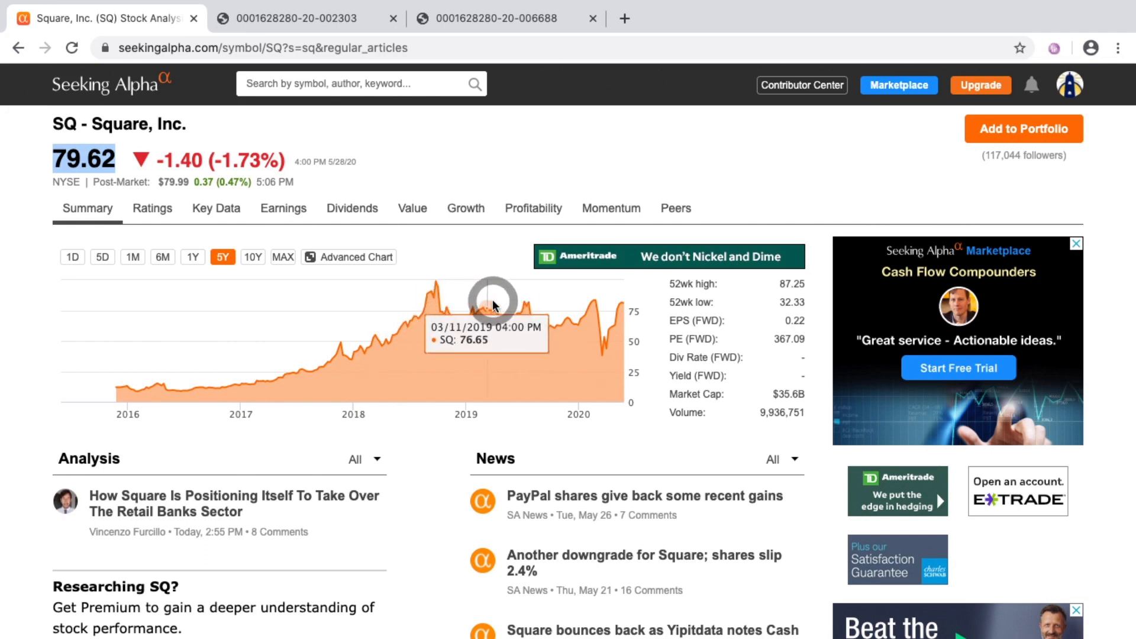
mouse_move(560, 300)
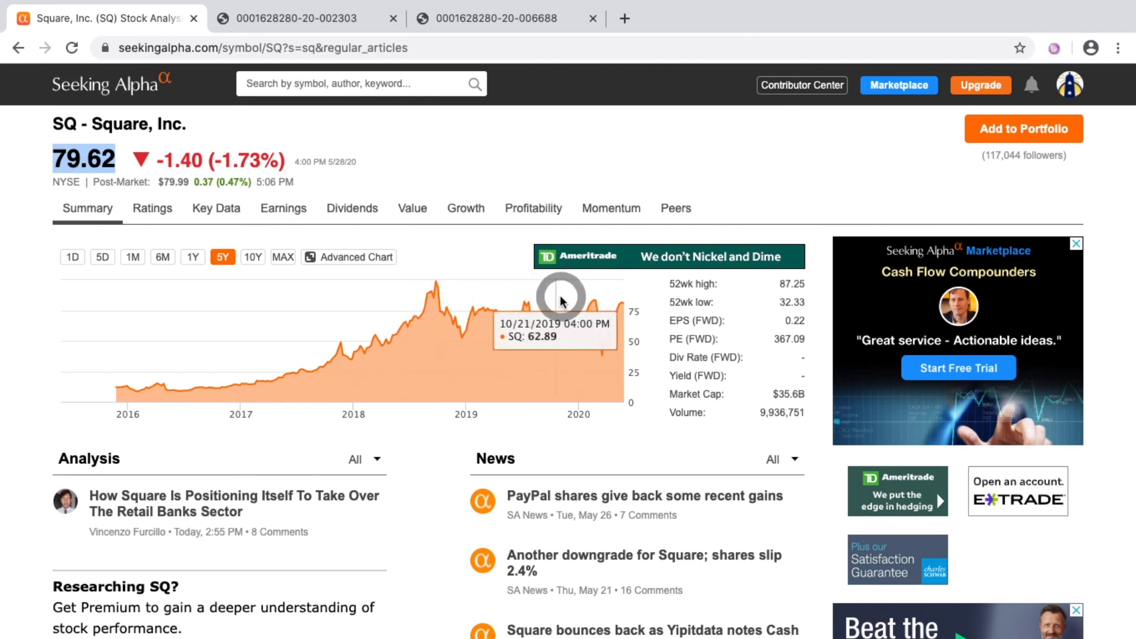
mouse_move(519, 299)
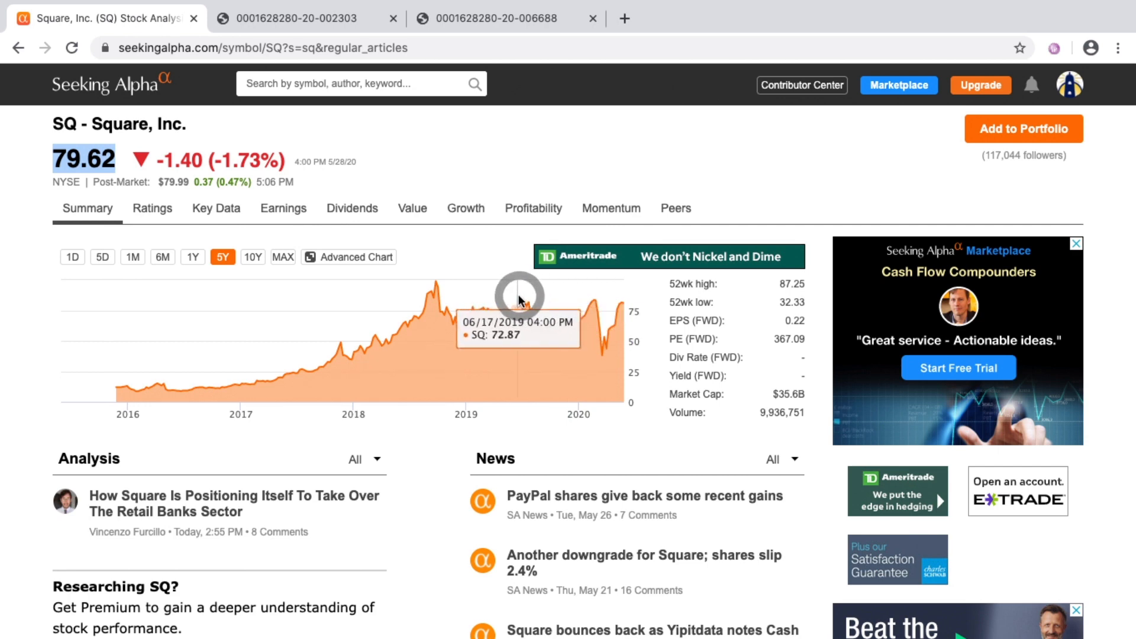
mouse_move(601, 297)
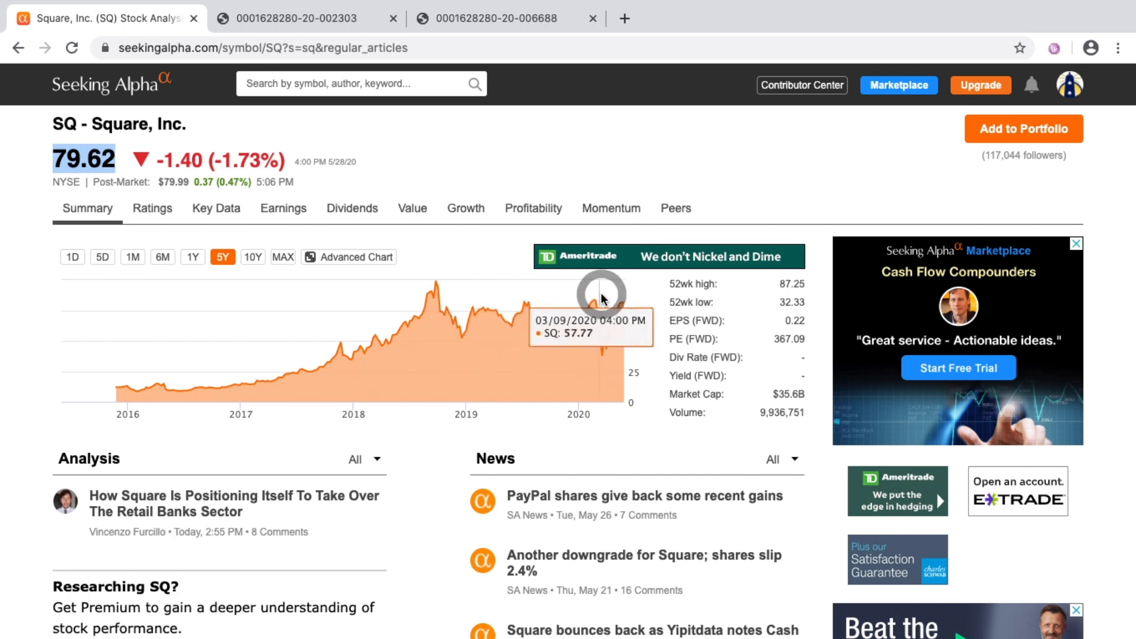
mouse_move(403, 208)
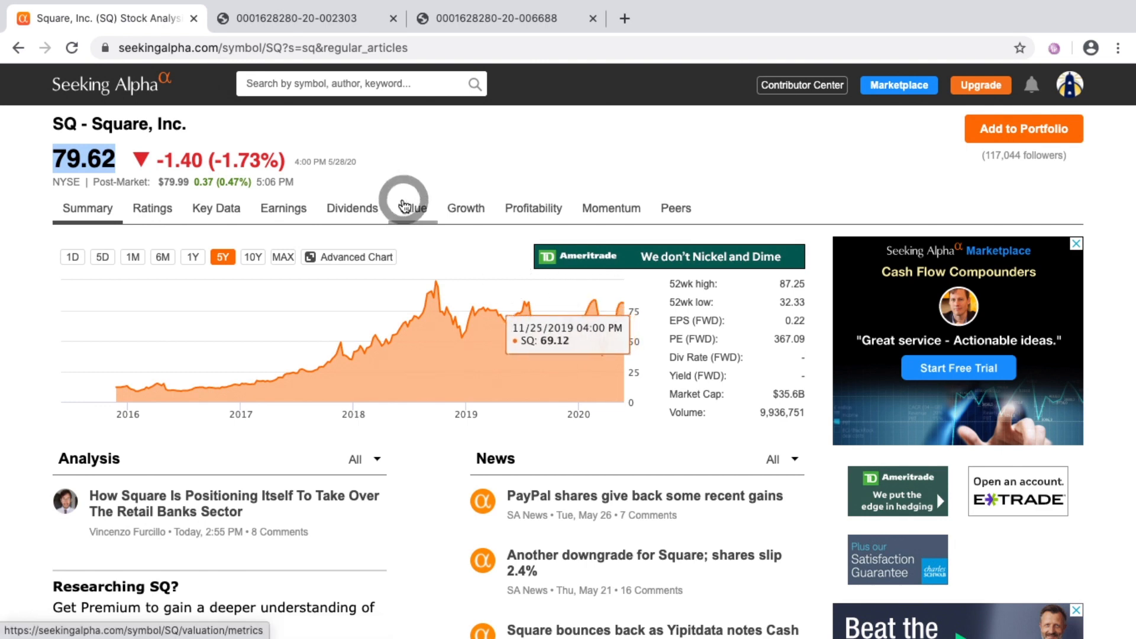
mouse_move(428, 168)
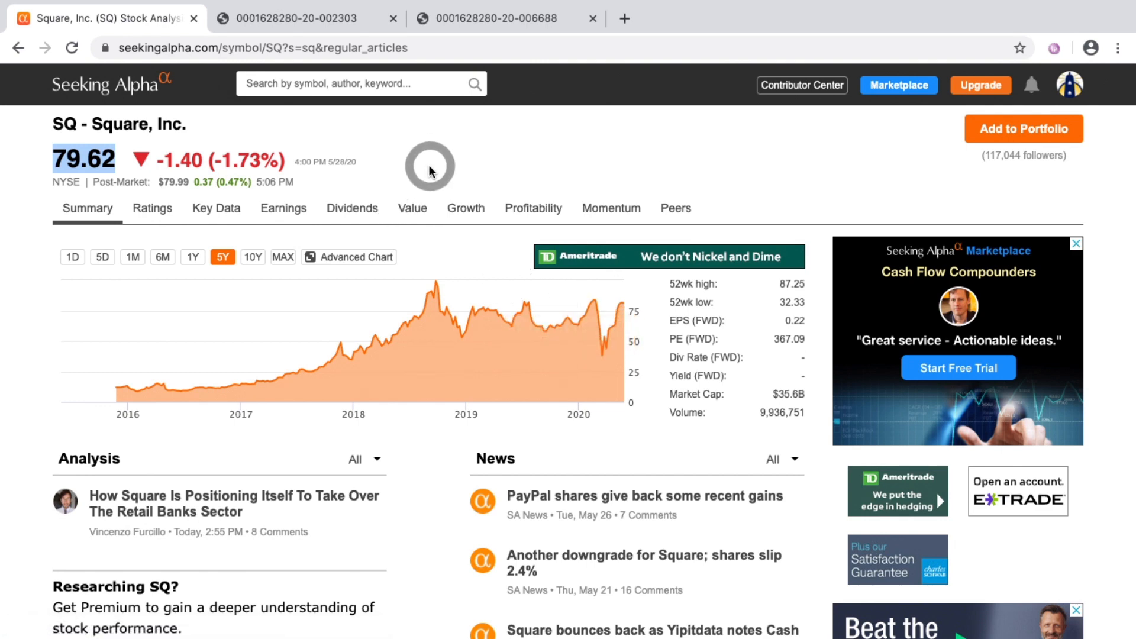
mouse_move(240, 373)
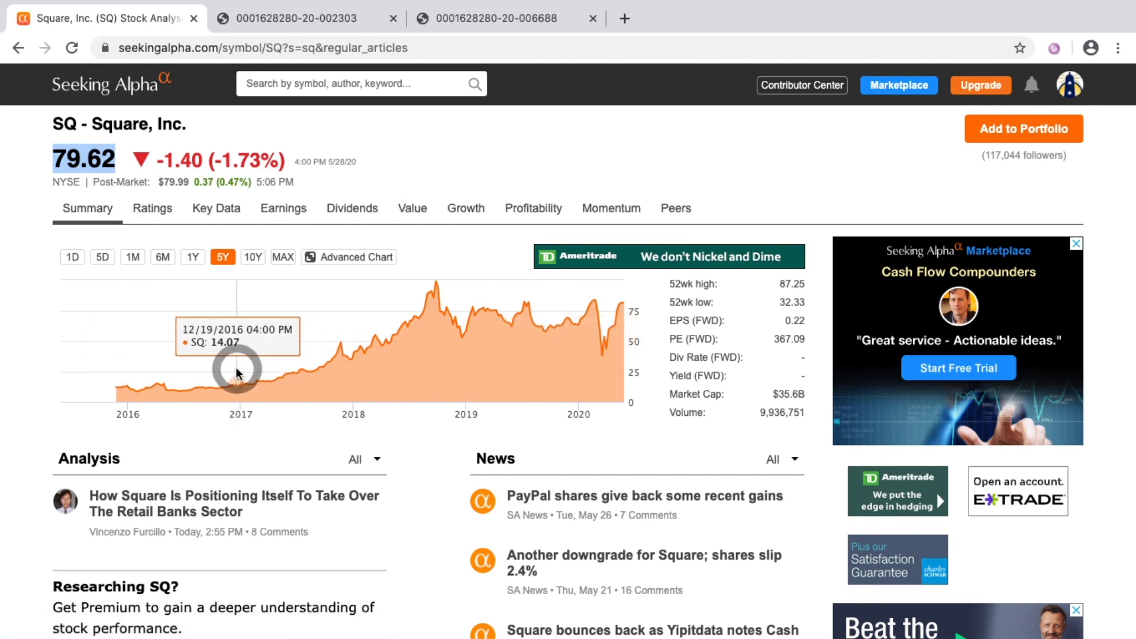
mouse_move(241, 368)
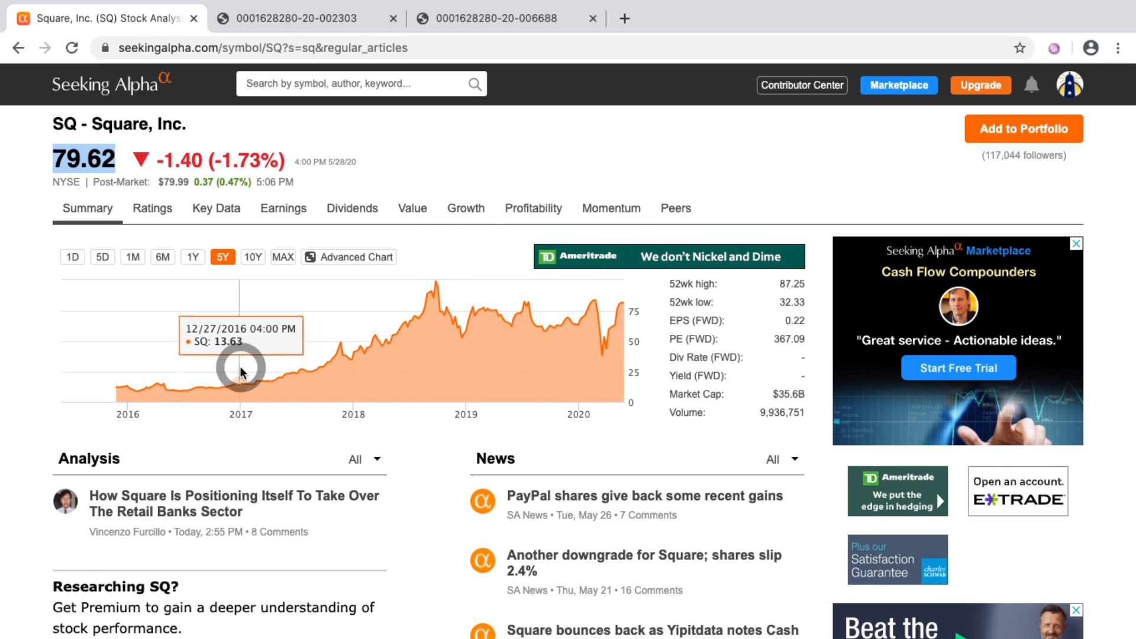
mouse_move(448, 69)
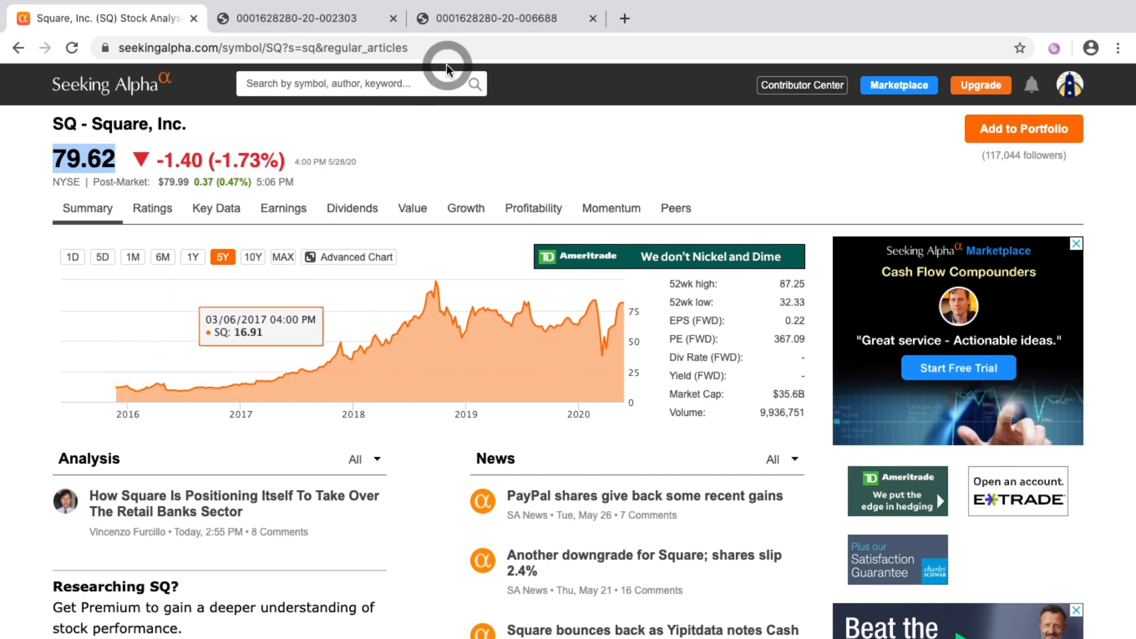
mouse_move(448, 296)
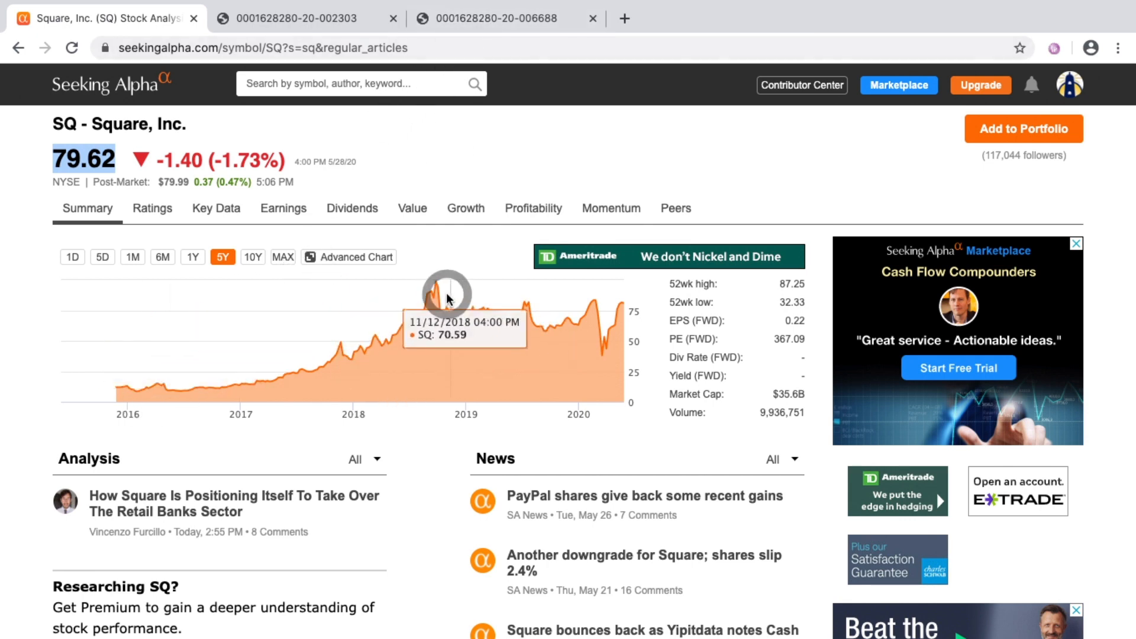
mouse_move(529, 312)
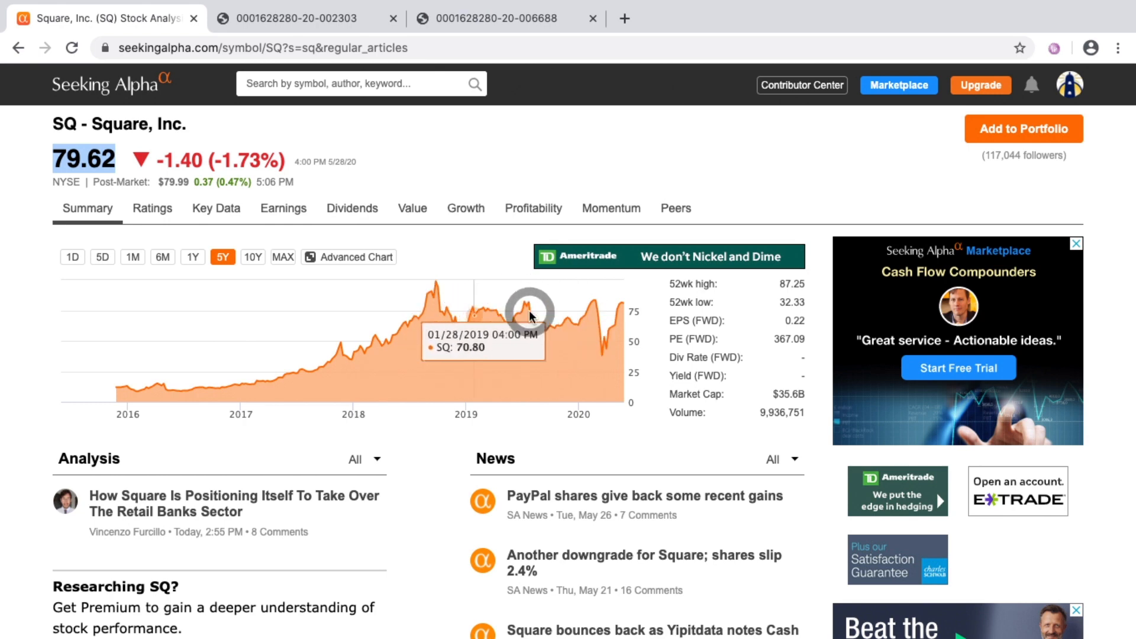
mouse_move(596, 324)
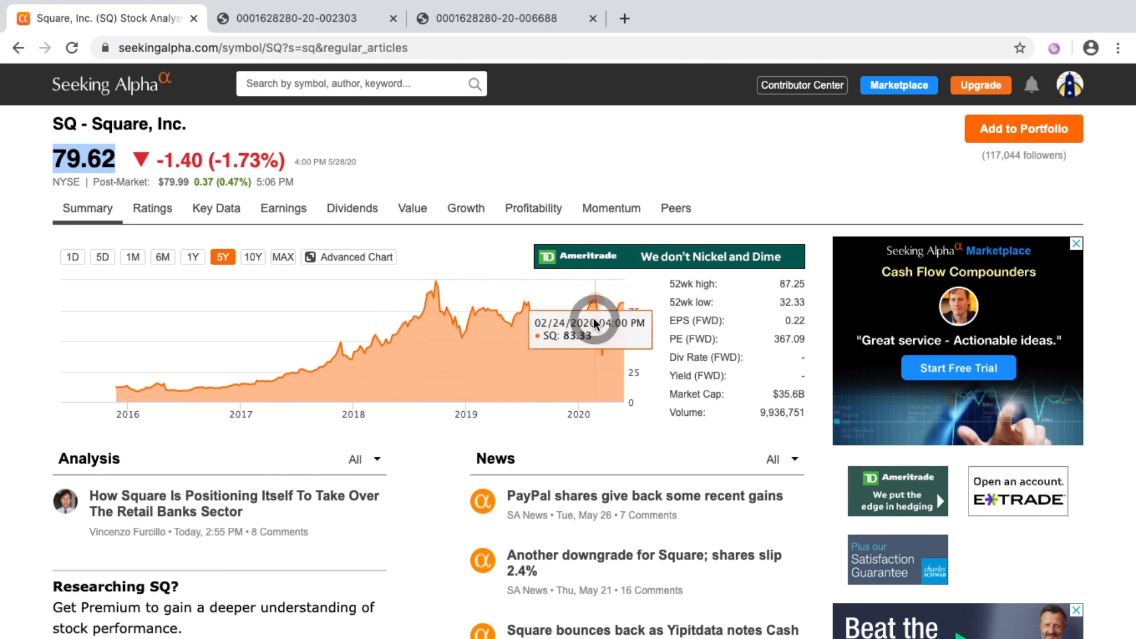
mouse_move(464, 346)
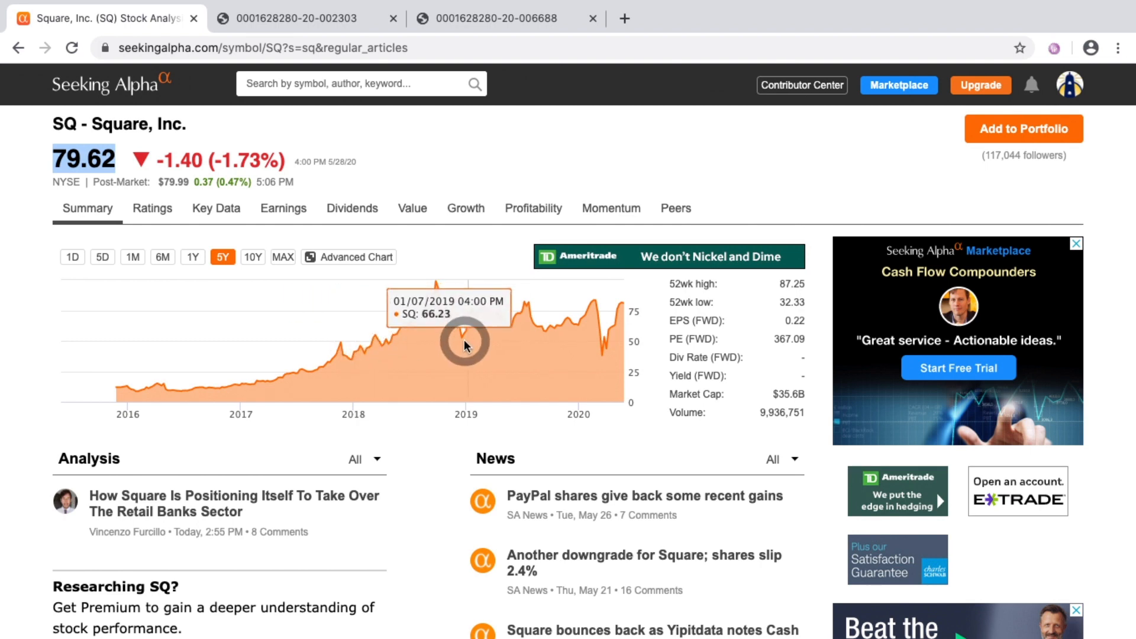
mouse_move(234, 355)
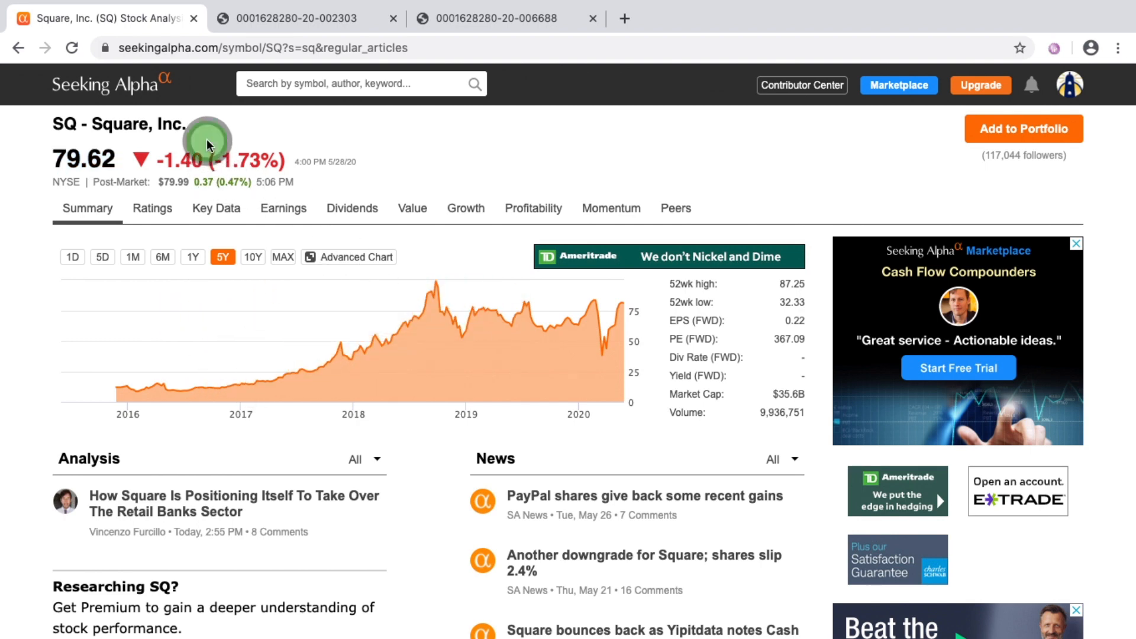
mouse_move(478, 325)
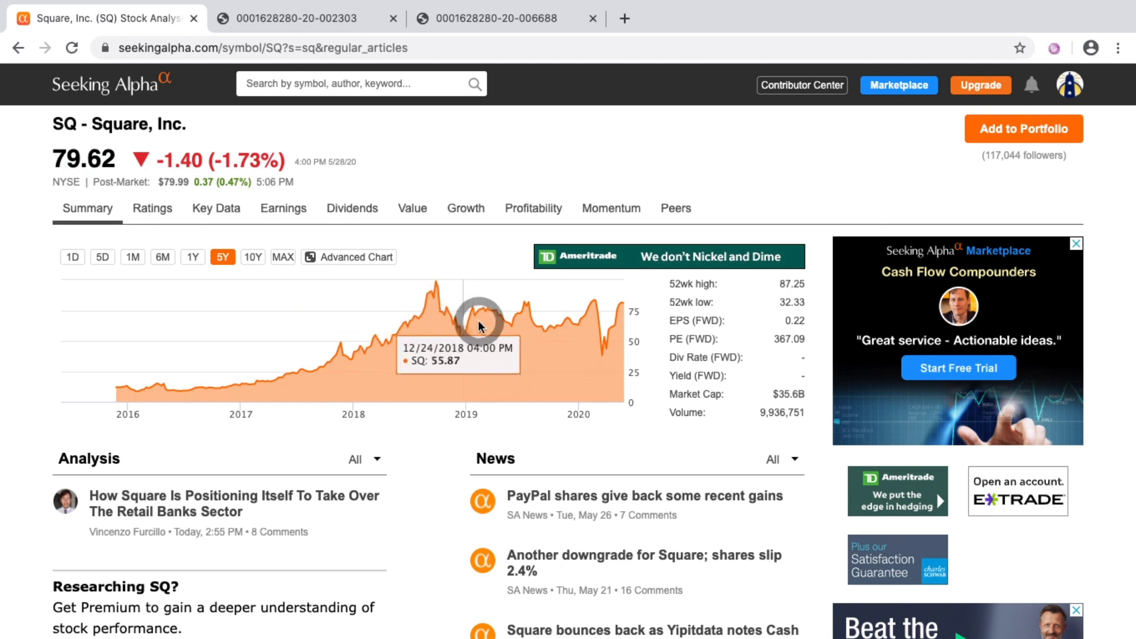
mouse_move(283, 148)
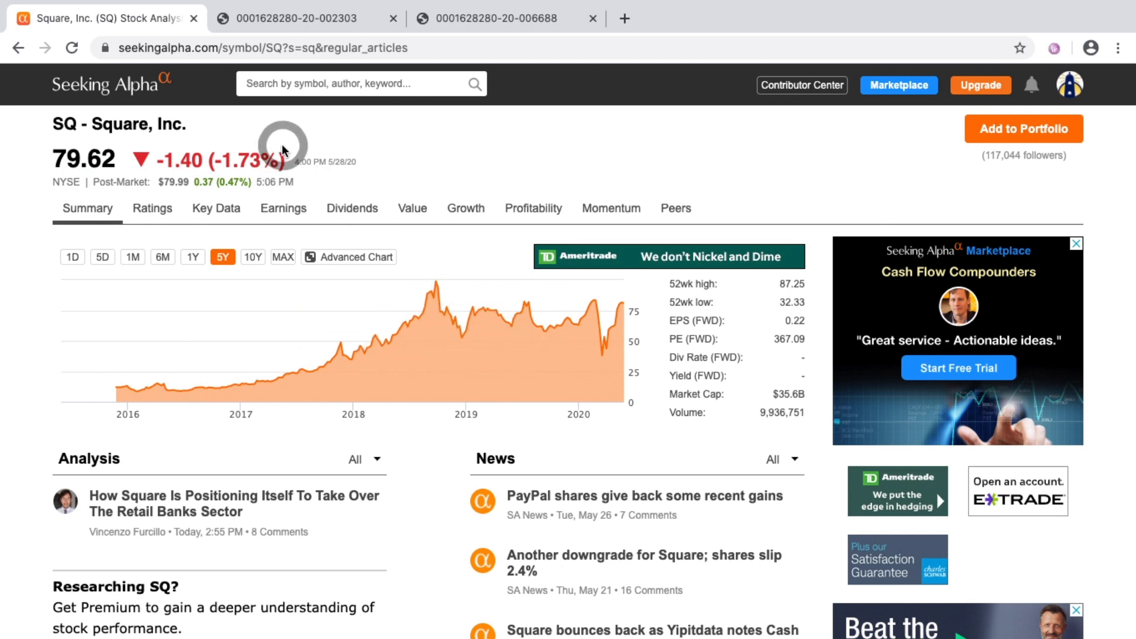
mouse_move(393, 161)
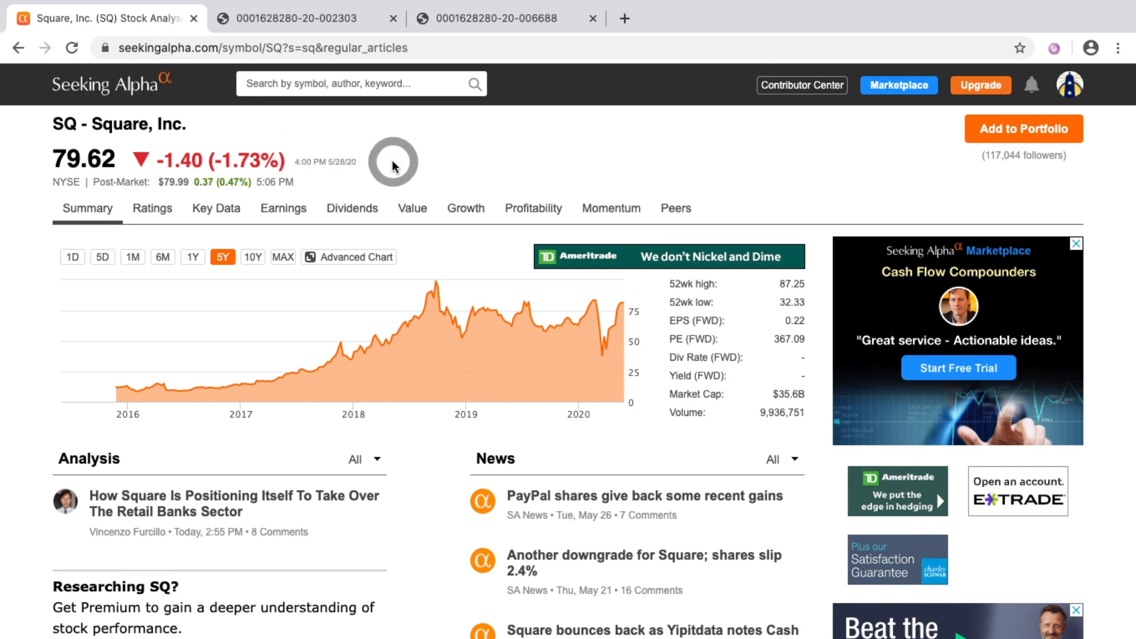
mouse_move(527, 304)
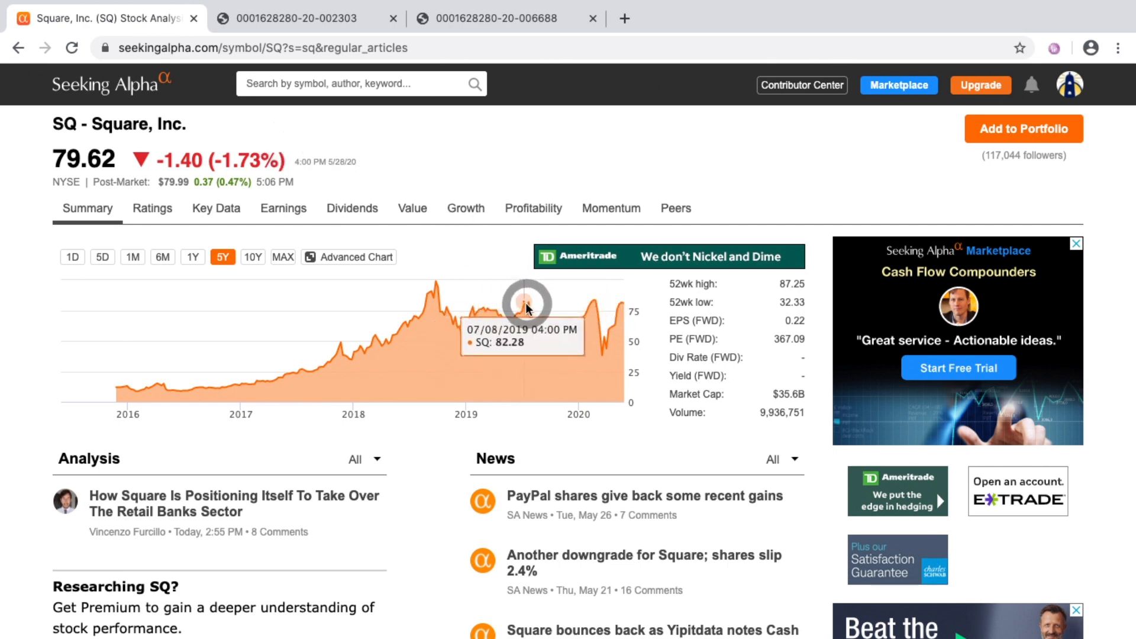
mouse_move(636, 330)
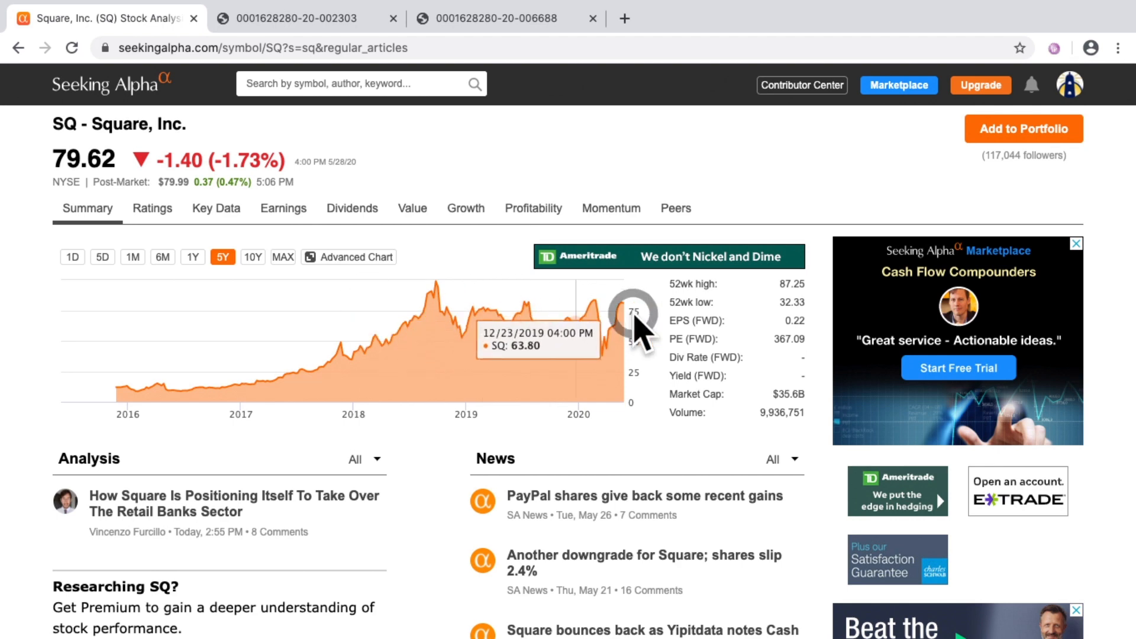
mouse_move(587, 312)
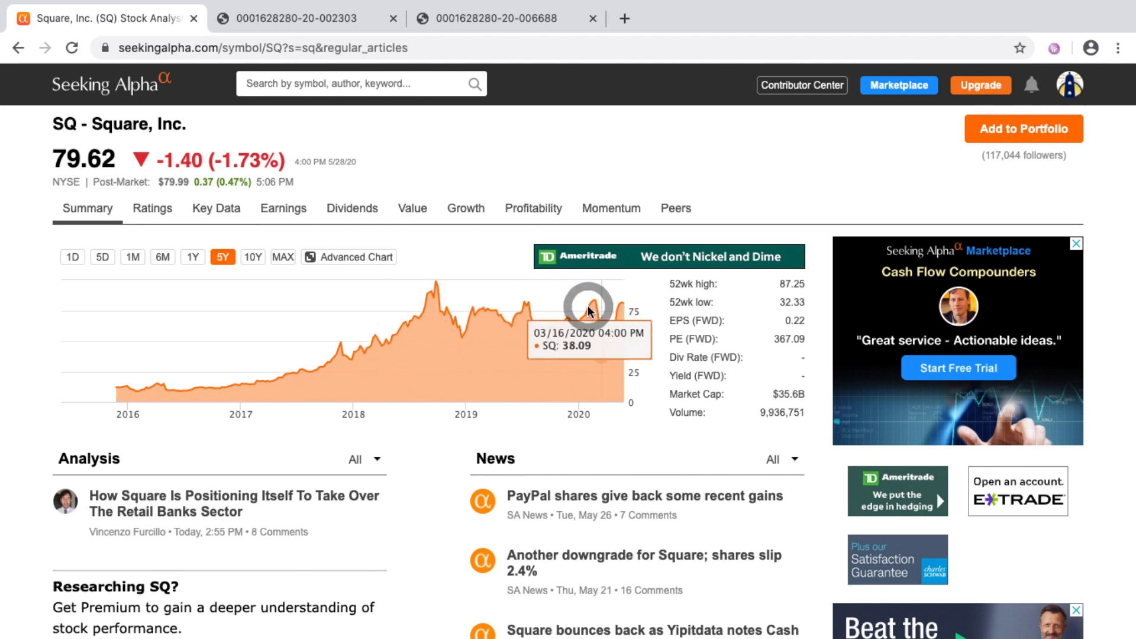
mouse_move(436, 283)
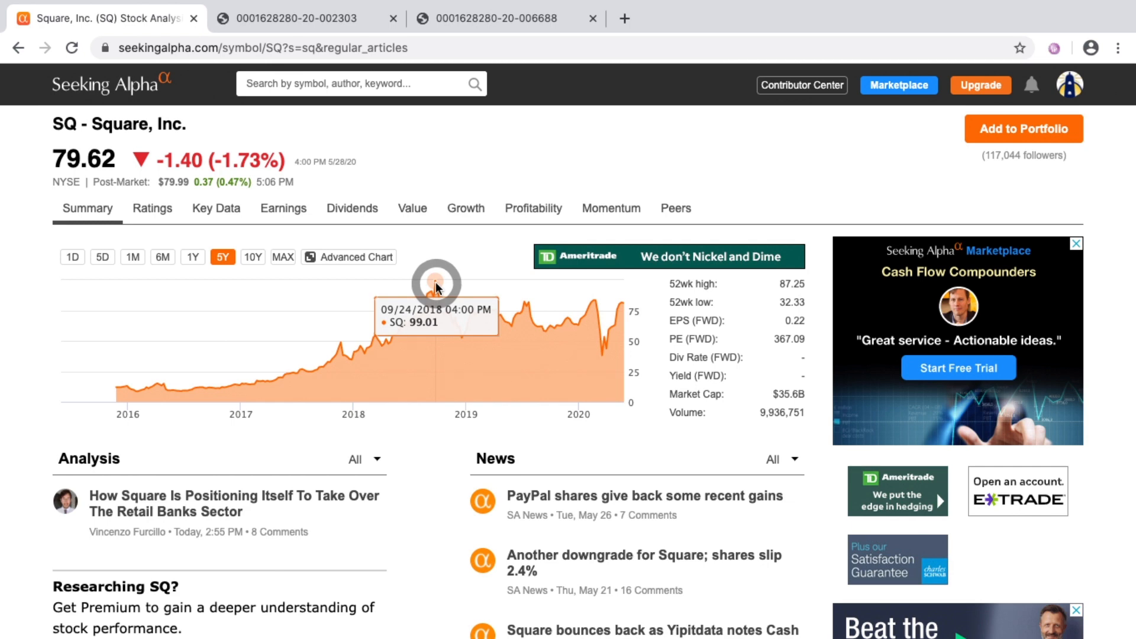
mouse_move(547, 300)
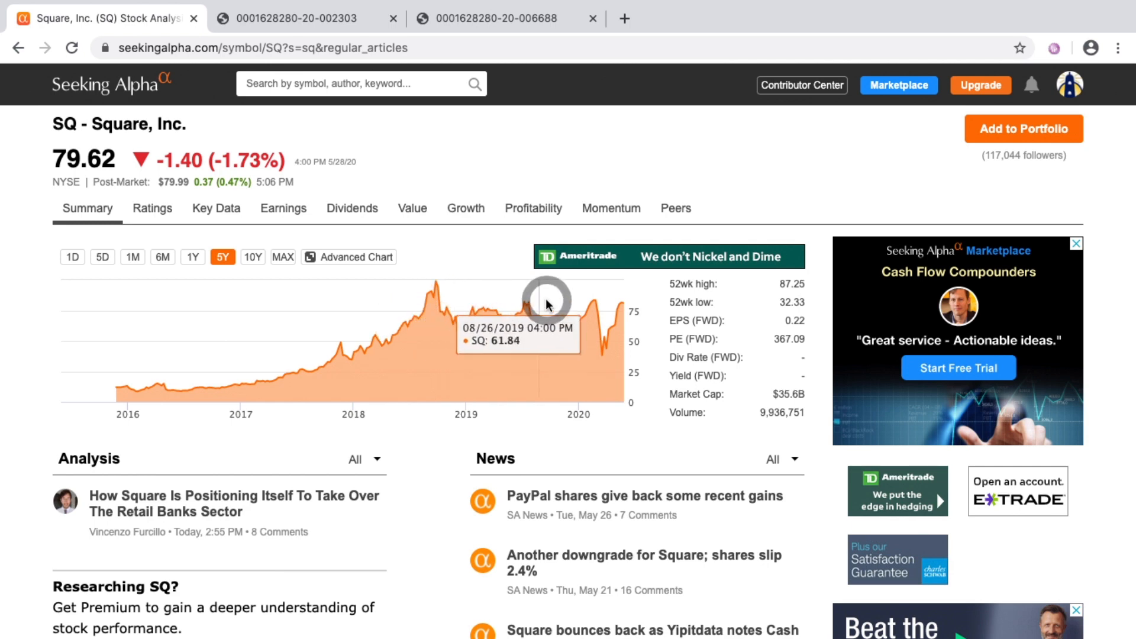
mouse_move(386, 147)
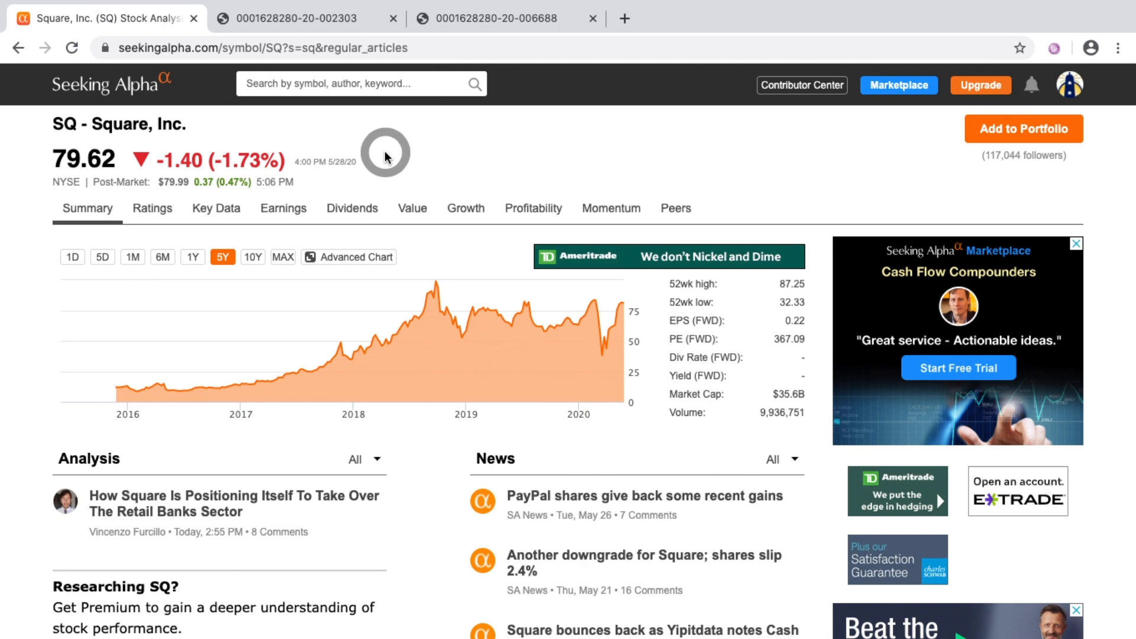
mouse_move(455, 158)
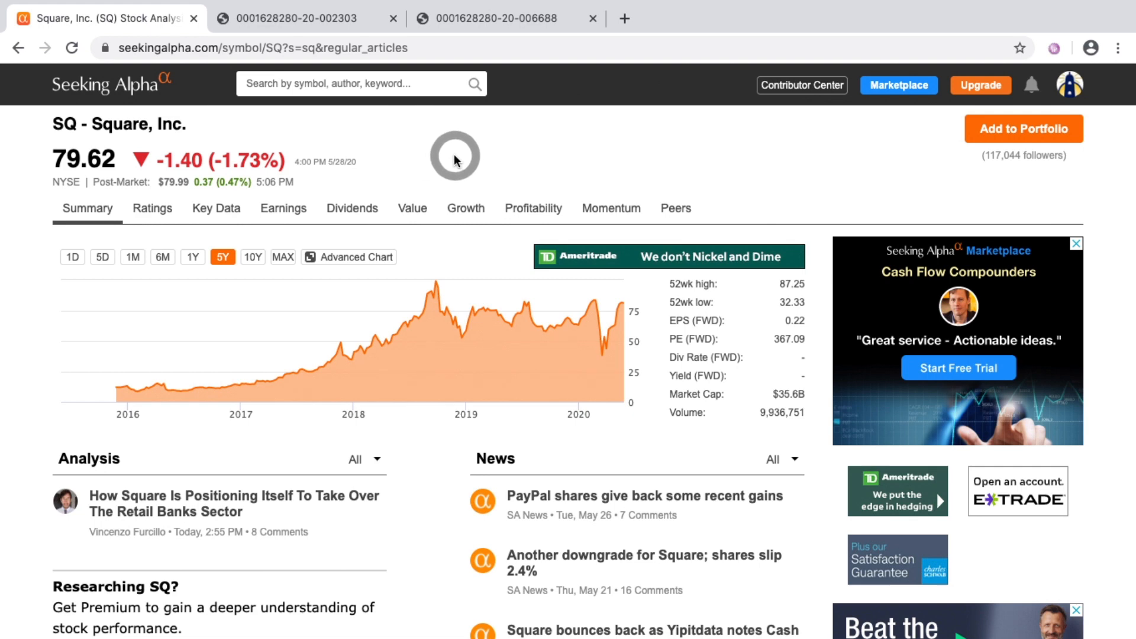
mouse_move(556, 155)
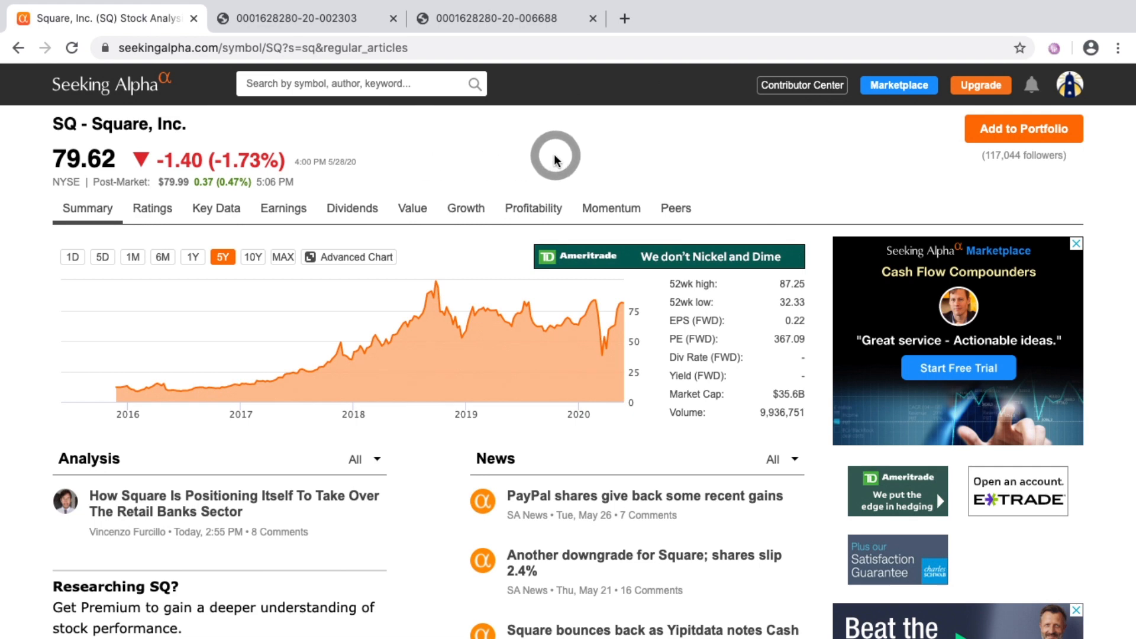
mouse_move(651, 161)
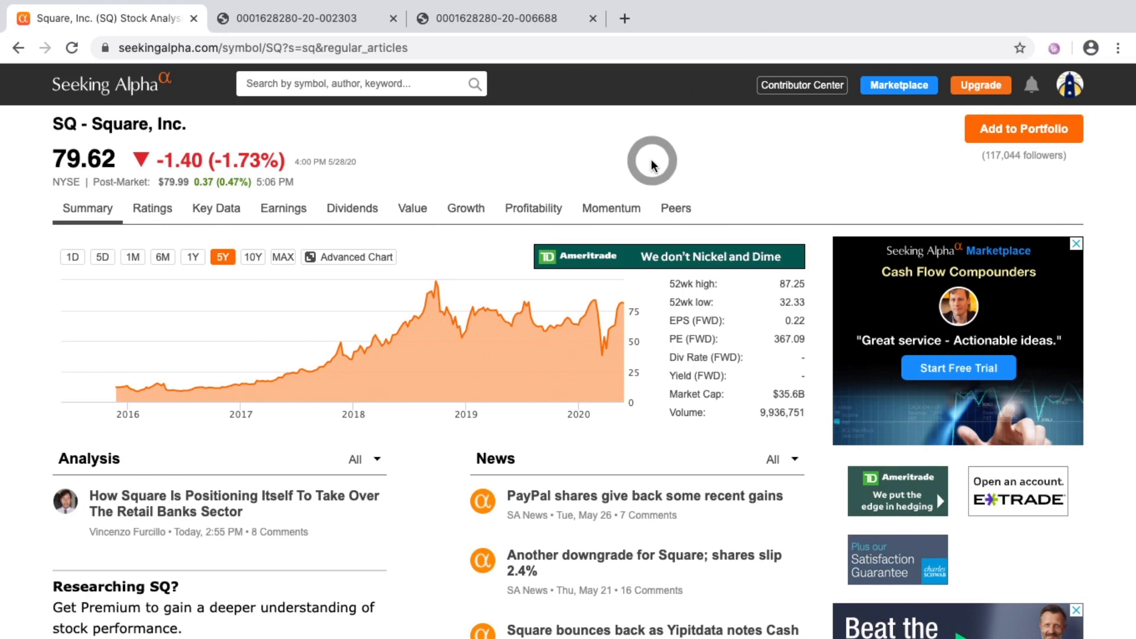
mouse_move(686, 160)
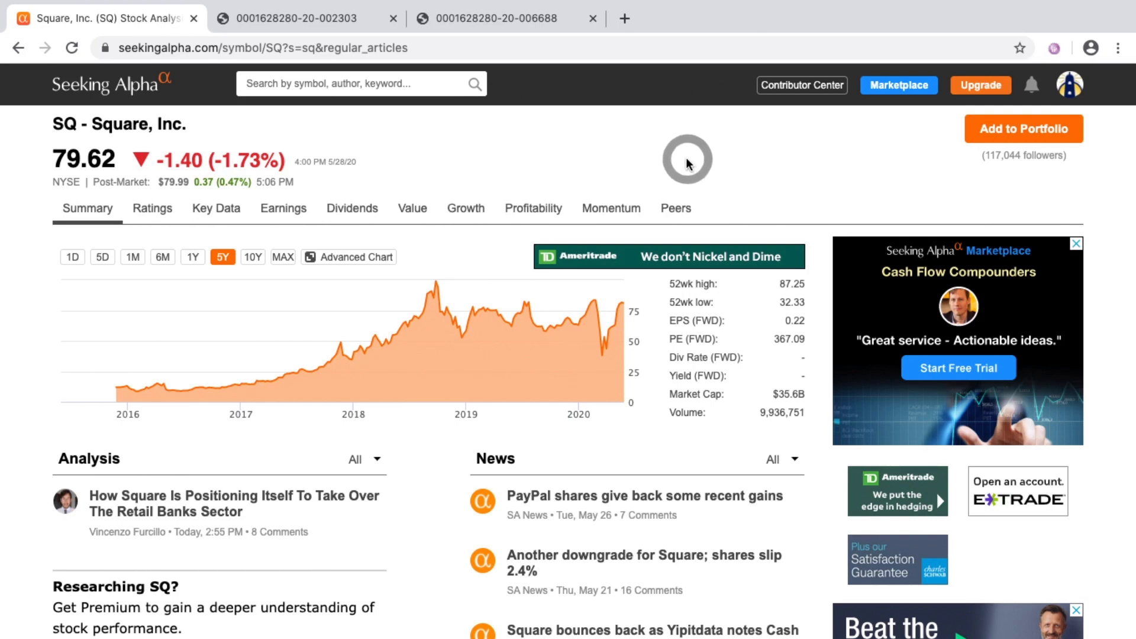